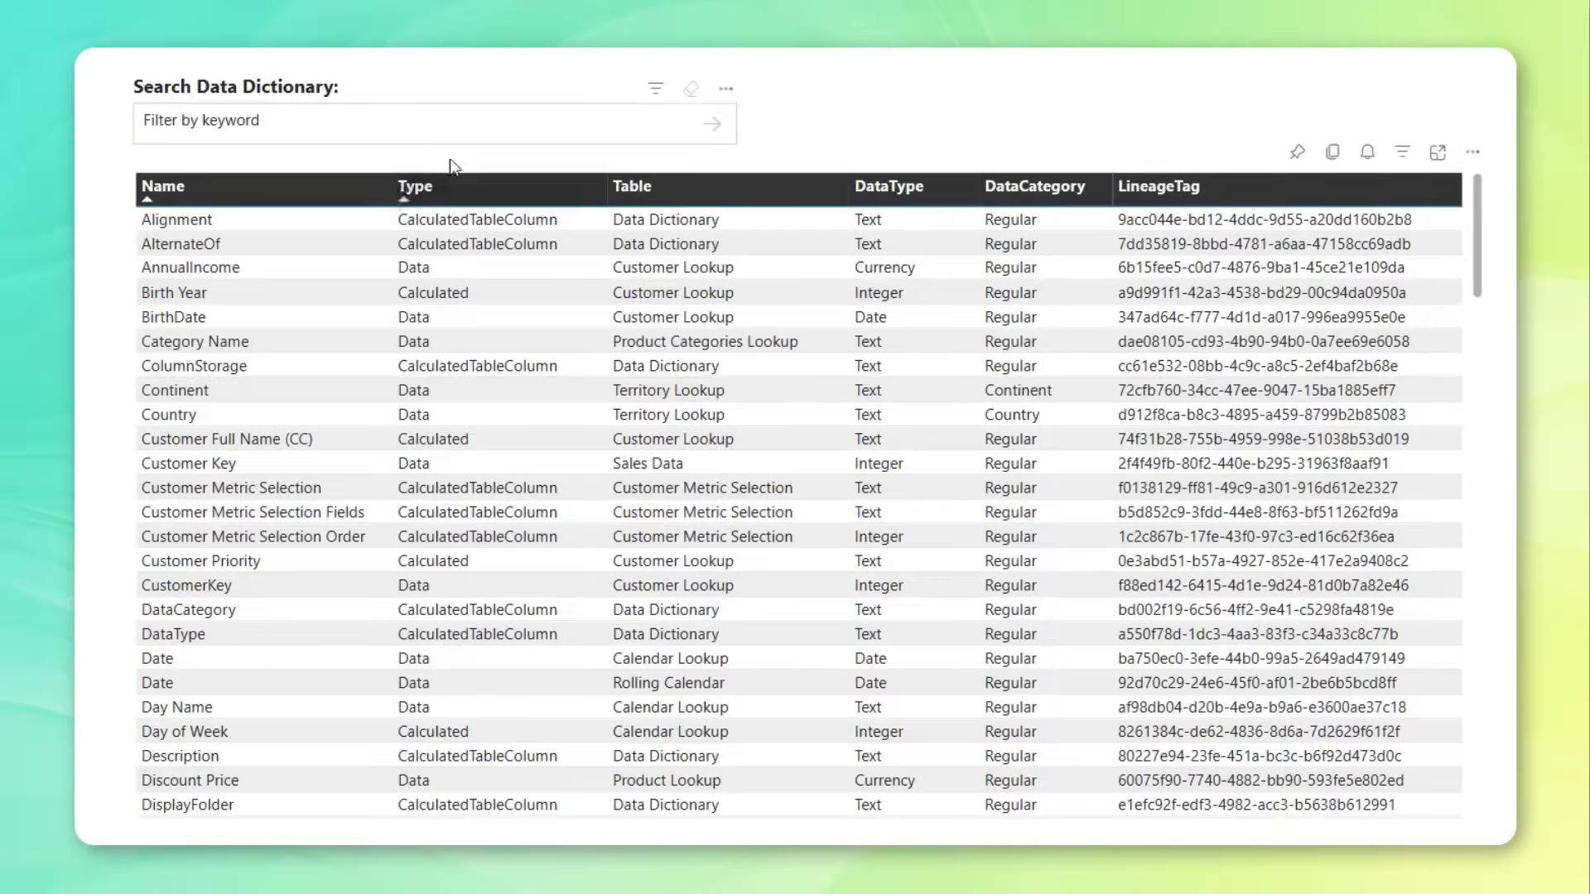
- Filter the Data Dictionary list with the keyword 'Product' in the search box
{"action": "type", "text": "Product"}
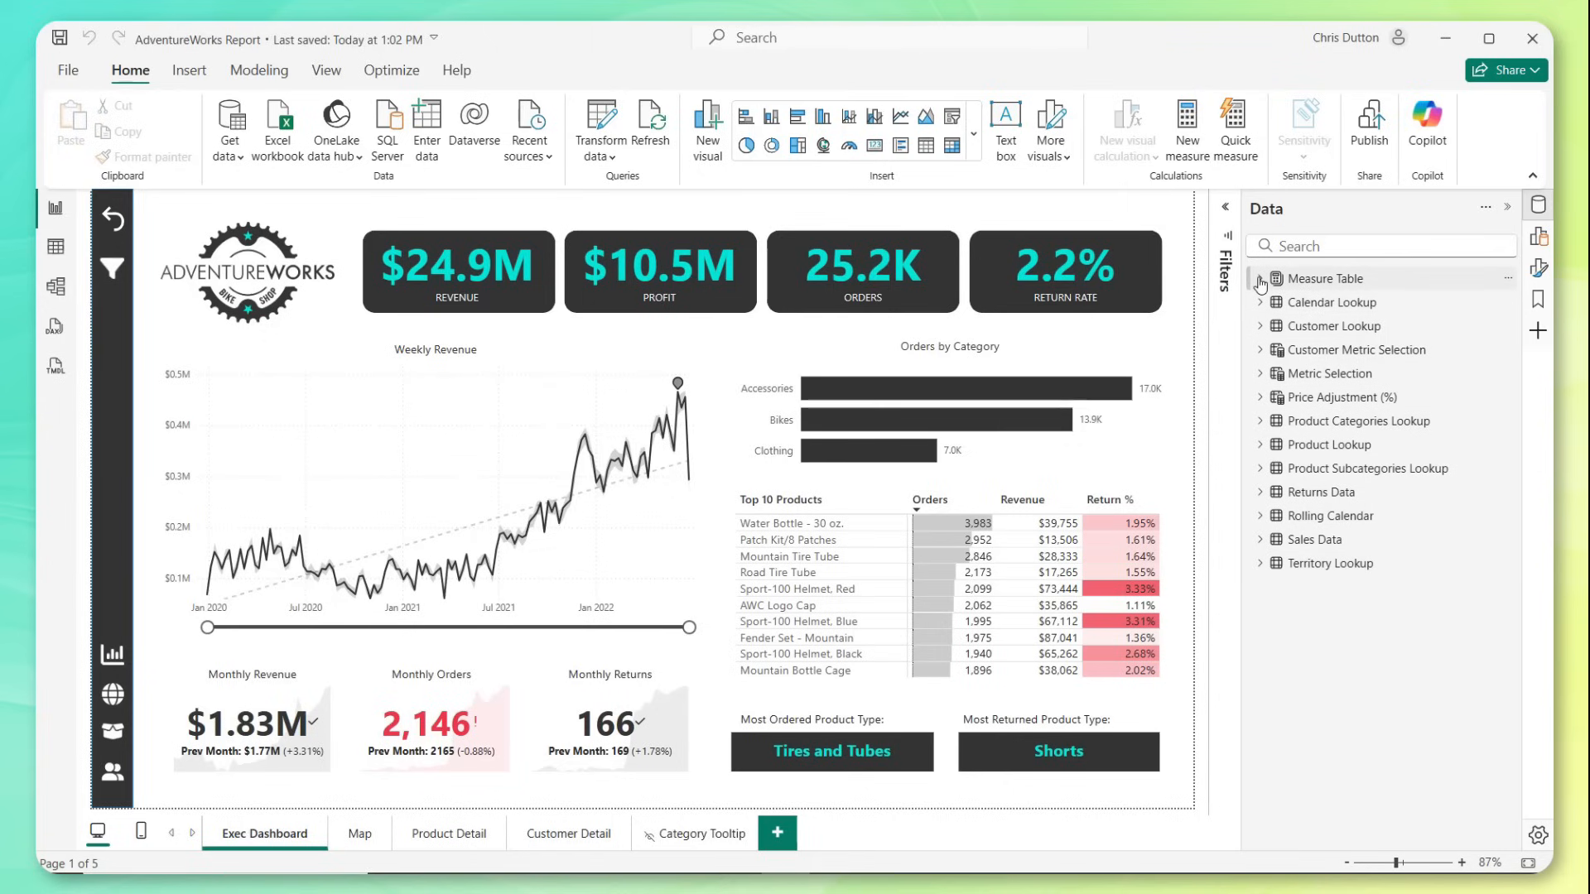
- Expand Measure Table in the Data pane and switch to the Model view diagram
{"action": "left_click", "coordinate": [1258, 278]}
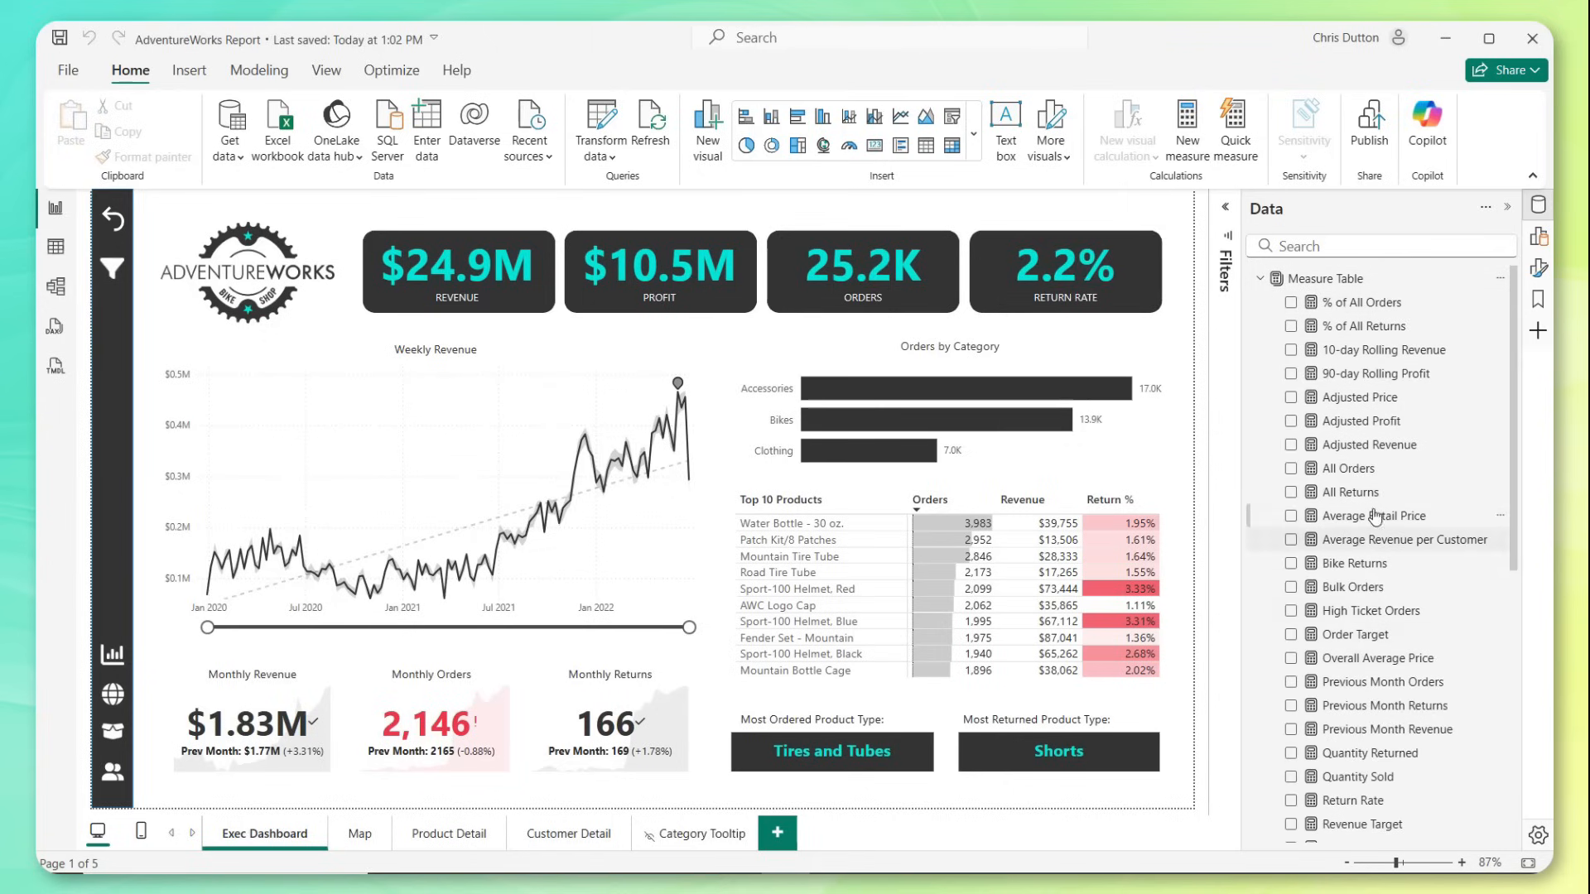
{"action": "mouse_move", "coordinate": [58, 288]}
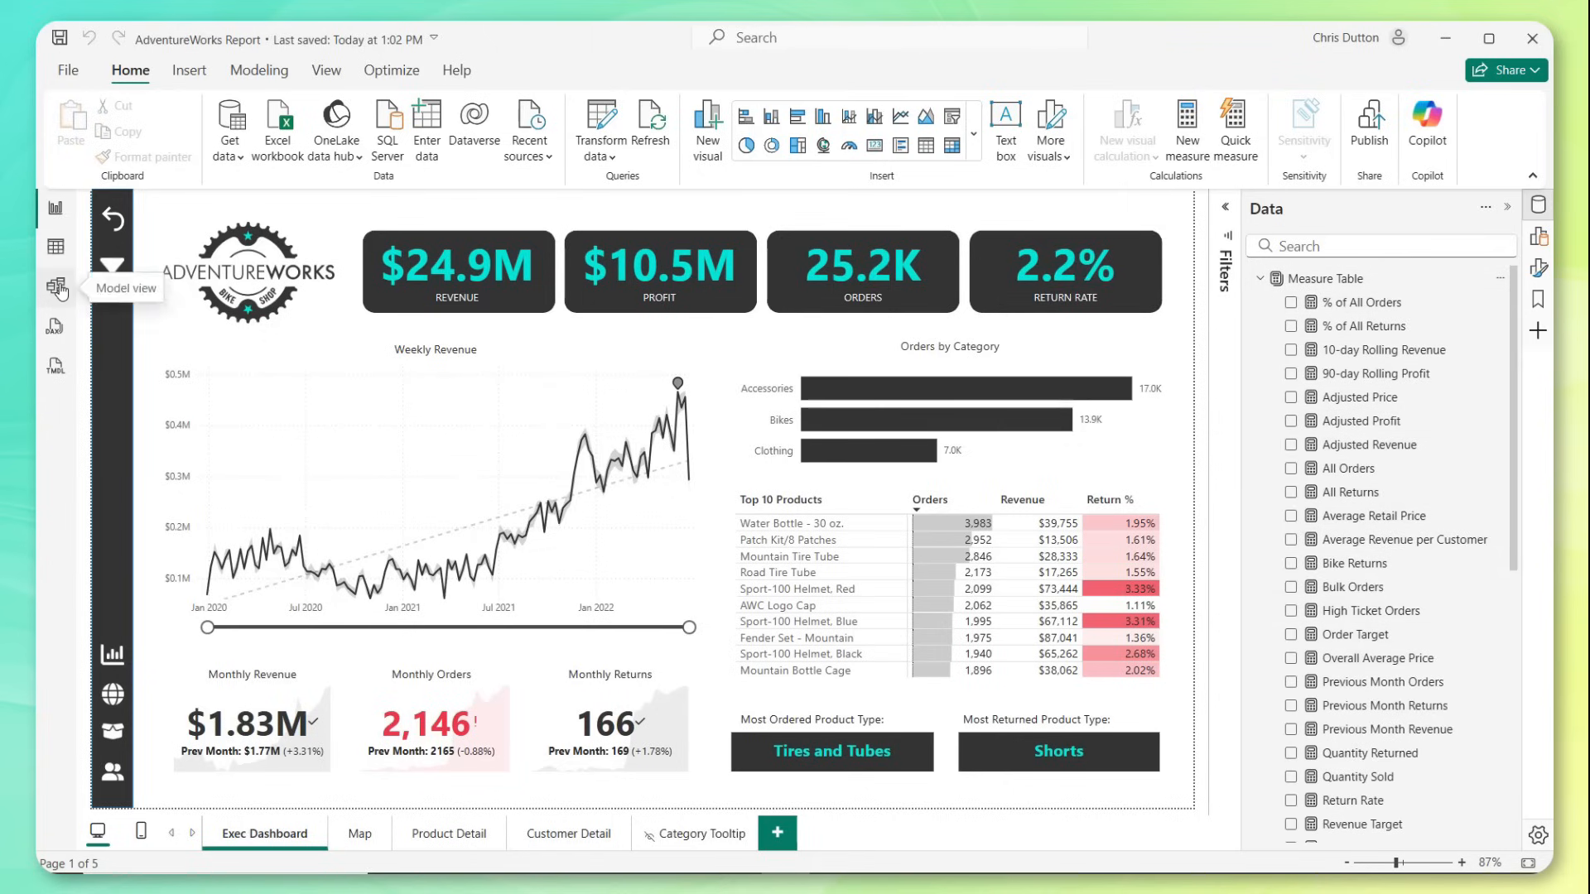
{"action": "left_click", "coordinate": [56, 289]}
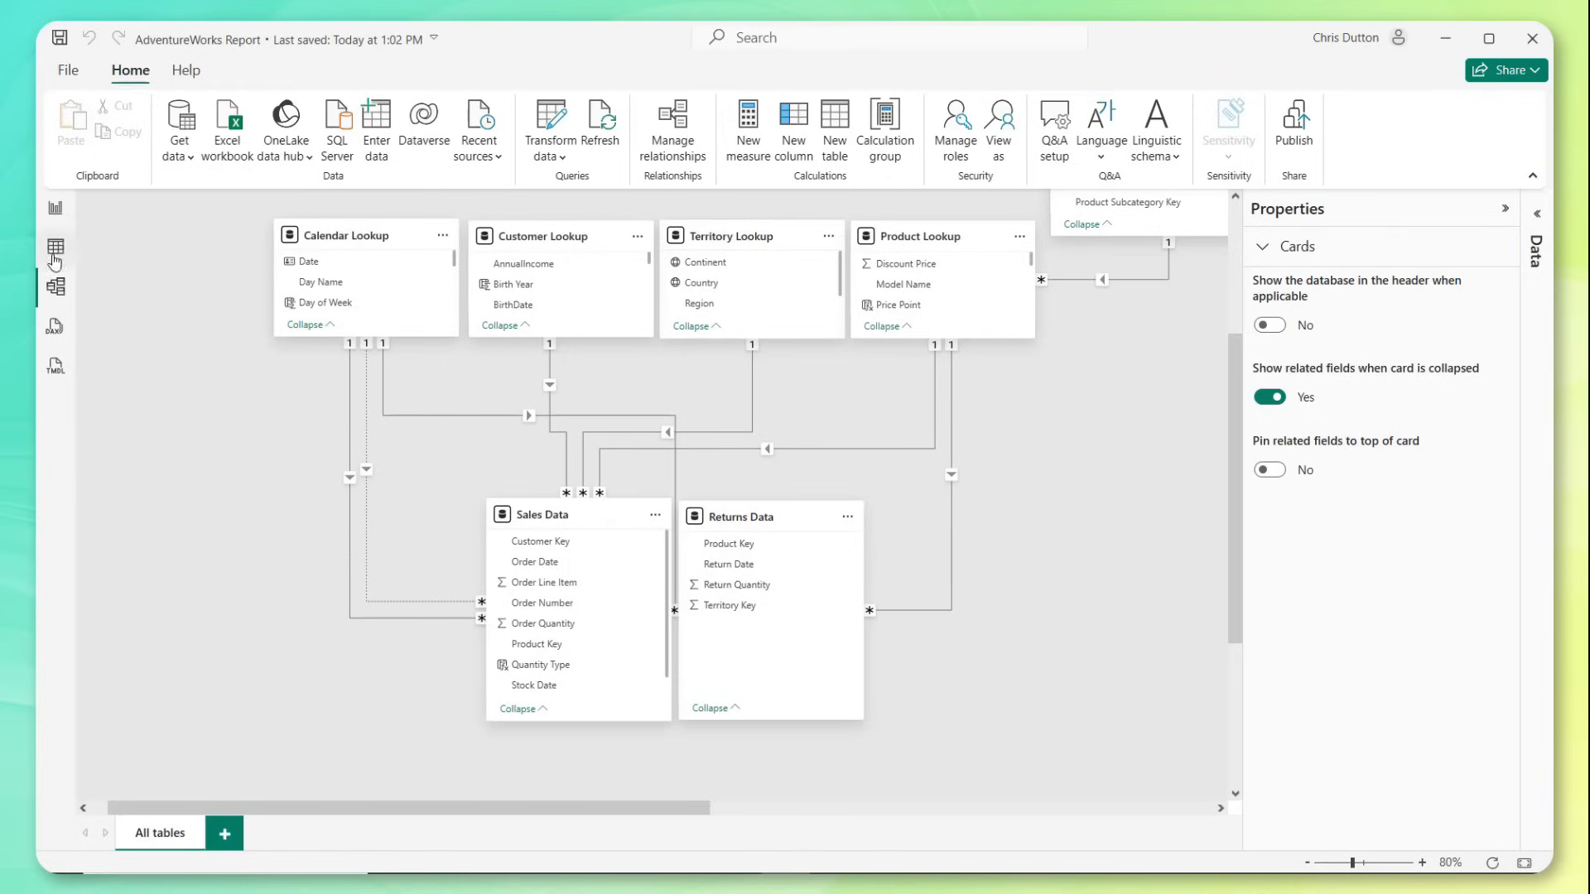
- In Table view, start a new calculated table with the formula 'Model Measures = INFO.VIEW'
{"action": "left_click", "coordinate": [56, 247]}
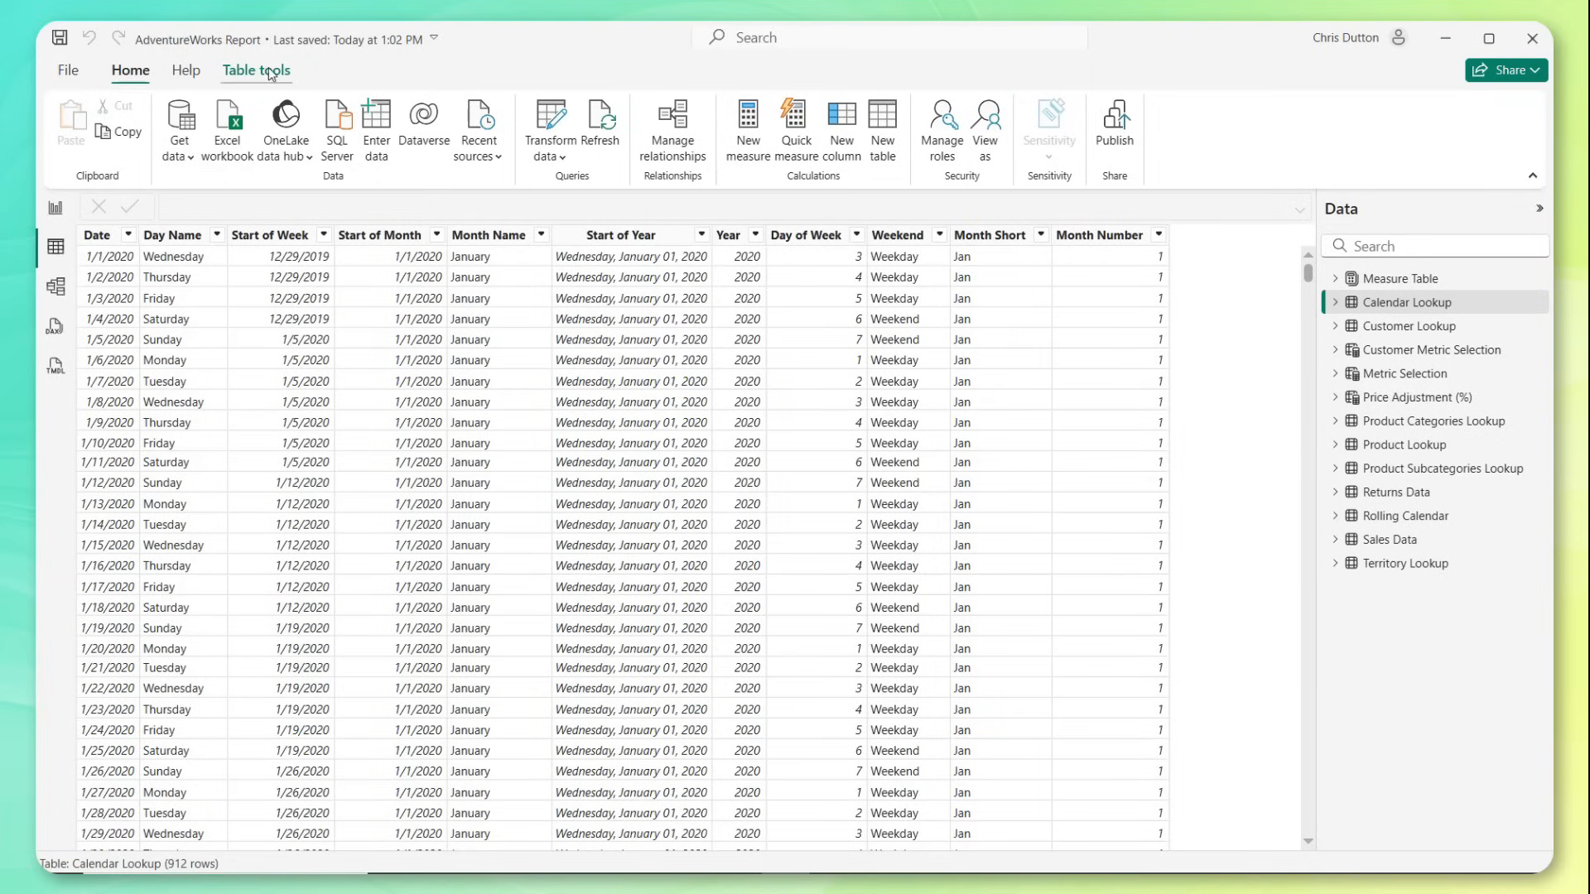
{"action": "left_click", "coordinate": [257, 69]}
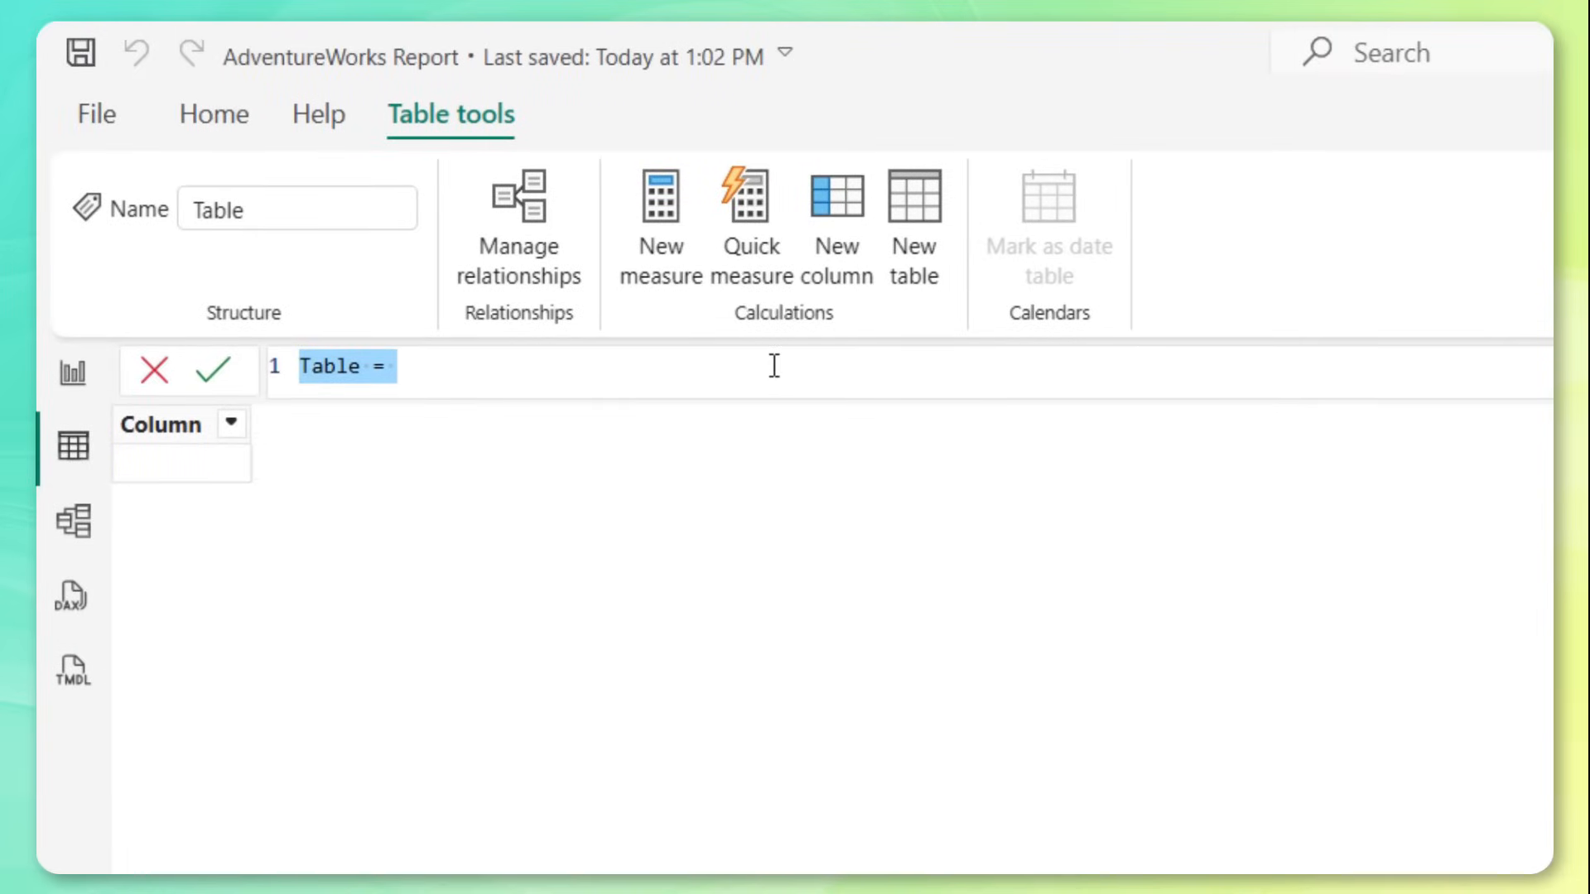
{"action": "type", "text": "Model"}
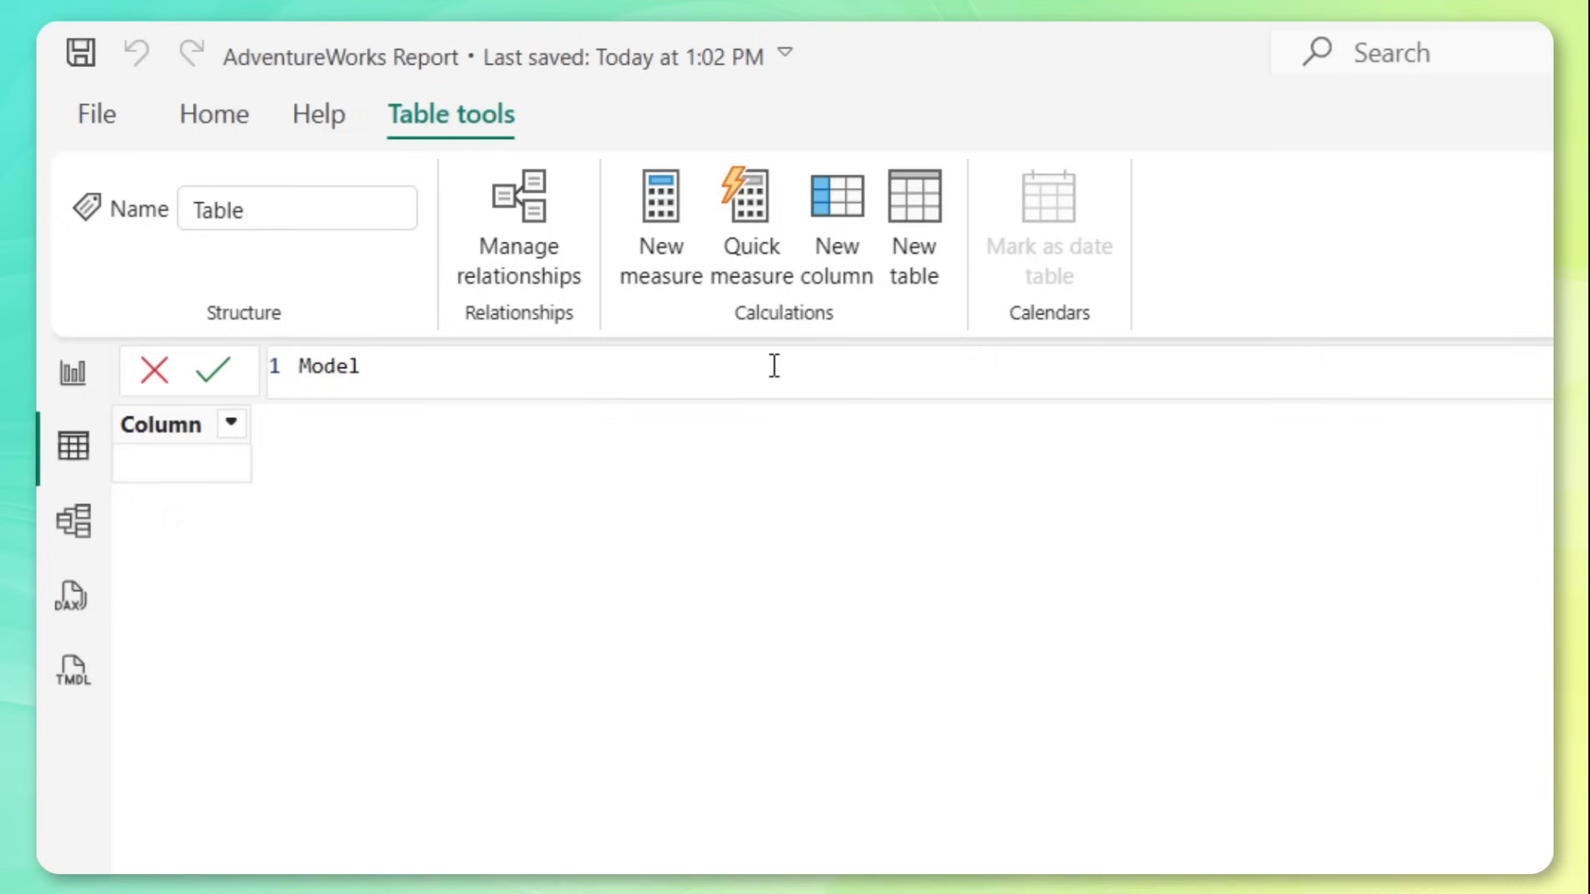
{"action": "type", "text": "Measures ="}
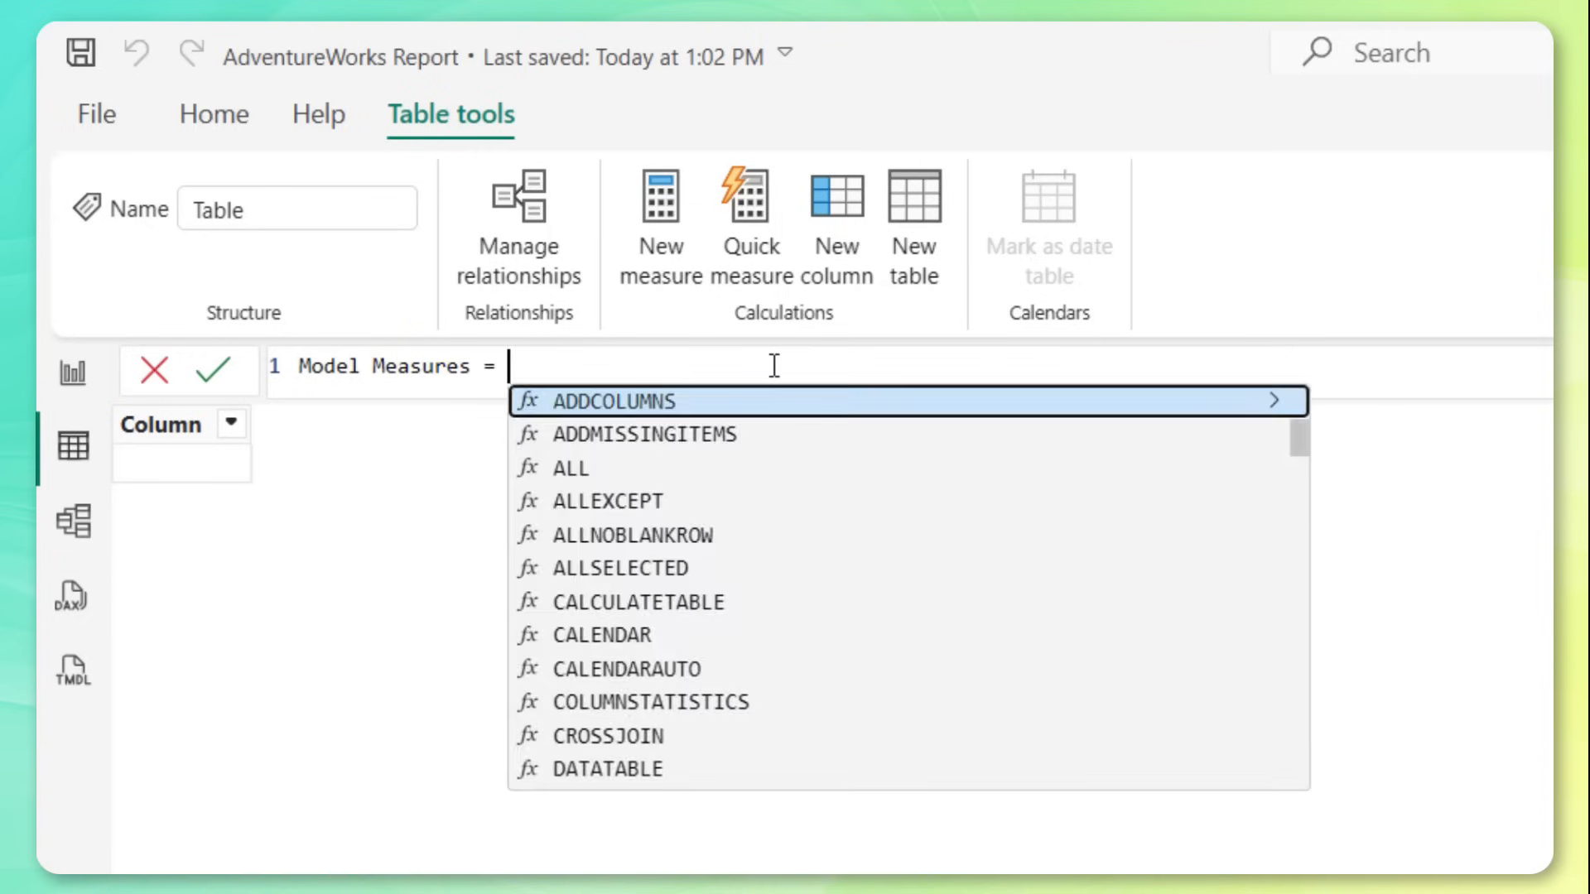
{"action": "type", "text": "INFO.VI"}
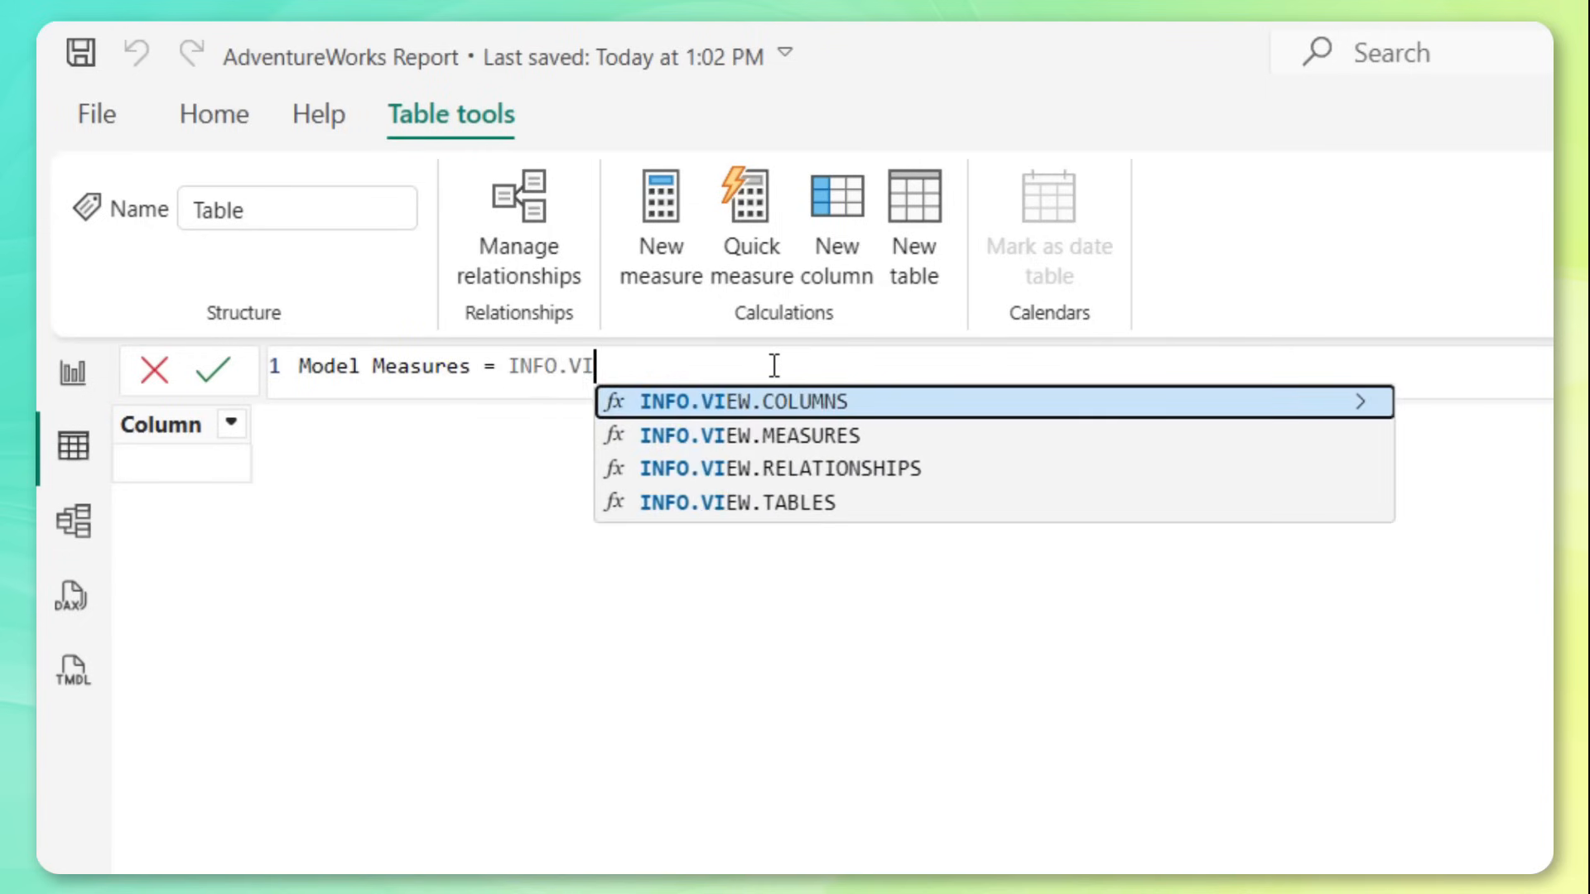
{"action": "type", "text": "EW"}
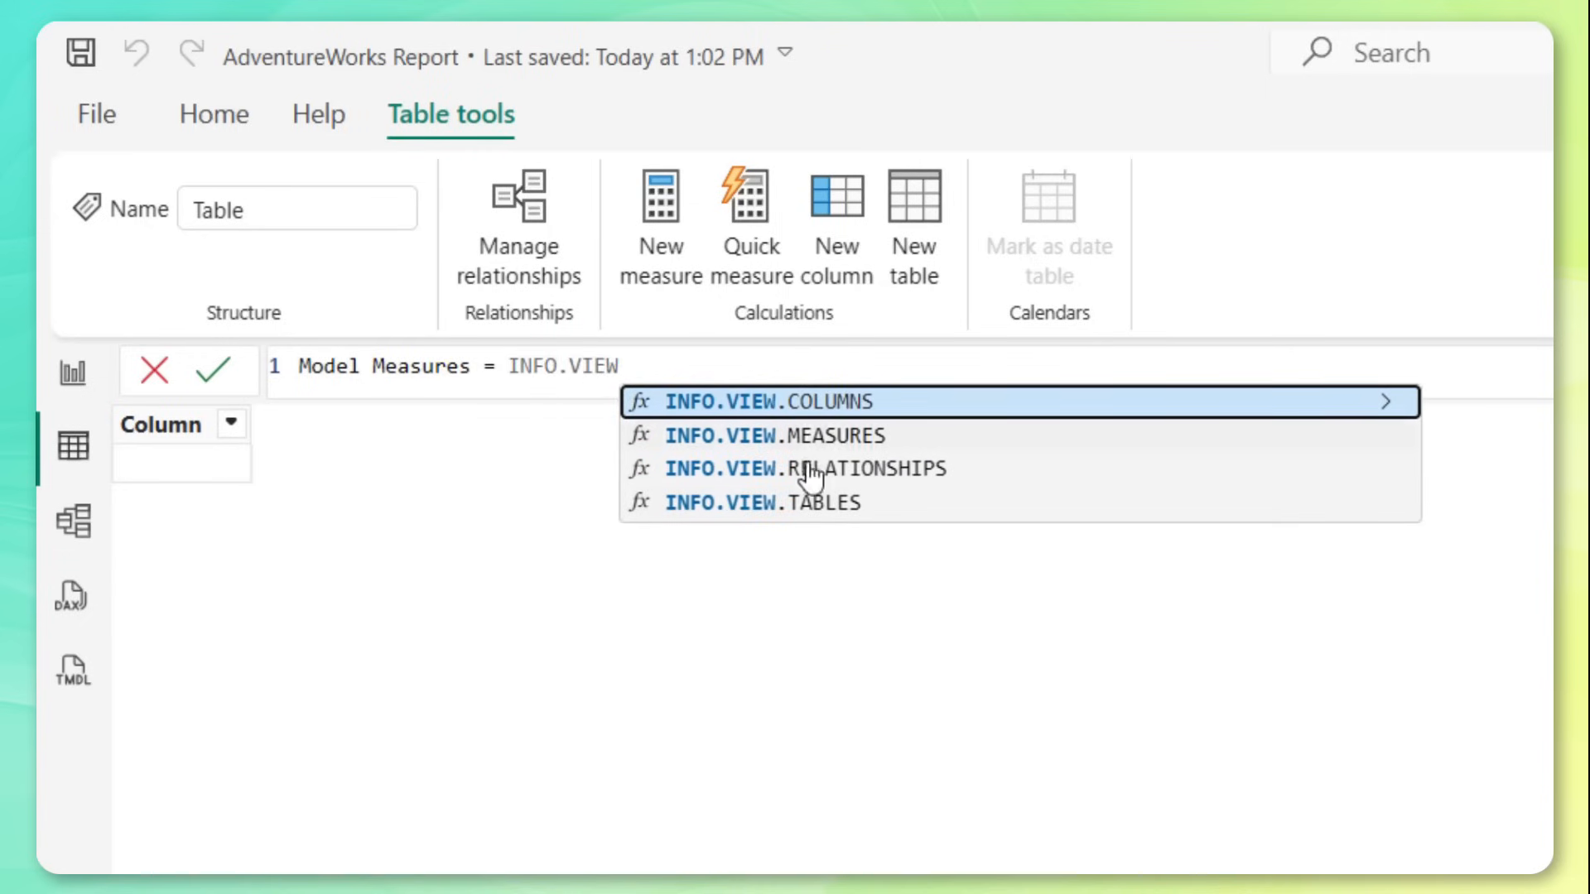
{"action": "mouse_move", "coordinate": [884, 415]}
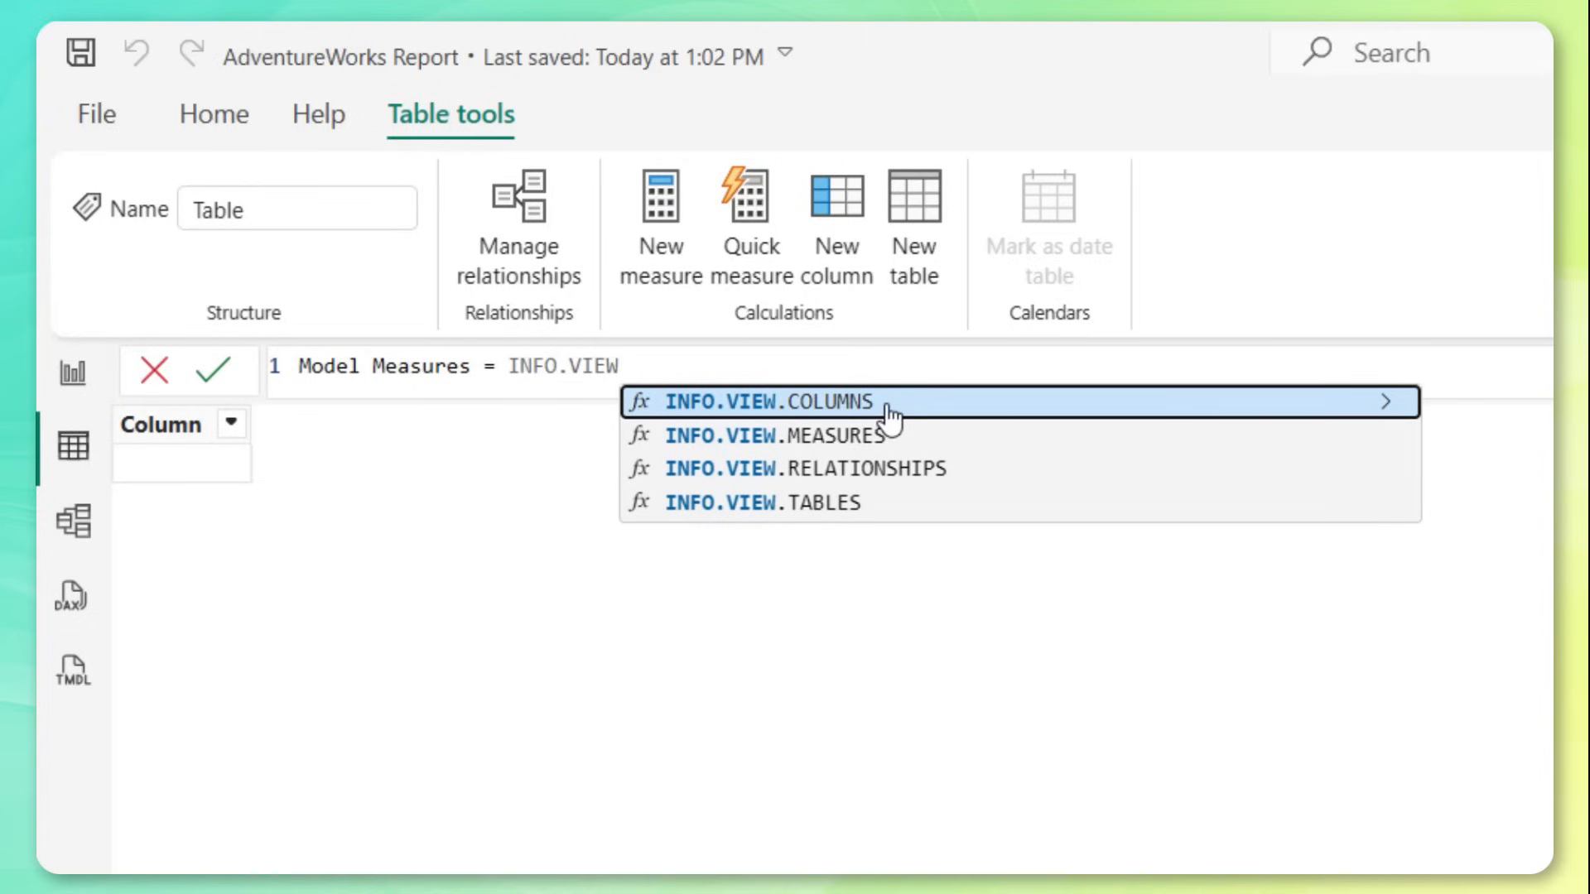
{"action": "mouse_move", "coordinate": [911, 513]}
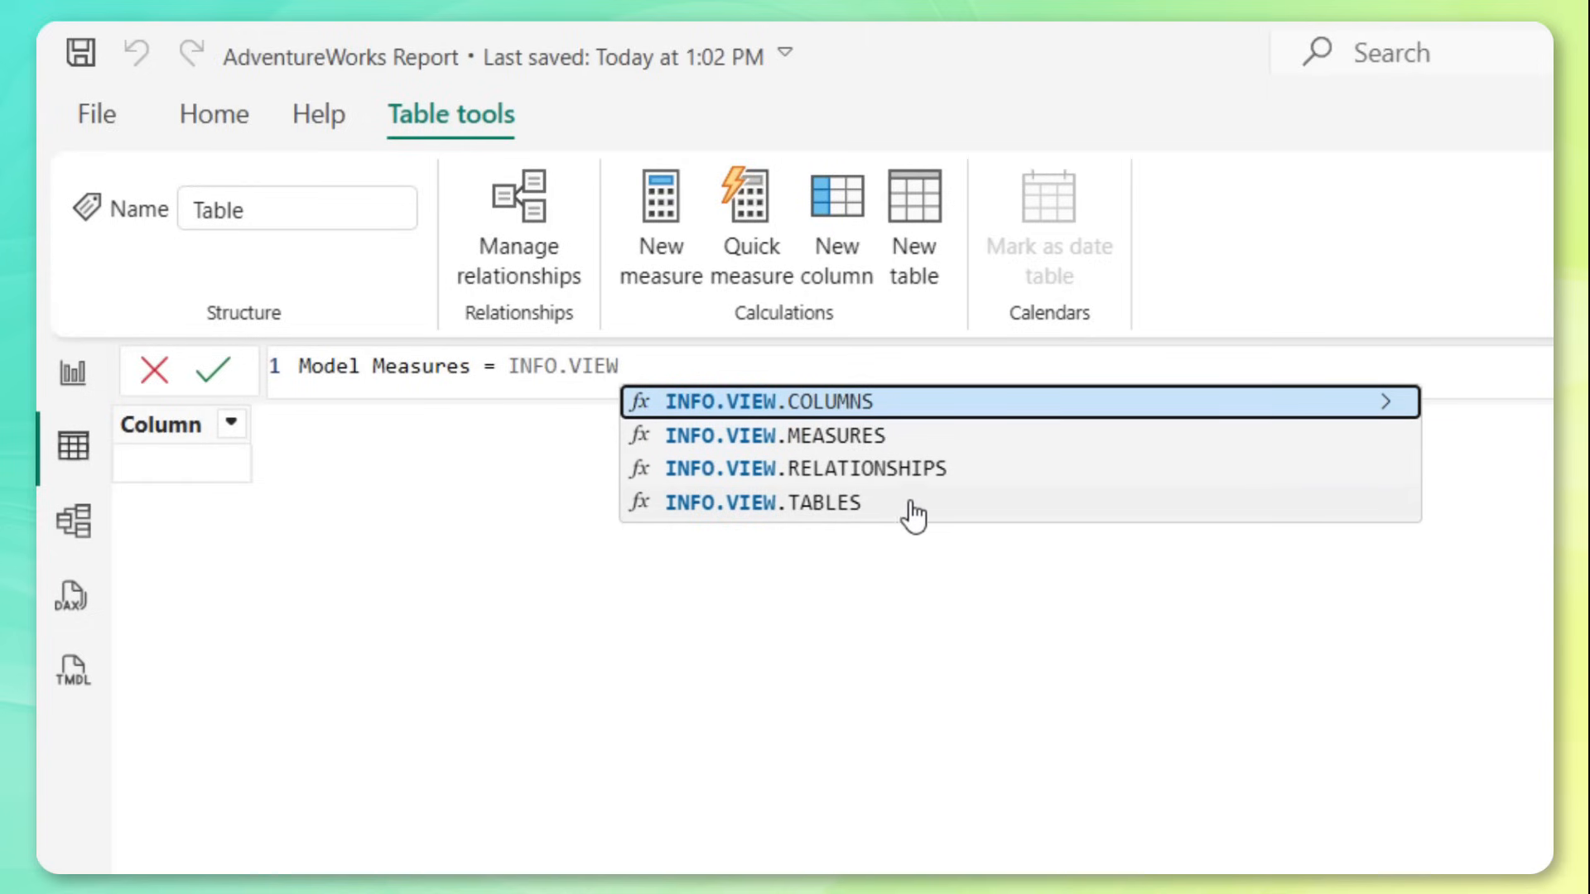
{"action": "mouse_move", "coordinate": [908, 520]}
{"action": "type", "text": ".MEASURES()"}
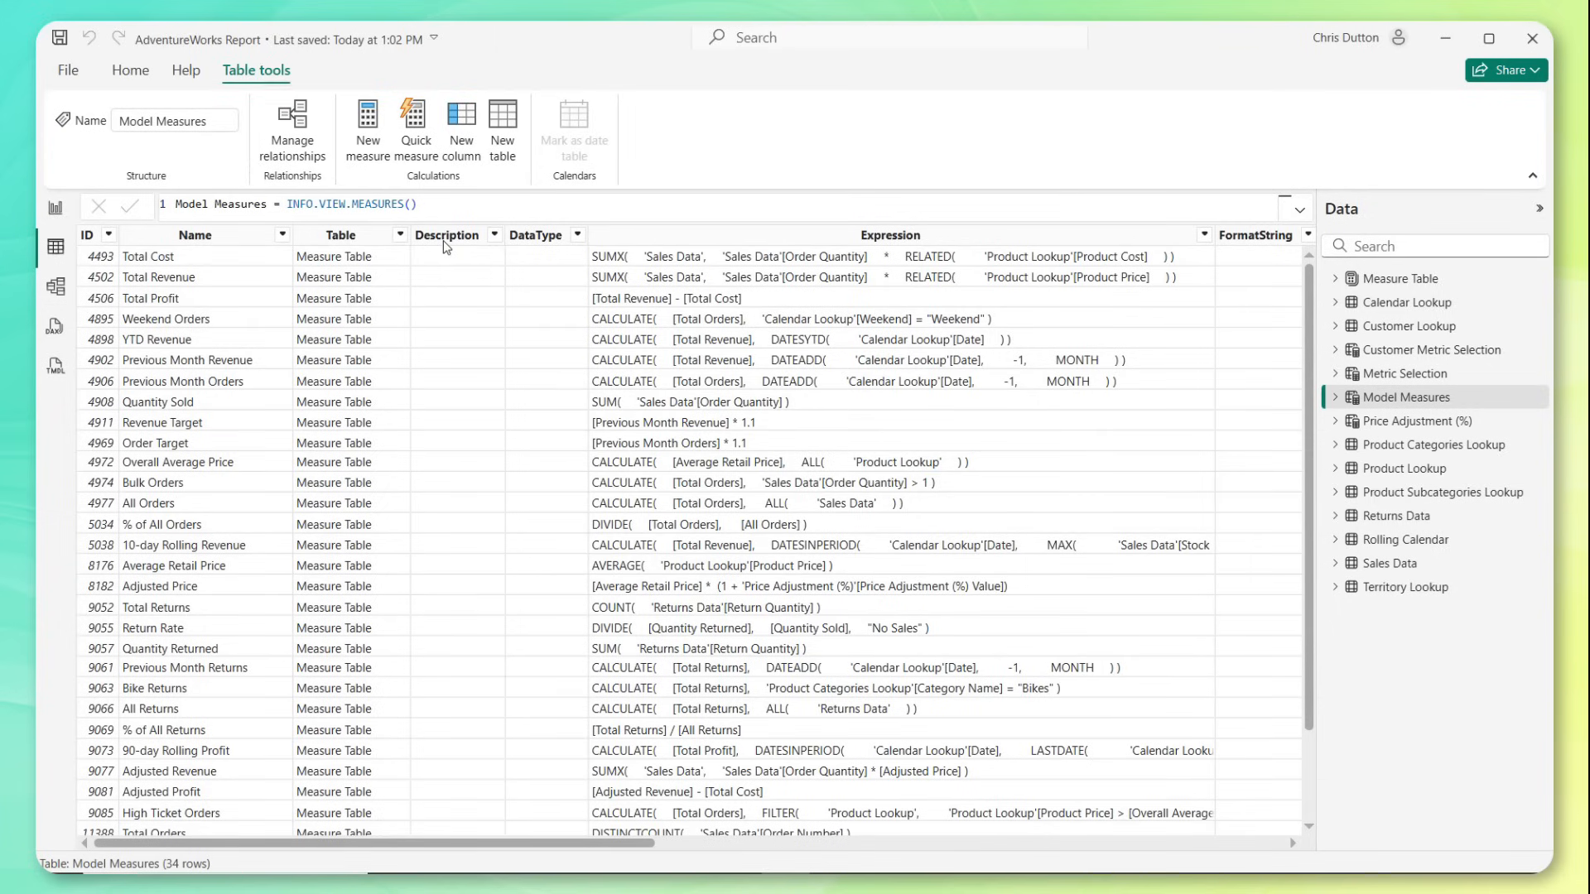
{"action": "mouse_move", "coordinate": [456, 338]}
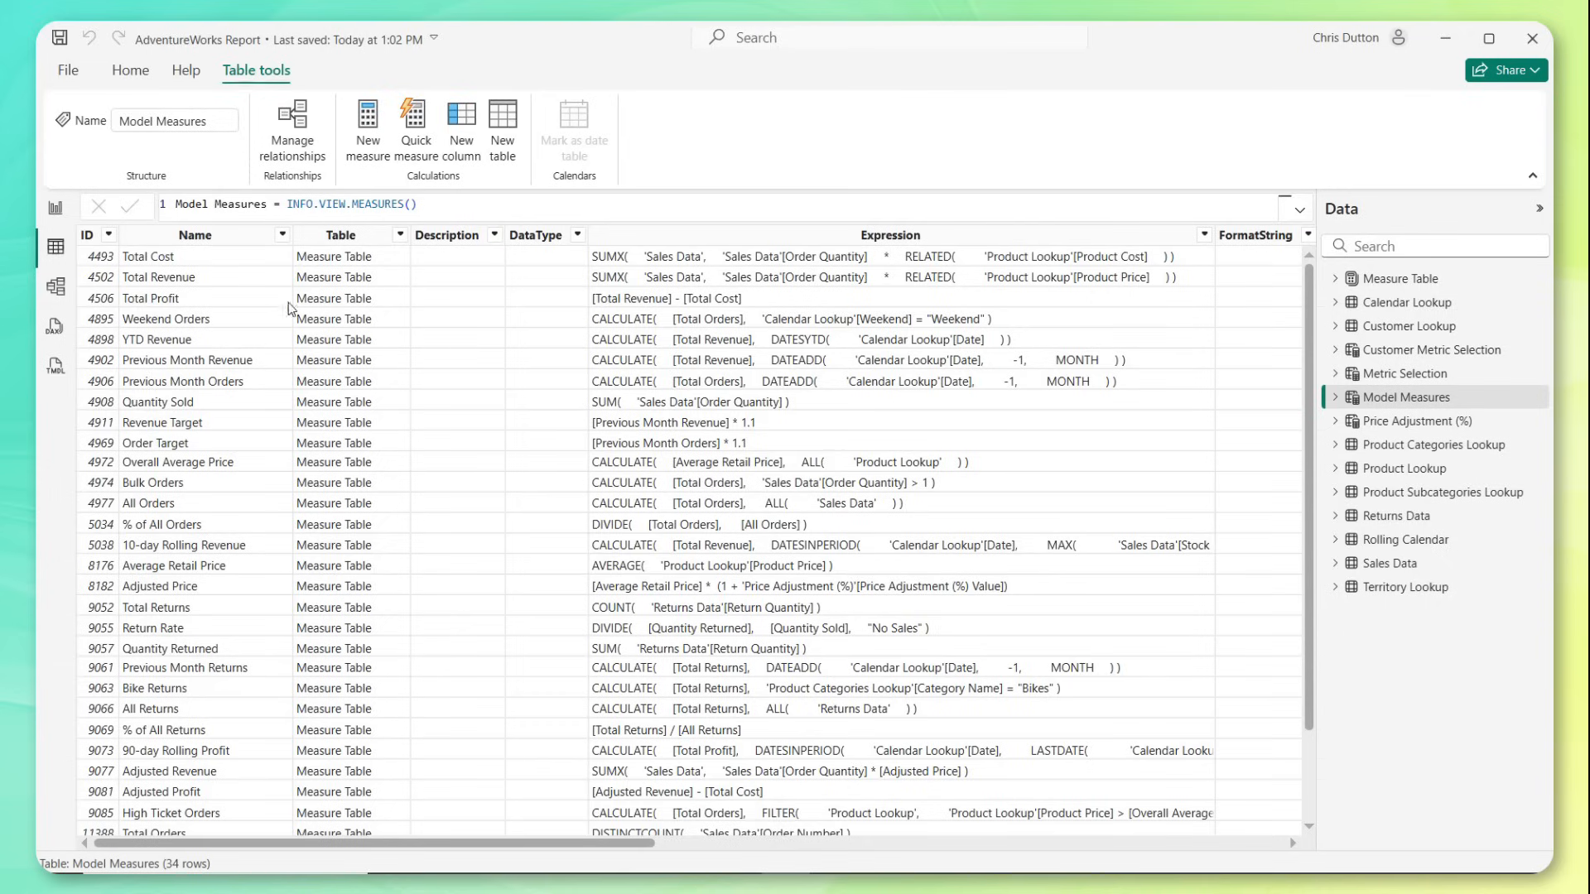
{"action": "mouse_move", "coordinate": [337, 442]}
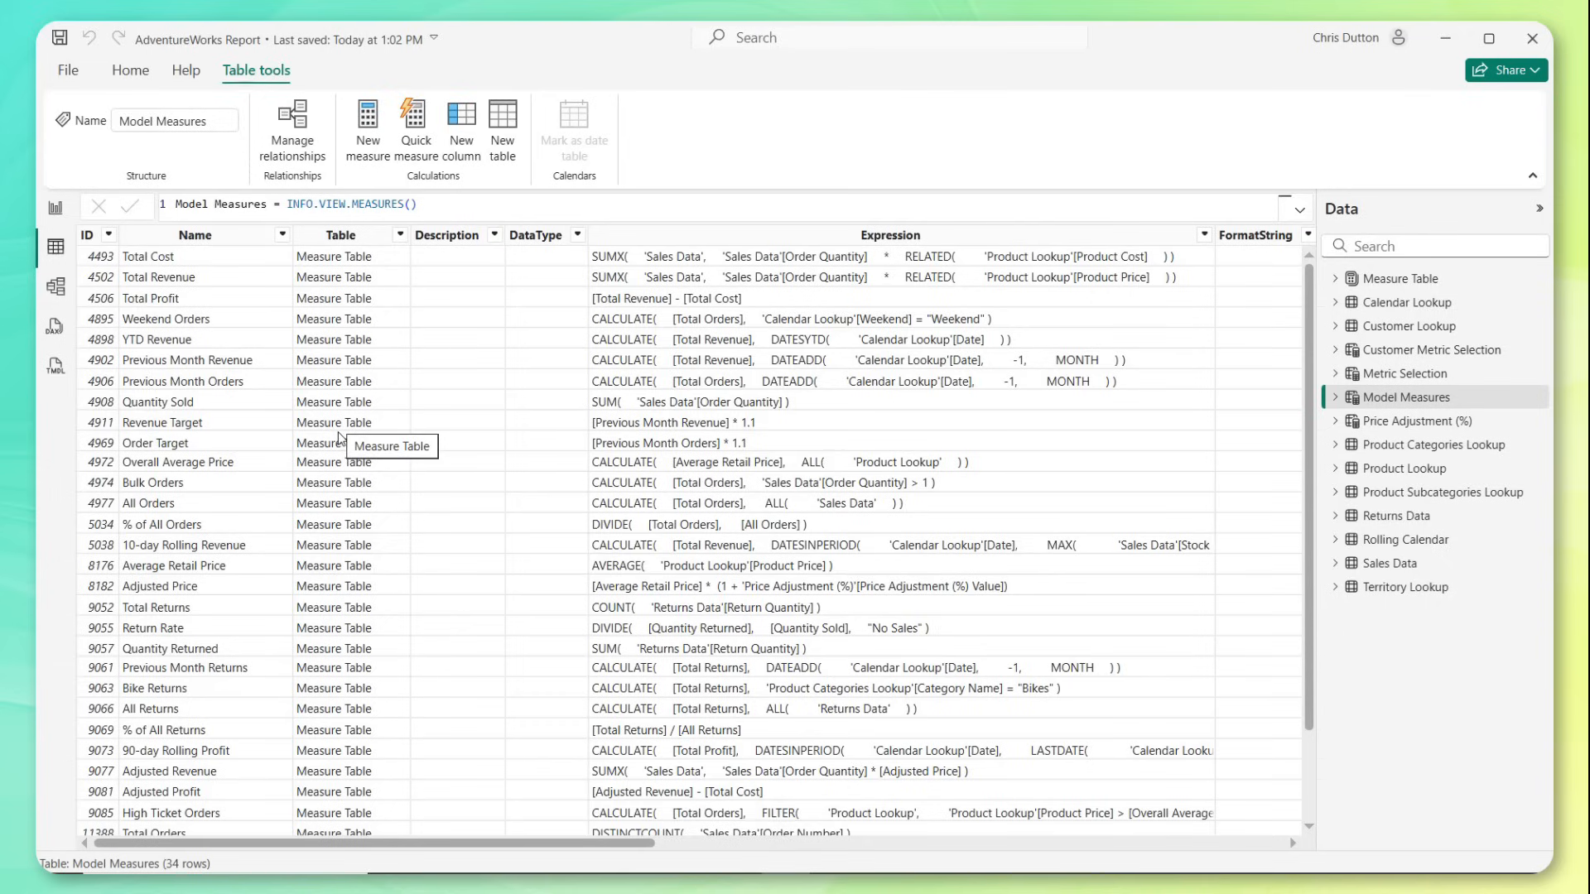
{"action": "mouse_move", "coordinate": [328, 406]}
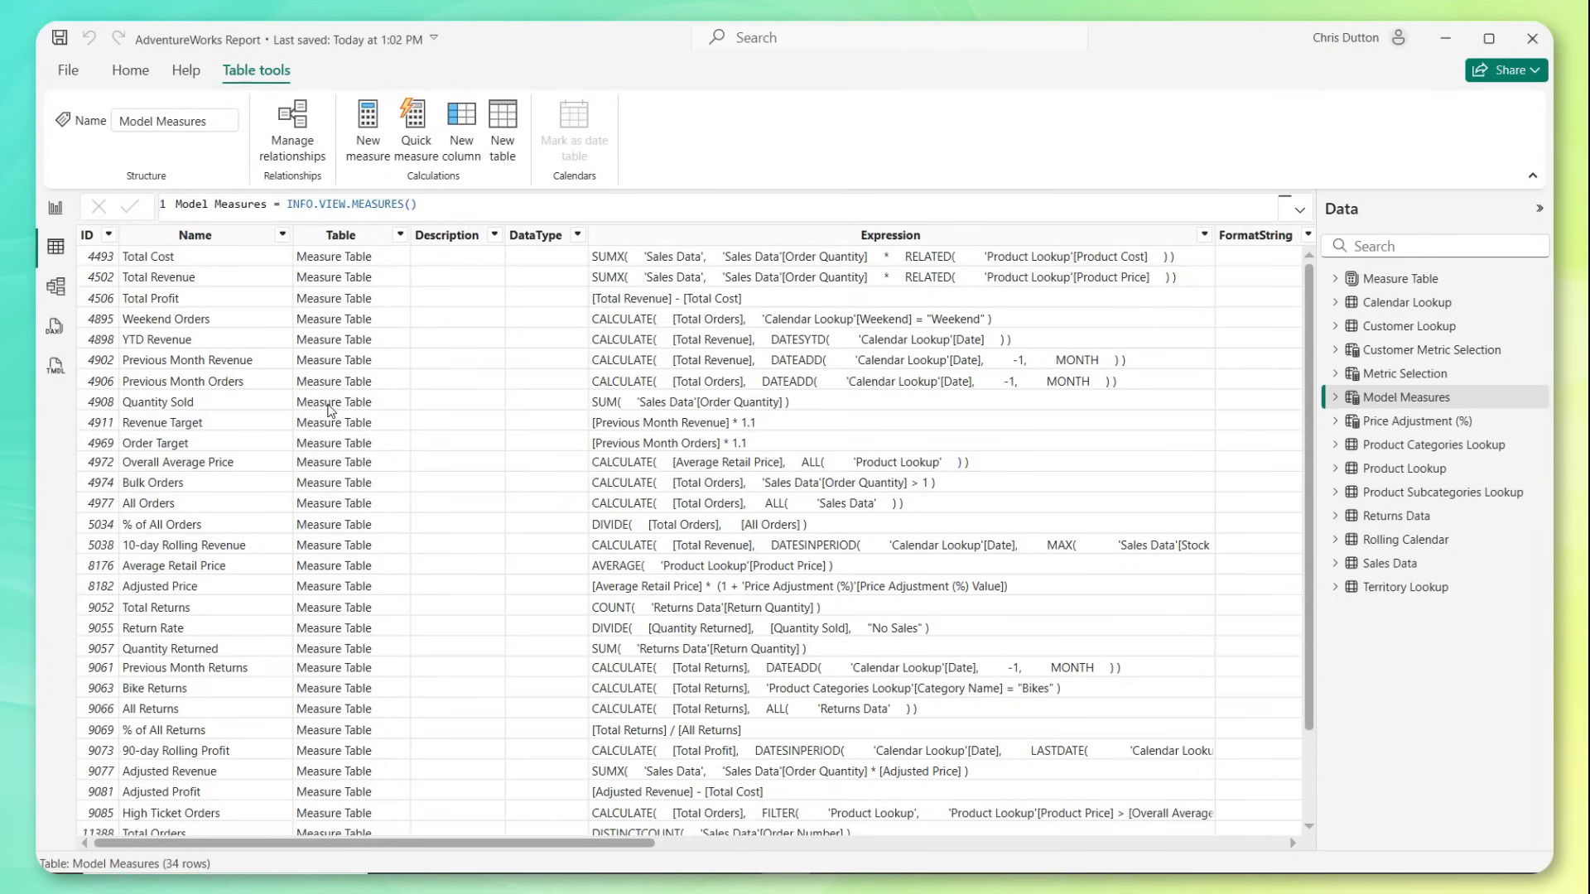
{"action": "mouse_move", "coordinate": [458, 348]}
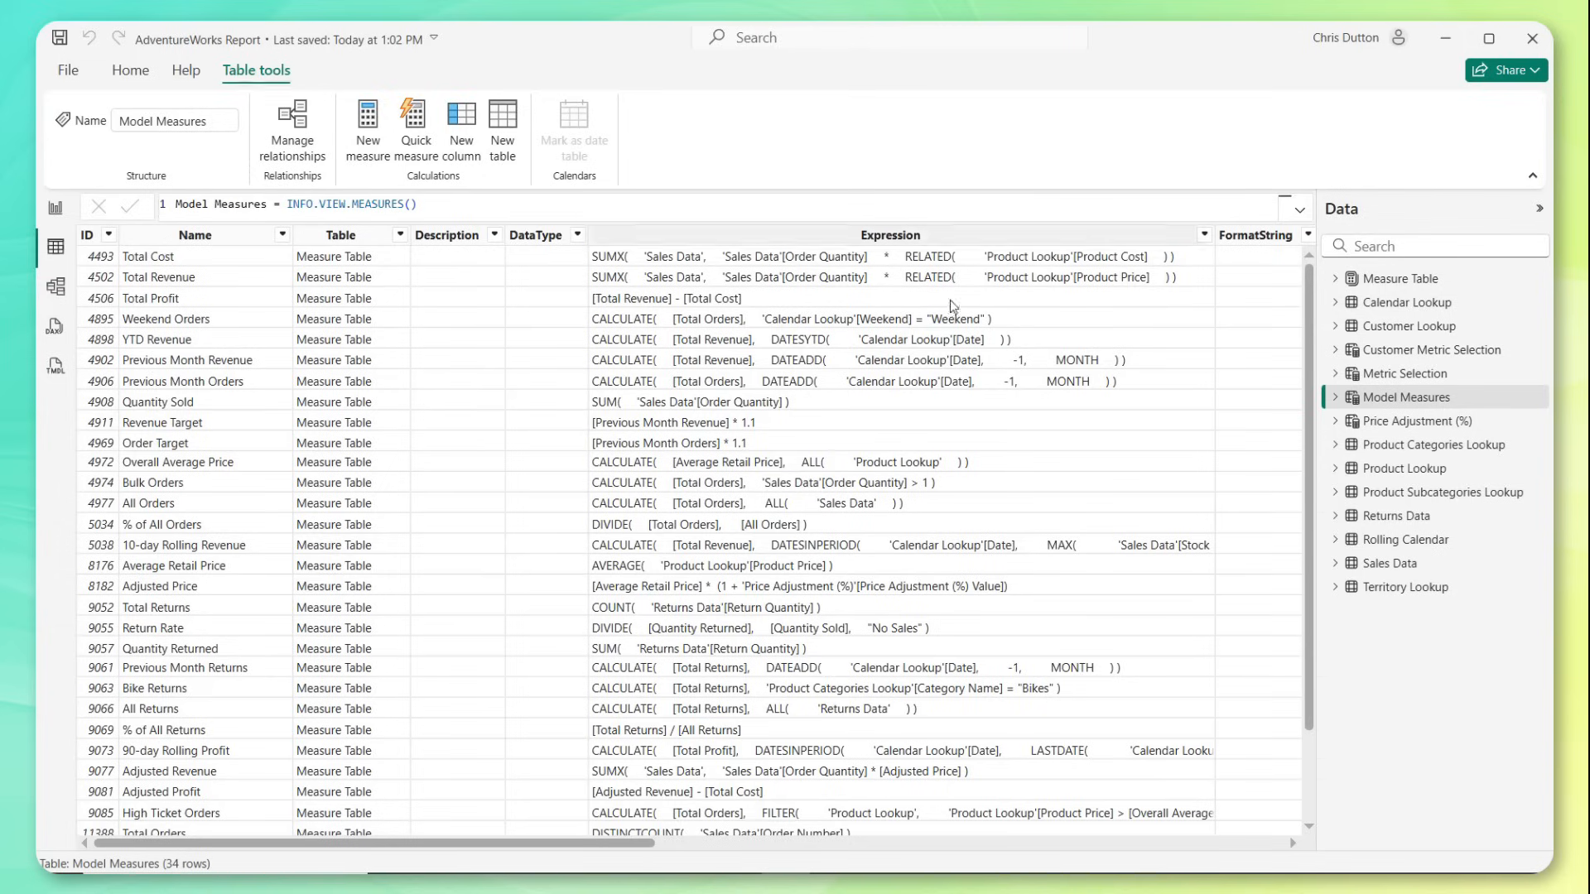
{"action": "mouse_move", "coordinate": [912, 354]}
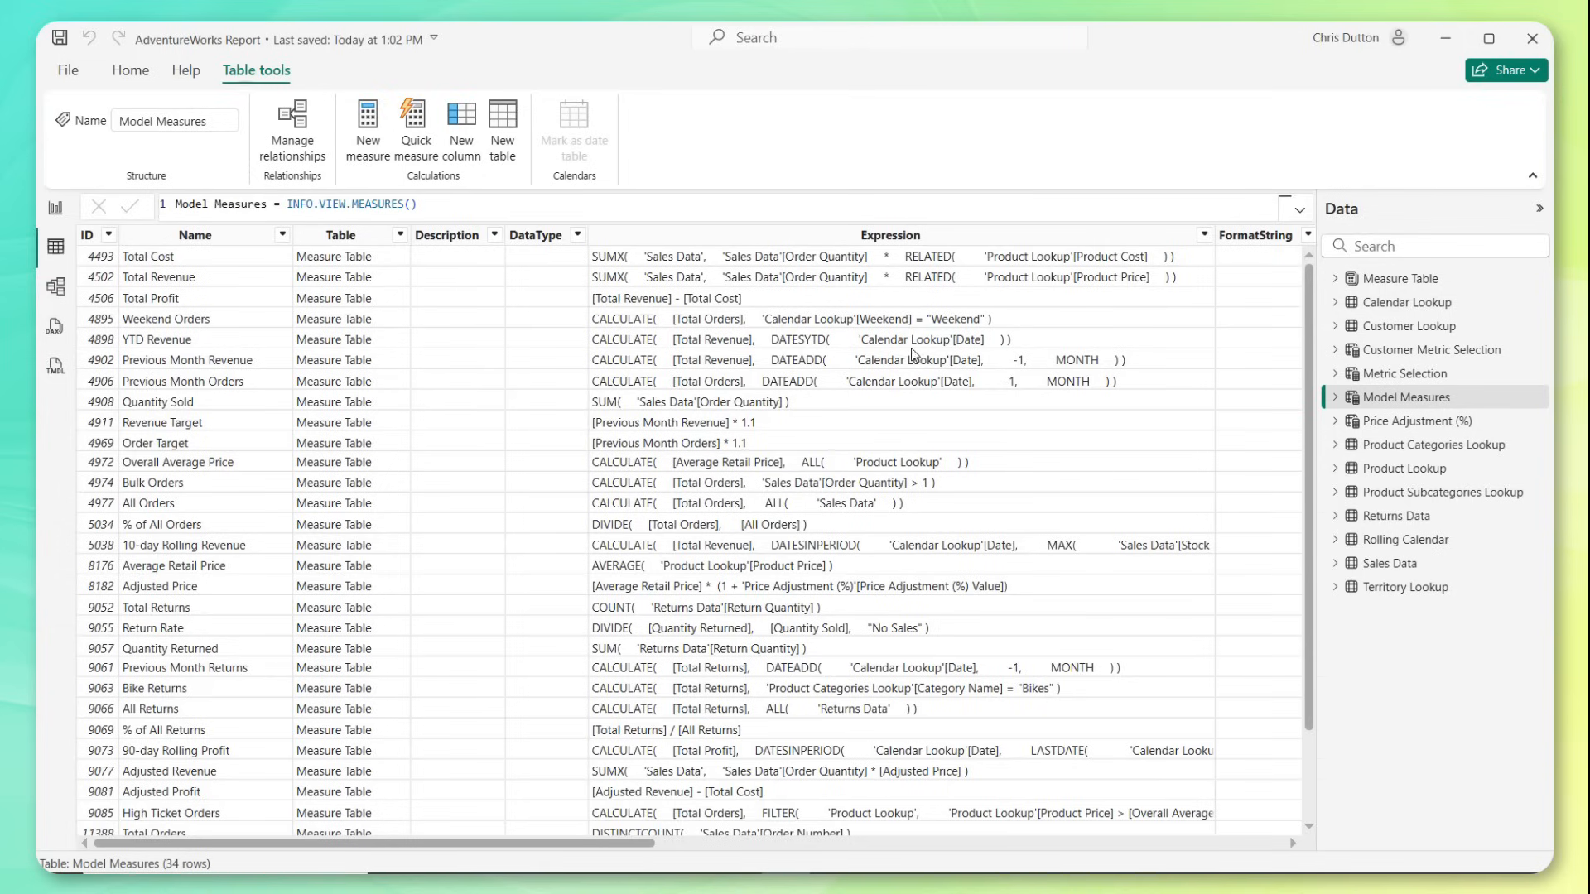
- Review the Model Measures columns across to the LineageTag header
{"action": "scroll", "scroll_direction": "down", "scroll_amount": 3}
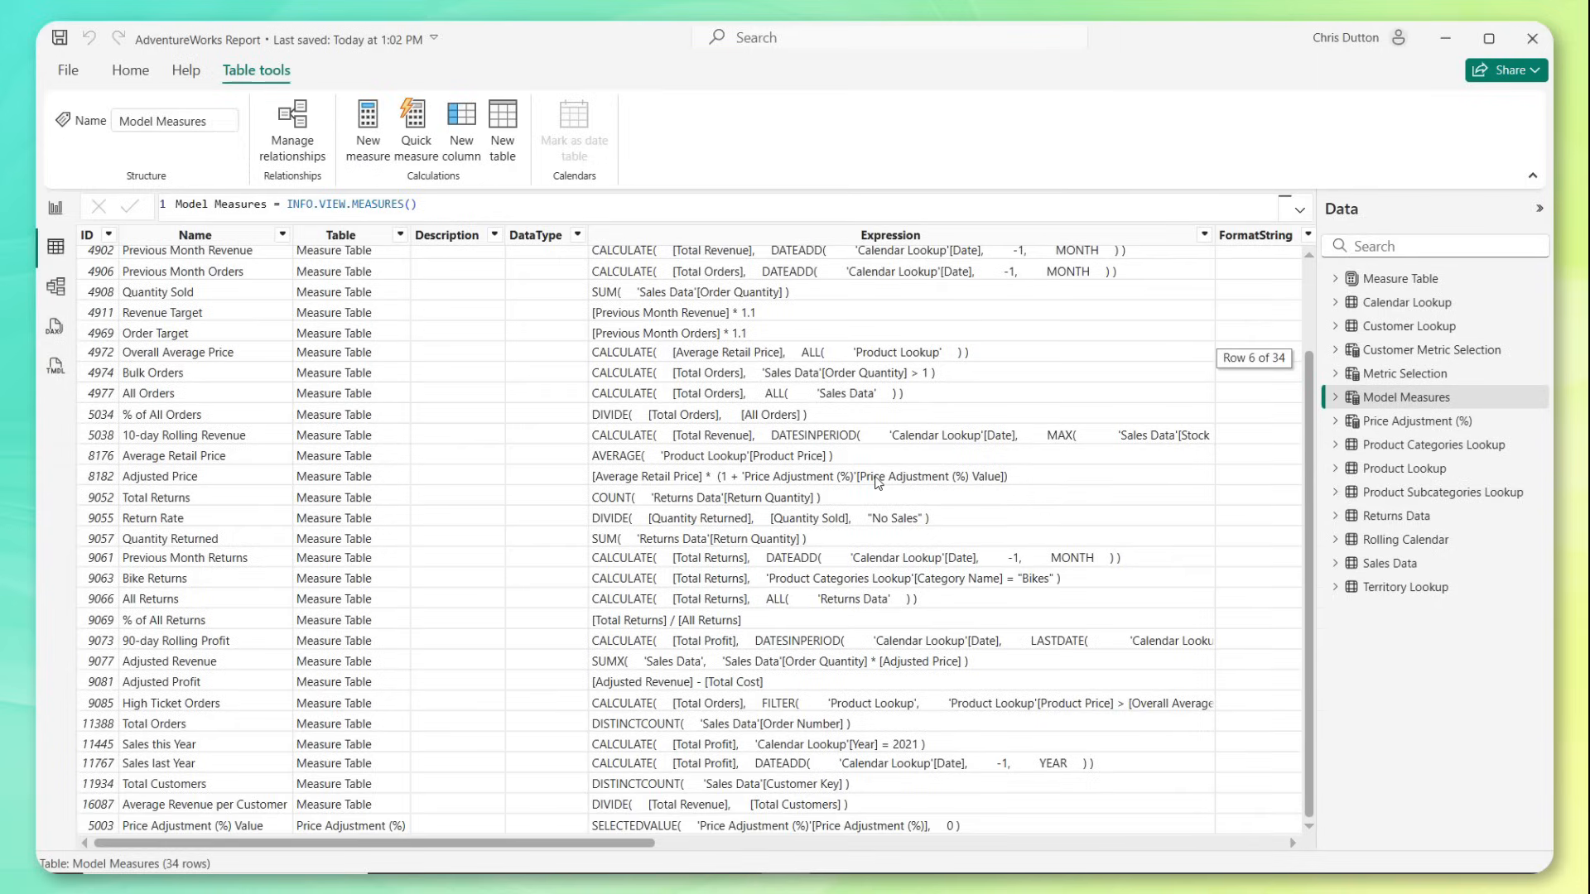
{"action": "mouse_move", "coordinate": [497, 821]}
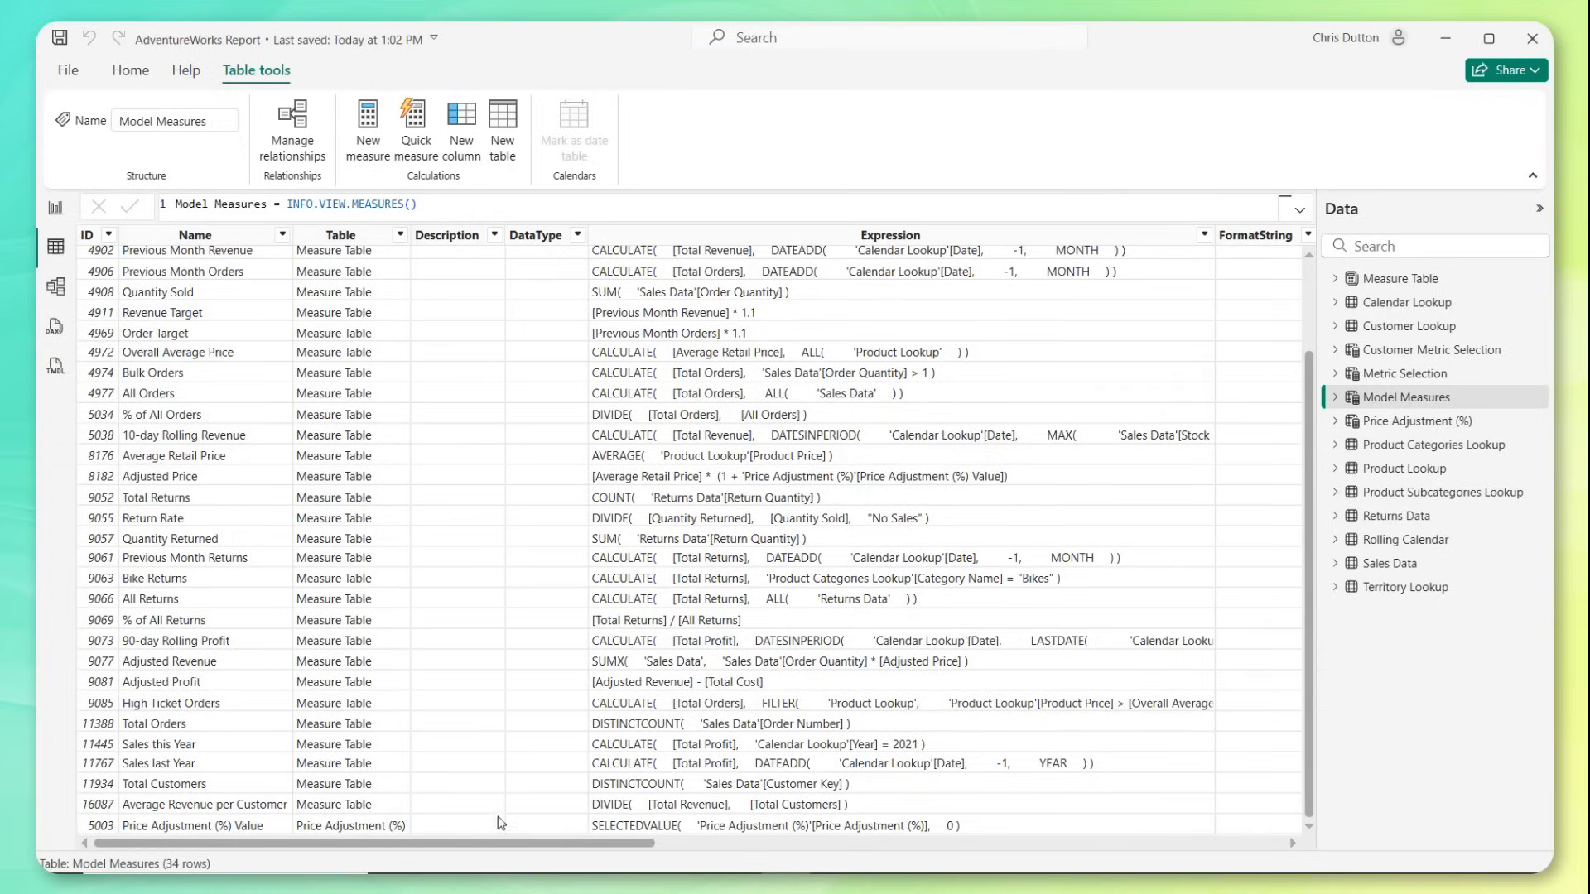
{"action": "scroll", "scroll_direction": "right", "scroll_amount": 3}
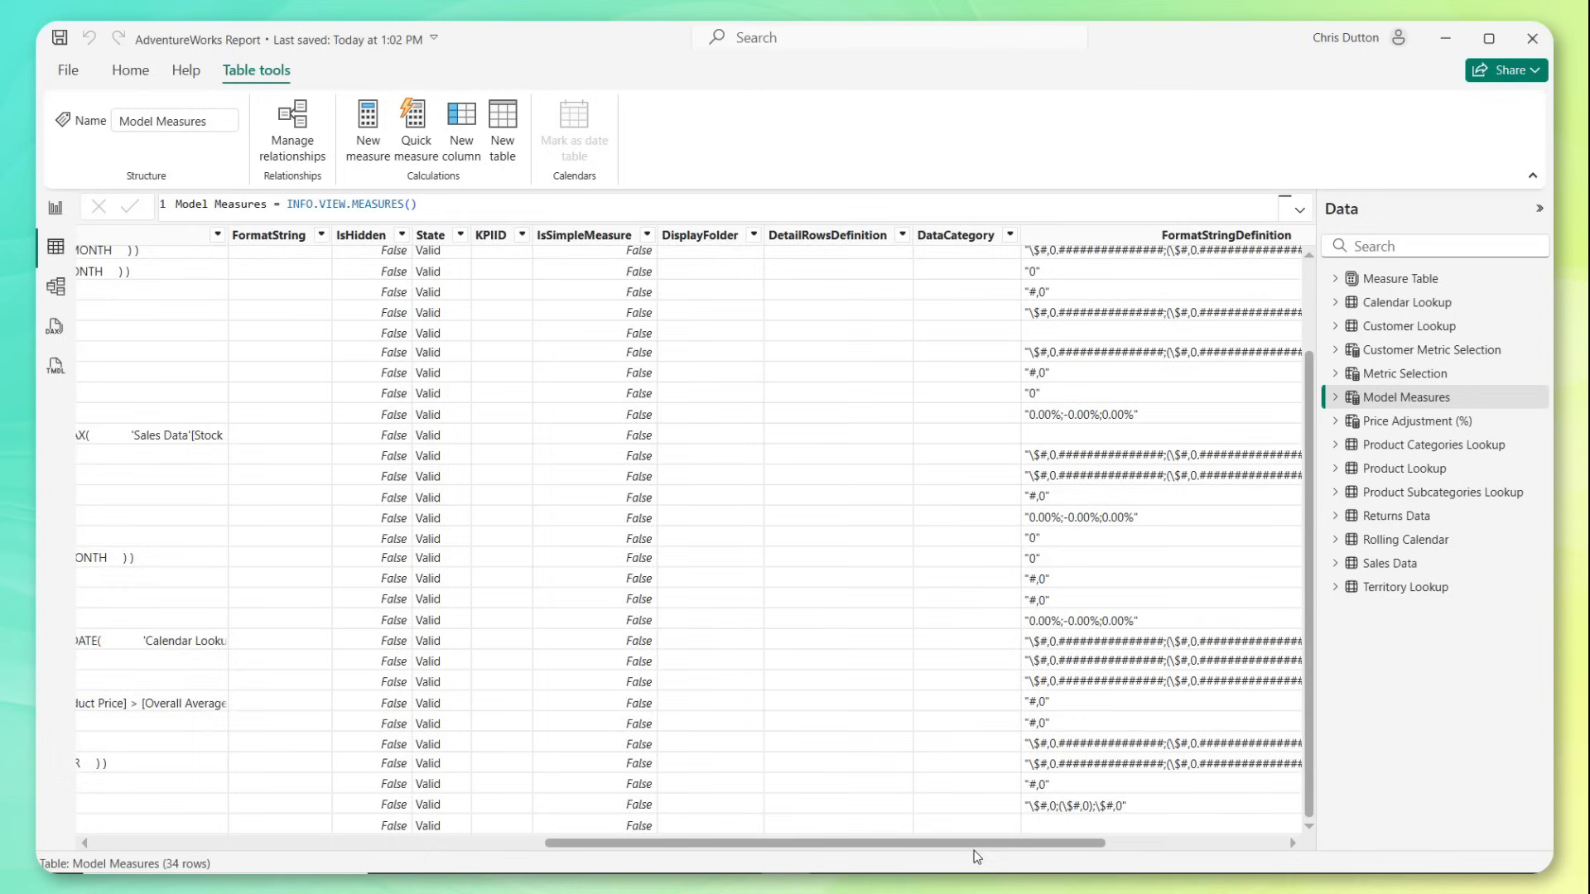
{"action": "scroll", "scroll_direction": "right", "scroll_amount": 3}
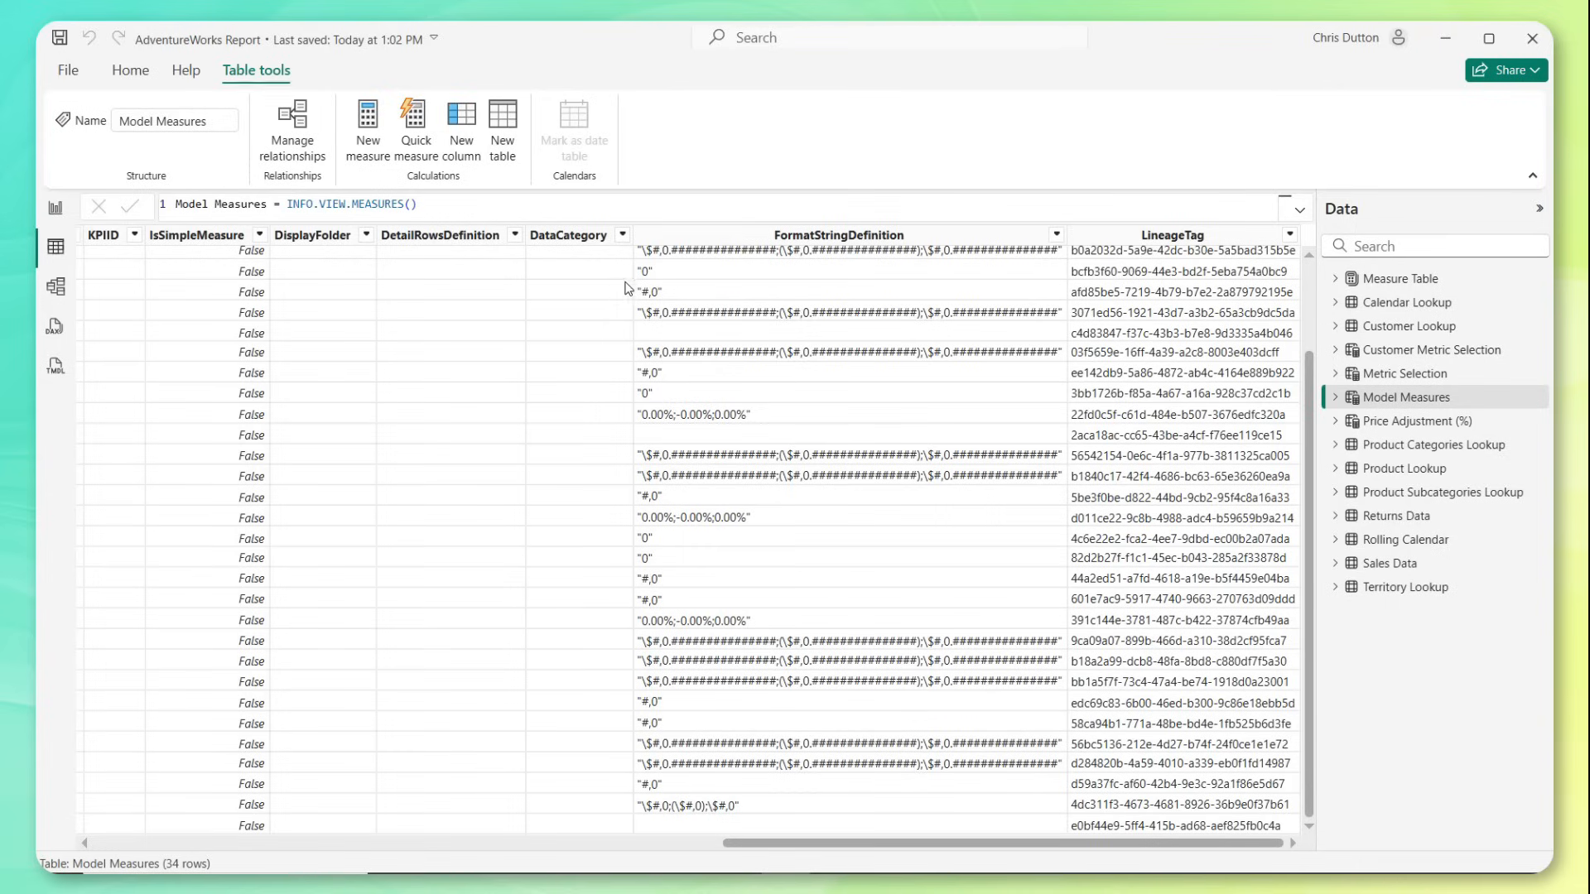
{"action": "mouse_move", "coordinate": [1141, 235]}
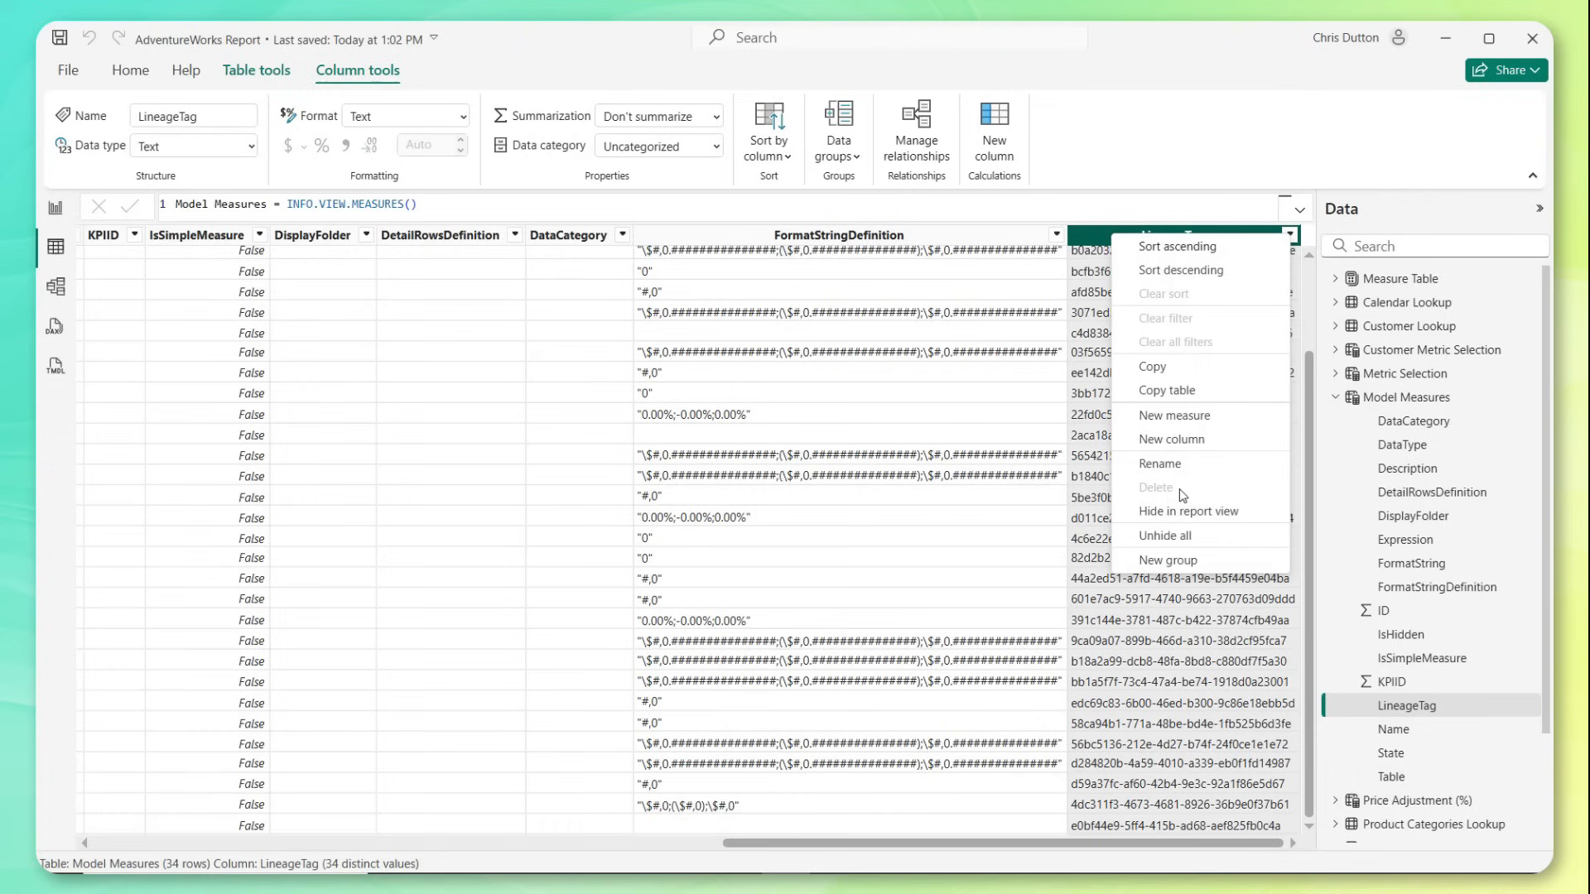
{"action": "left_click", "coordinate": [464, 439]}
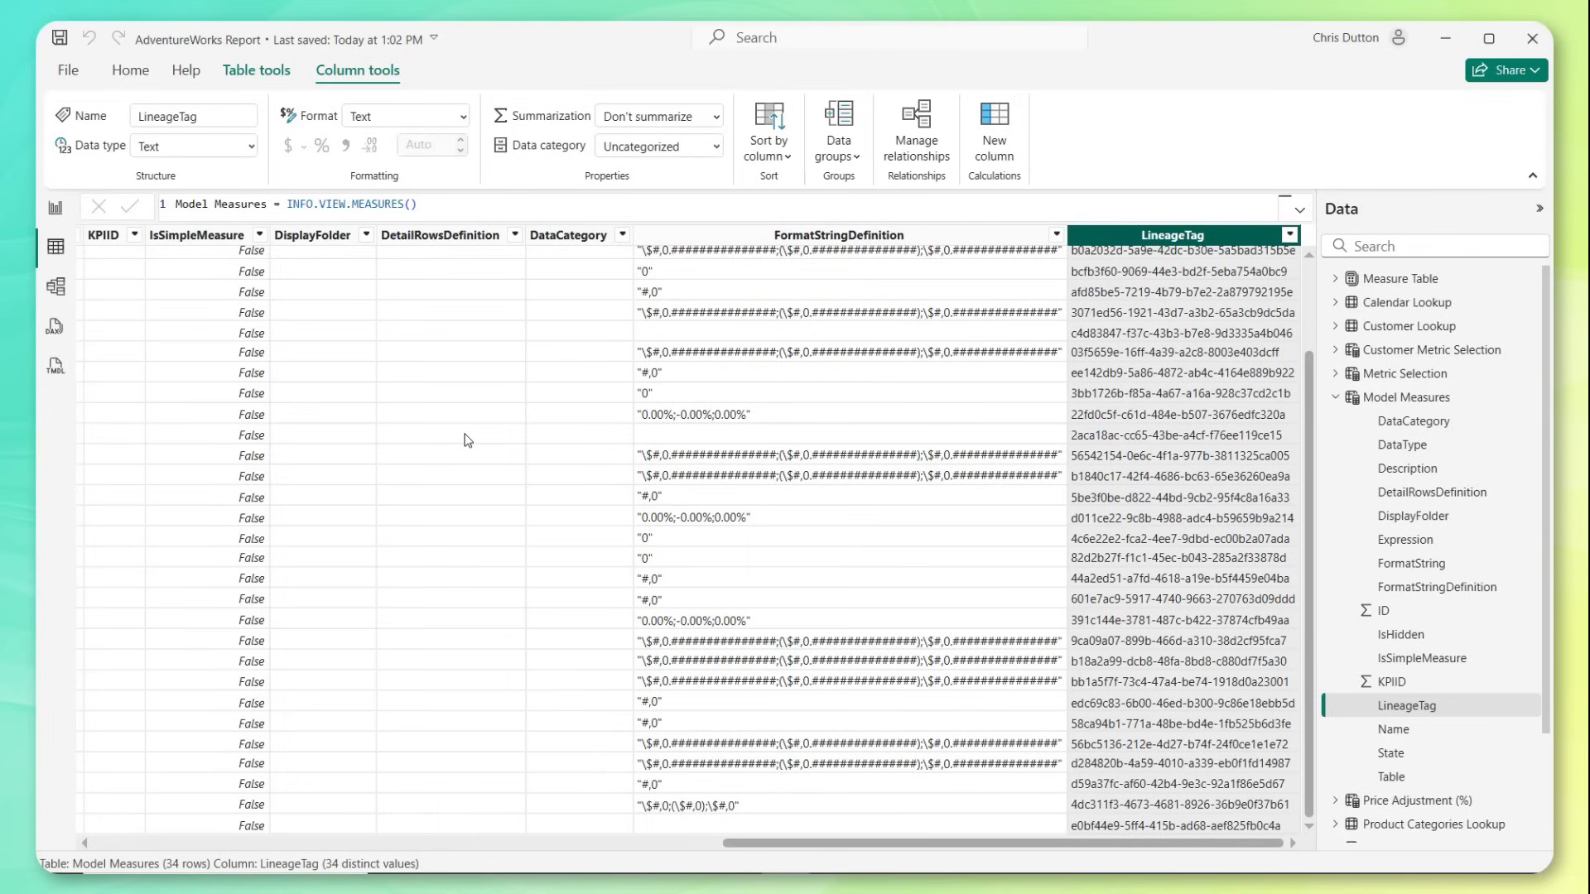
{"action": "mouse_move", "coordinate": [571, 439]}
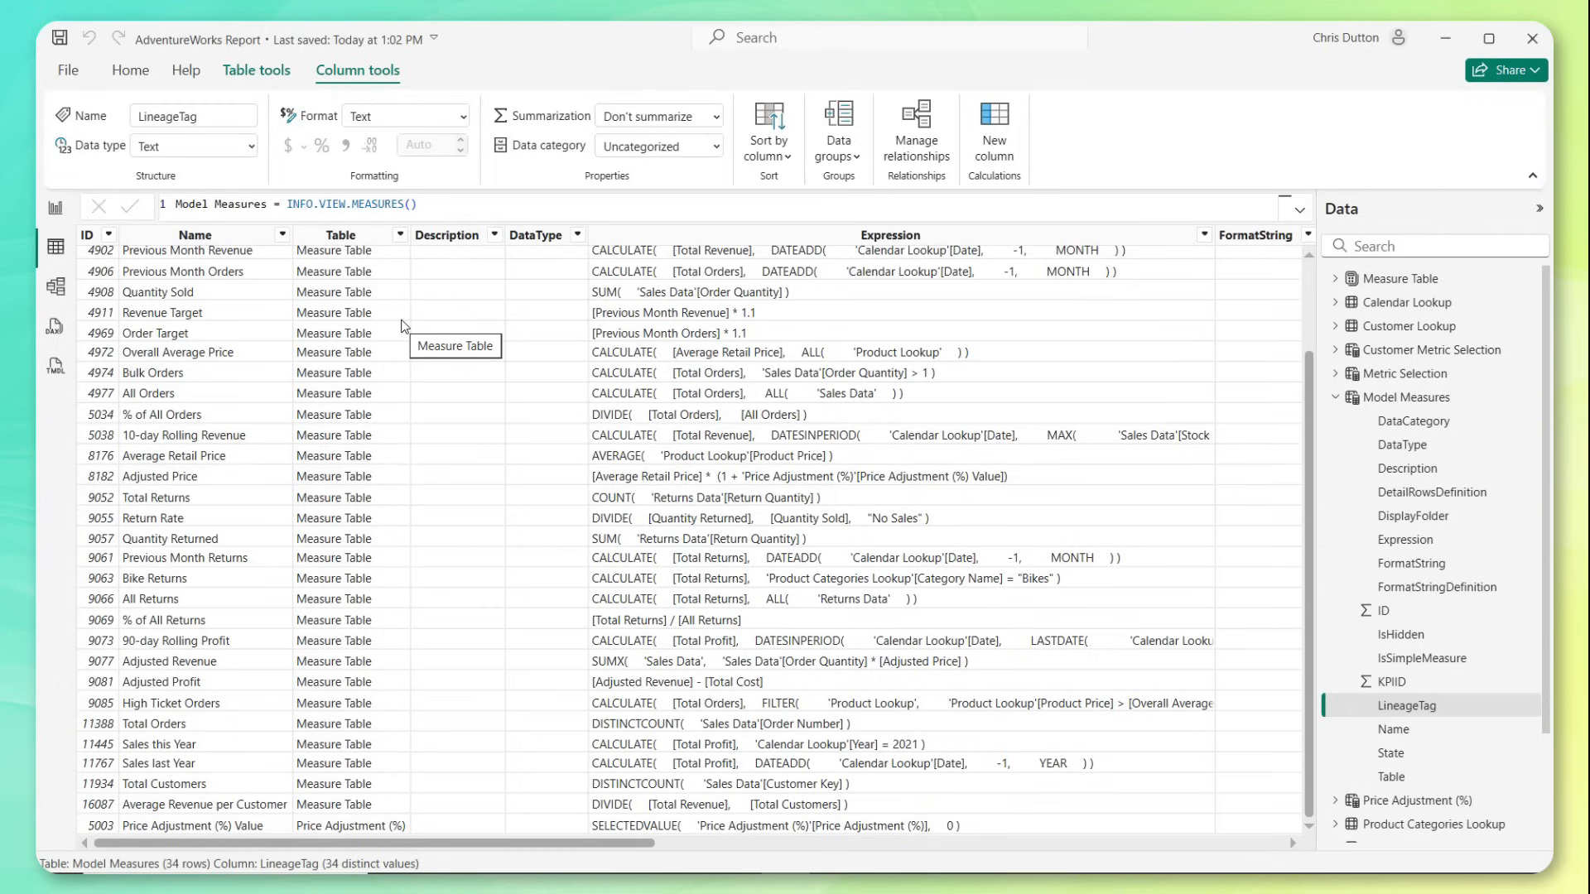
{"action": "mouse_move", "coordinate": [443, 307]}
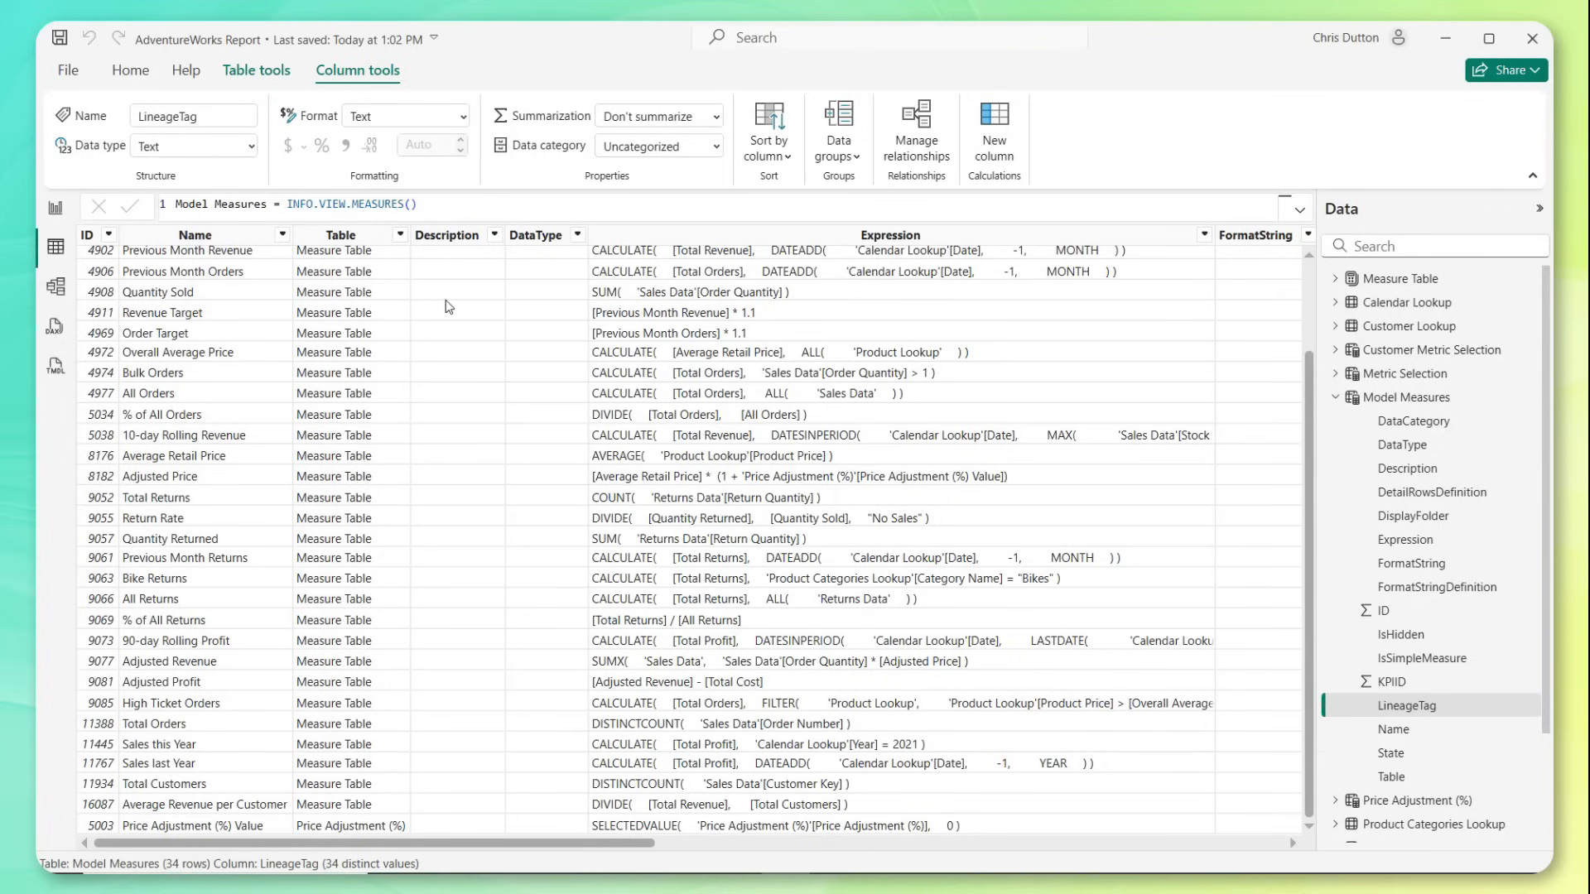
{"action": "mouse_move", "coordinate": [287, 295]}
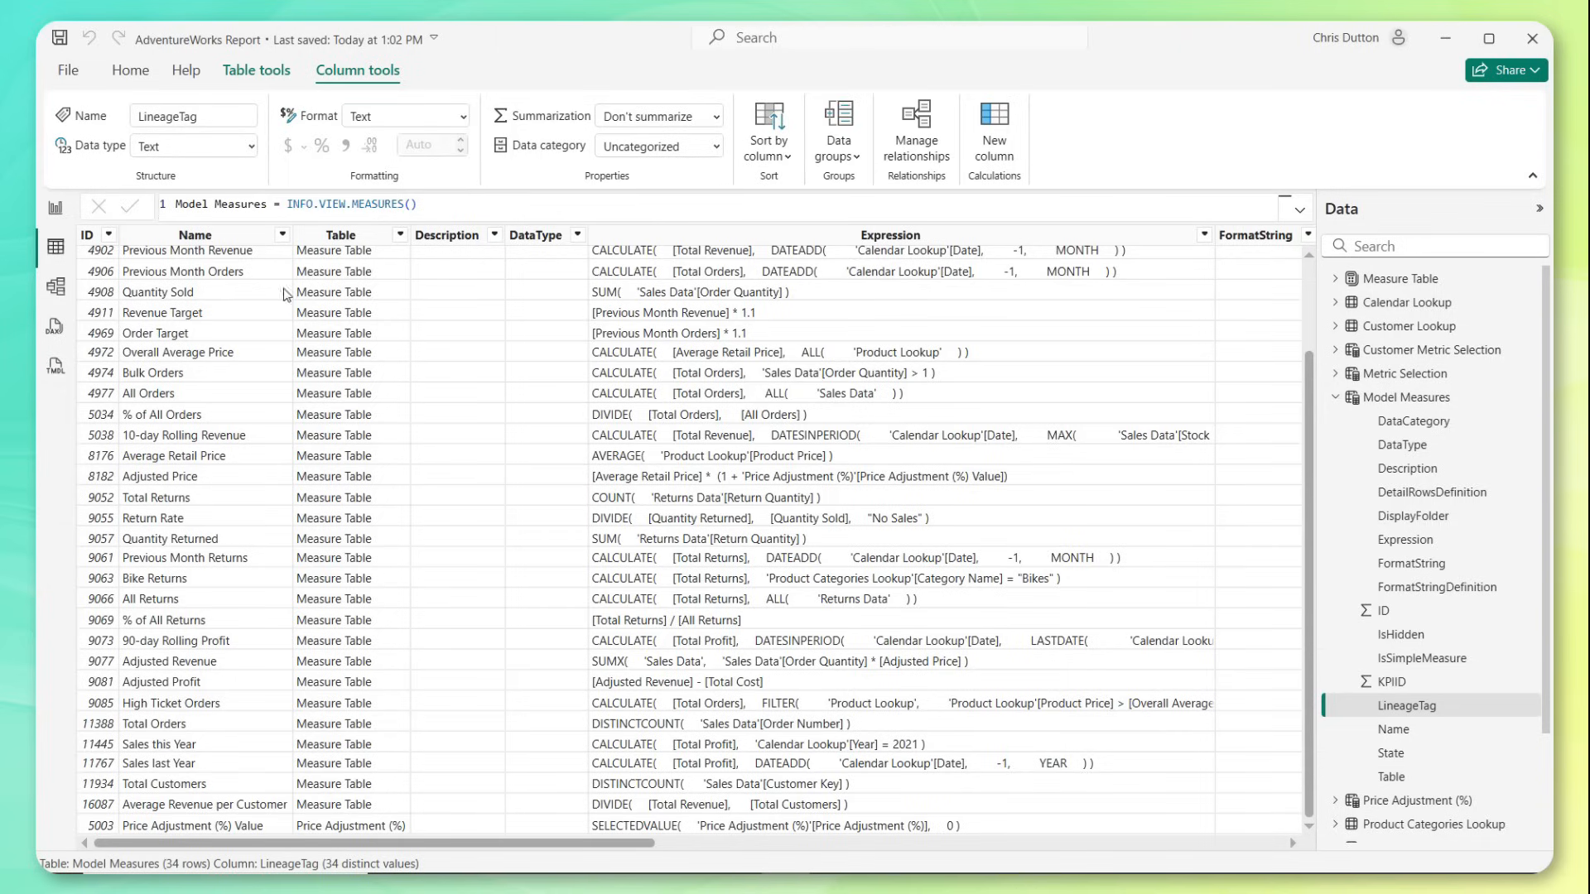
{"action": "mouse_move", "coordinate": [163, 313]}
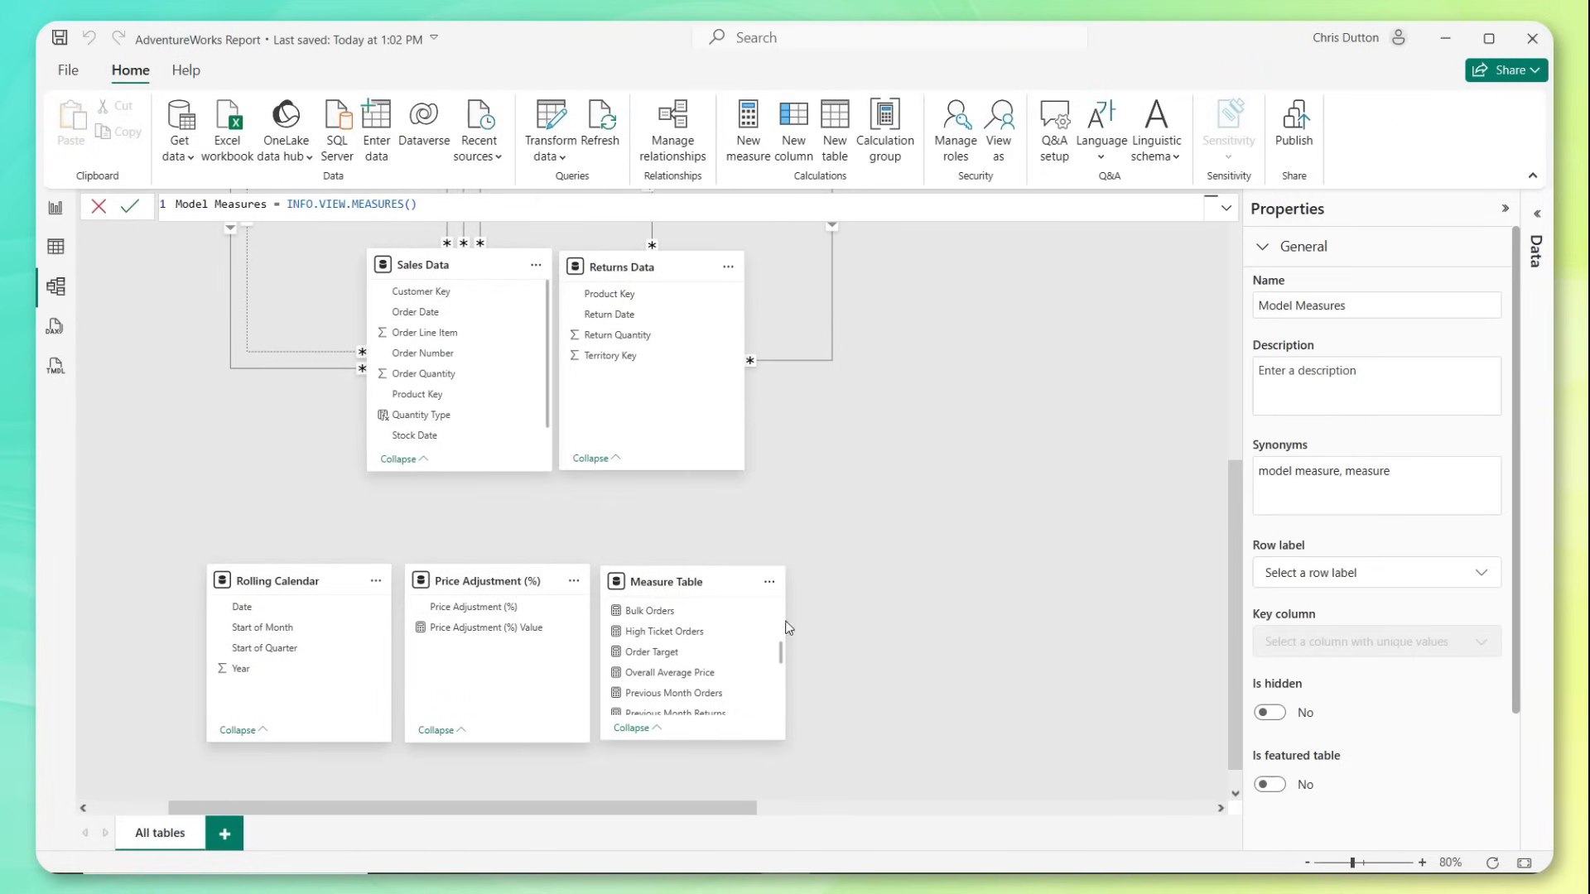
{"action": "mouse_move", "coordinate": [649, 652]}
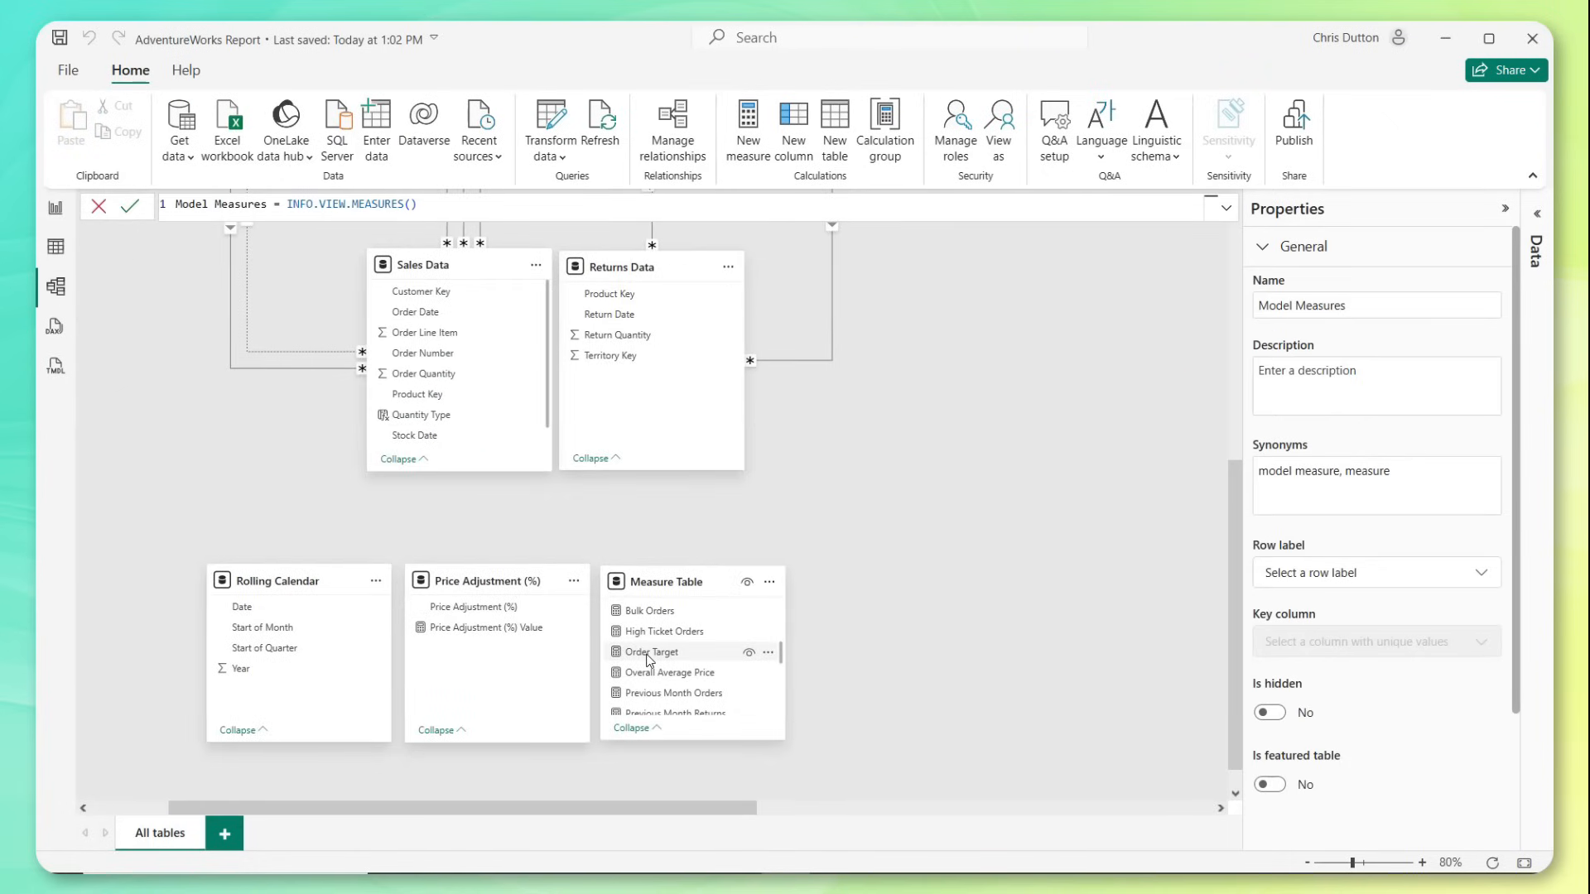
- Describe Order Target as '10% increase compared to previous month order volume' and commit it
{"action": "left_click", "coordinate": [652, 652]}
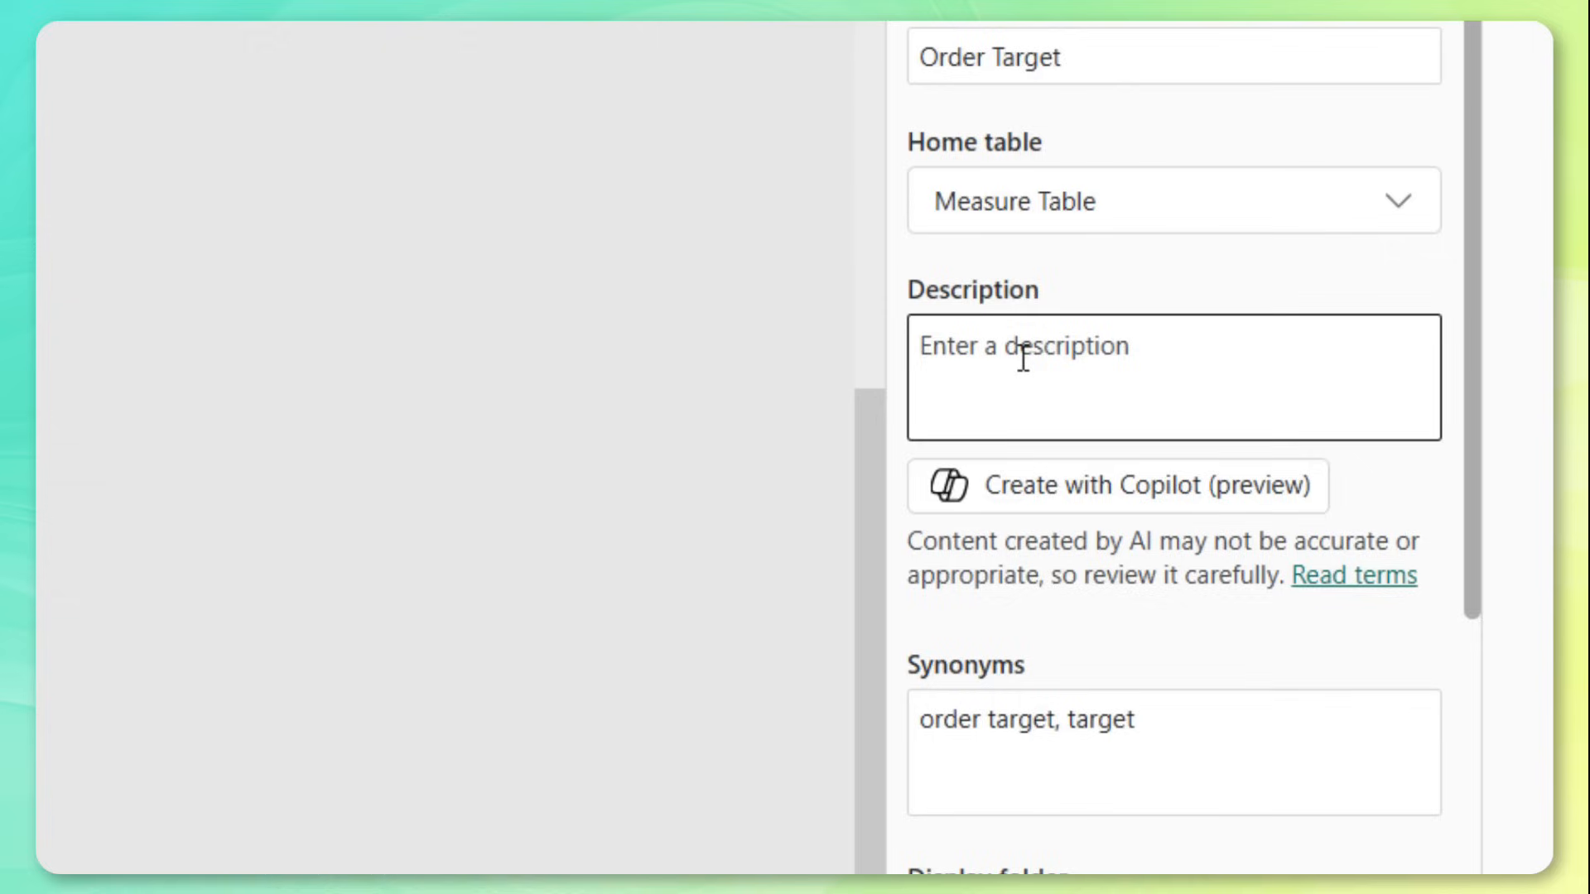
{"action": "type", "text": "10% increase compared to prv"}
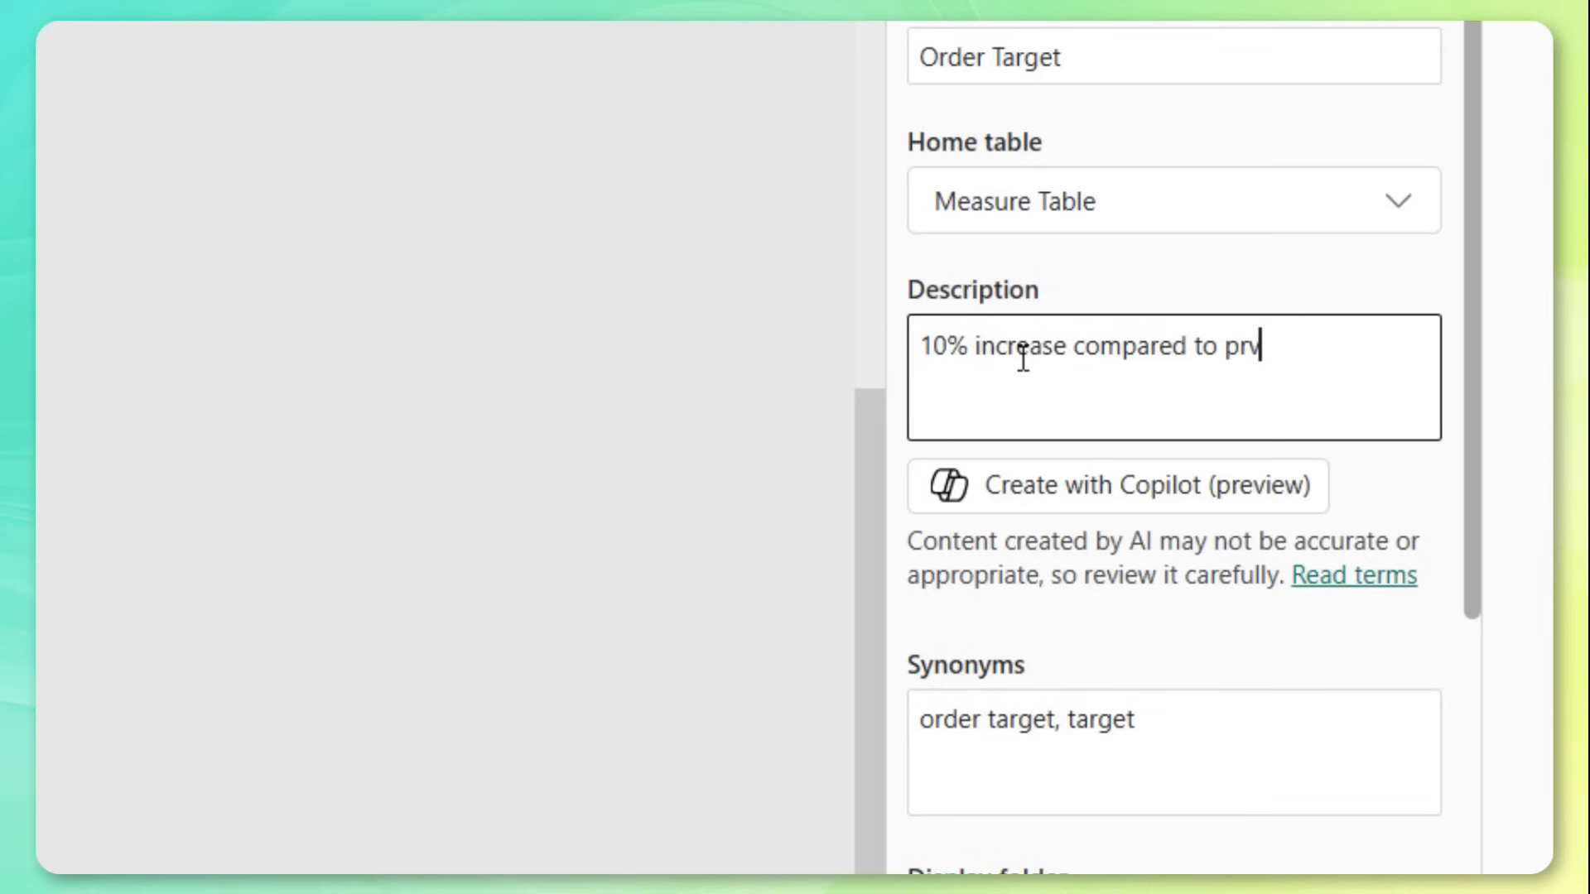
{"action": "type", "text": "evious month"}
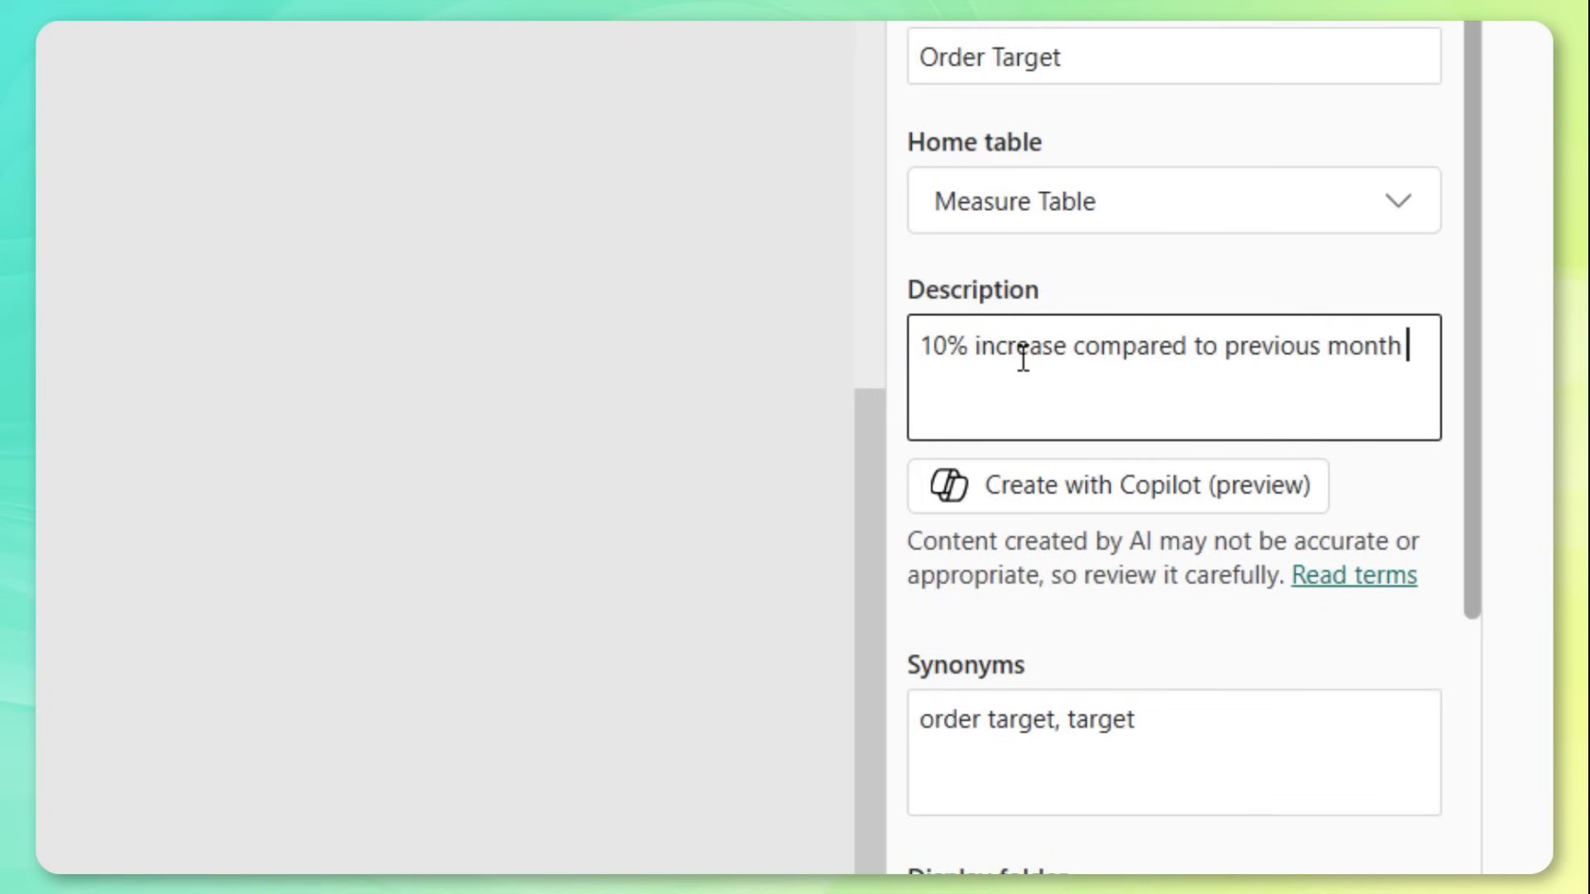
{"action": "type", "text": "order volume"}
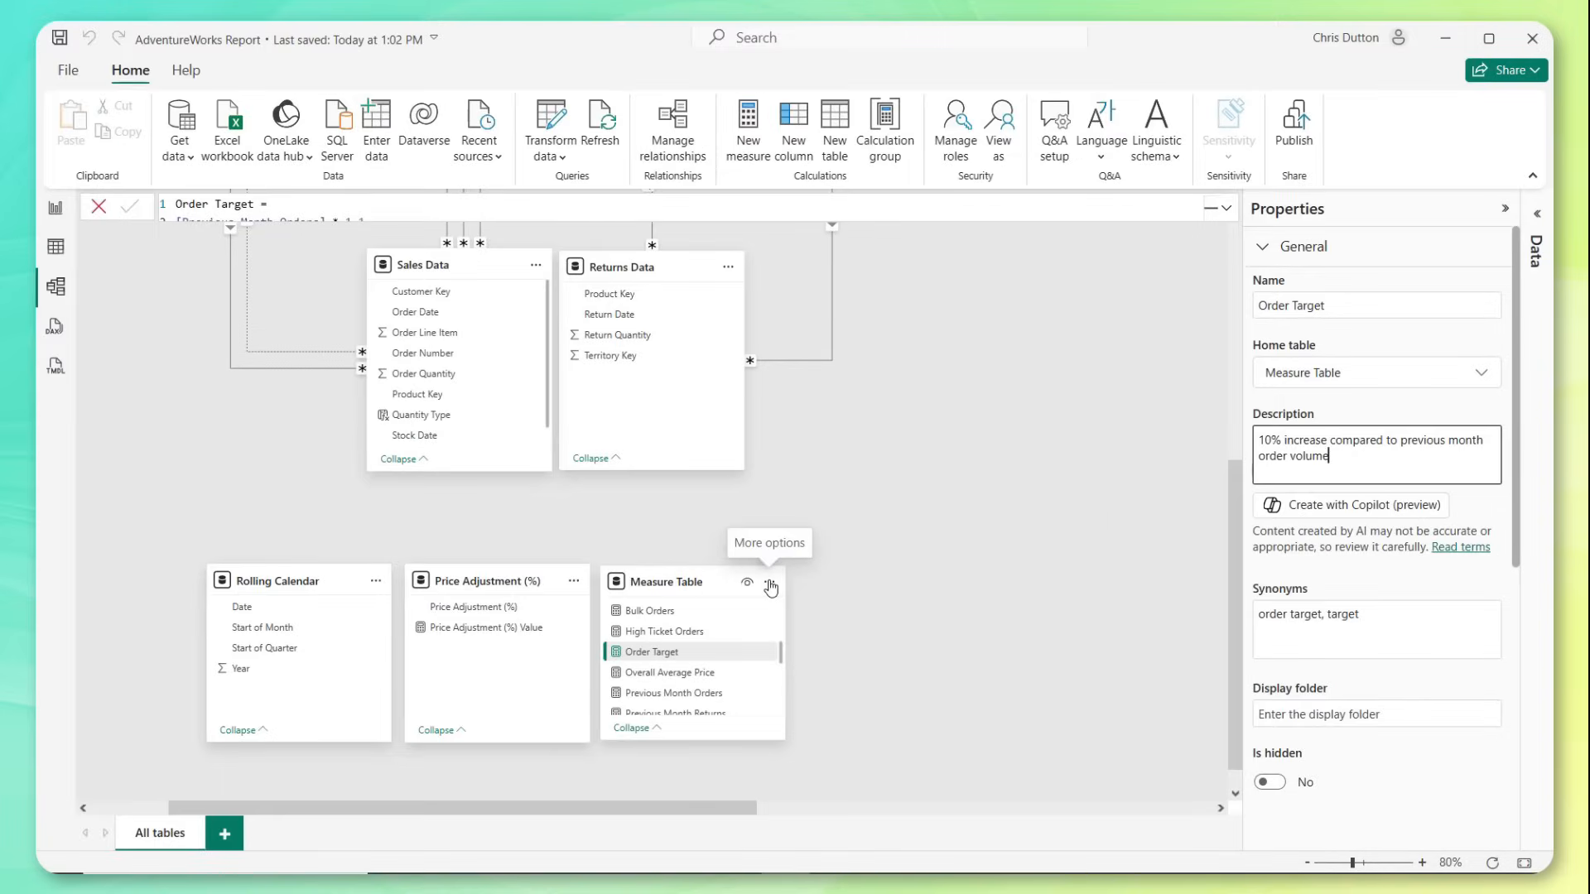
{"action": "left_click", "coordinate": [770, 588]}
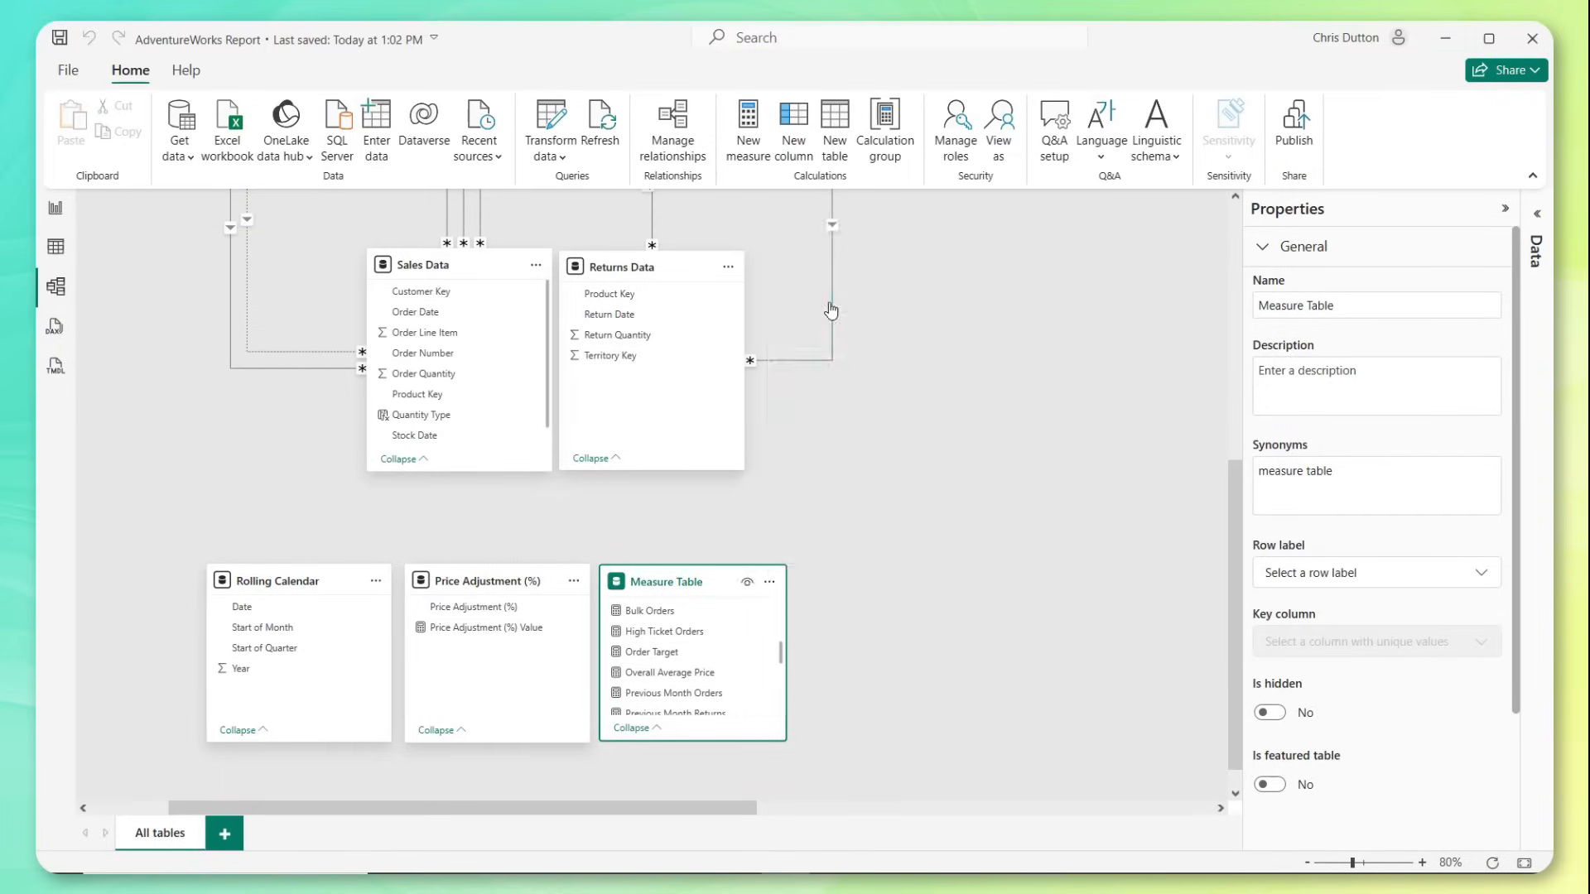
{"action": "mouse_move", "coordinate": [768, 581]}
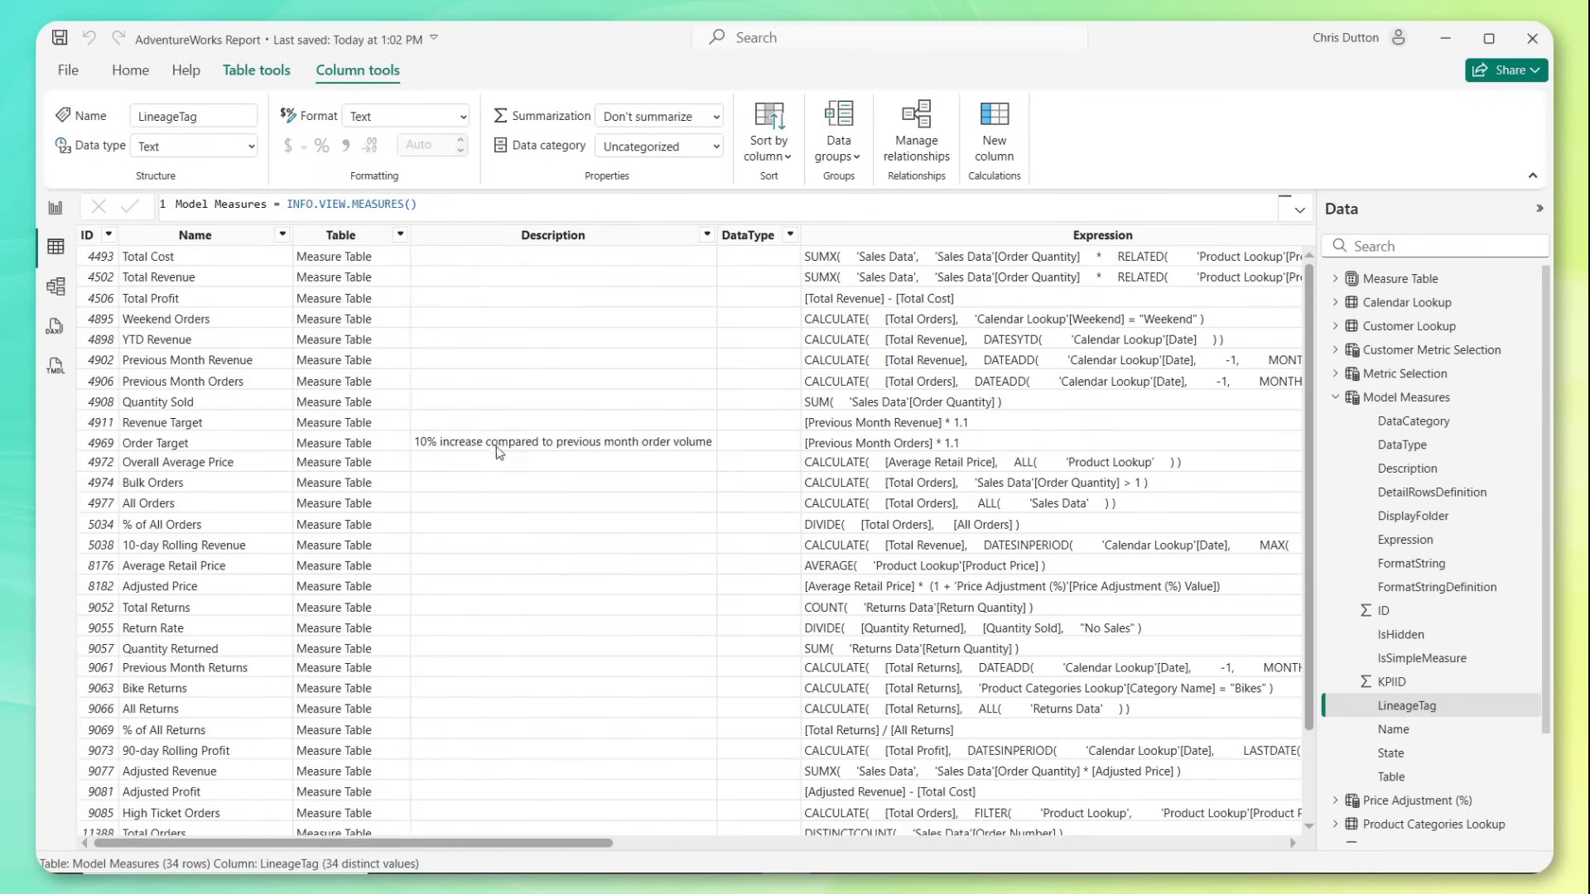
{"action": "mouse_move", "coordinate": [538, 454]}
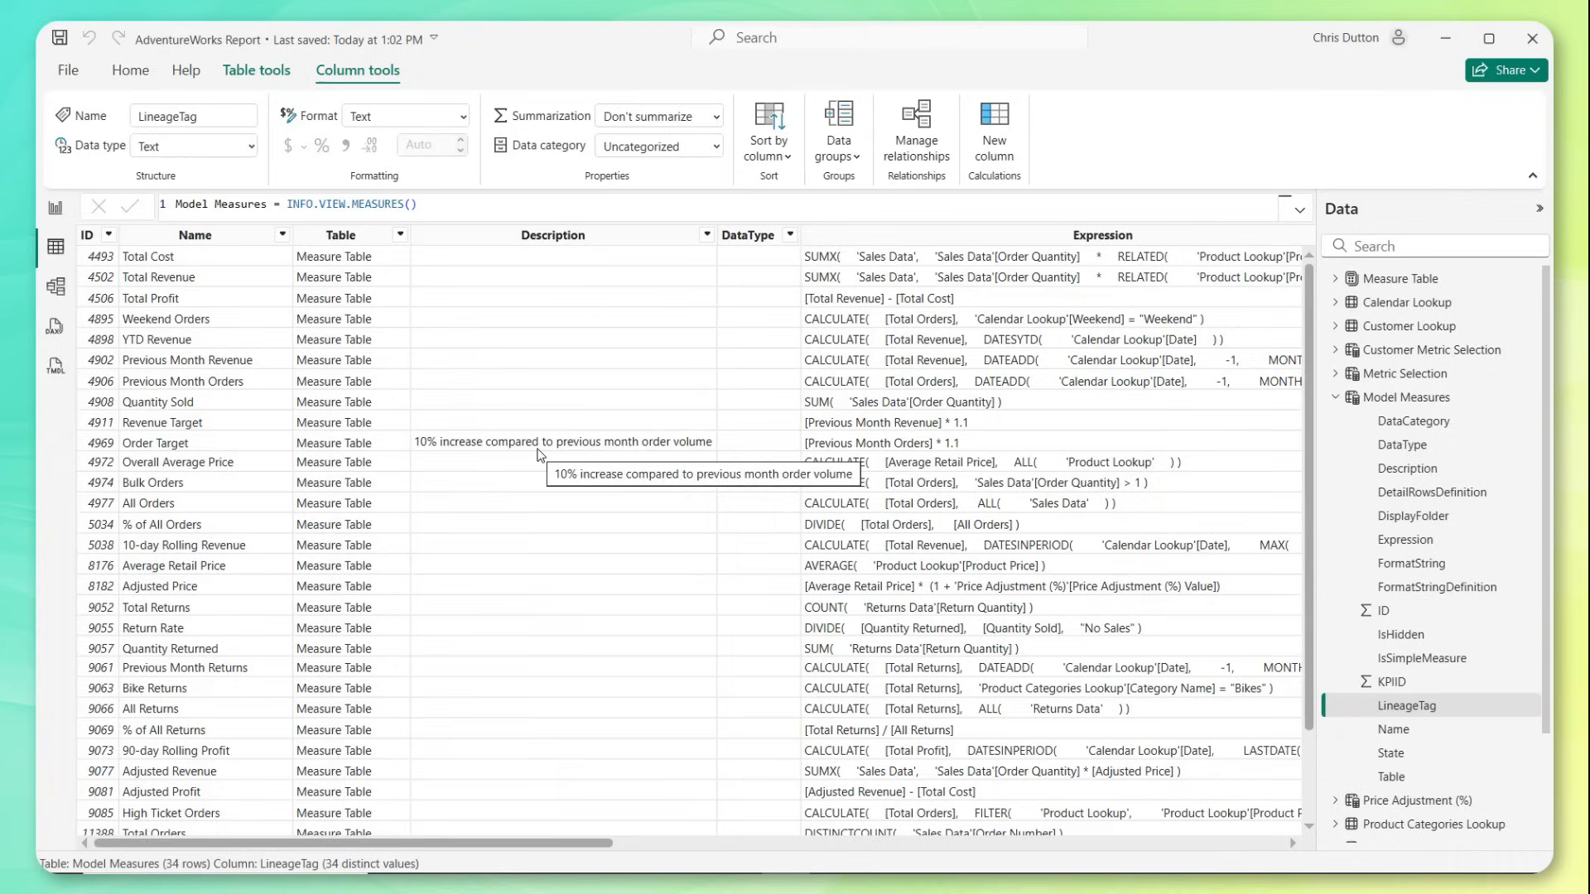
{"action": "mouse_move", "coordinate": [555, 672]}
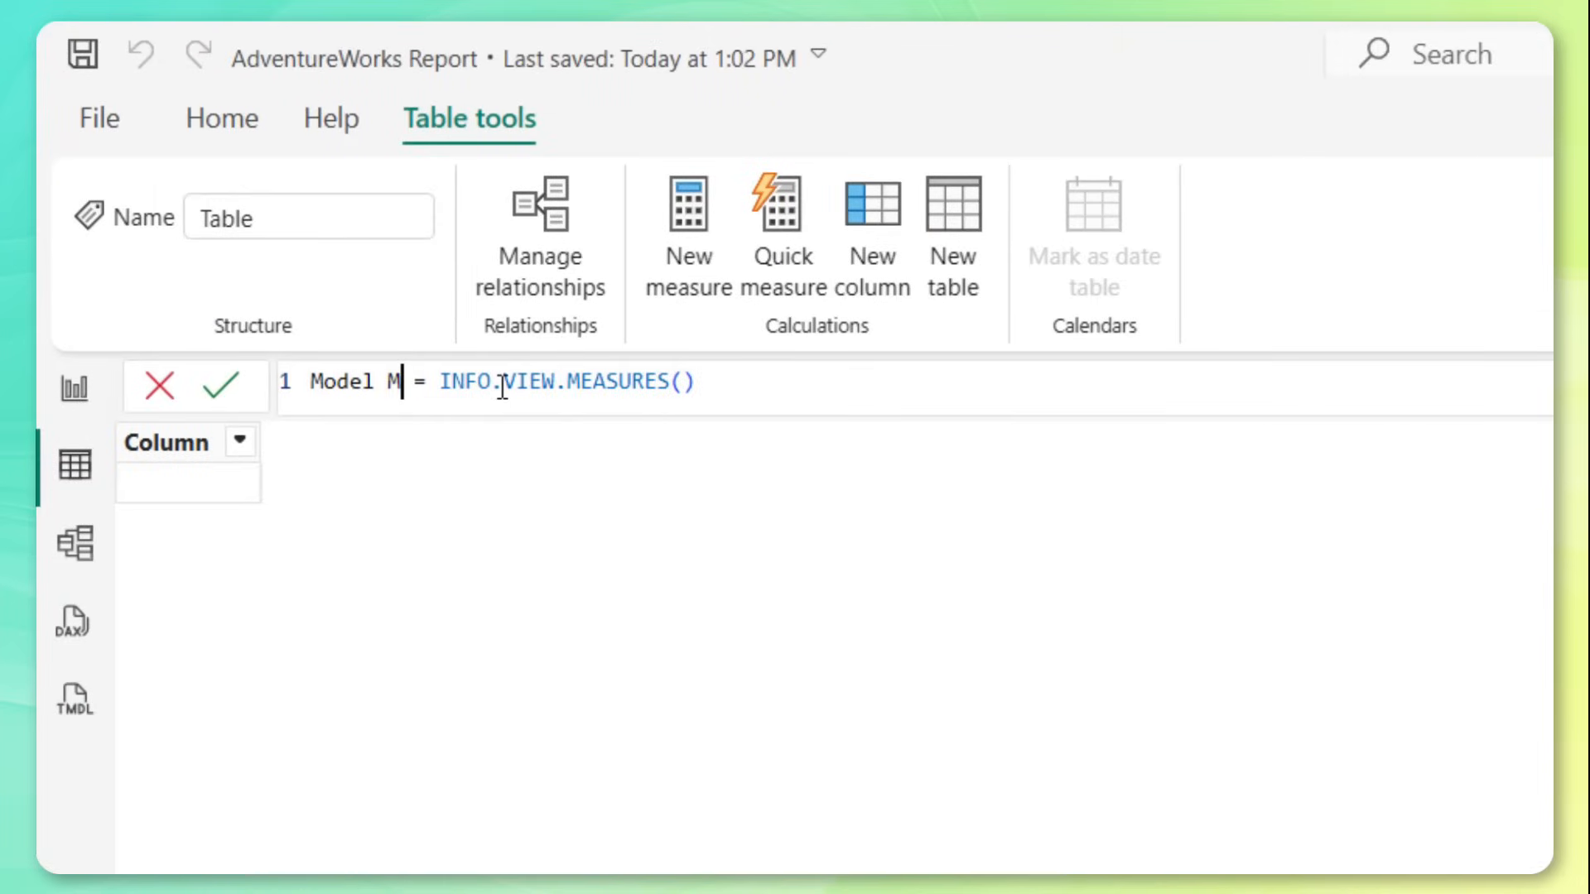
- Create the calculated table Model Tables = INFO.VIEW.TABLES() and review its columns
{"action": "type", "text": "ables"}
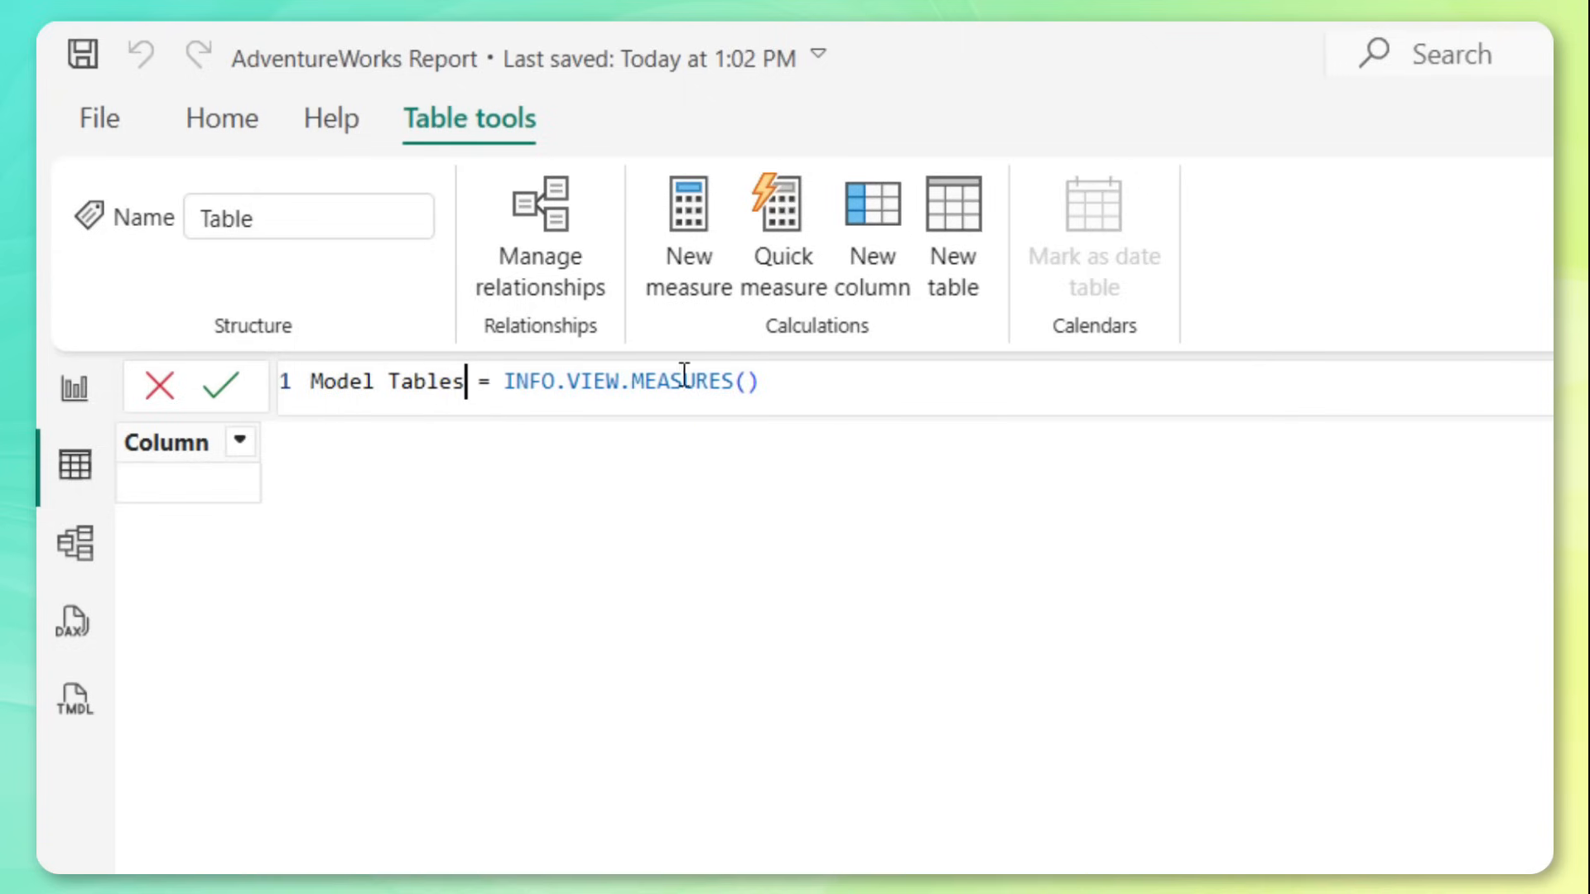
{"action": "double_click", "coordinate": [676, 381]}
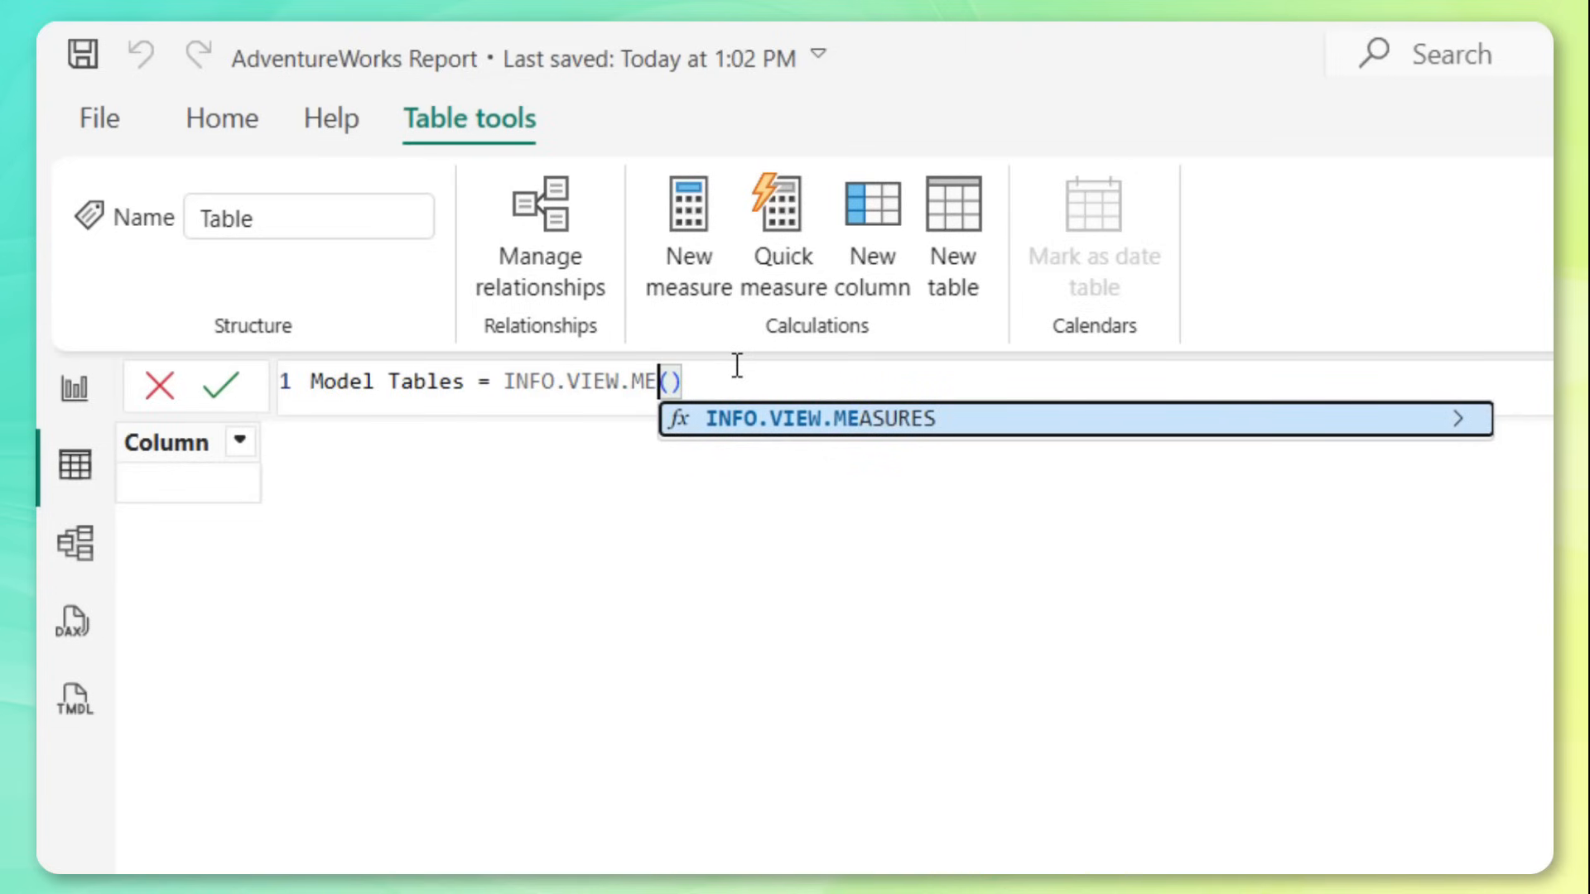
{"action": "key", "text": "Backspace"}
{"action": "type", "text": "TABLES"}
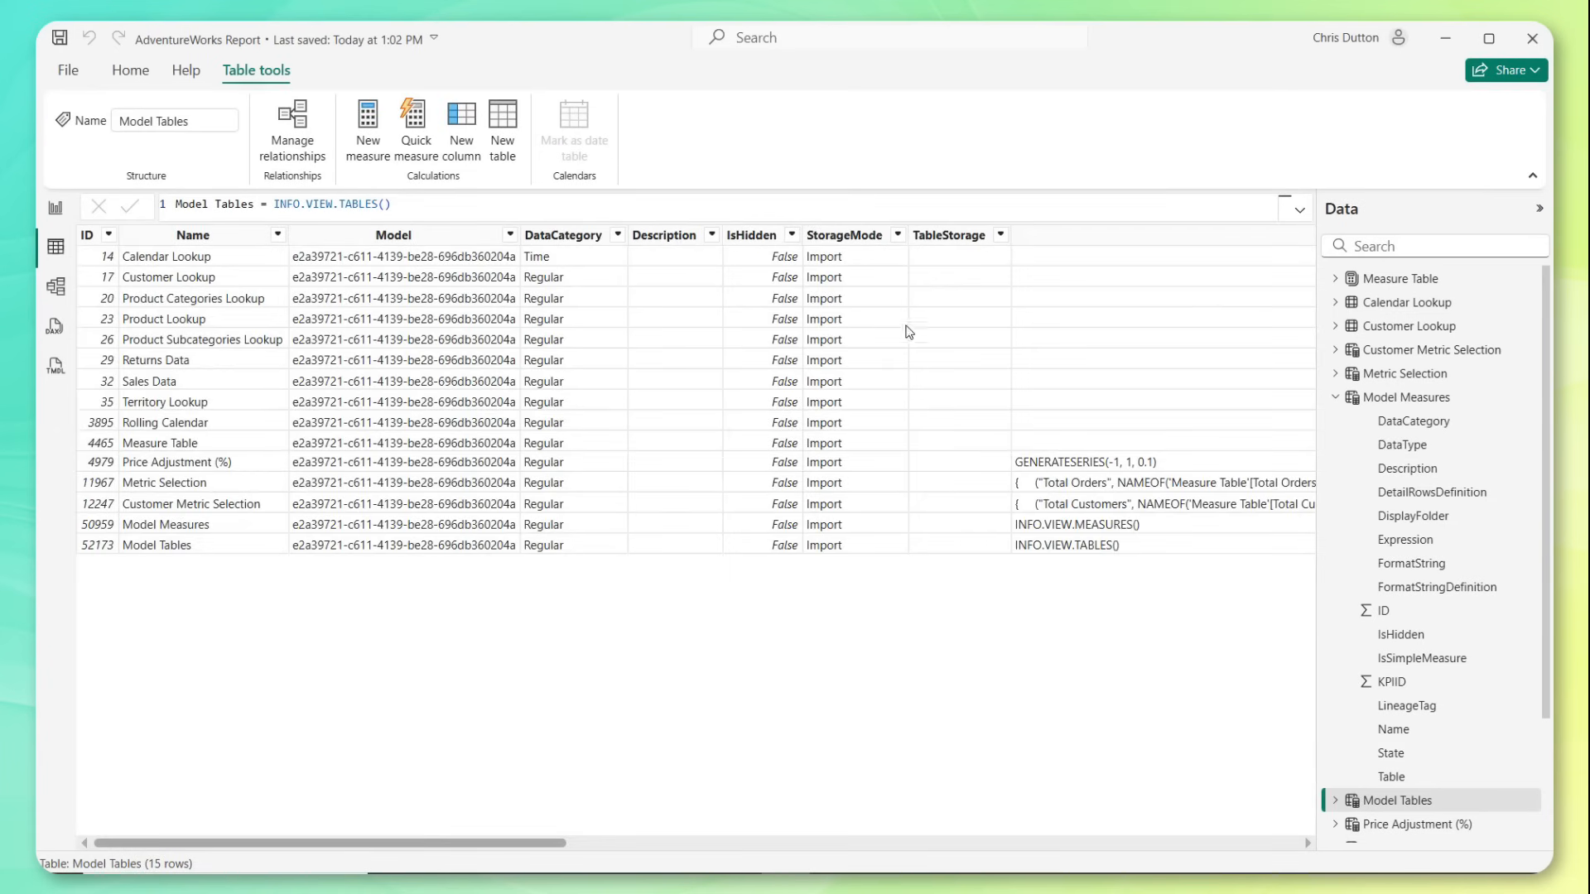
{"action": "mouse_move", "coordinate": [641, 363]}
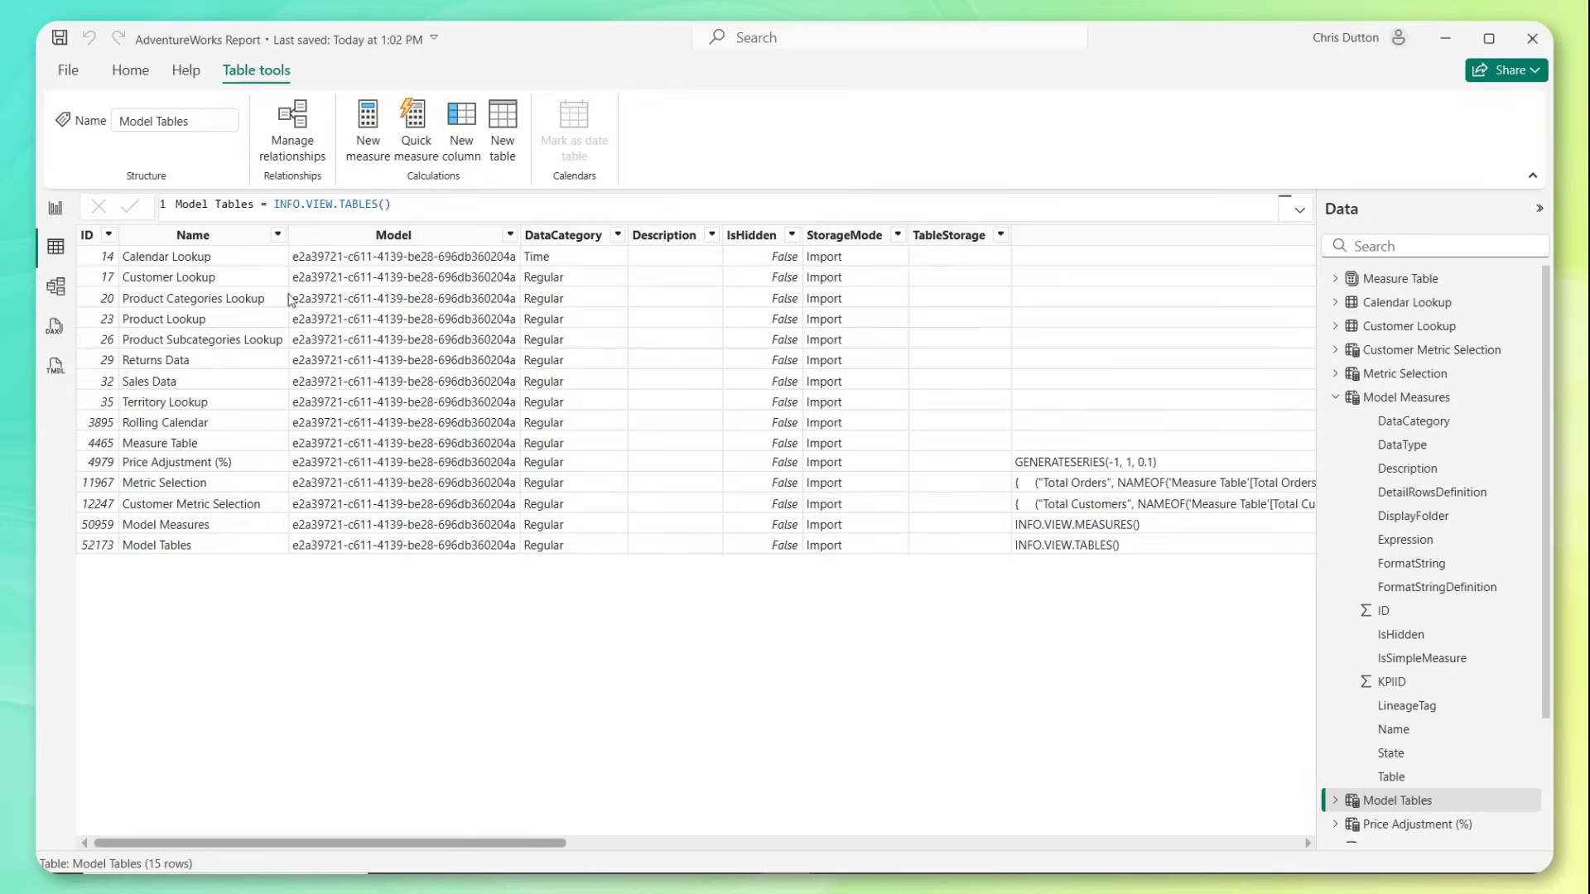
{"action": "mouse_move", "coordinate": [573, 275]}
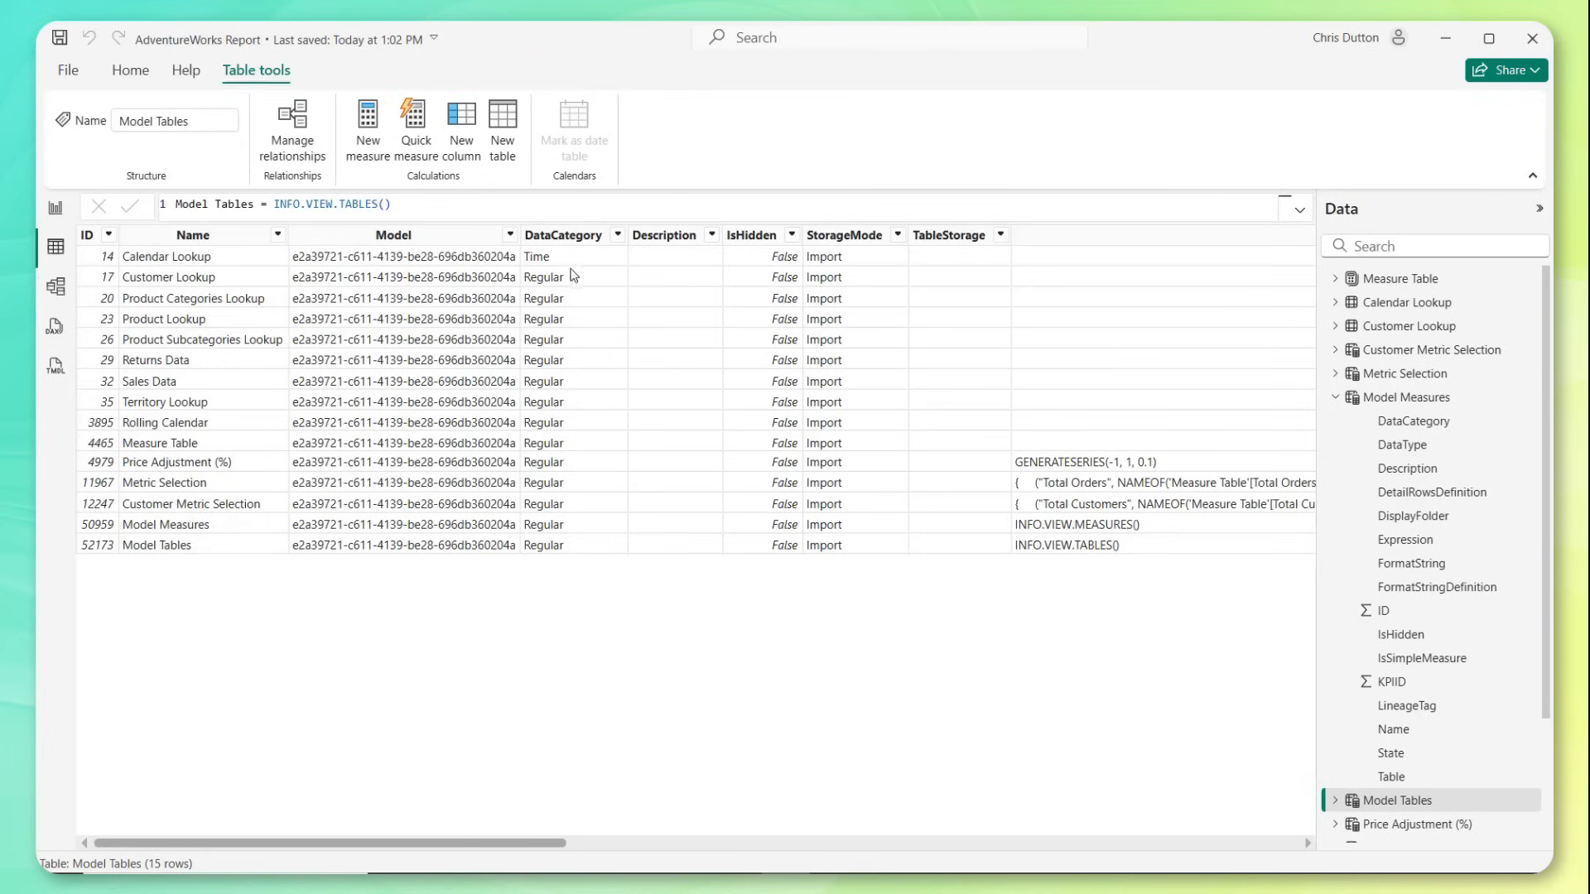
{"action": "mouse_move", "coordinate": [750, 255]}
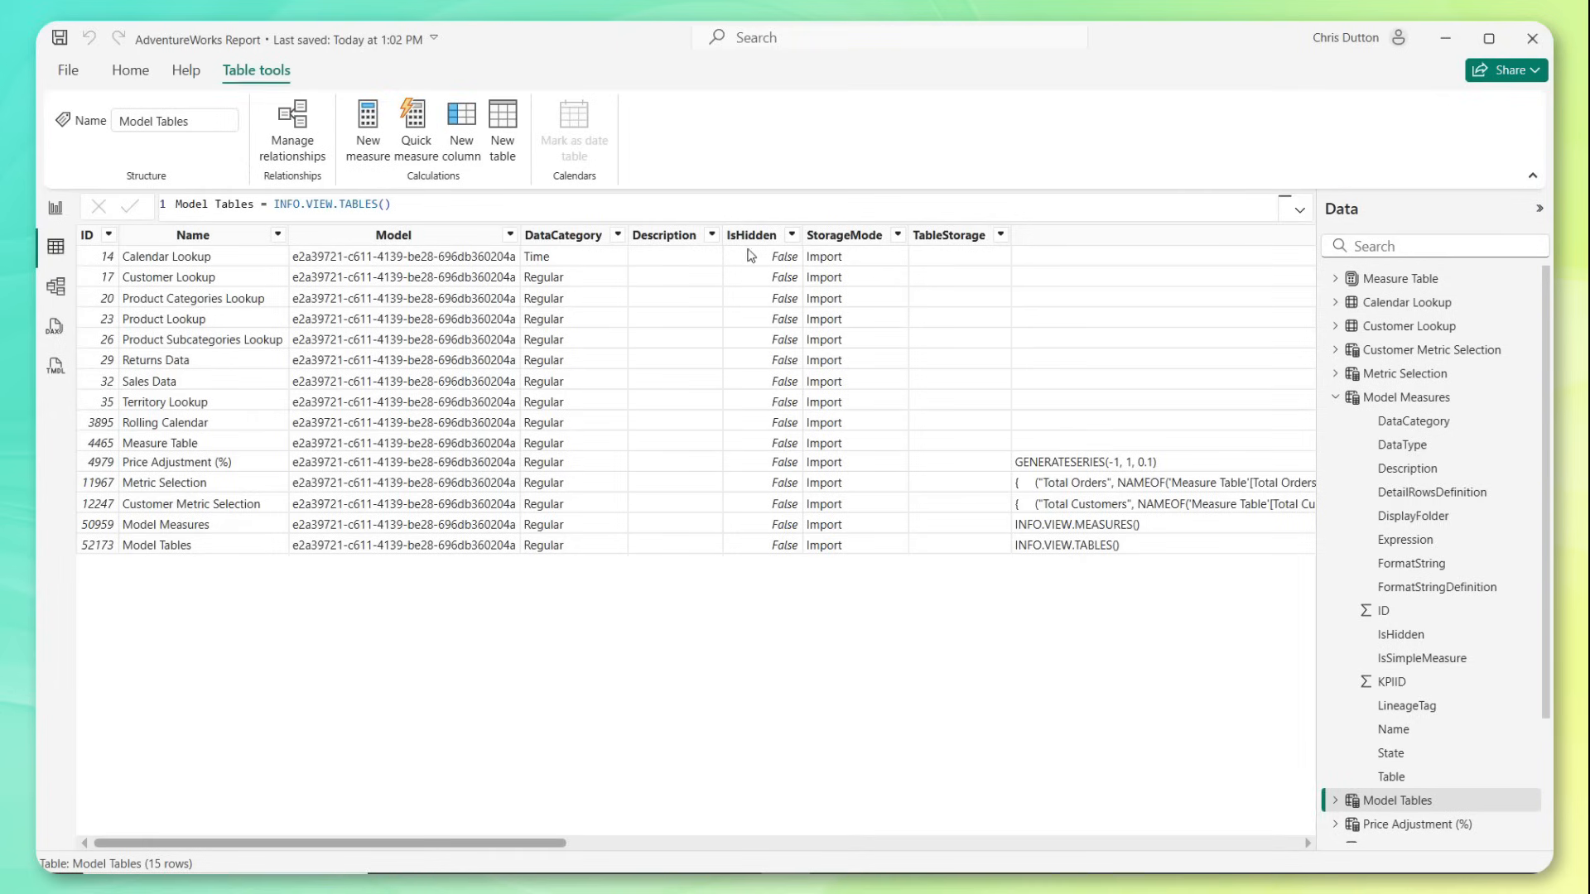
{"action": "mouse_move", "coordinate": [1058, 443]}
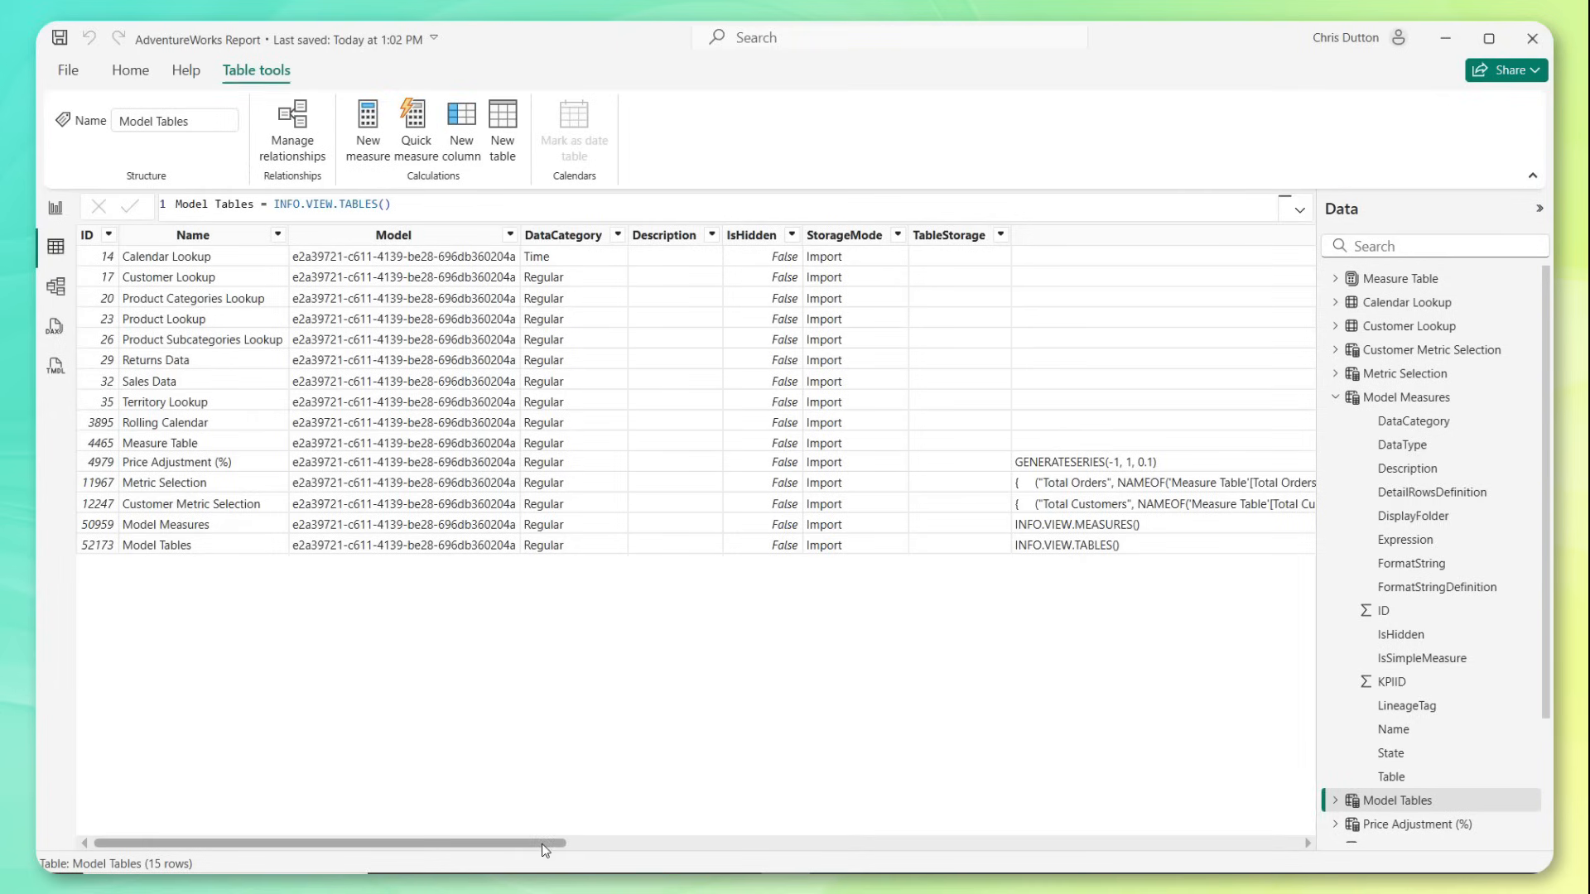
{"action": "scroll", "scroll_direction": "right", "scroll_amount": 3}
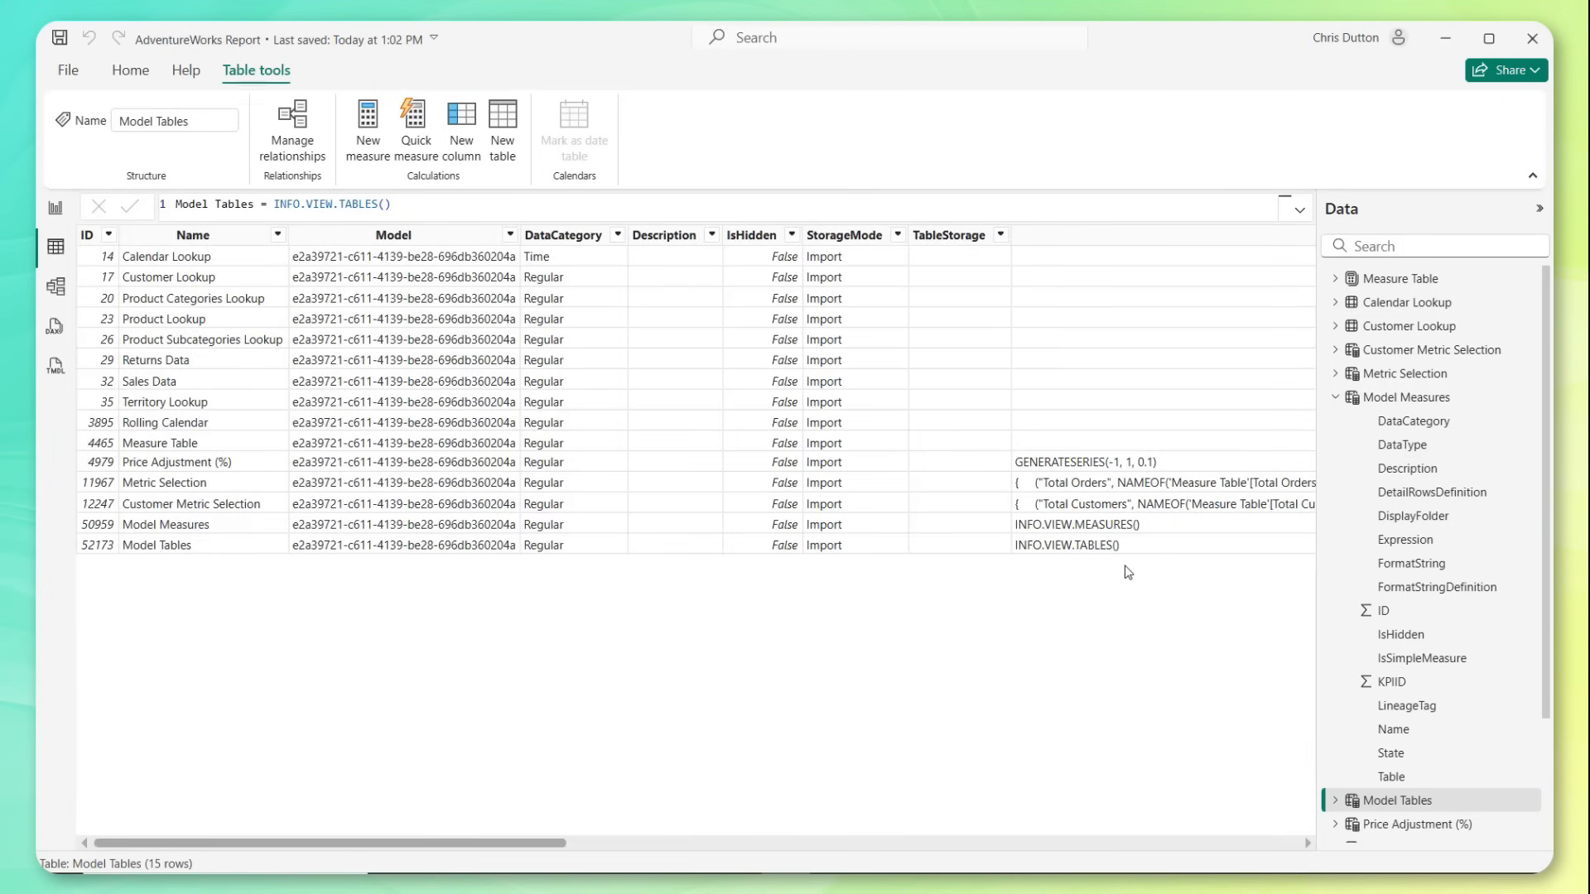
{"action": "mouse_move", "coordinate": [1110, 575]}
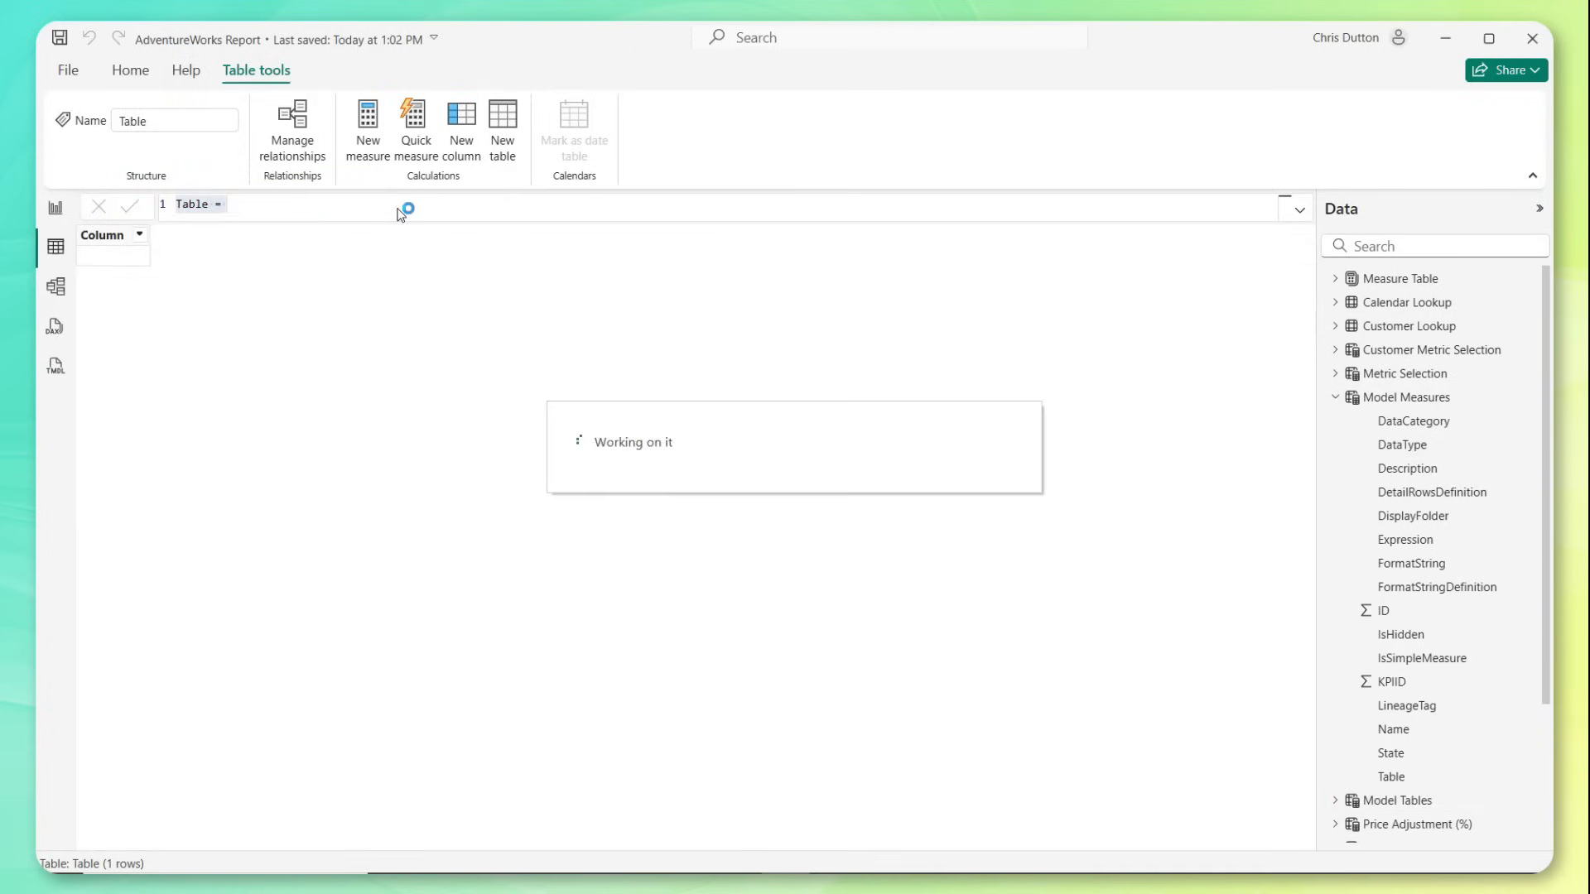
- Create Model Columns = INFO.VIEW.COLUMNS() and check its DataType and DataCategory value lists
{"action": "type", "text": "Model Tables = INFO.VIEW.TABLES()"}
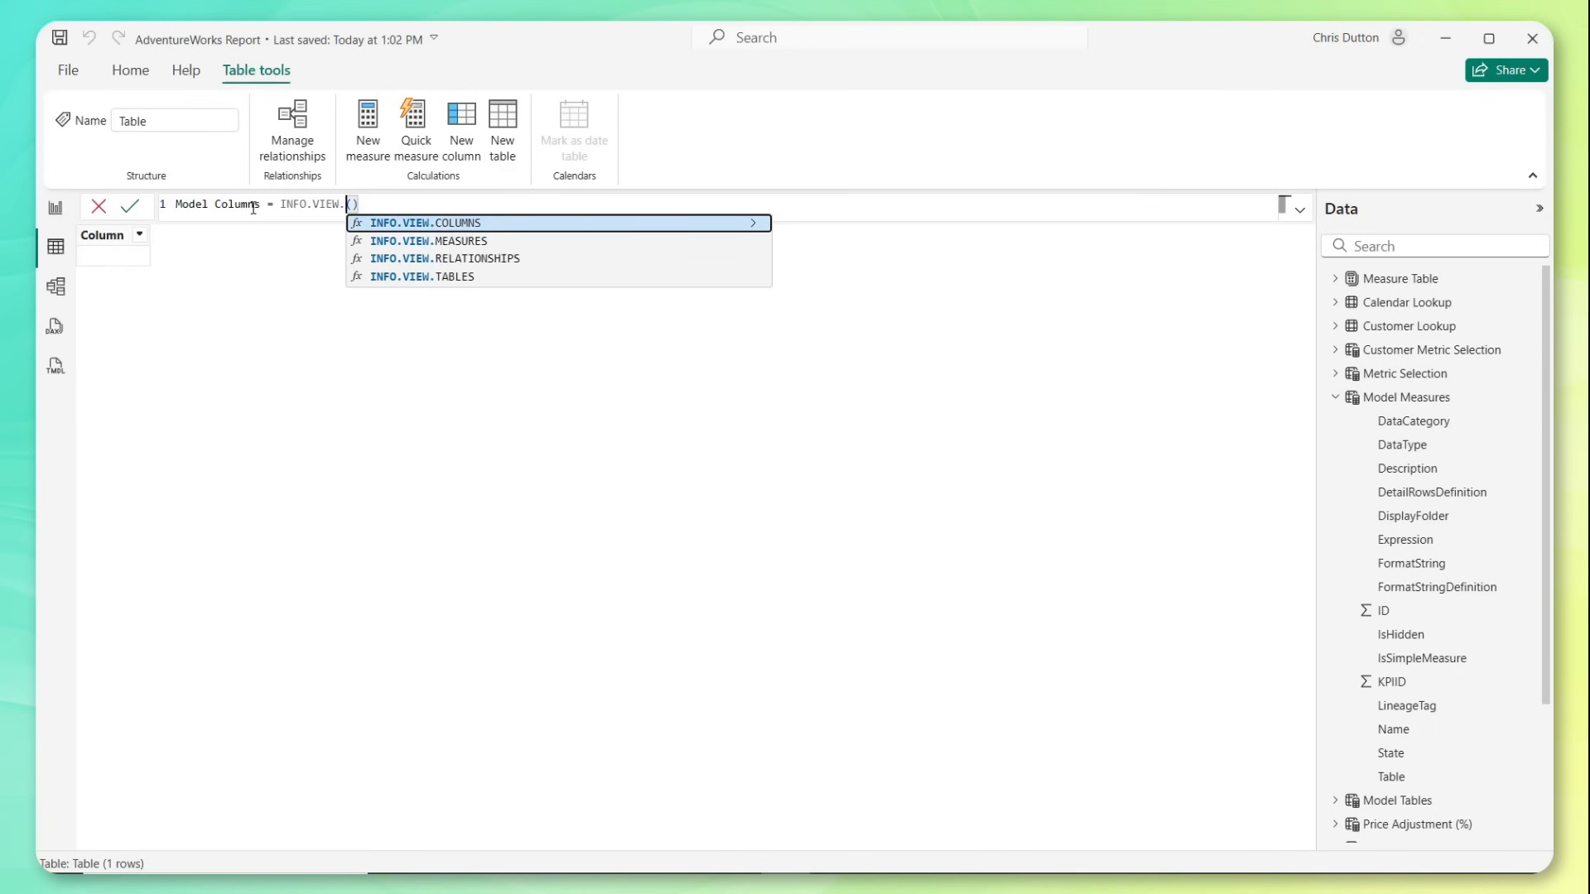
{"action": "left_click", "coordinate": [422, 222]}
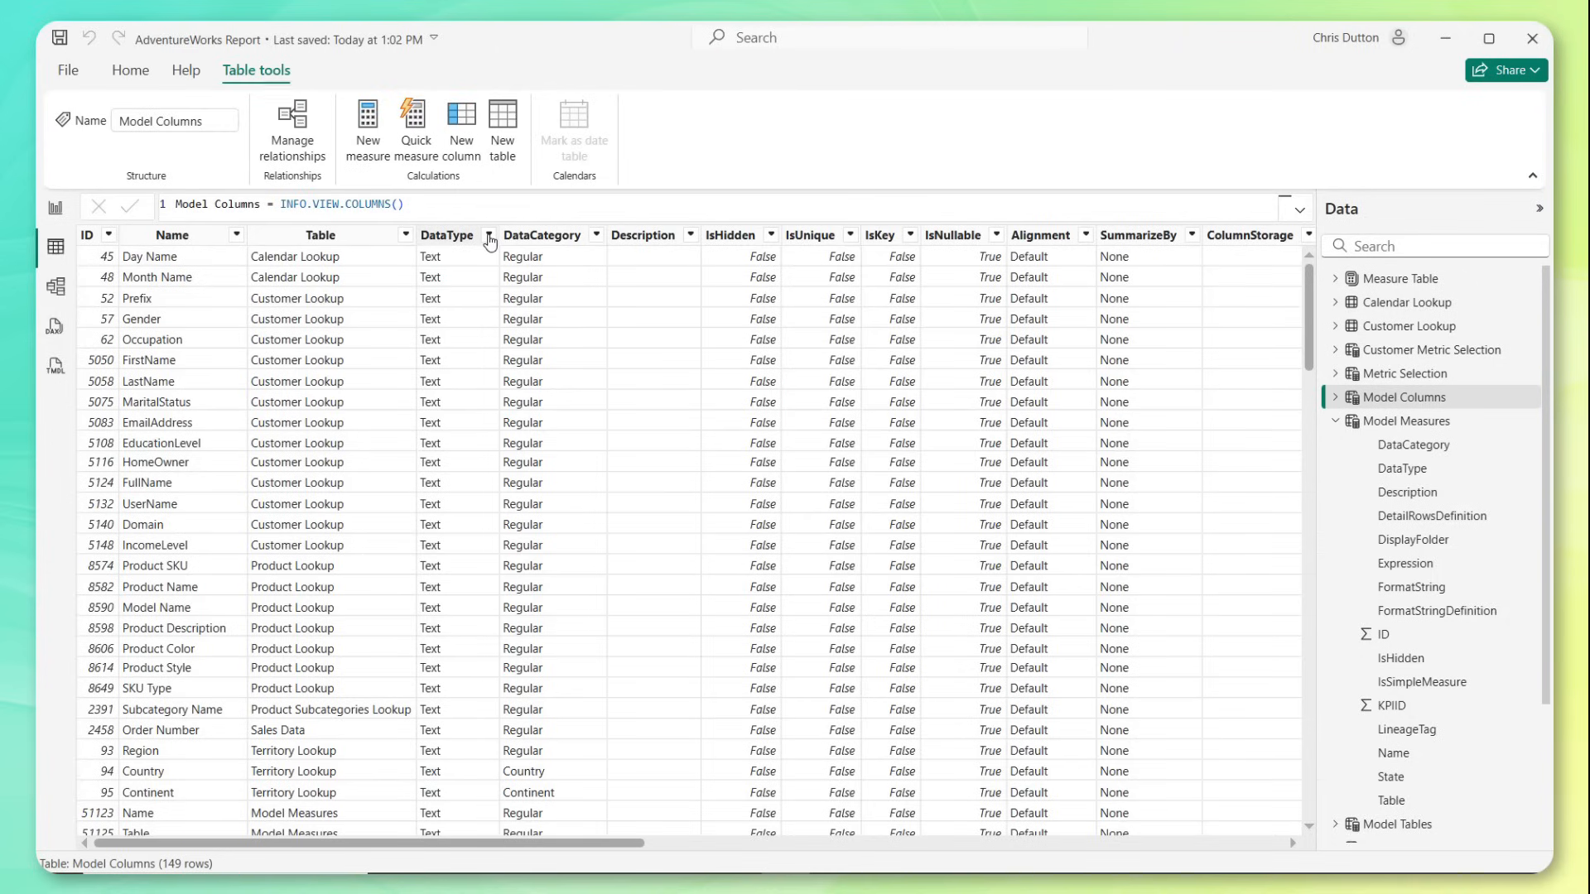
{"action": "left_click", "coordinate": [487, 236]}
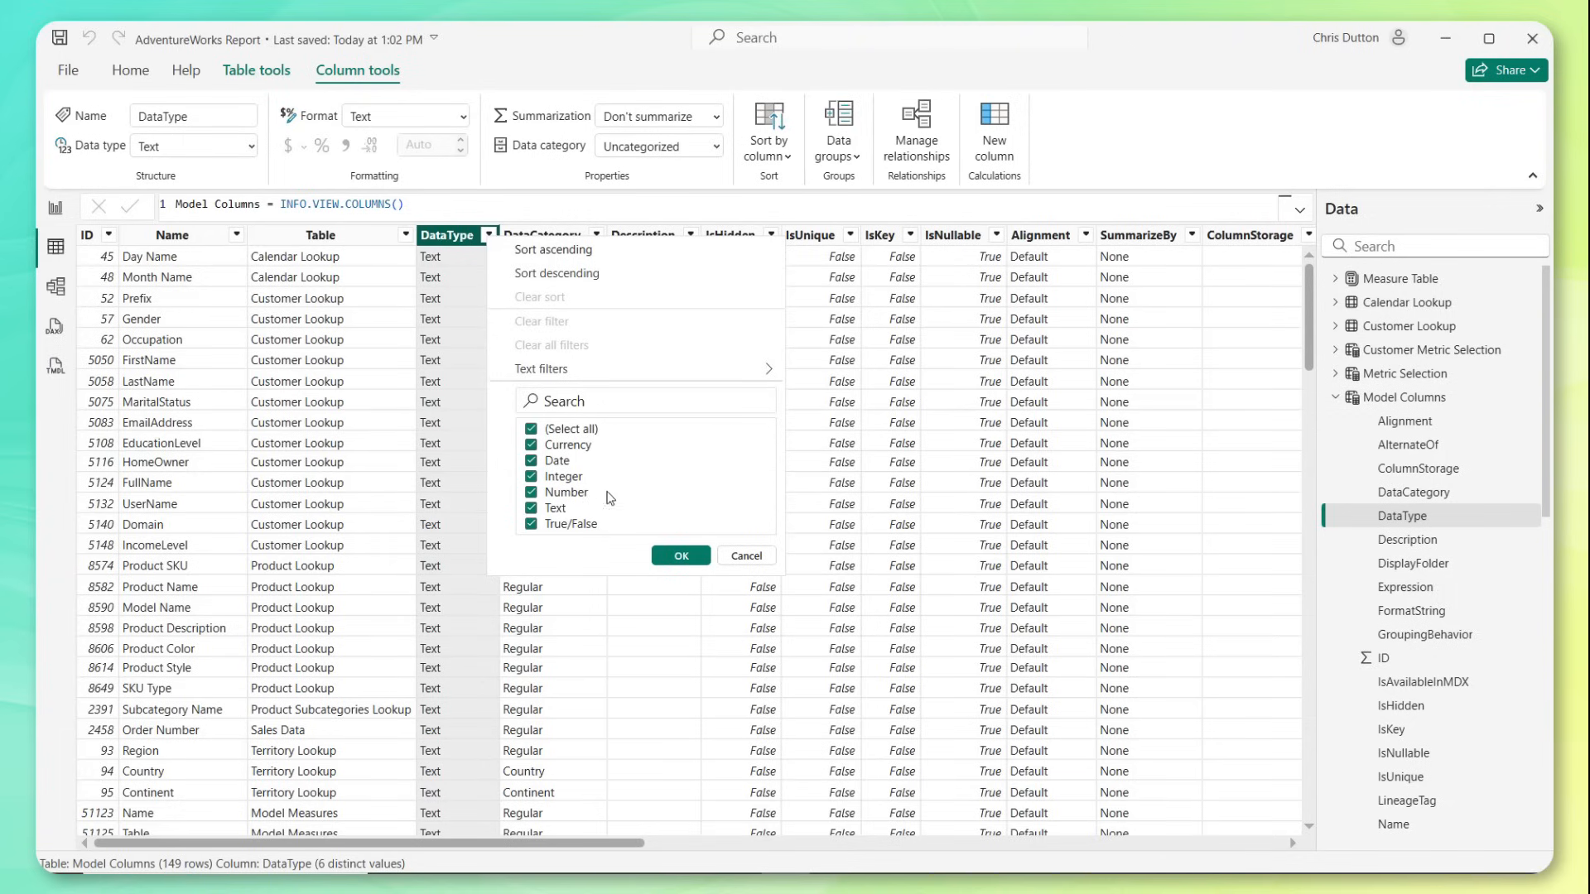
{"action": "left_click", "coordinate": [680, 557]}
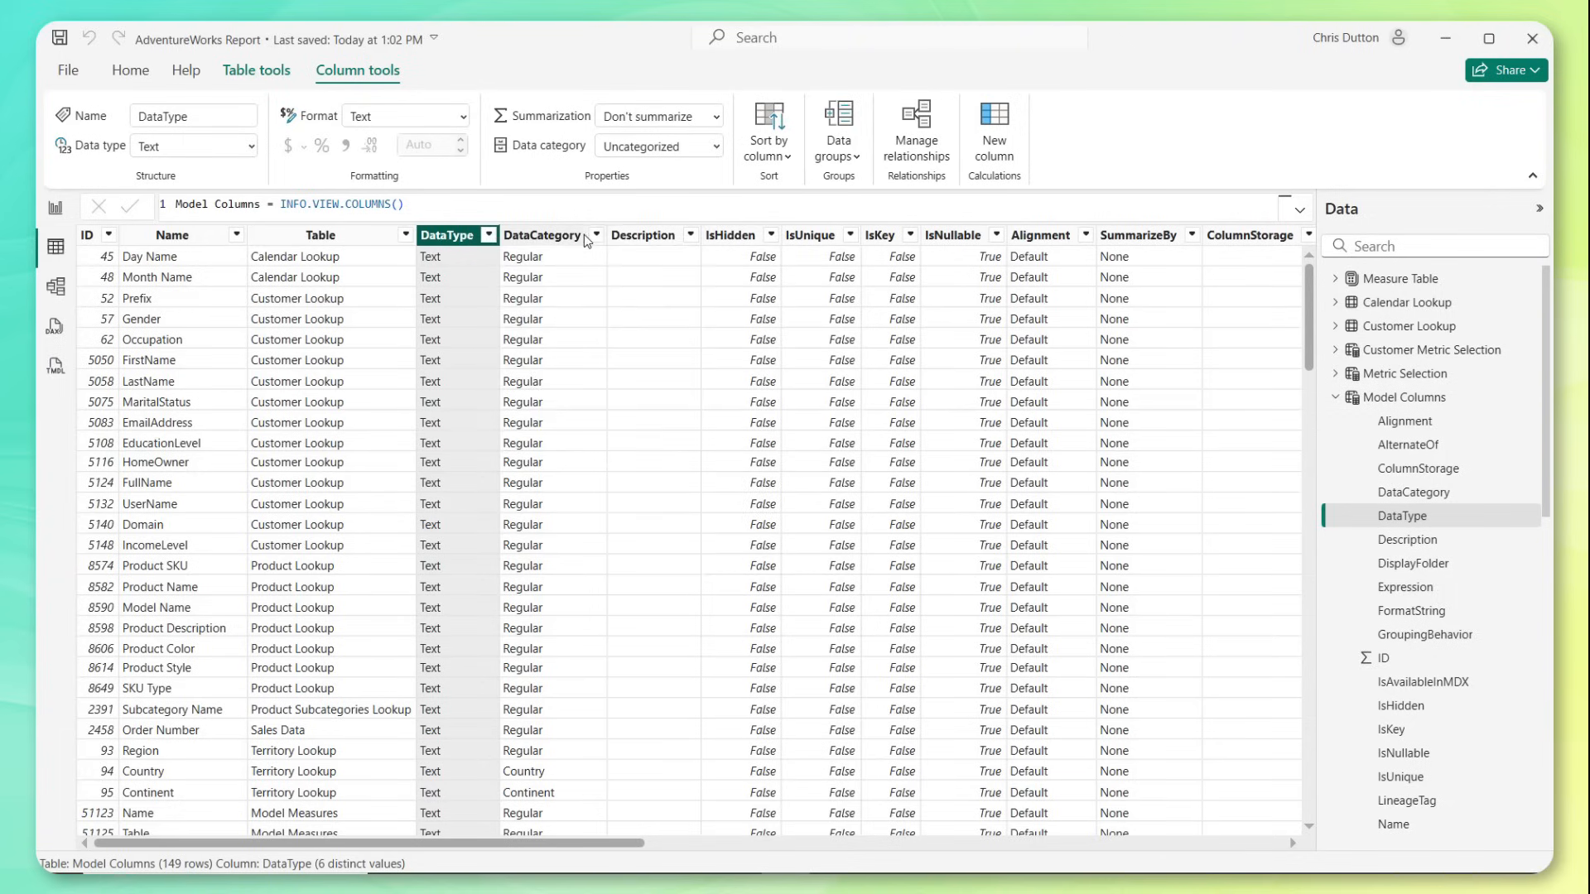
{"action": "left_click", "coordinate": [596, 234]}
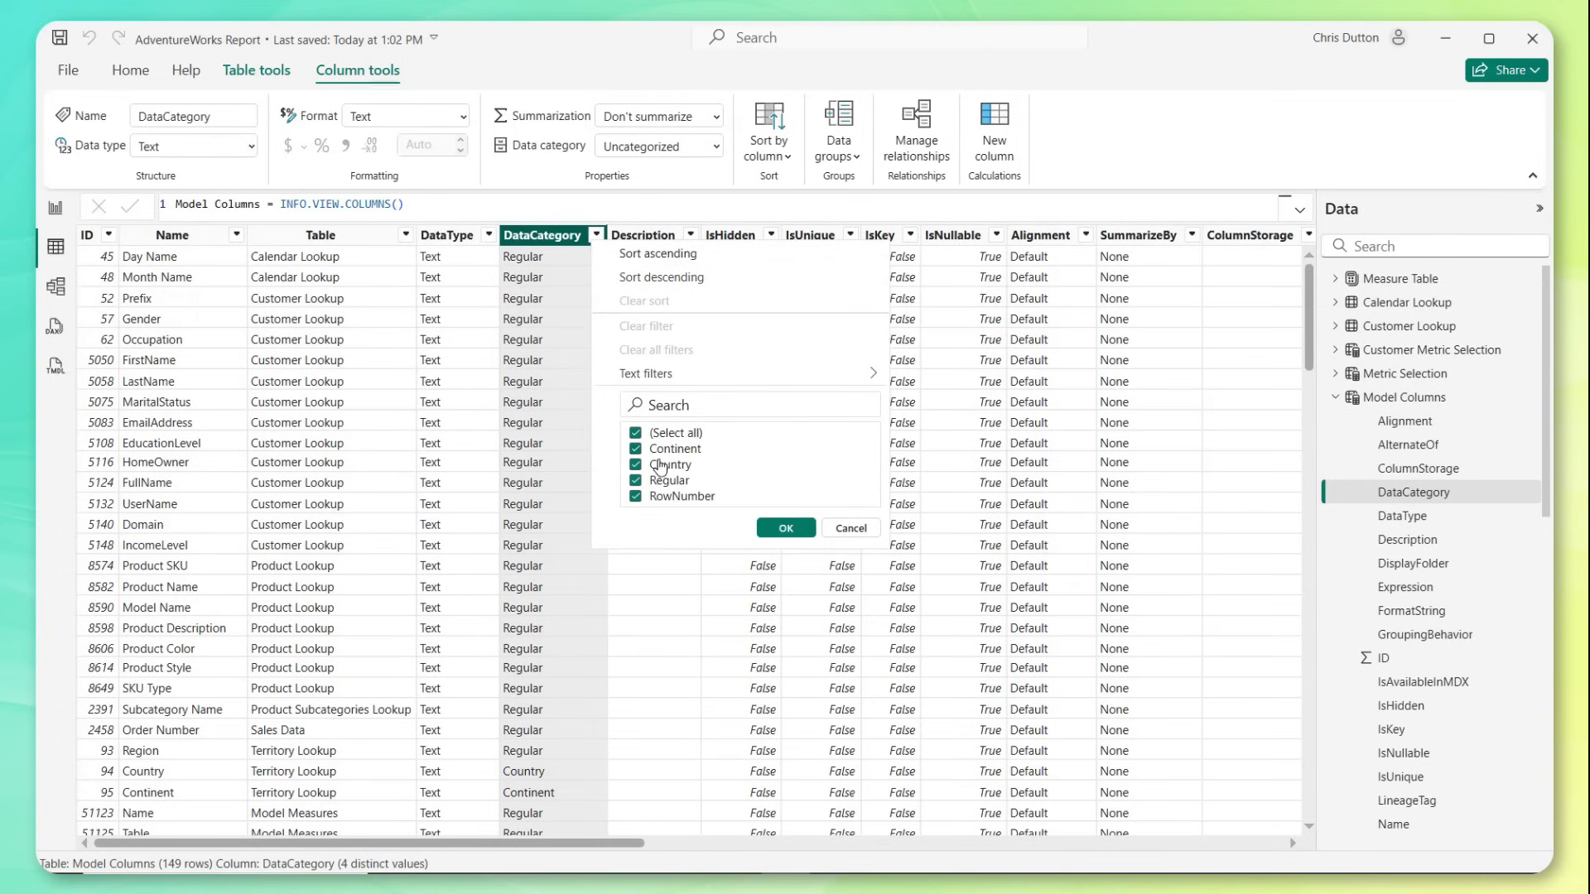
{"action": "left_click", "coordinate": [783, 527]}
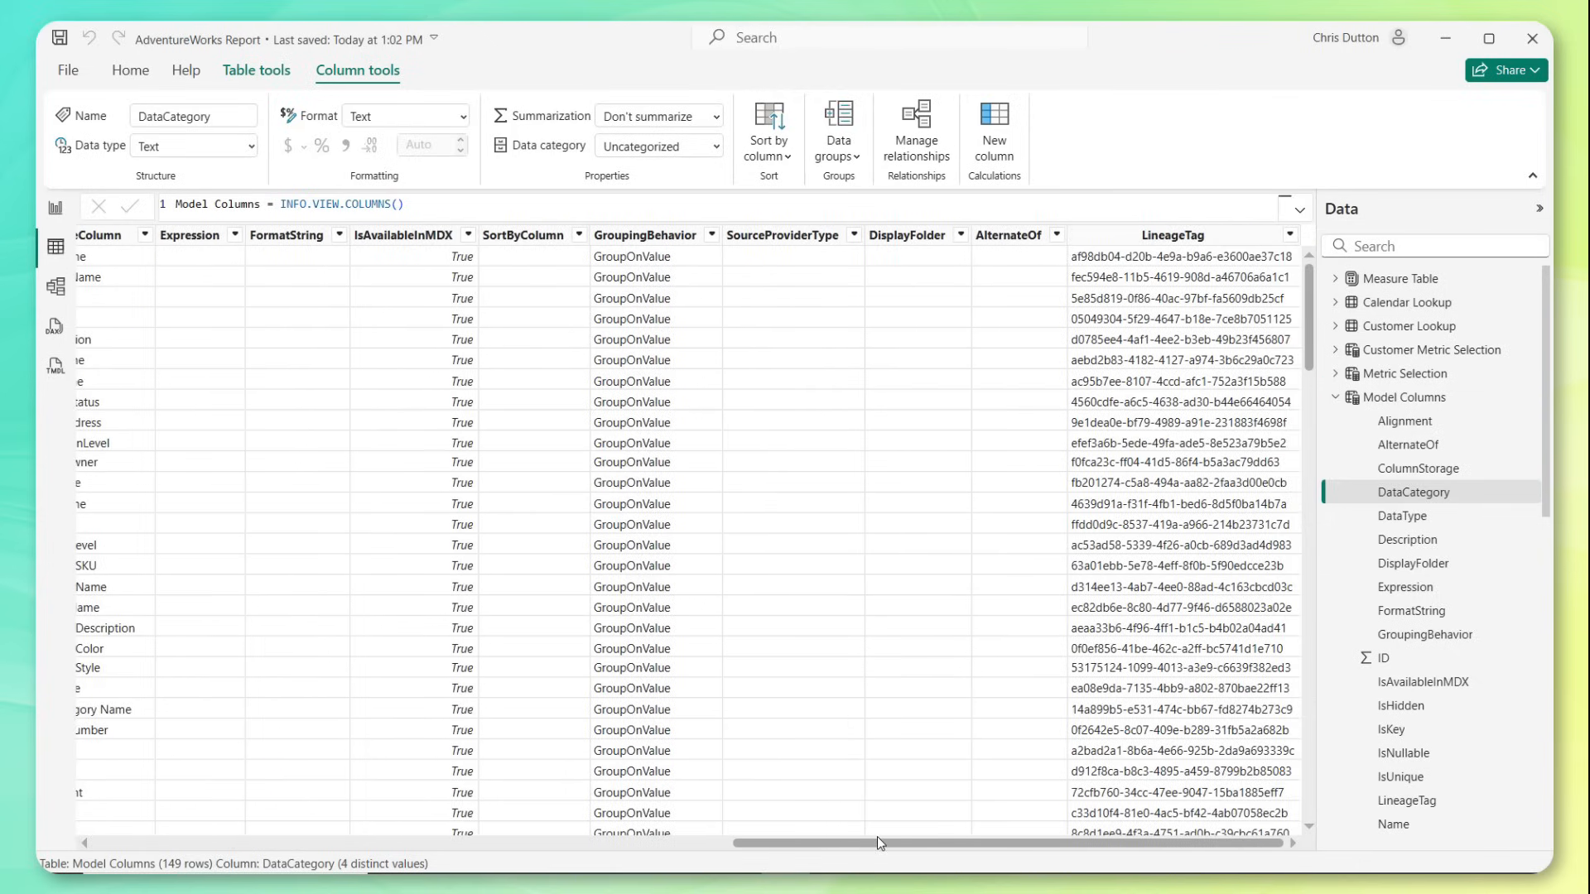
{"action": "left_click", "coordinate": [255, 69]}
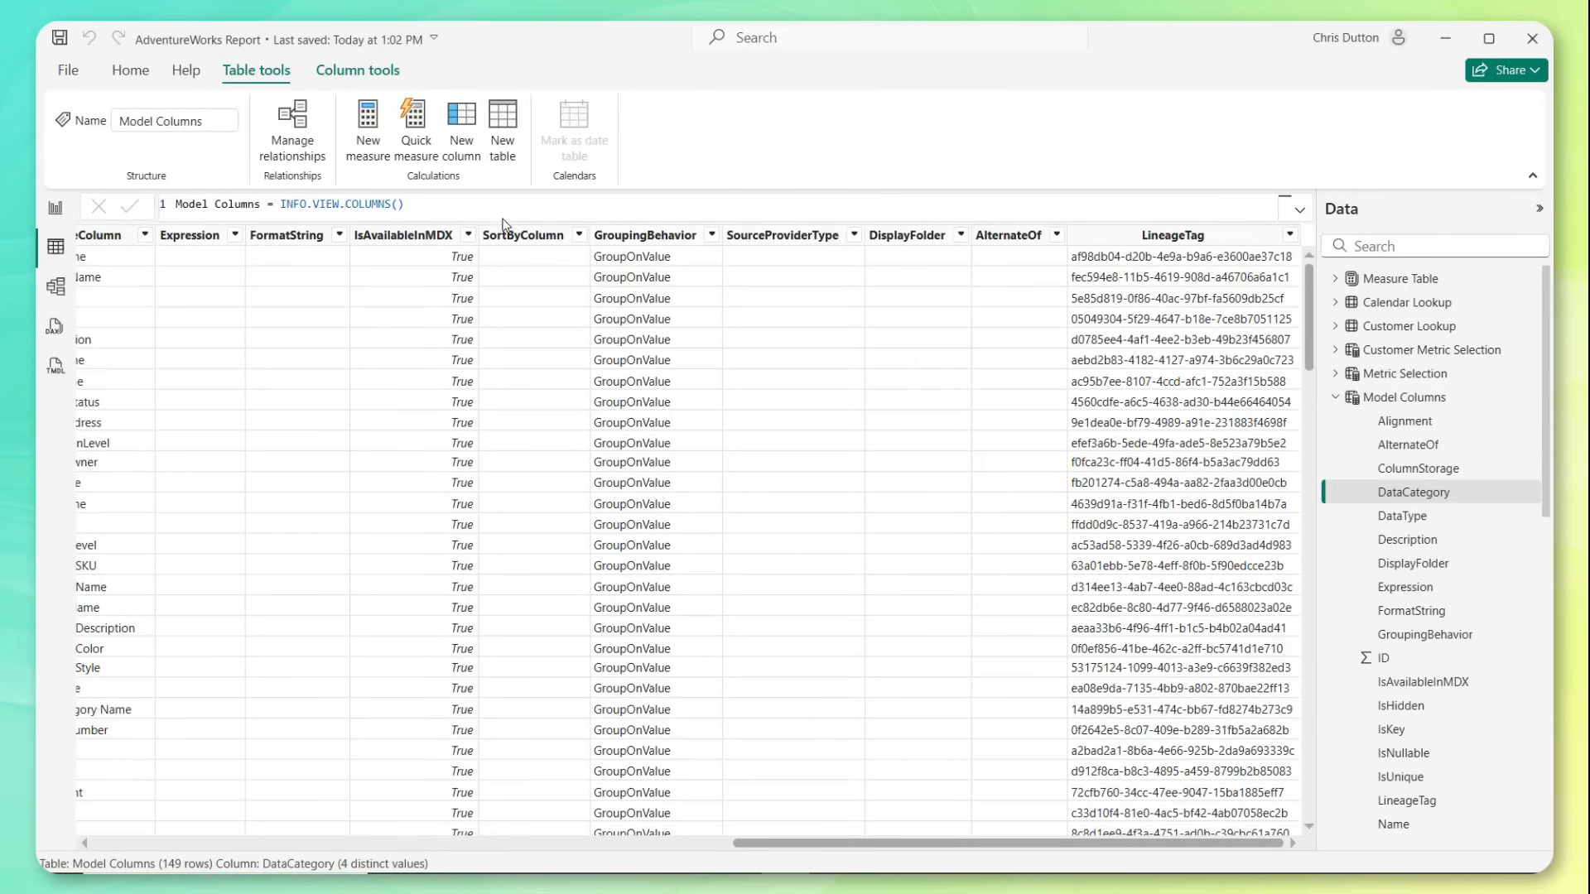
- Create Model Relationships = INFO.VIEW.RELATIONSHIPS() and widen the grid to read its columns
{"action": "left_click", "coordinate": [501, 129]}
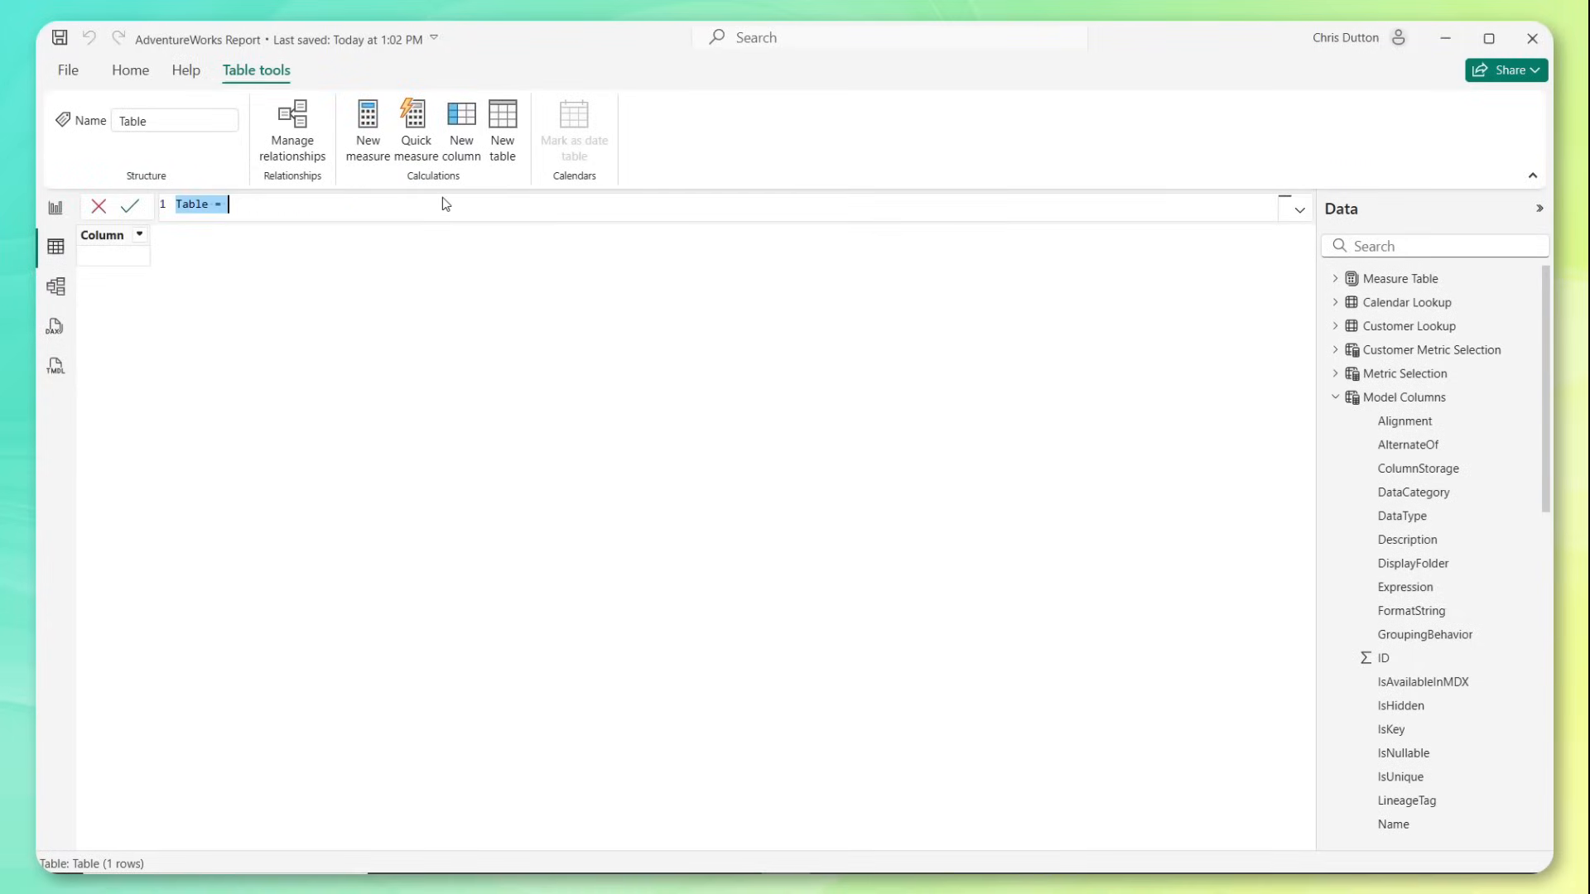
{"action": "type", "text": "Model Table = INFO.VIEW.TABLES()"}
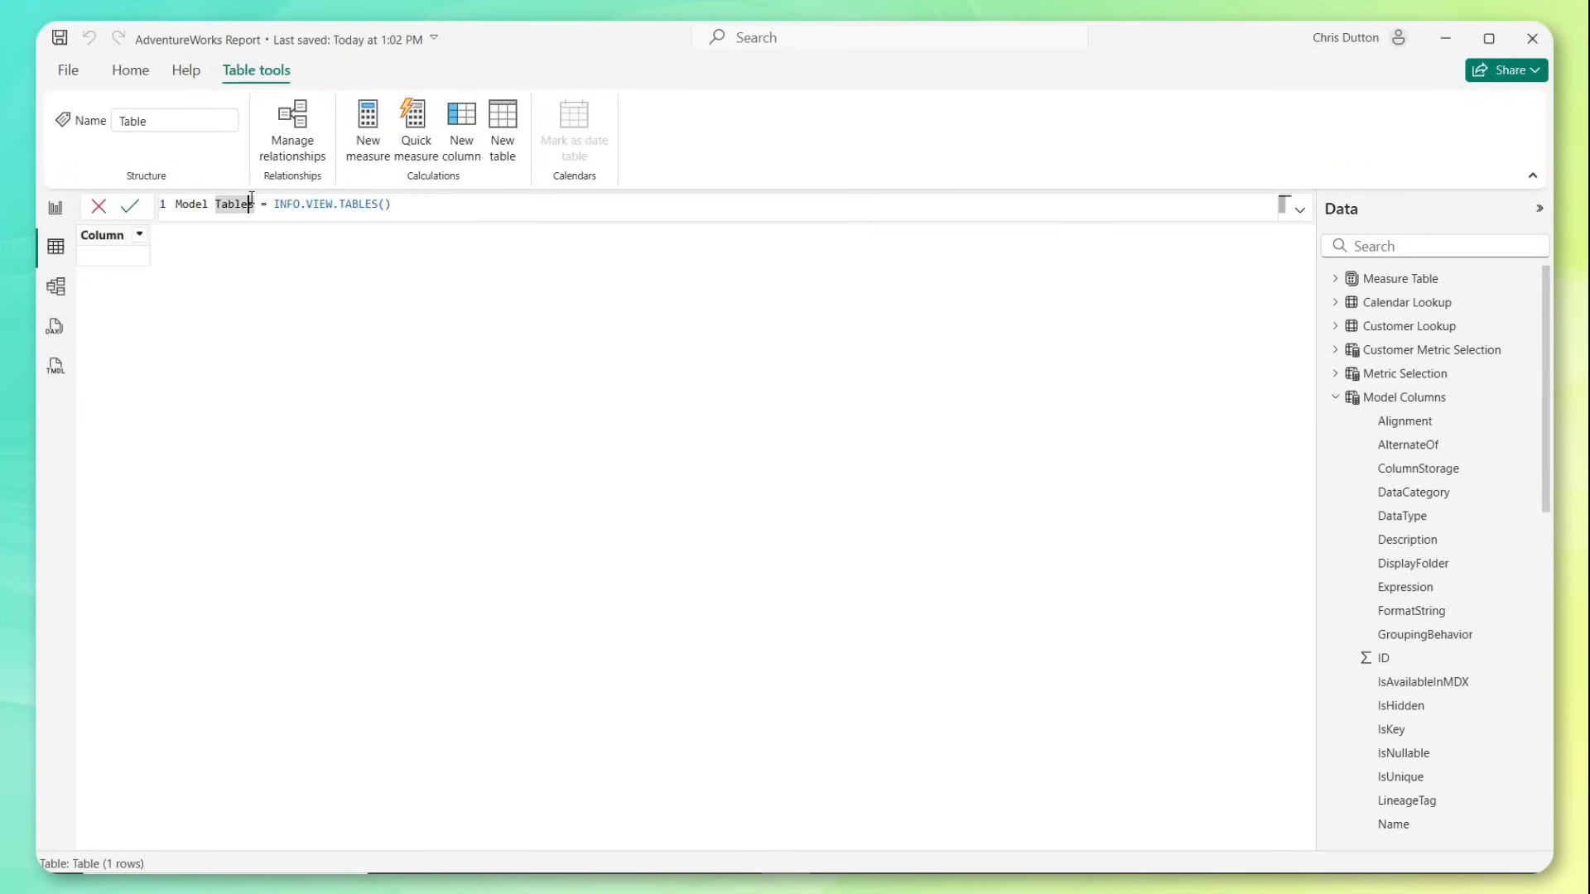
{"action": "type", "text": "Relationship"}
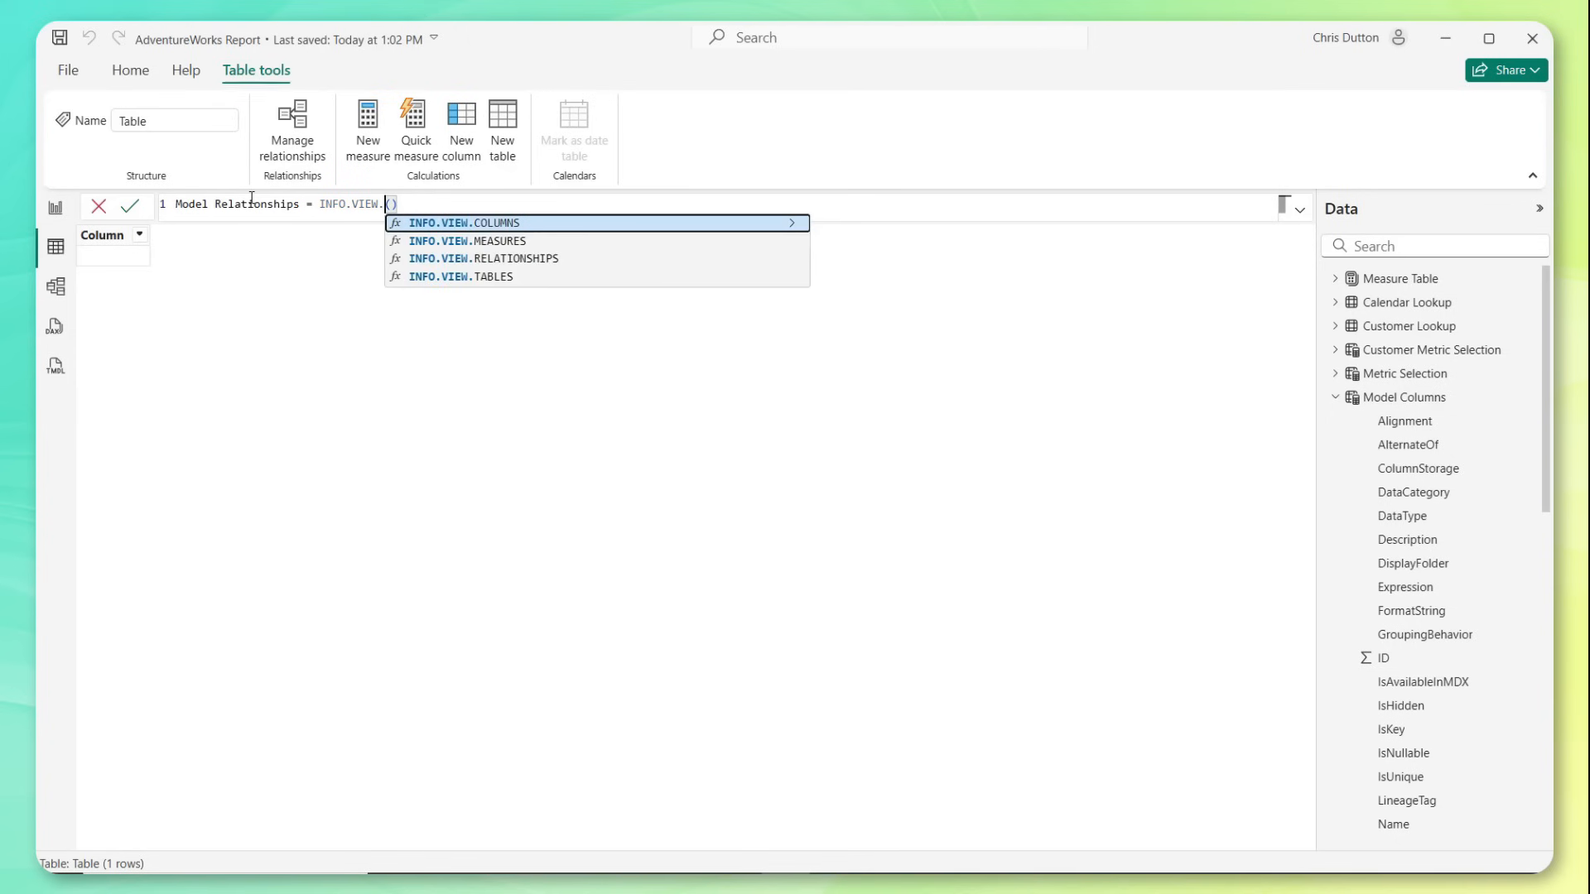
{"action": "left_click", "coordinate": [482, 258]}
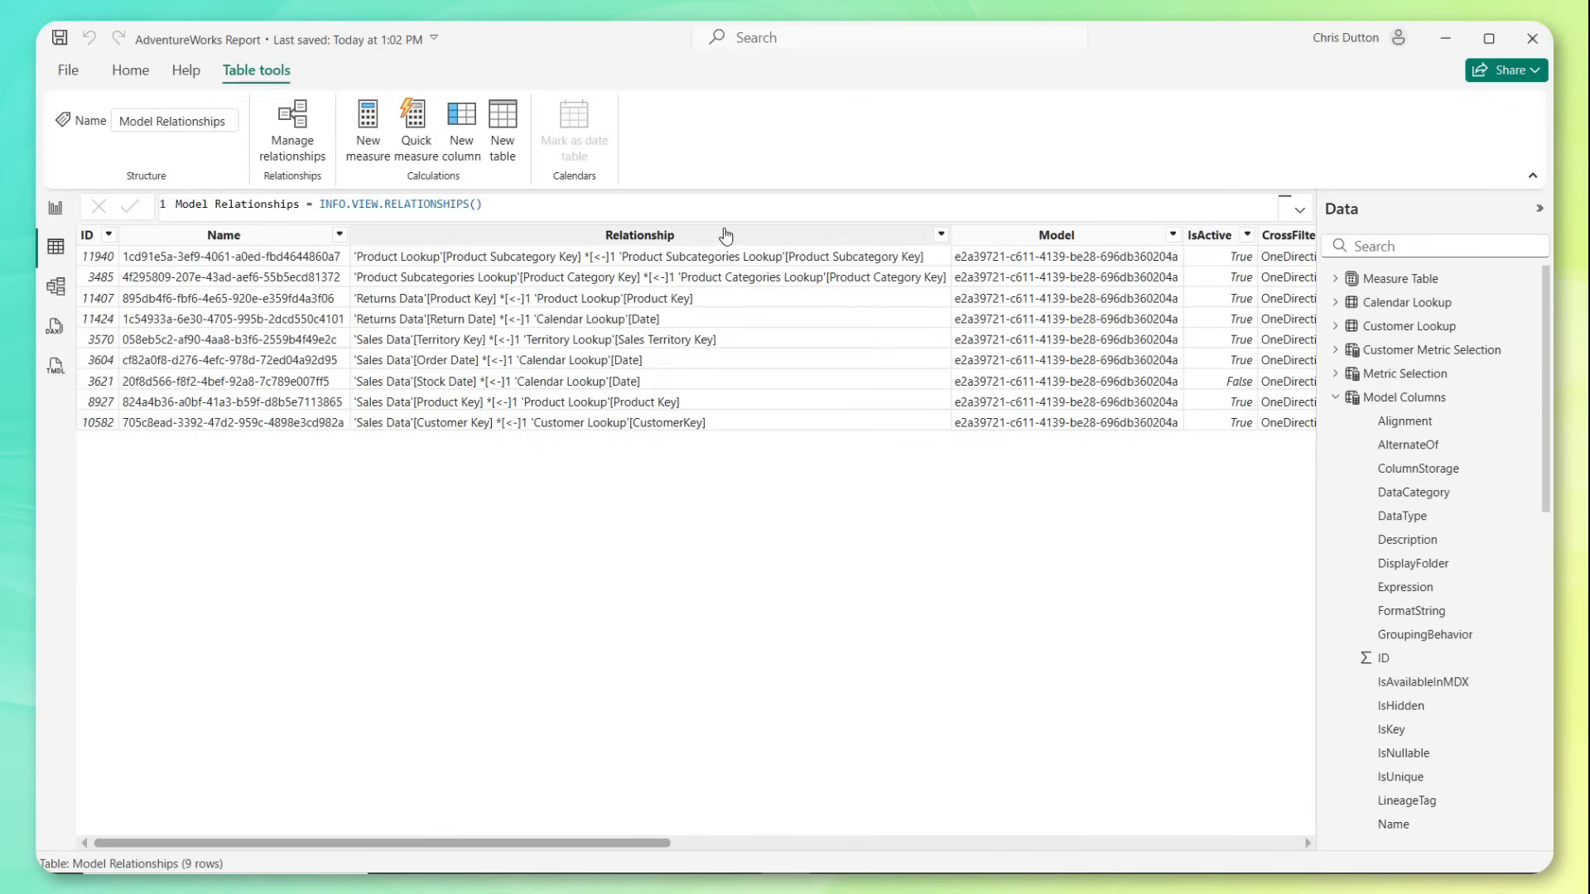
{"action": "mouse_move", "coordinate": [603, 265]}
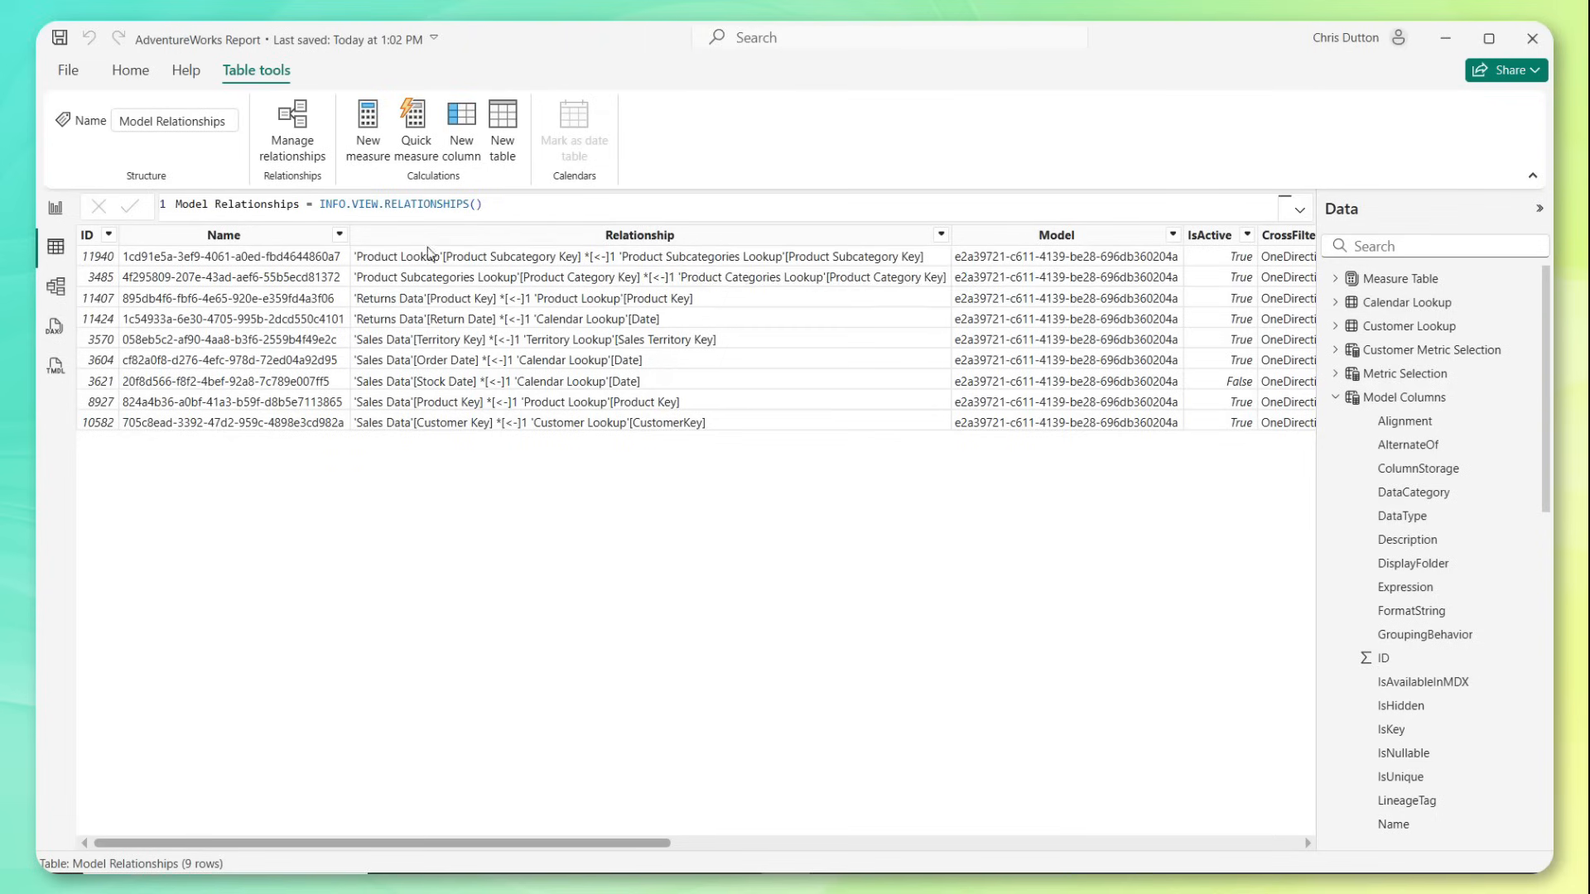
{"action": "mouse_move", "coordinate": [543, 265]}
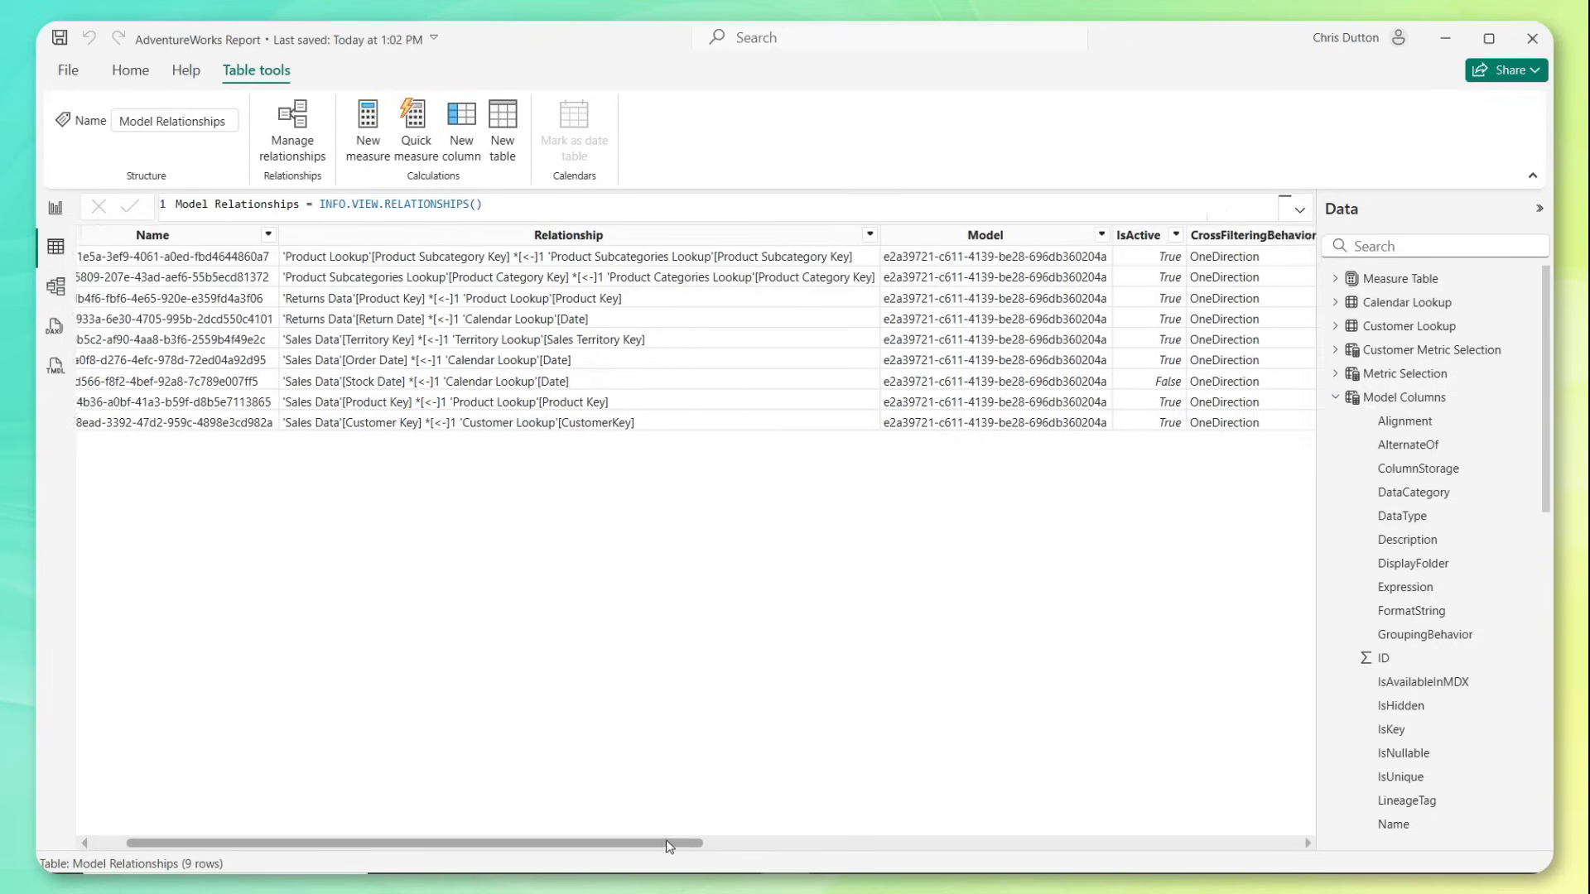
{"action": "left_click_drag", "start_coordinate": [669, 843], "coordinate": [1203, 843]}
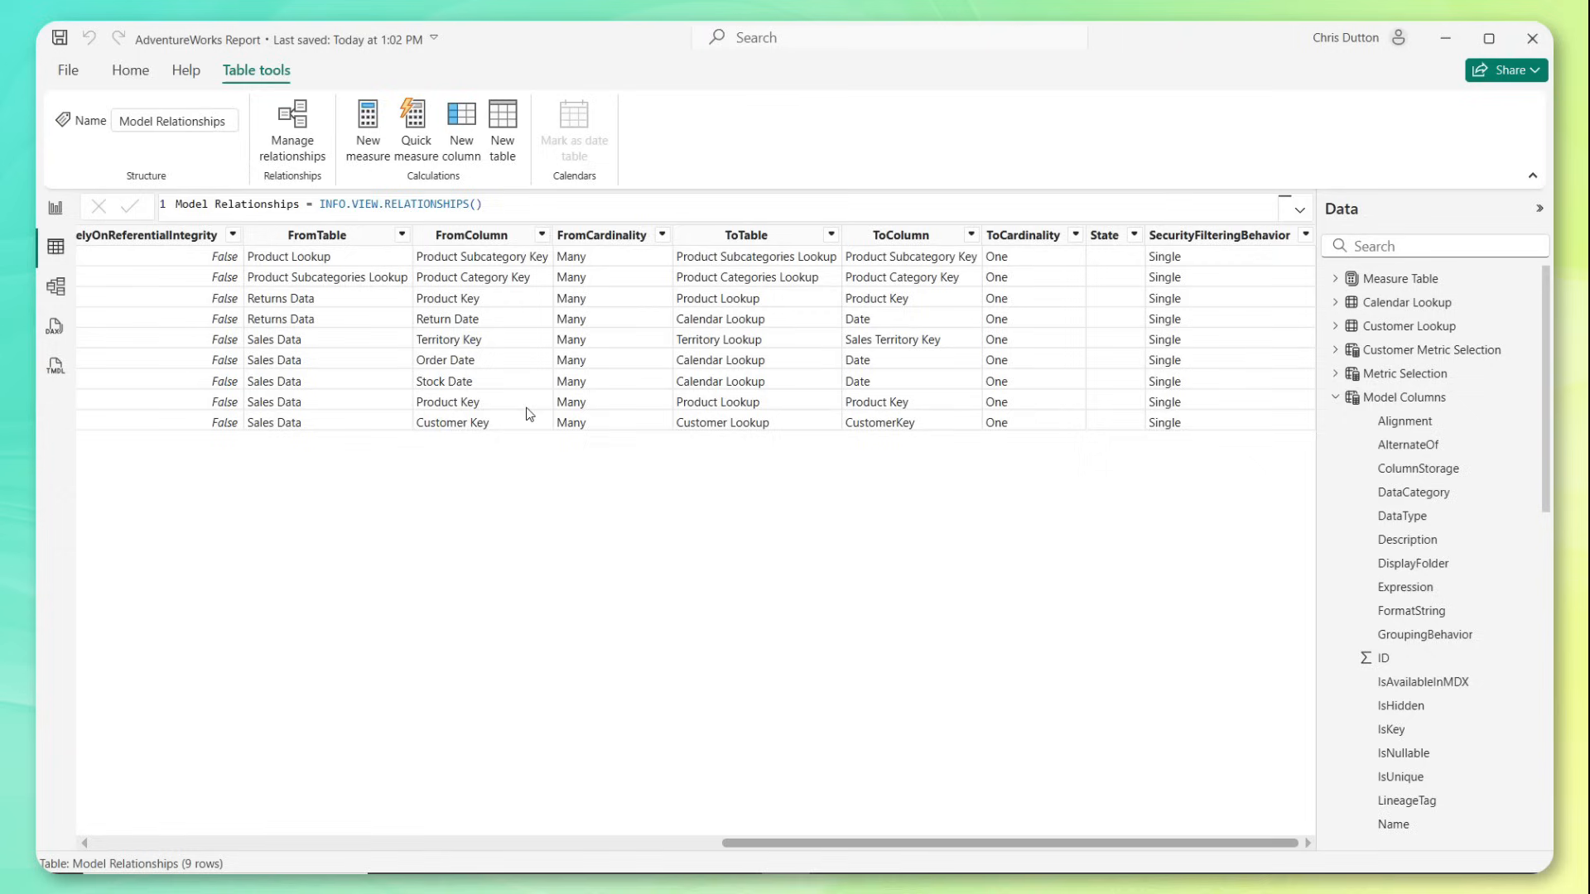
{"action": "mouse_move", "coordinate": [634, 280]}
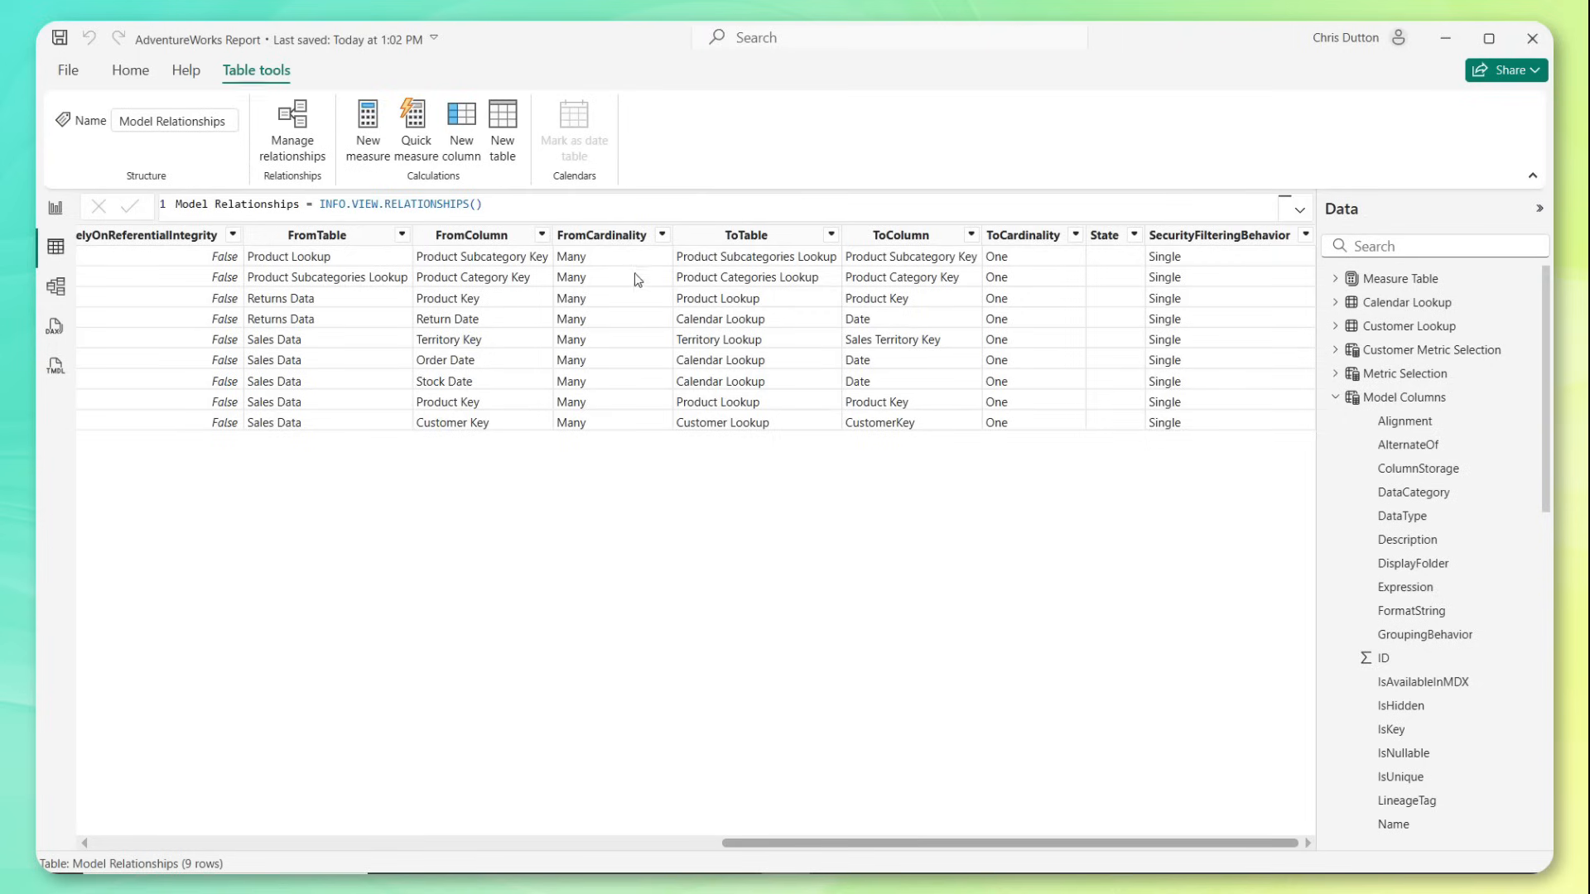
{"action": "mouse_move", "coordinate": [626, 323]}
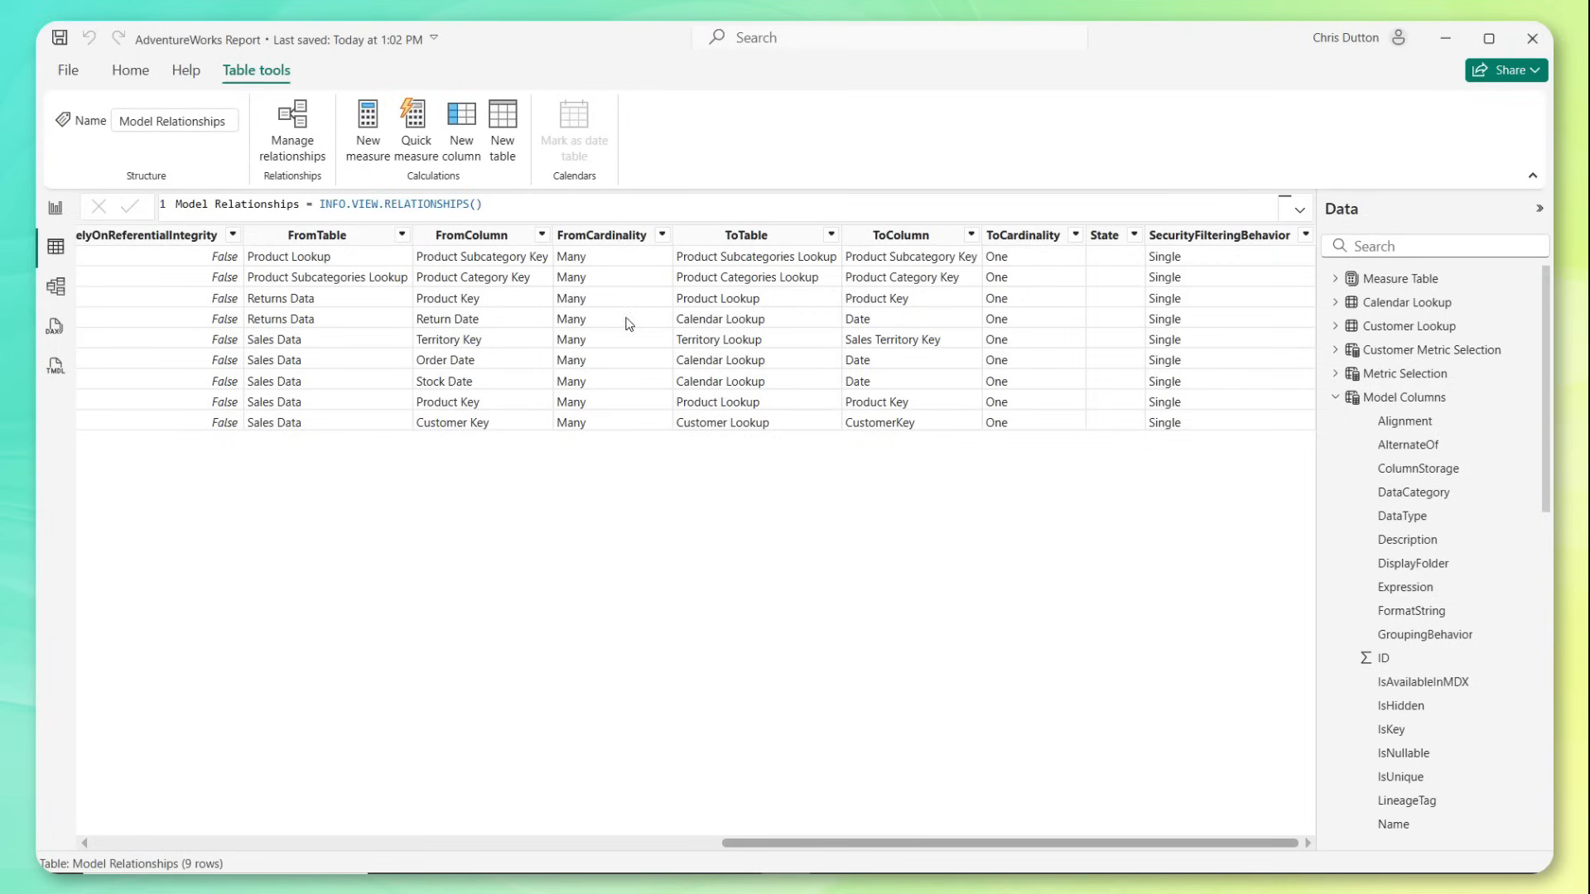
{"action": "mouse_move", "coordinate": [982, 281]}
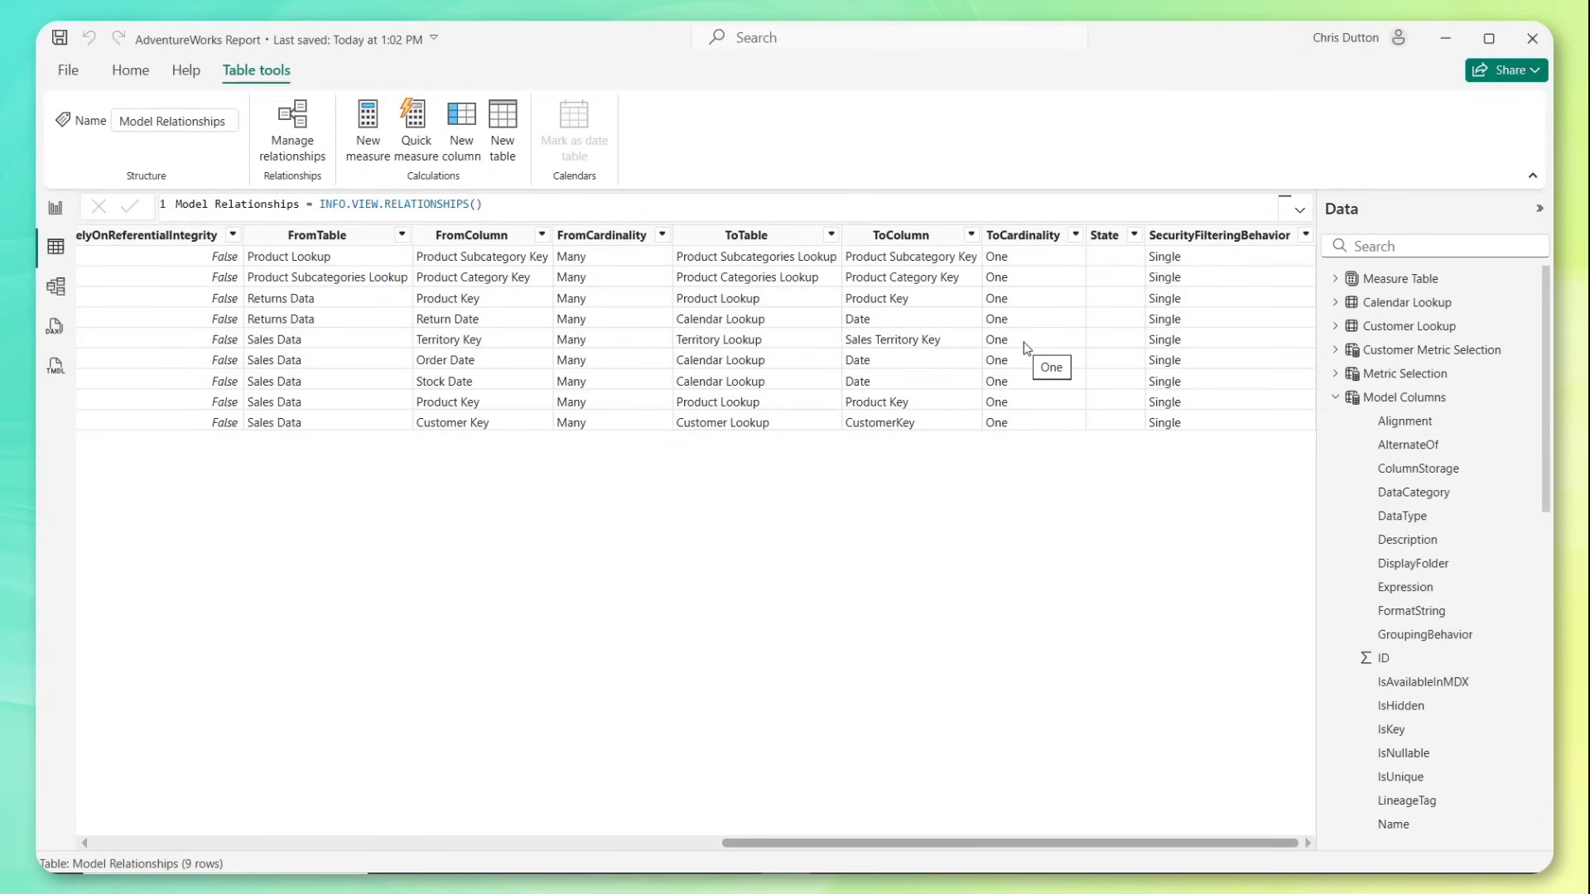
{"action": "mouse_move", "coordinate": [1113, 843]}
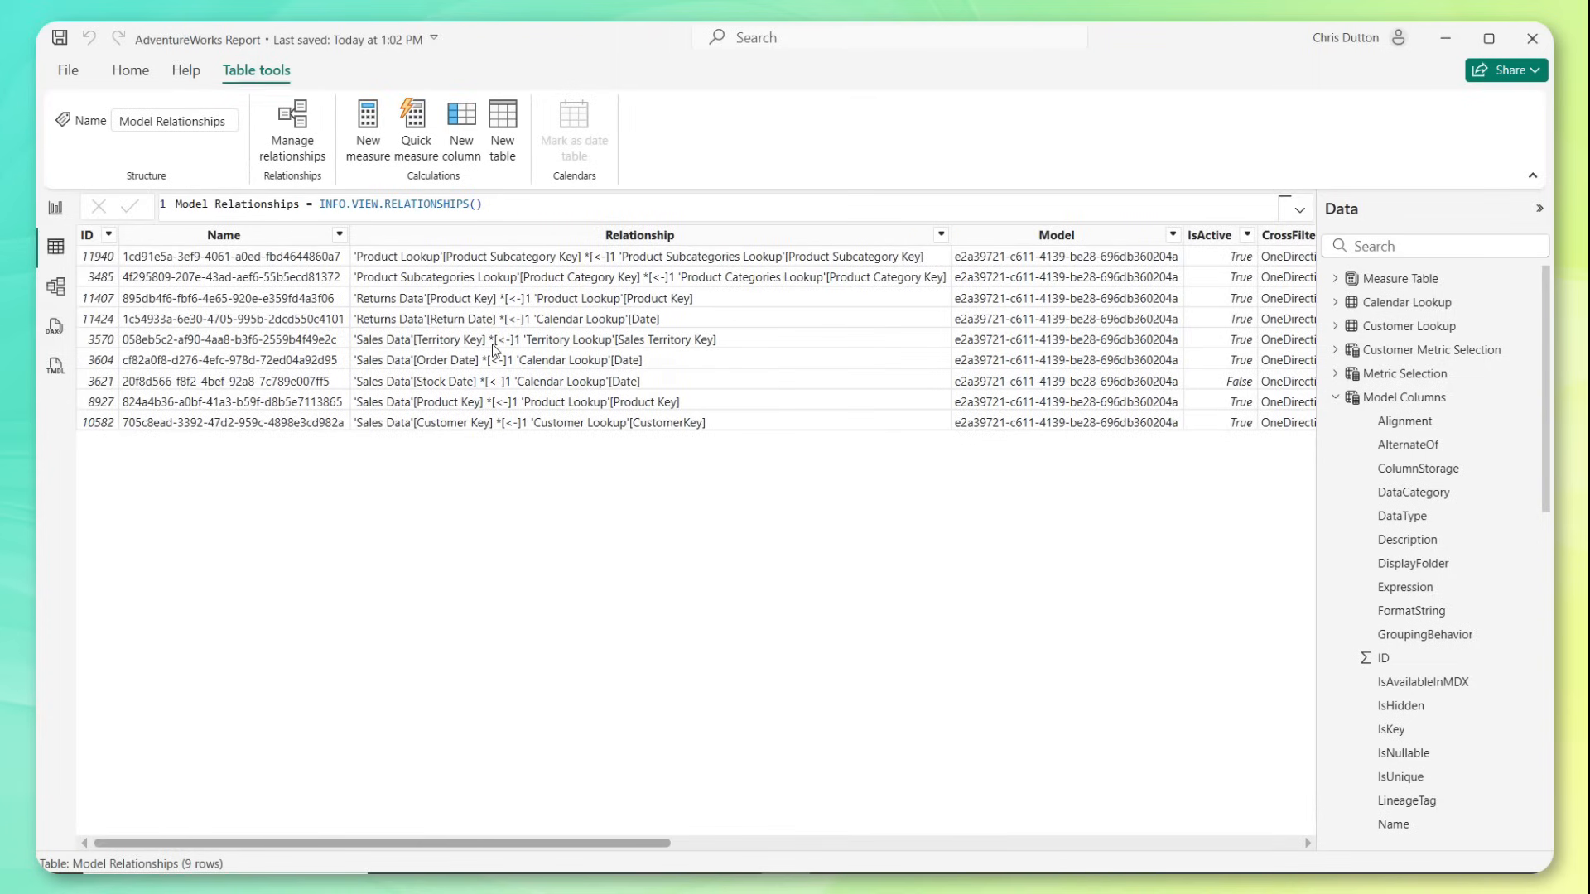
{"action": "mouse_move", "coordinate": [494, 338]}
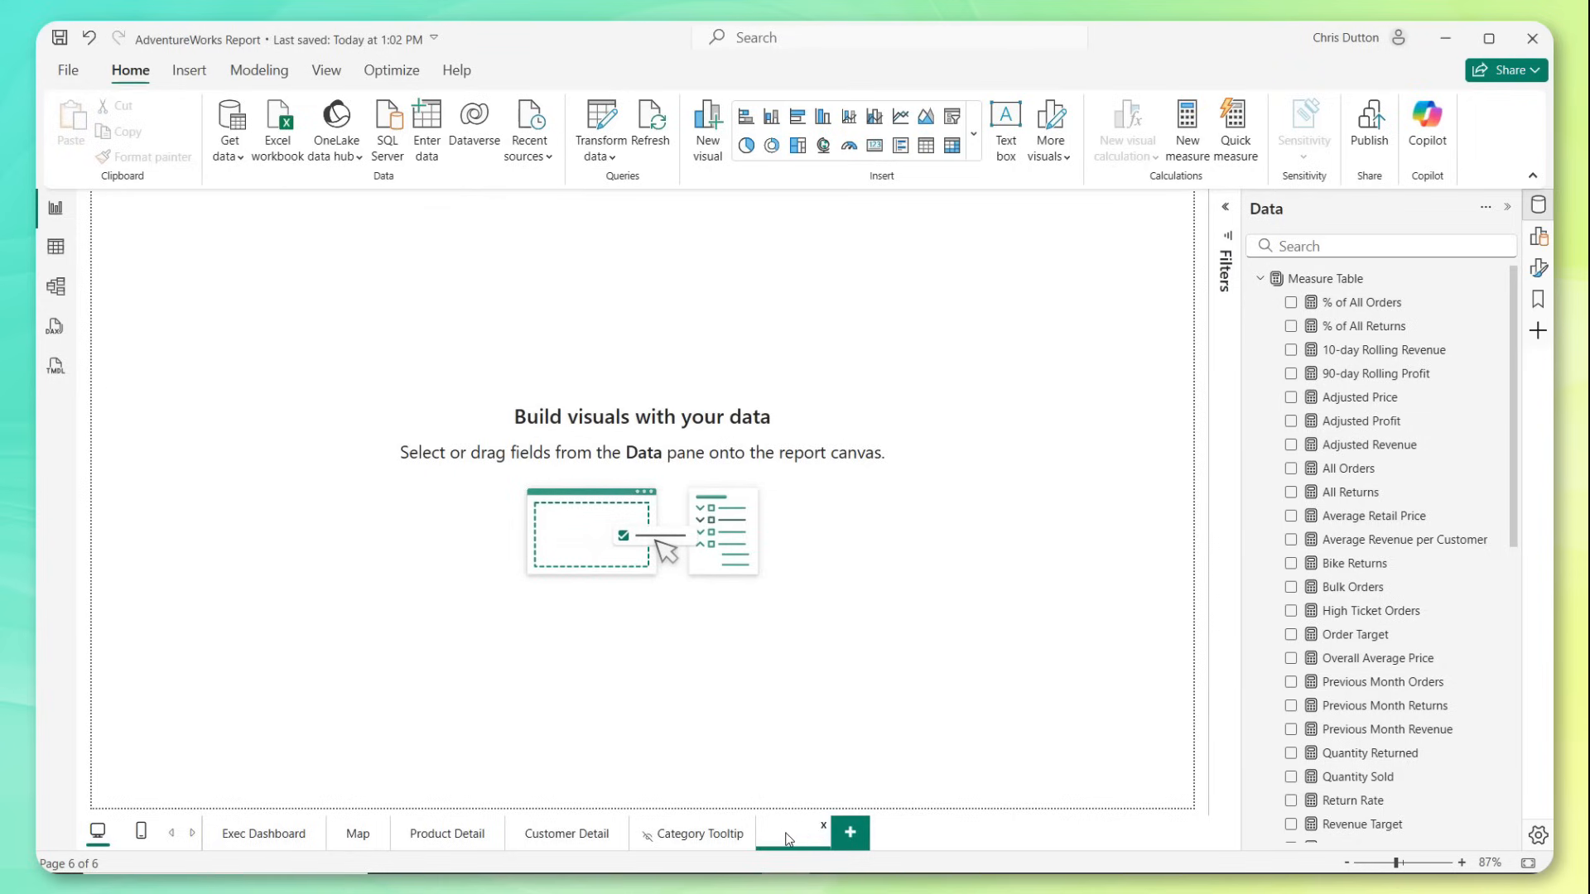
- Rename the page Model Information and insert an empty table visual
{"action": "type", "text": "nation"}
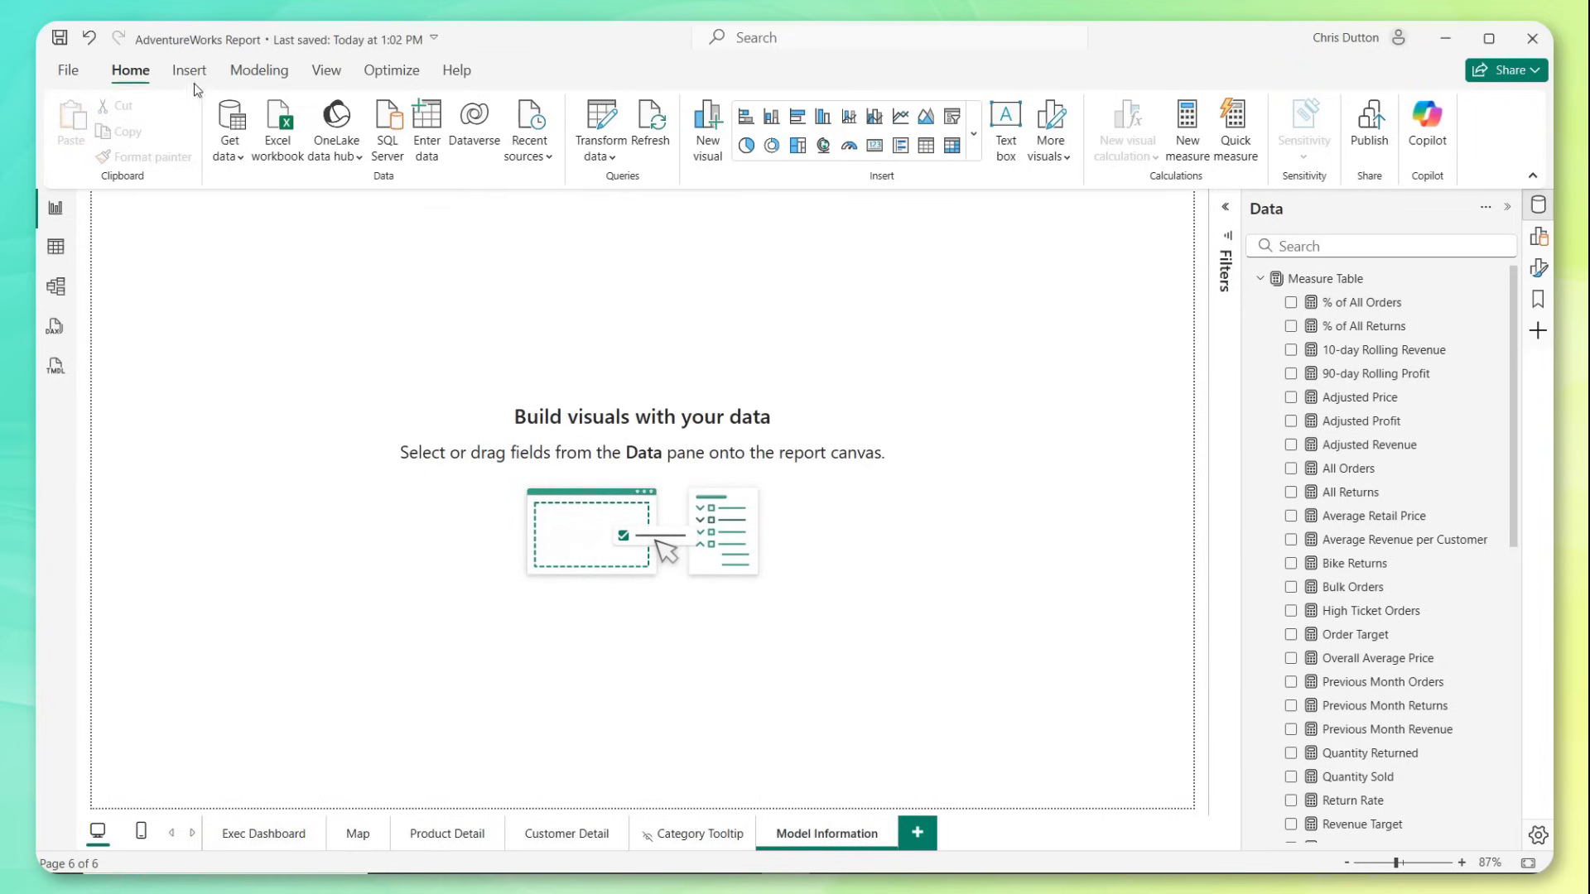
{"action": "left_click", "coordinate": [189, 70]}
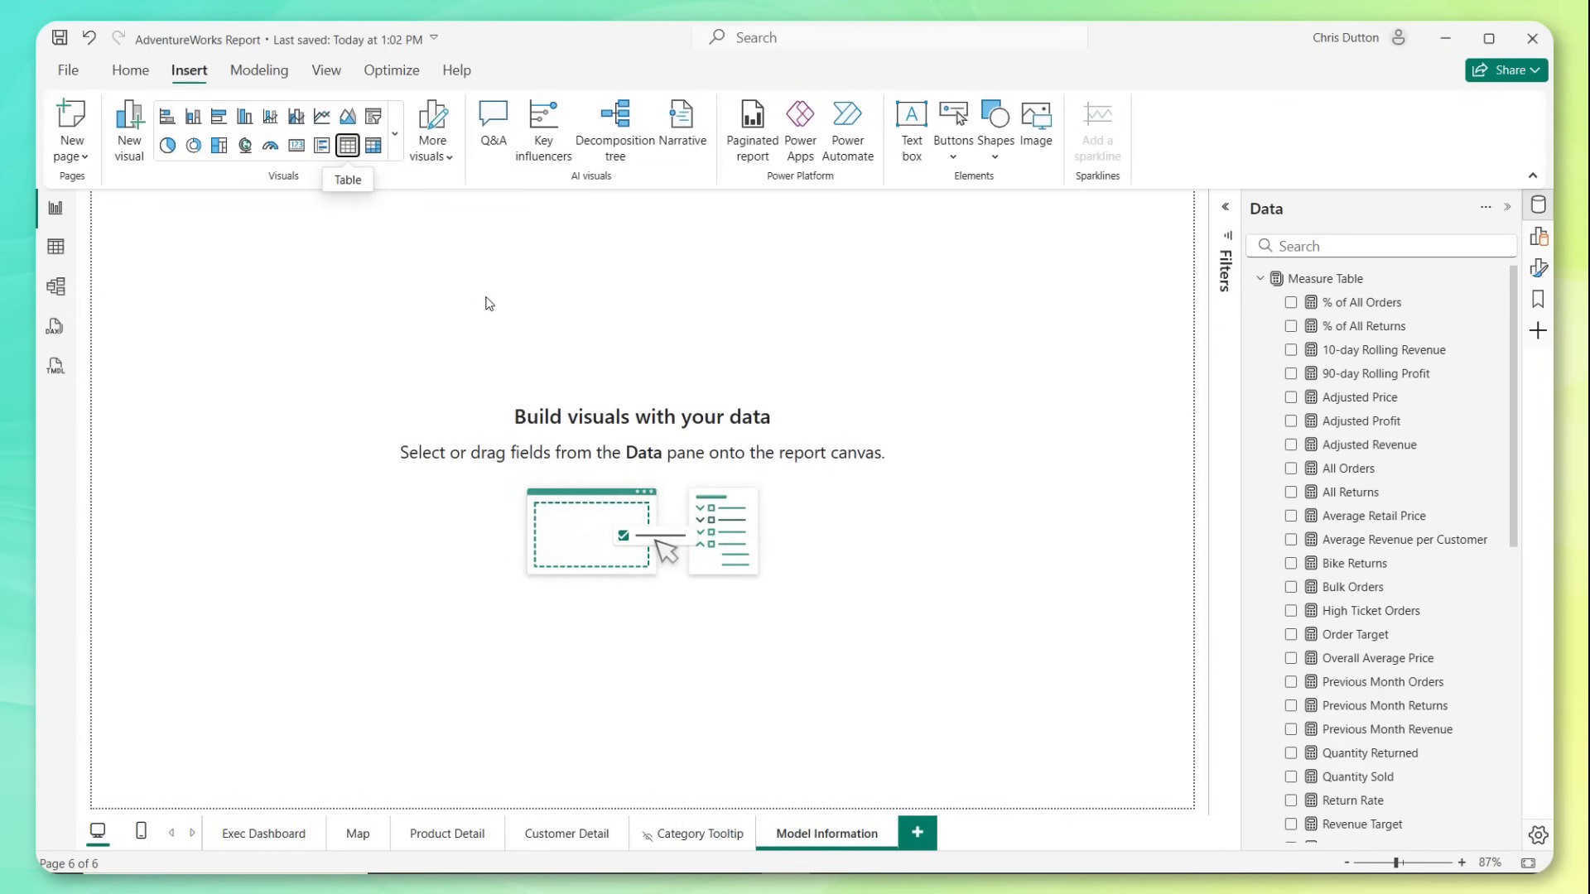
{"action": "left_click", "coordinate": [348, 145]}
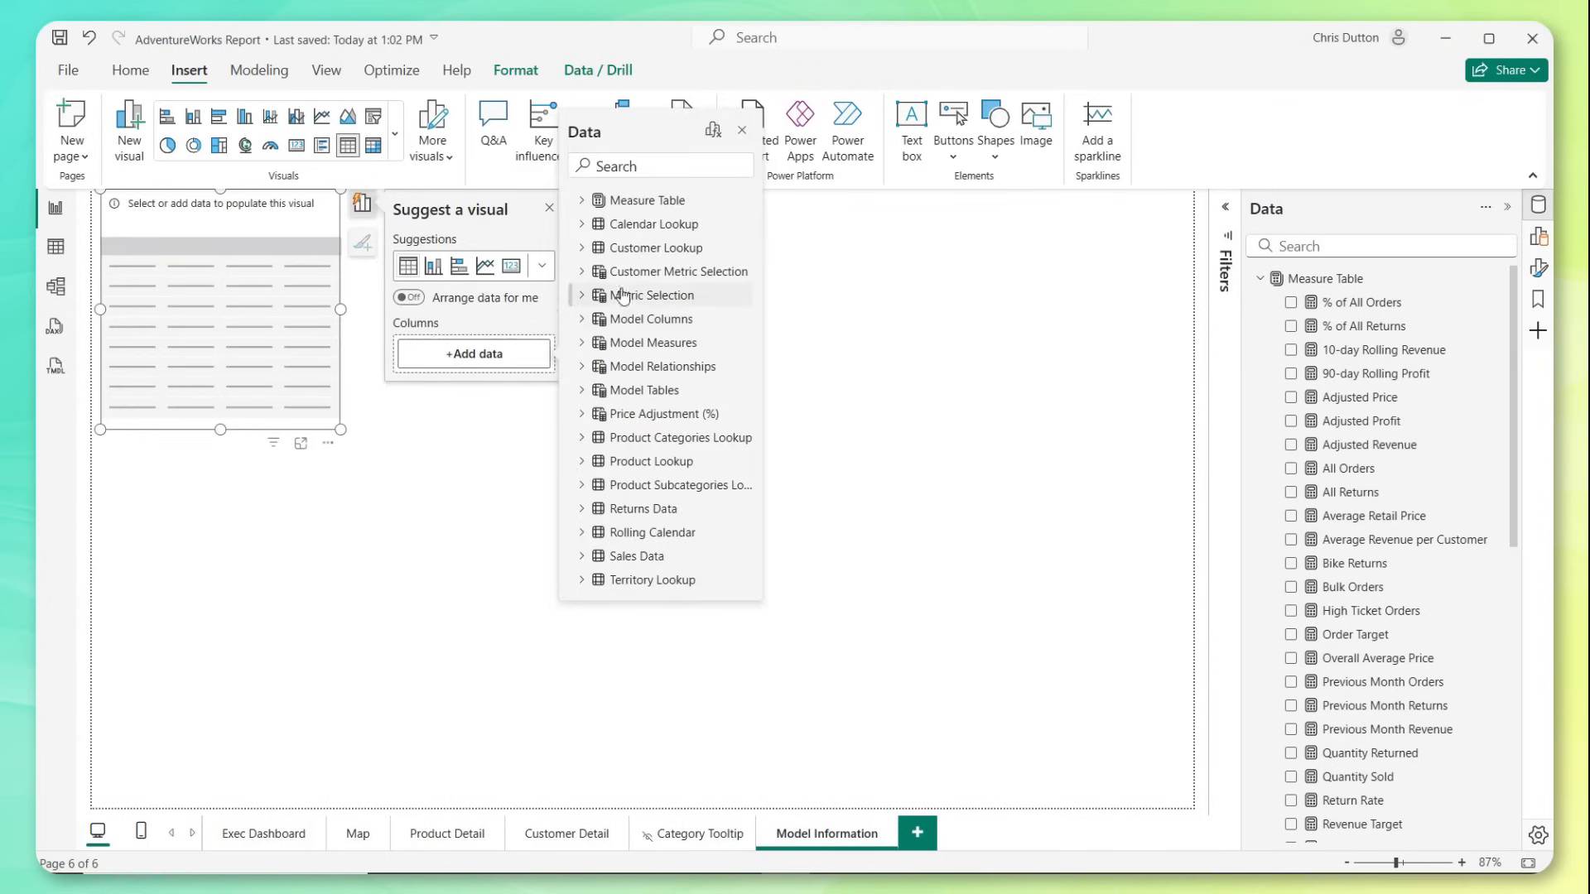
{"action": "mouse_move", "coordinate": [652, 343]}
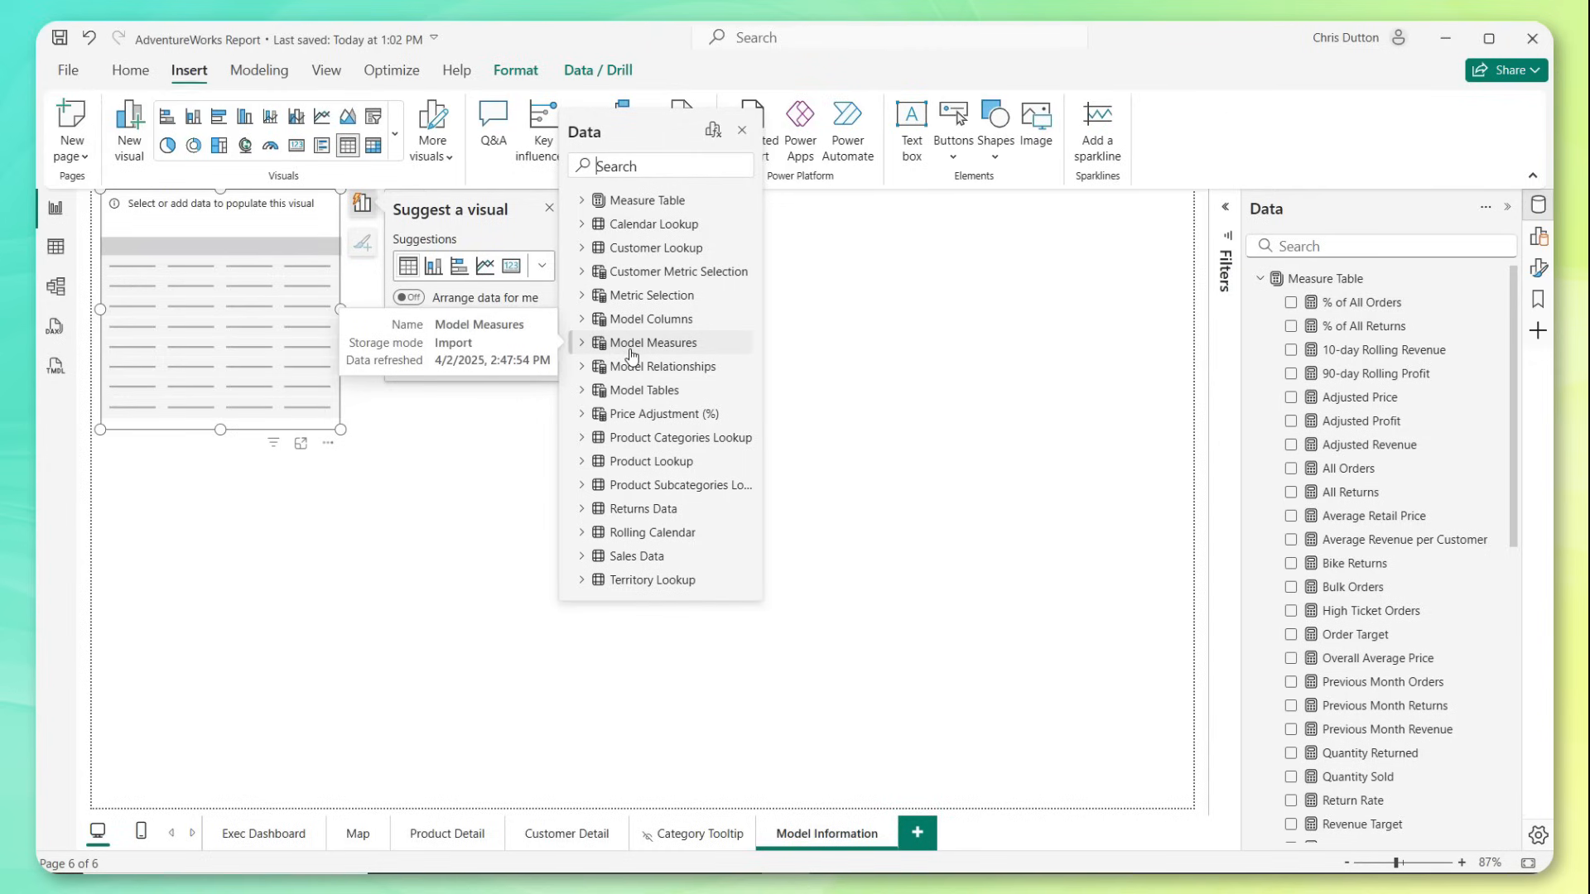
- Add Model Measures' Name, Description and Expression fields to the table
{"action": "left_click", "coordinate": [581, 348]}
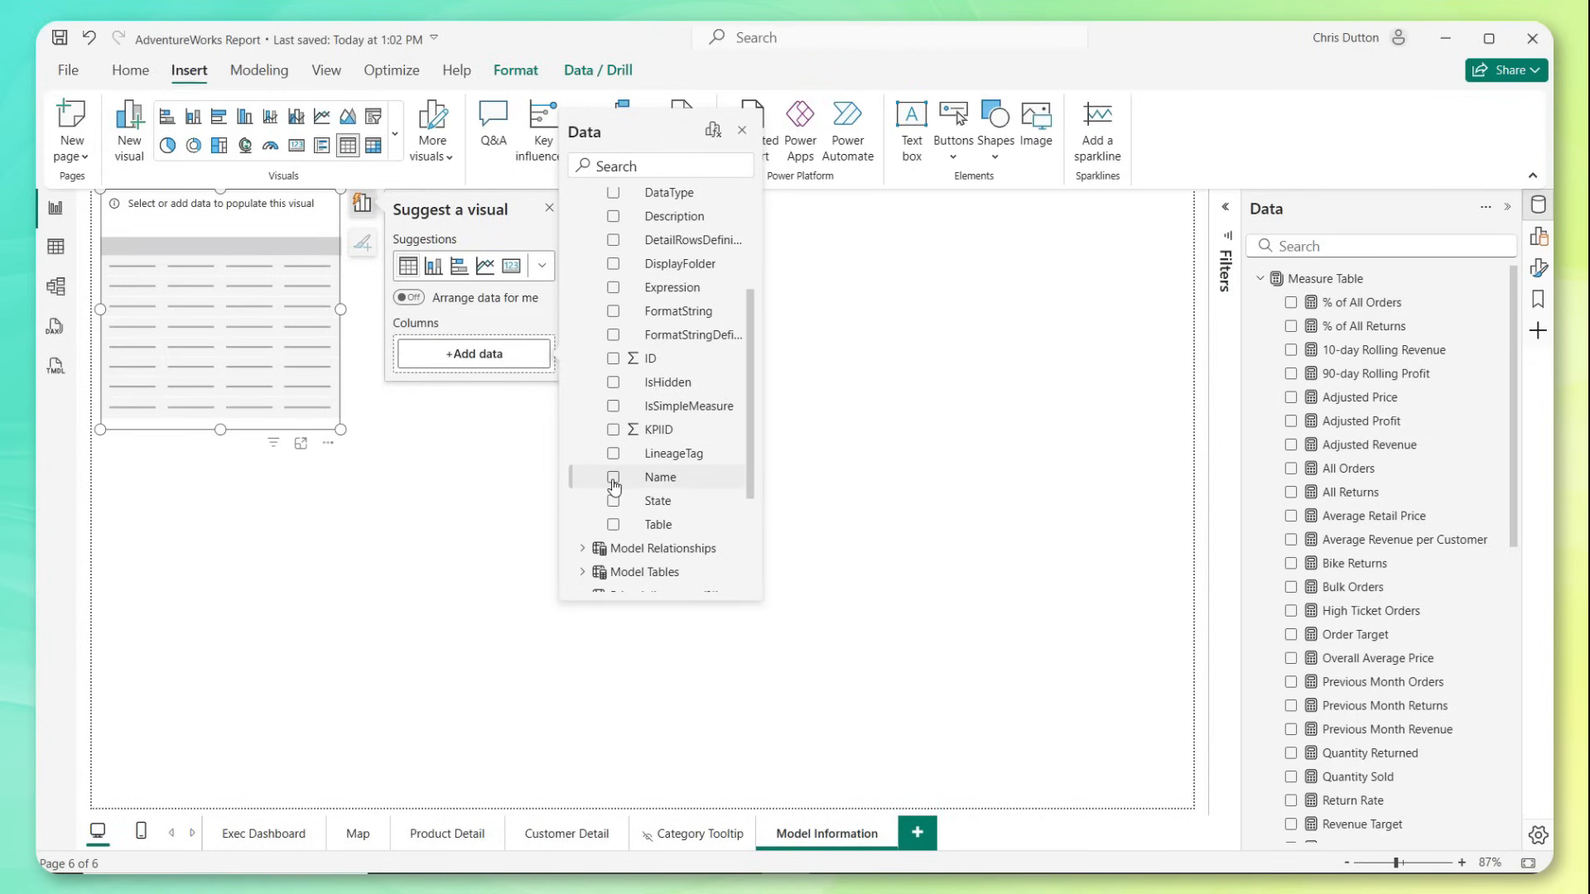
{"action": "left_click", "coordinate": [613, 477]}
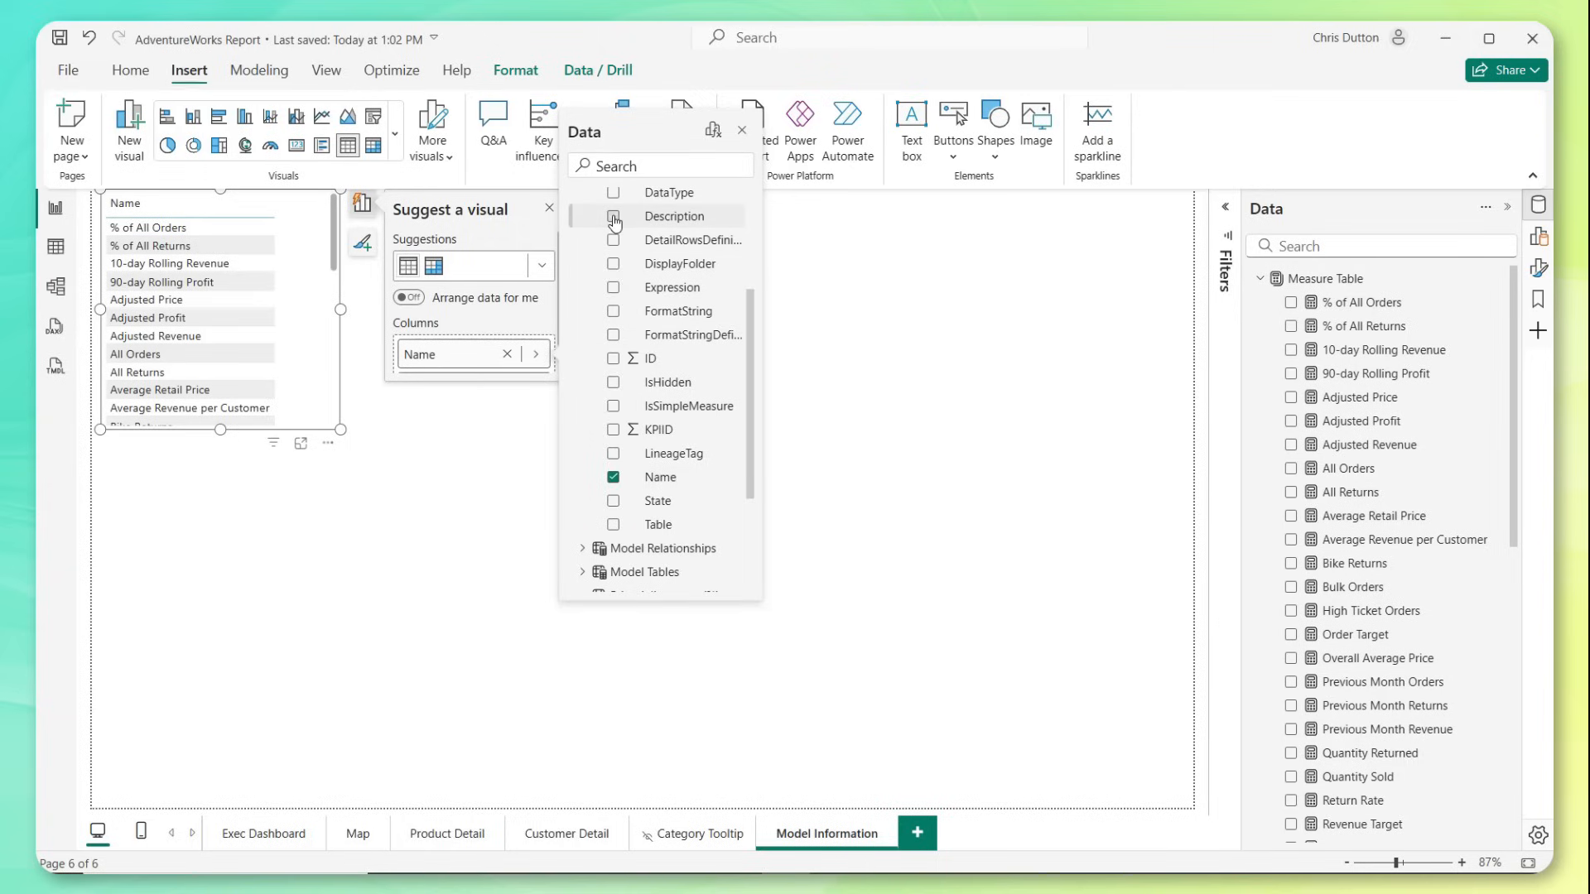
{"action": "left_click", "coordinate": [612, 215]}
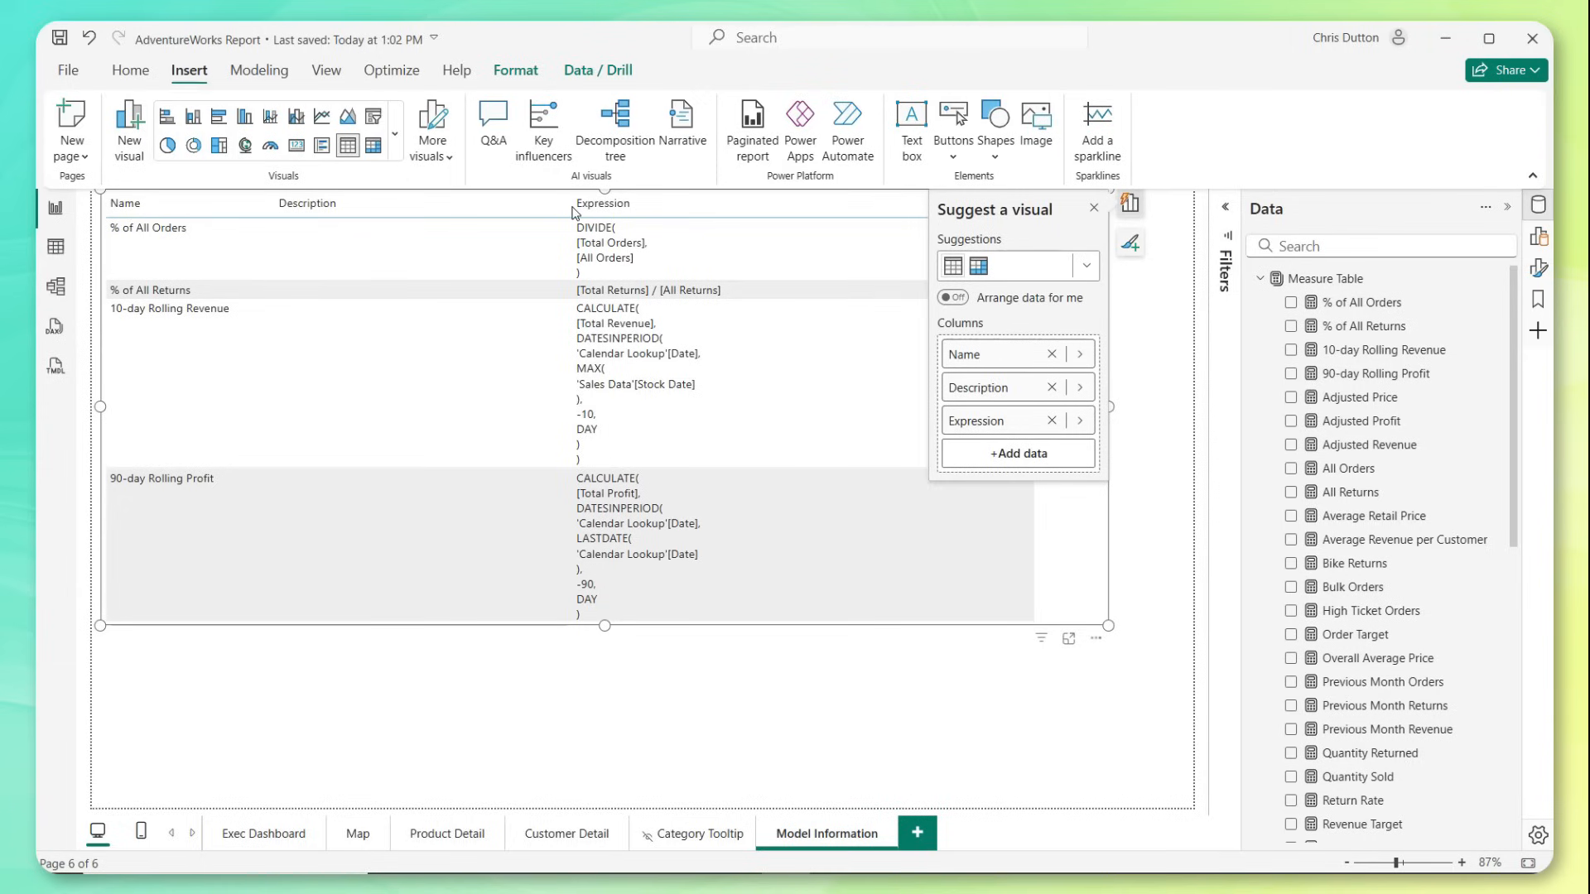
{"action": "mouse_move", "coordinate": [1115, 618]}
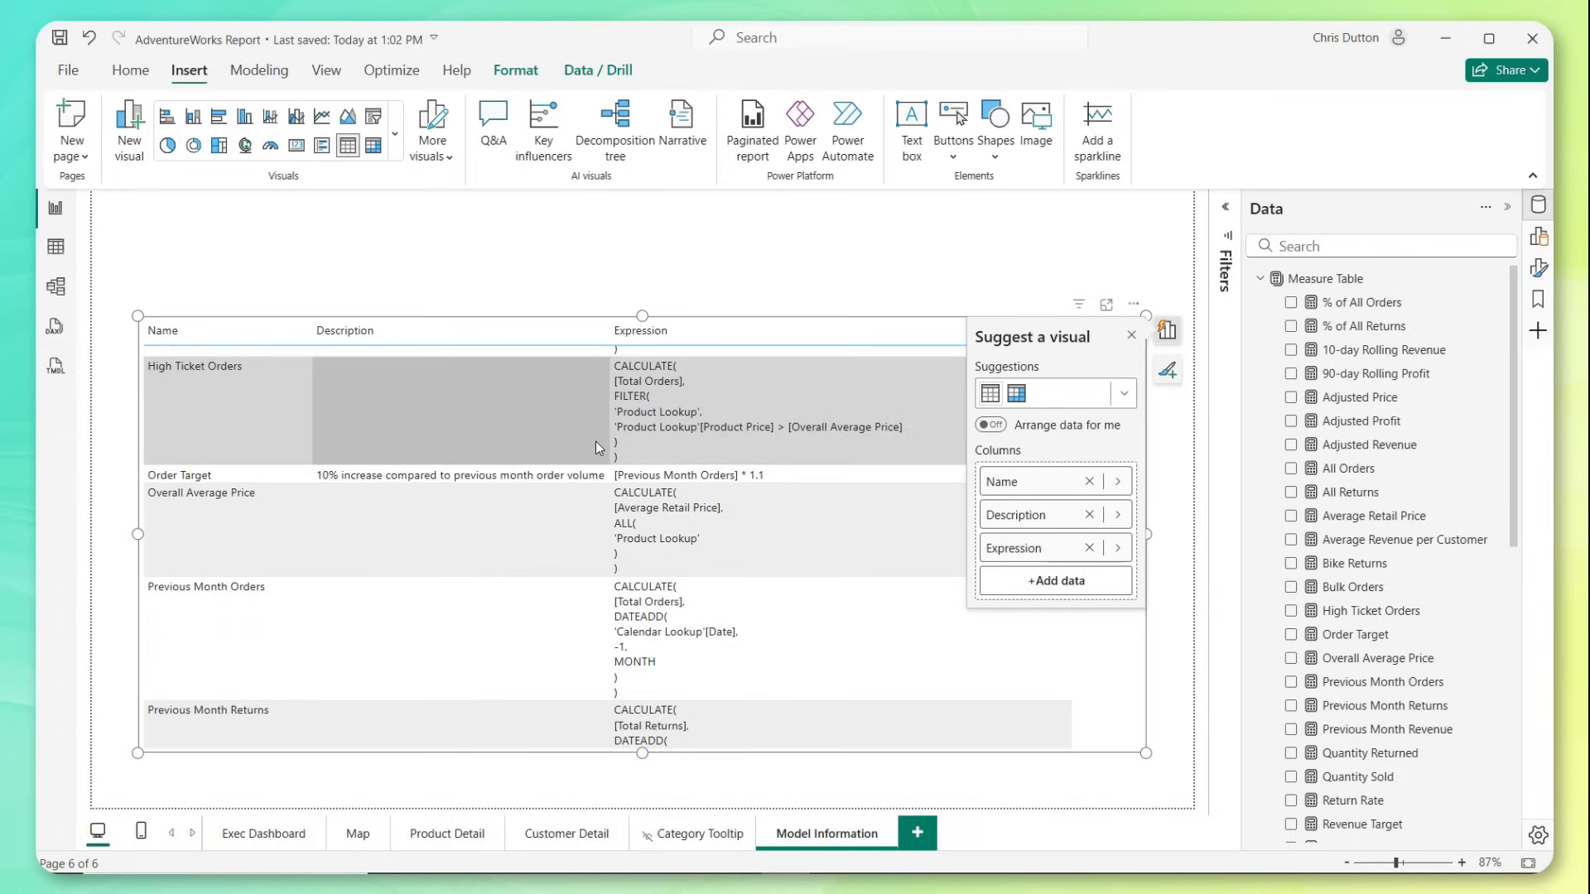
{"action": "scroll", "scroll_direction": "down", "scroll_amount": 3}
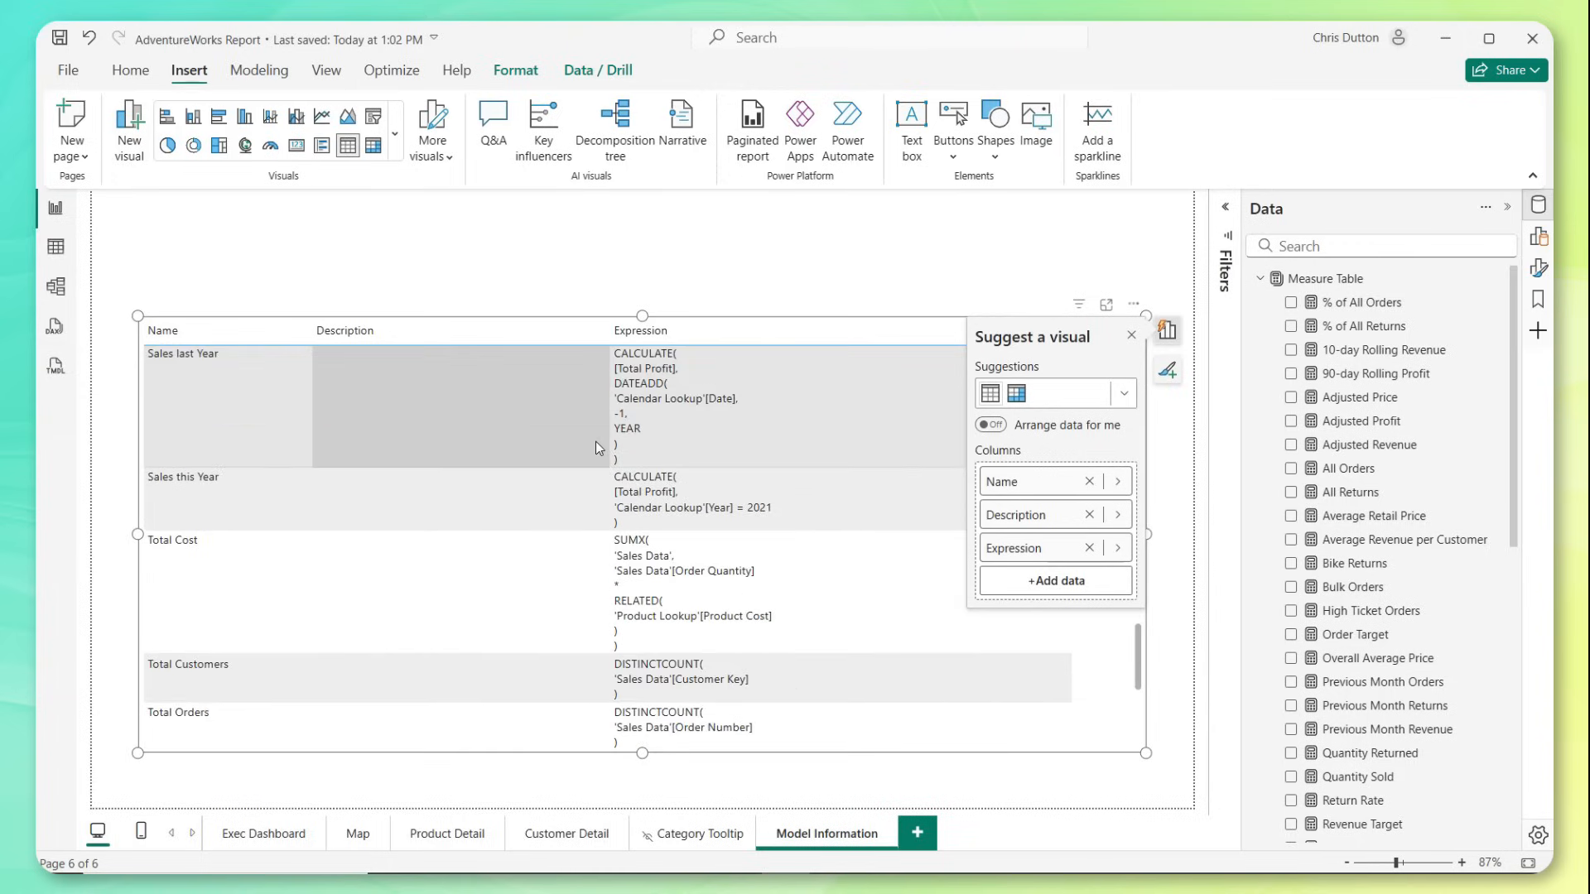
{"action": "scroll", "scroll_direction": "down", "scroll_amount": 3}
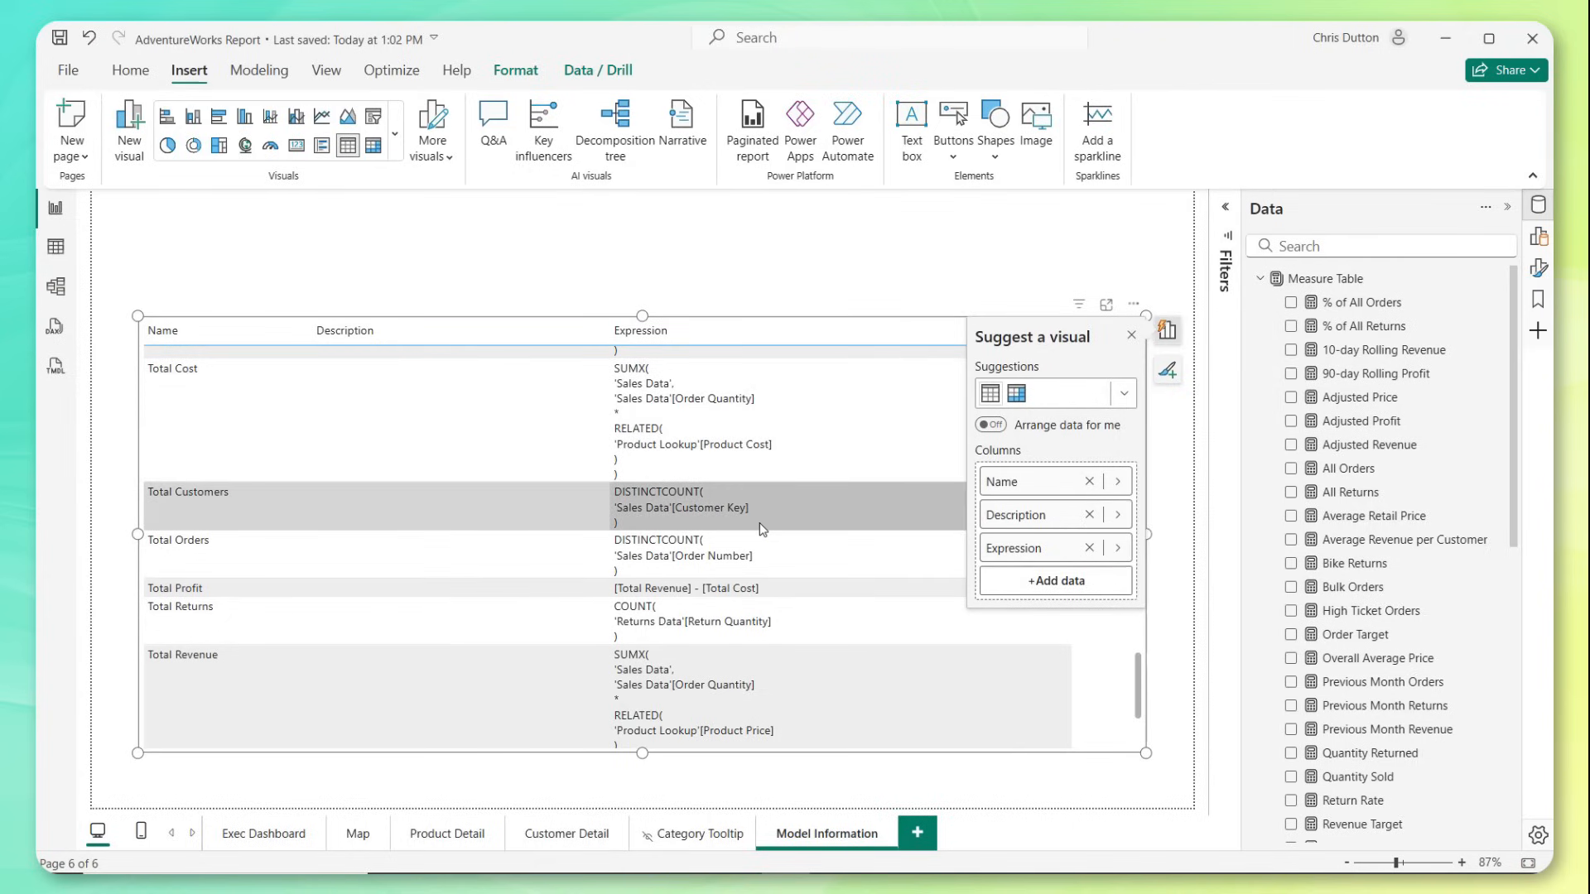
{"action": "mouse_move", "coordinate": [641, 444]}
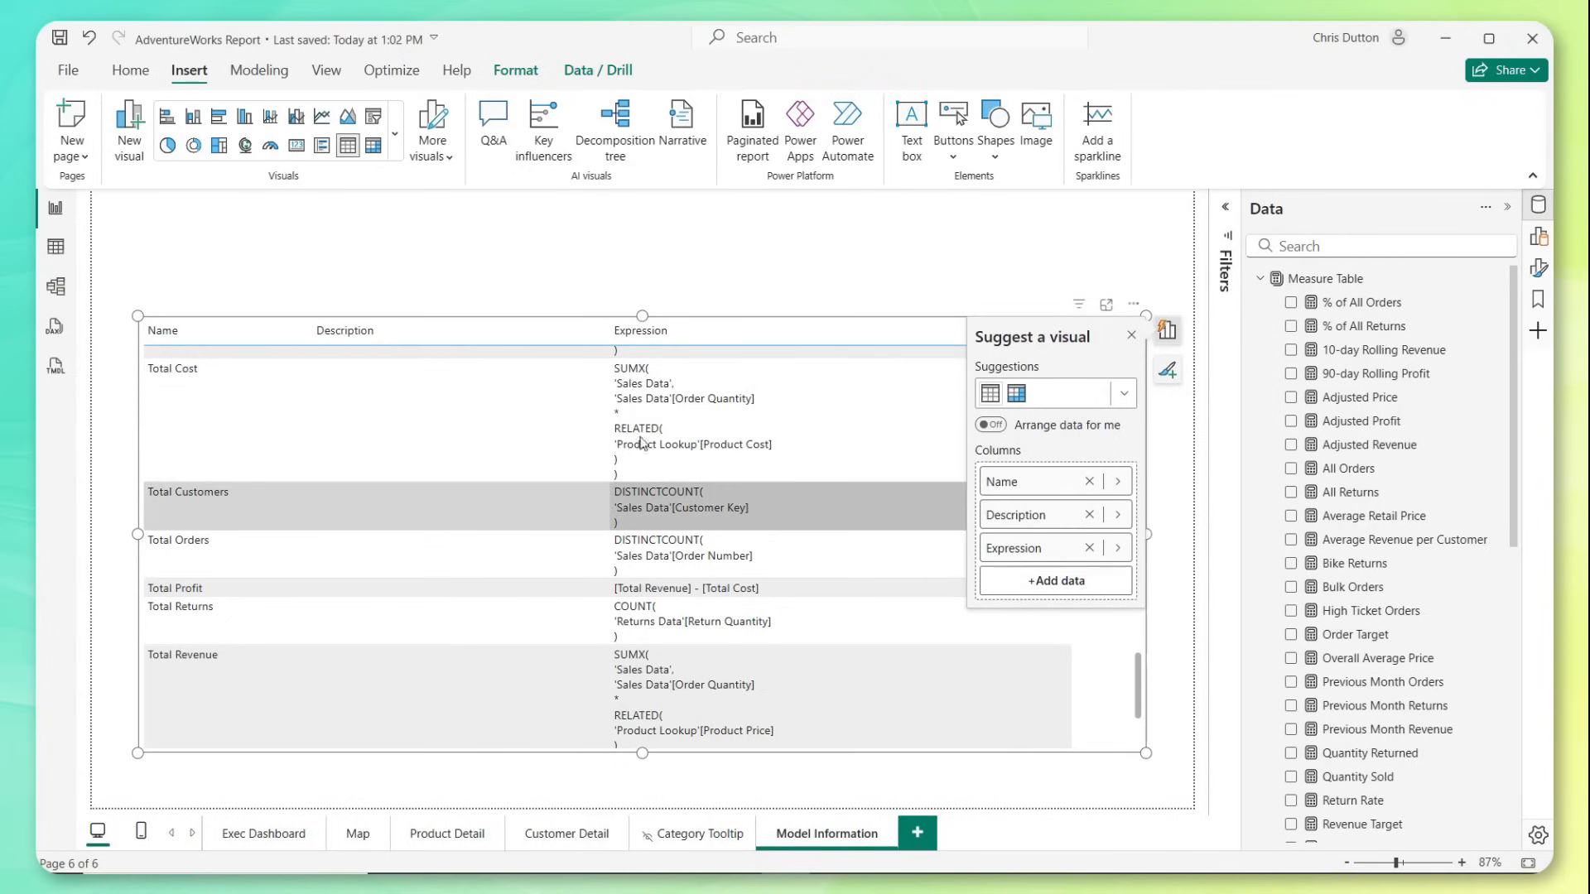
- Insert a Text slicer bound to the Model Measures Name field
{"action": "left_click", "coordinate": [394, 132]}
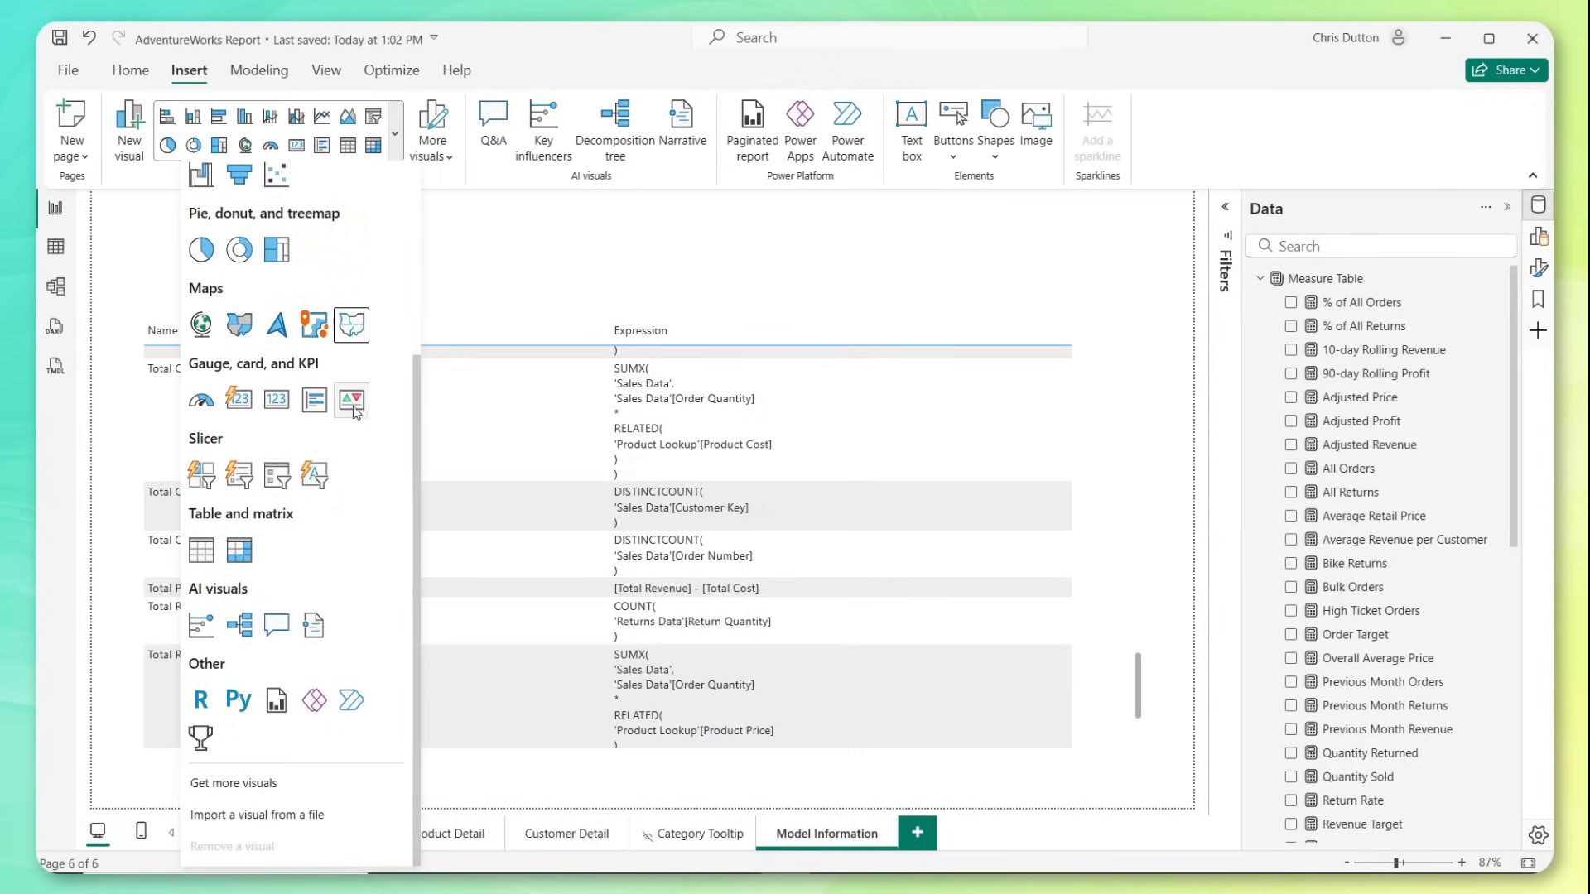
{"action": "mouse_move", "coordinate": [315, 476]}
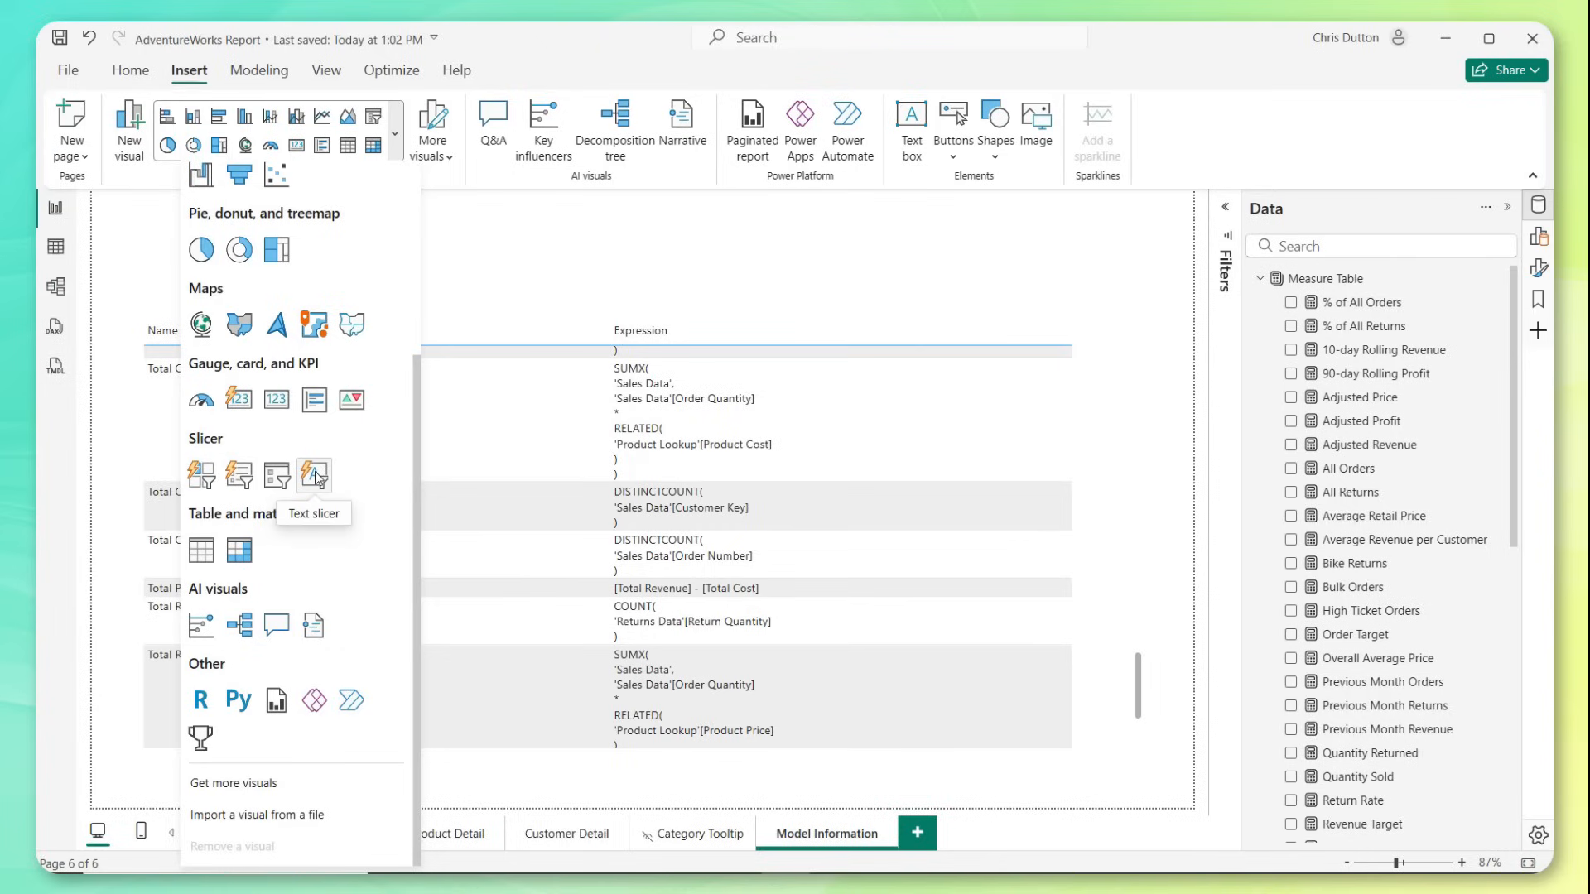
{"action": "mouse_move", "coordinate": [315, 476]}
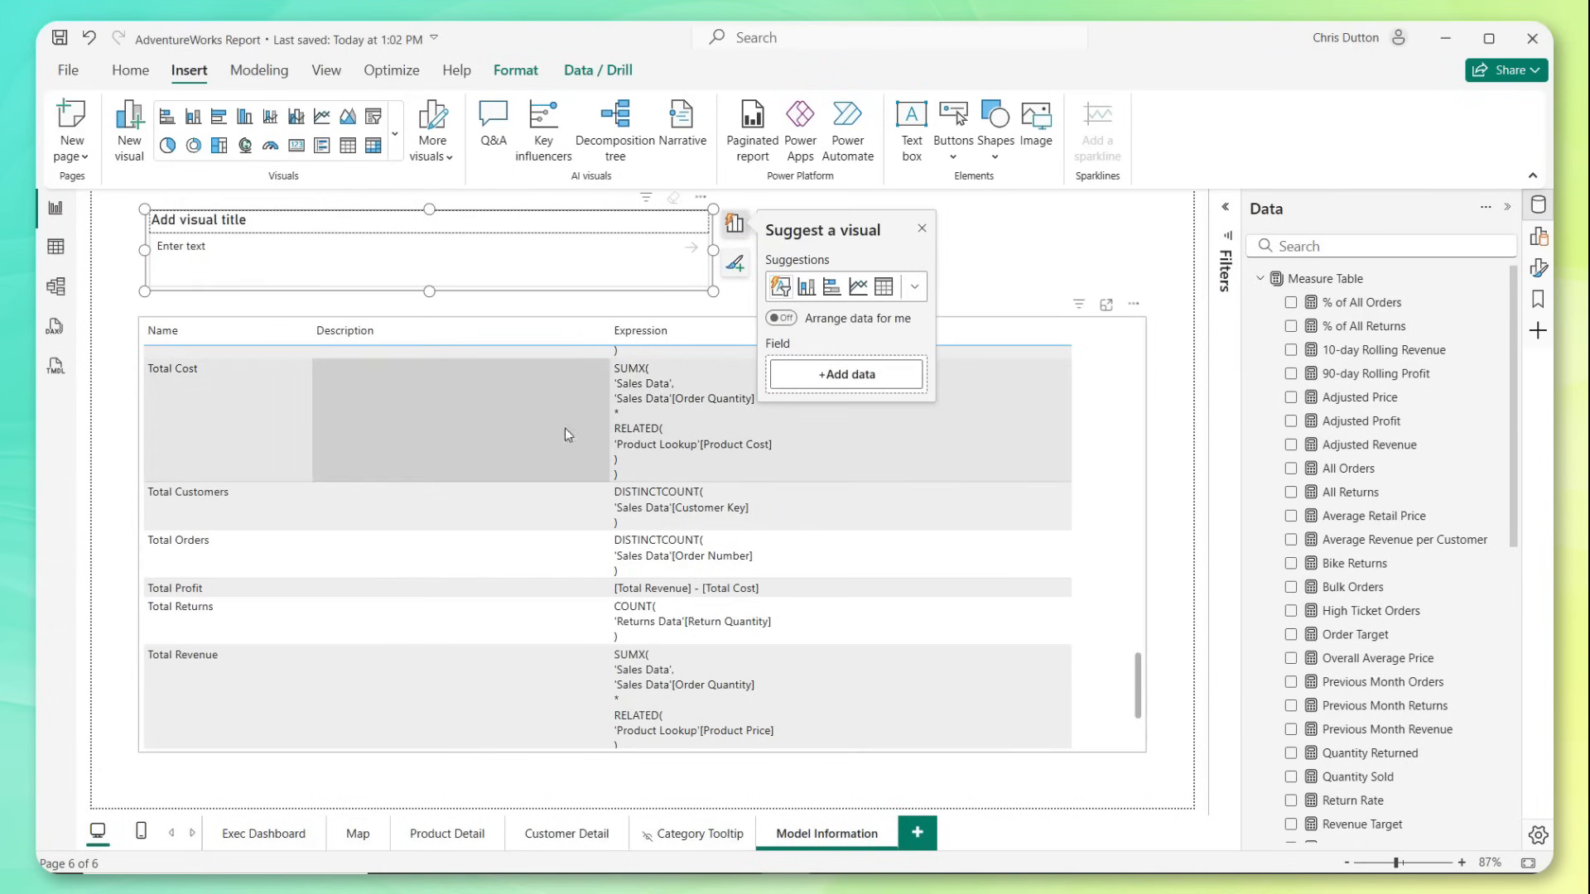
{"action": "left_click", "coordinate": [847, 375]}
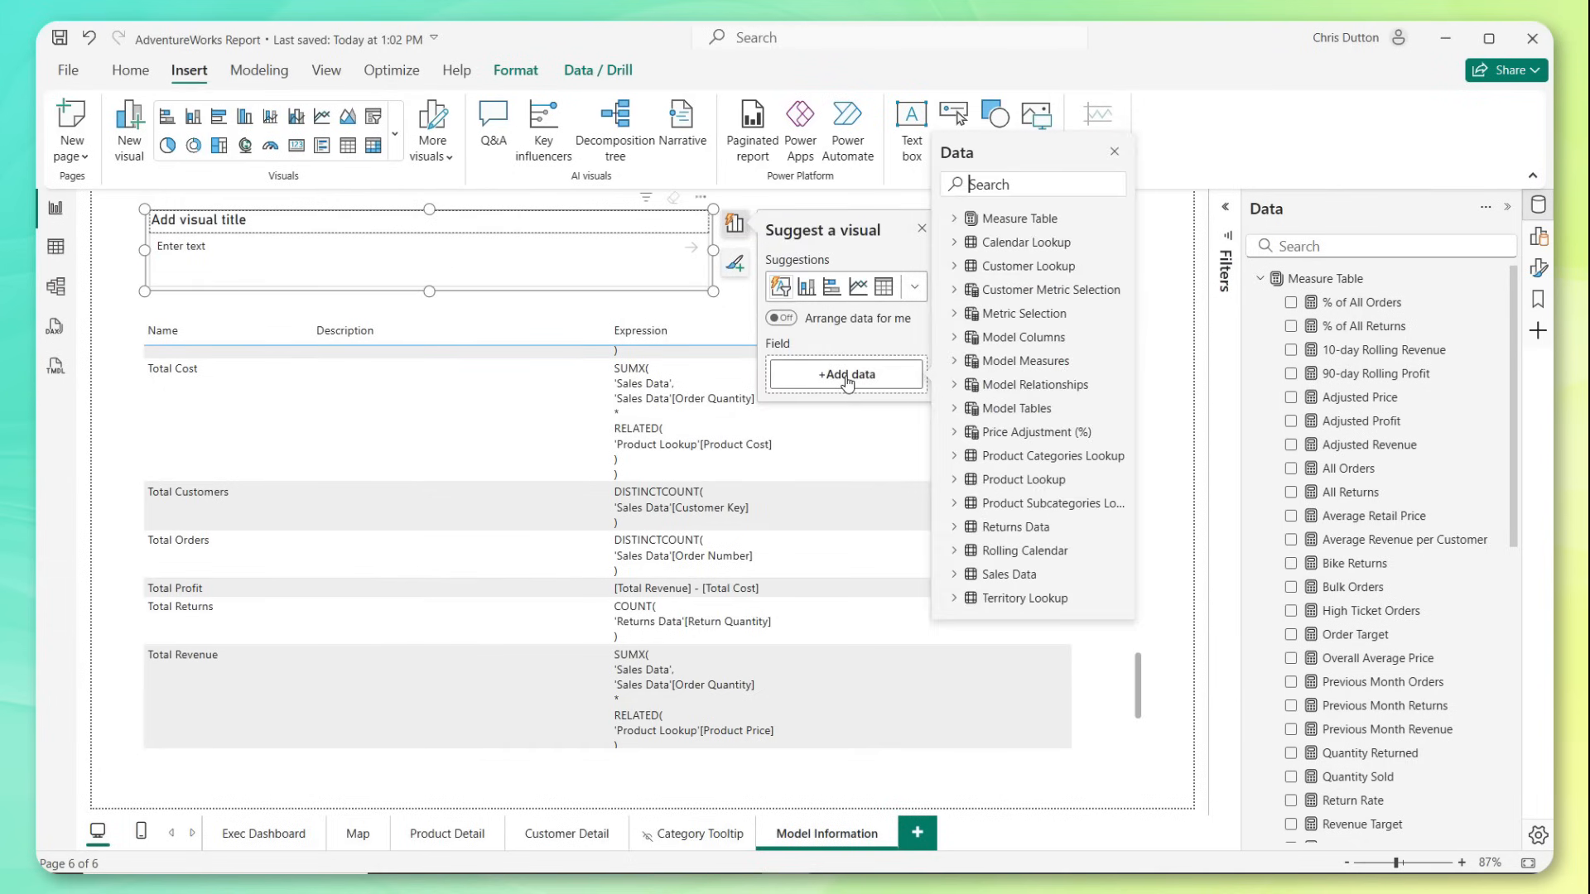
{"action": "left_click", "coordinate": [1028, 361]}
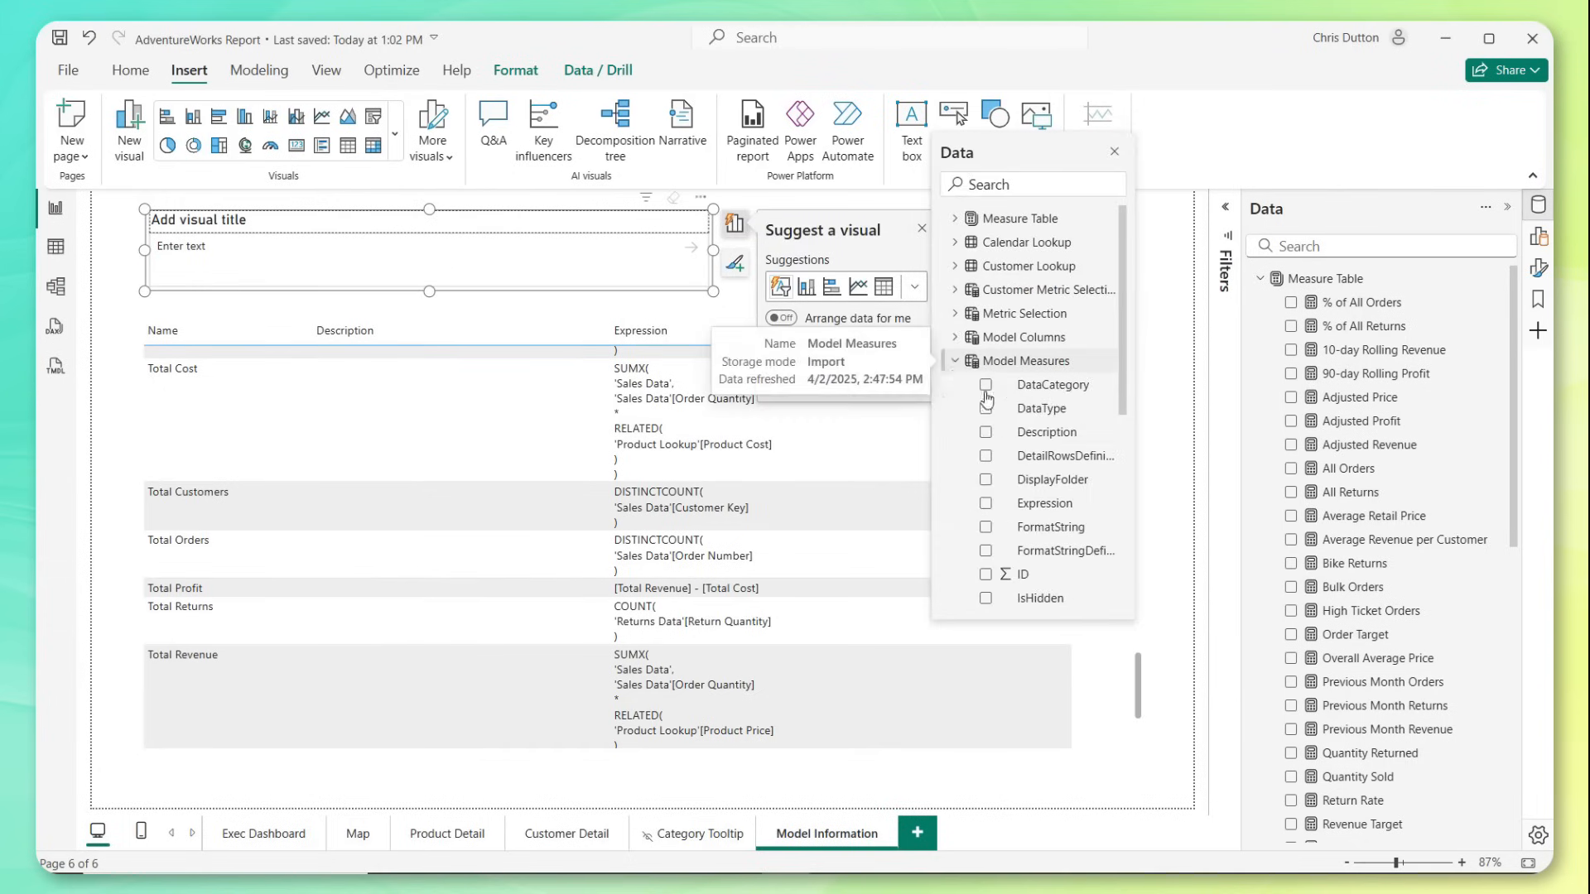
{"action": "left_click", "coordinate": [985, 495]}
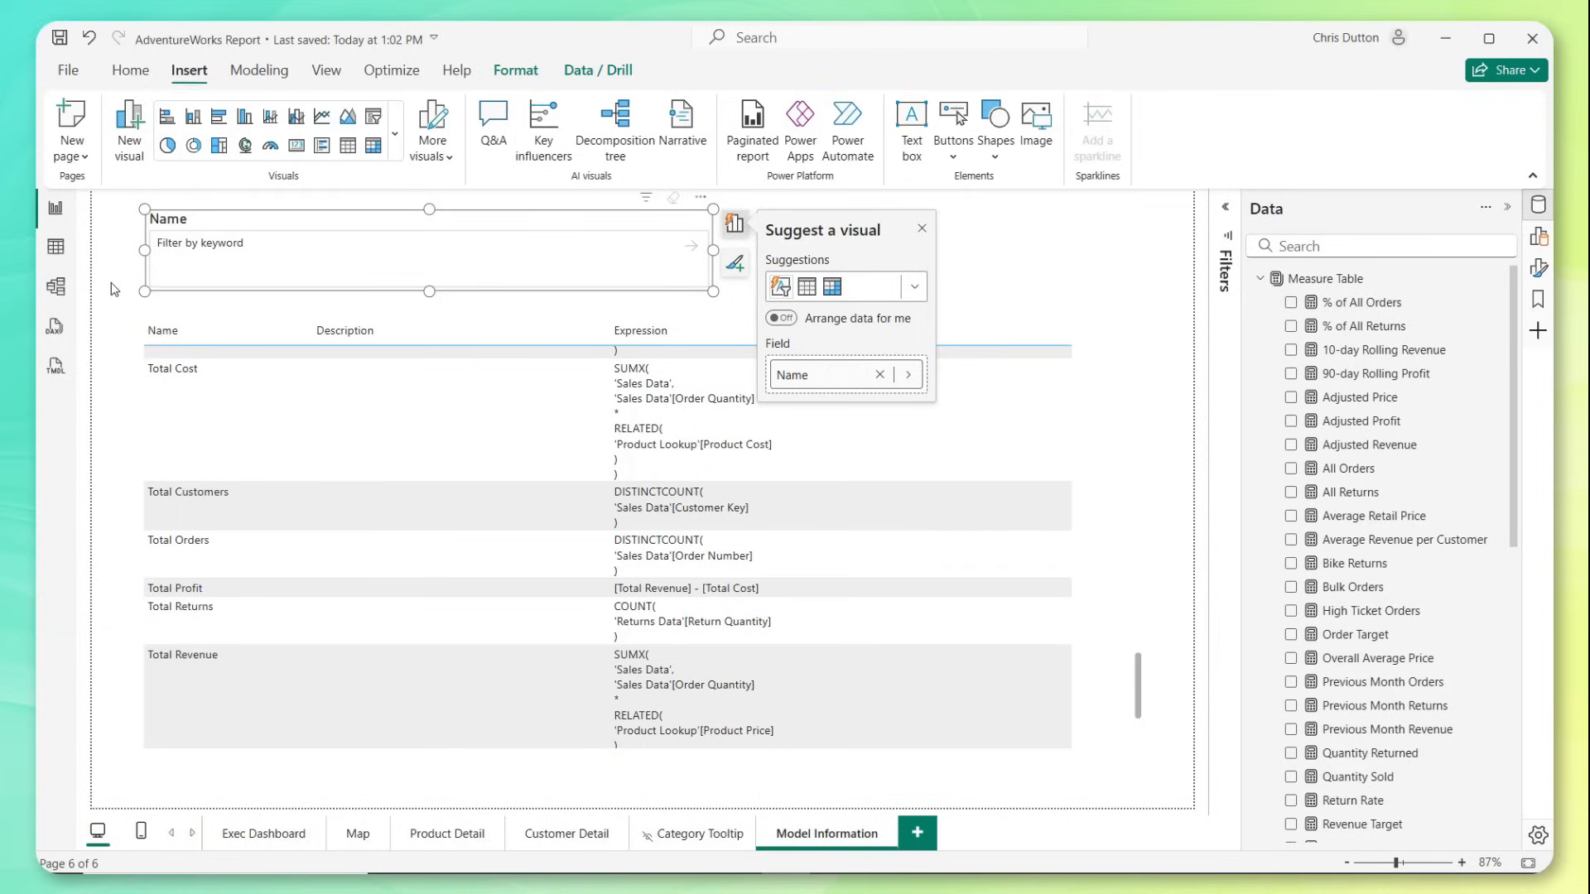
- Filter the measures by the keyword 'Profit', then start a new calculated table
{"action": "left_click", "coordinate": [920, 229]}
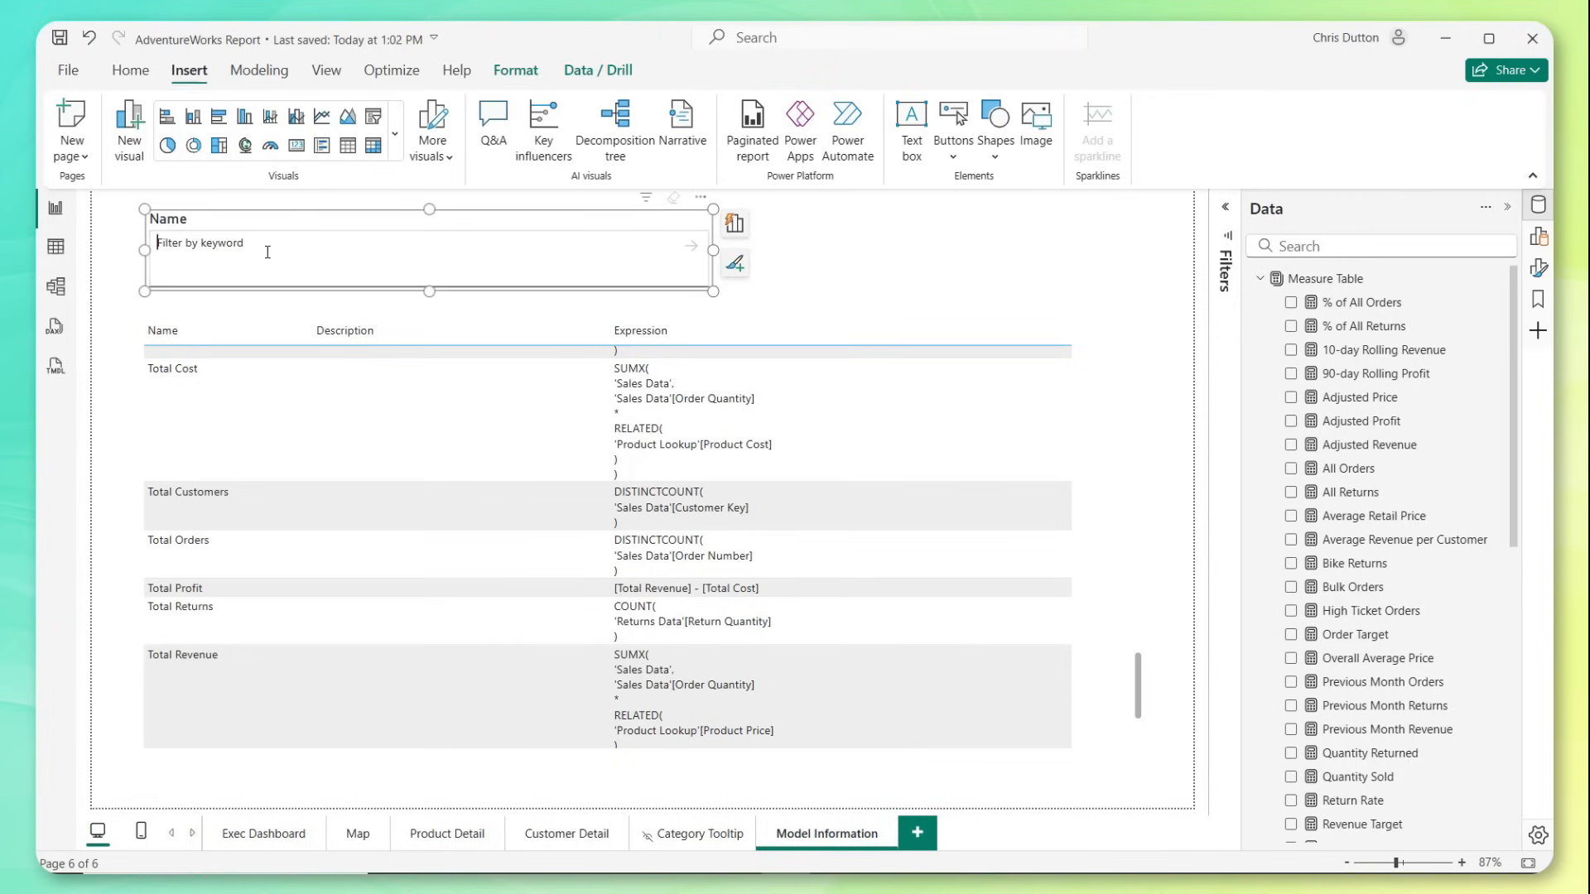
{"action": "type", "text": "p"}
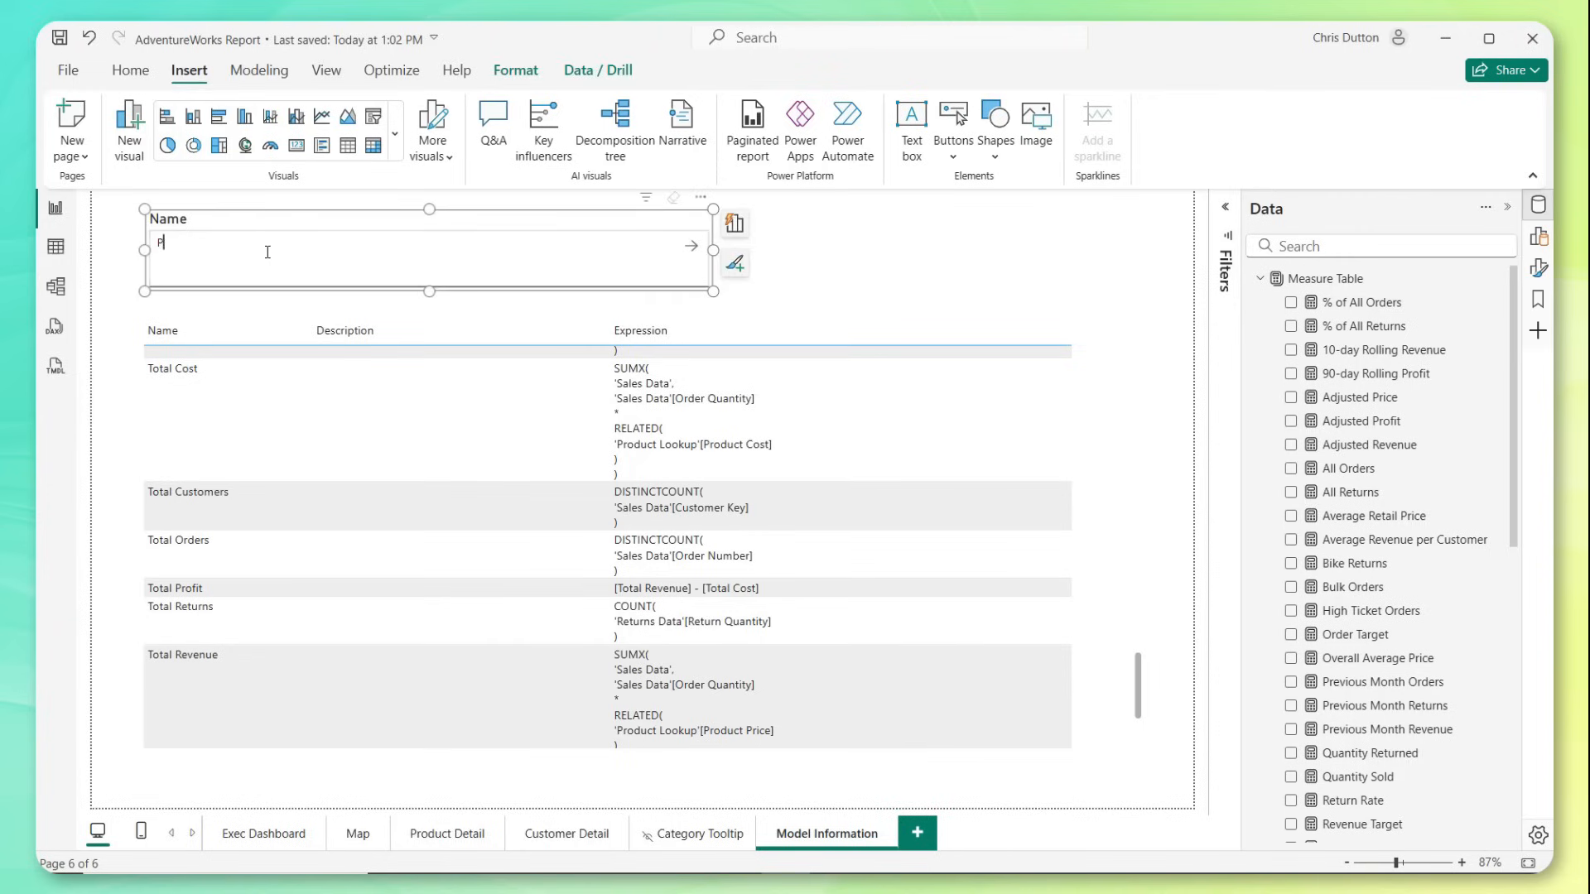
{"action": "type", "text": "Profit"}
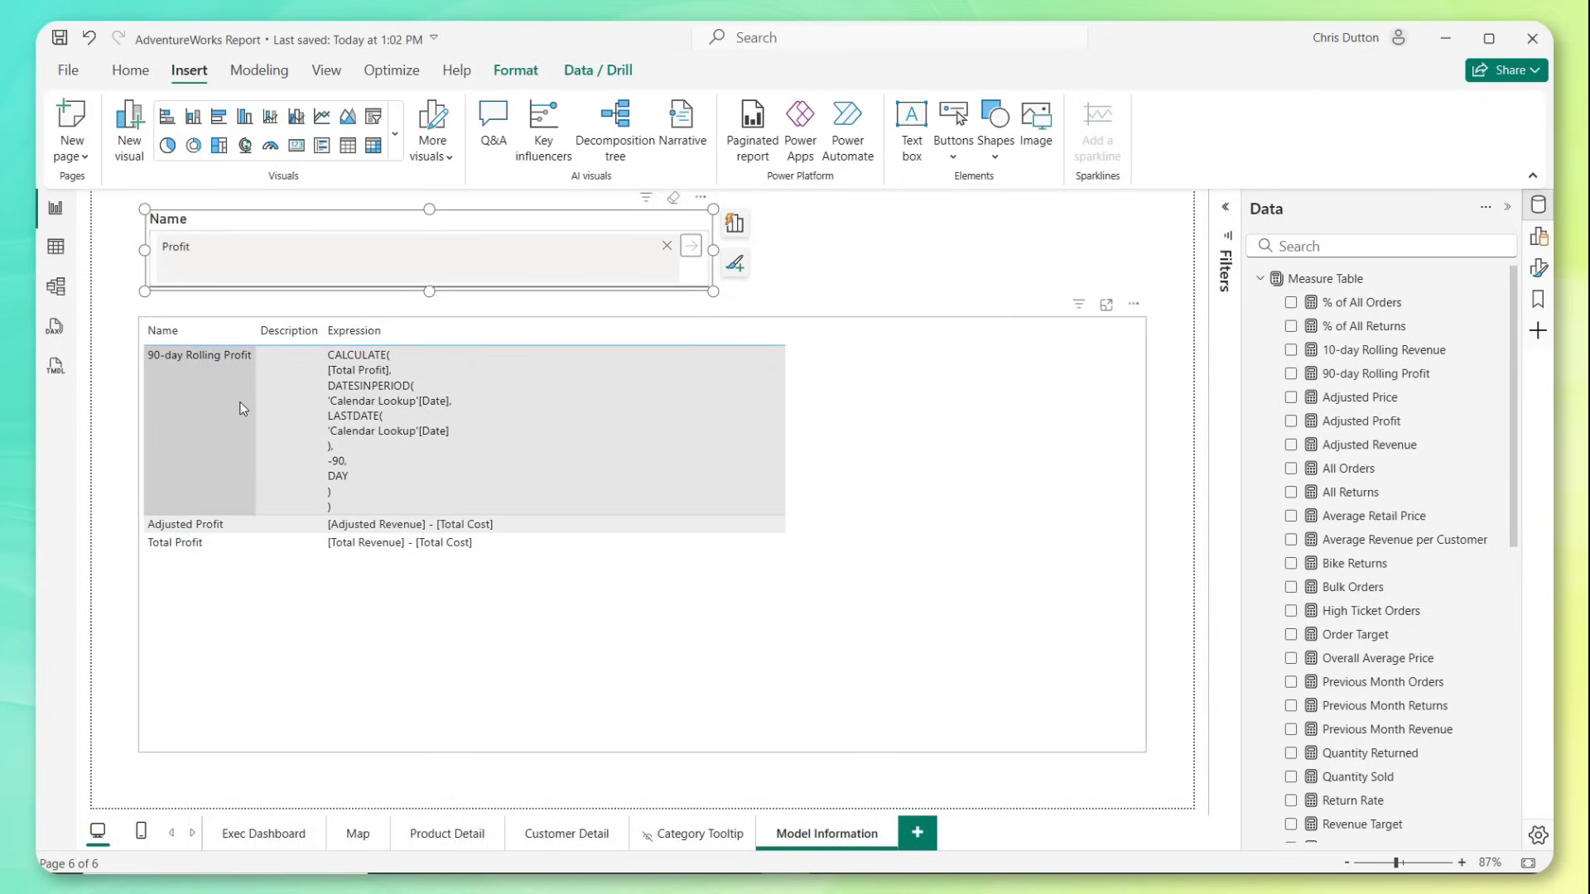
{"action": "left_click", "coordinate": [184, 525]}
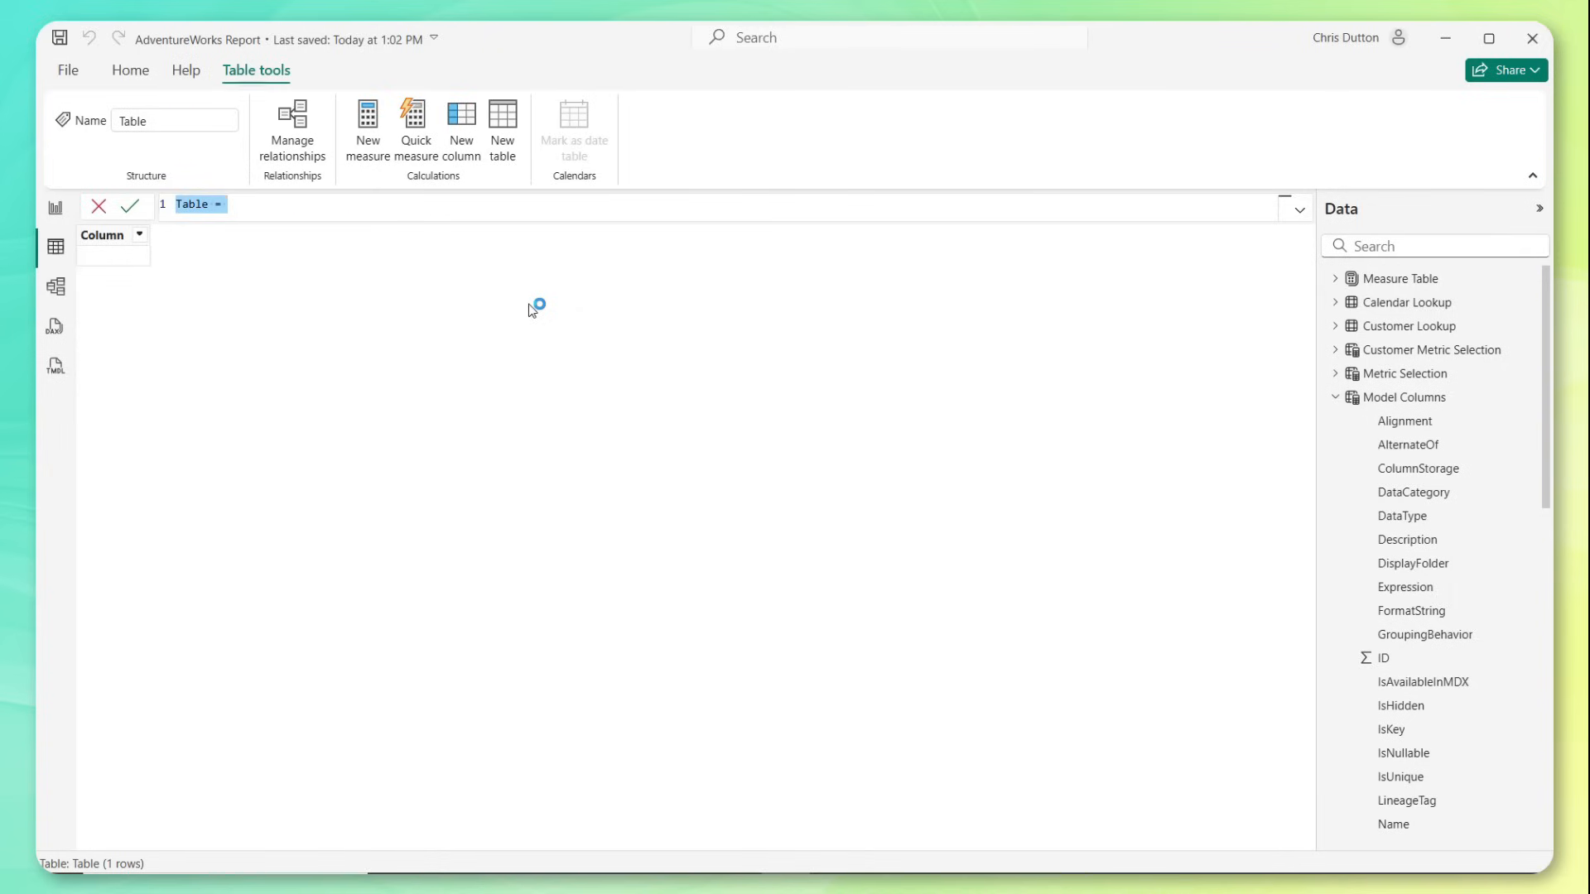
- Commit the Data Dictionary DAX unioning columns, measures, tables and relationships, then review its 204 rows
{"action": "left_click", "coordinate": [228, 204]}
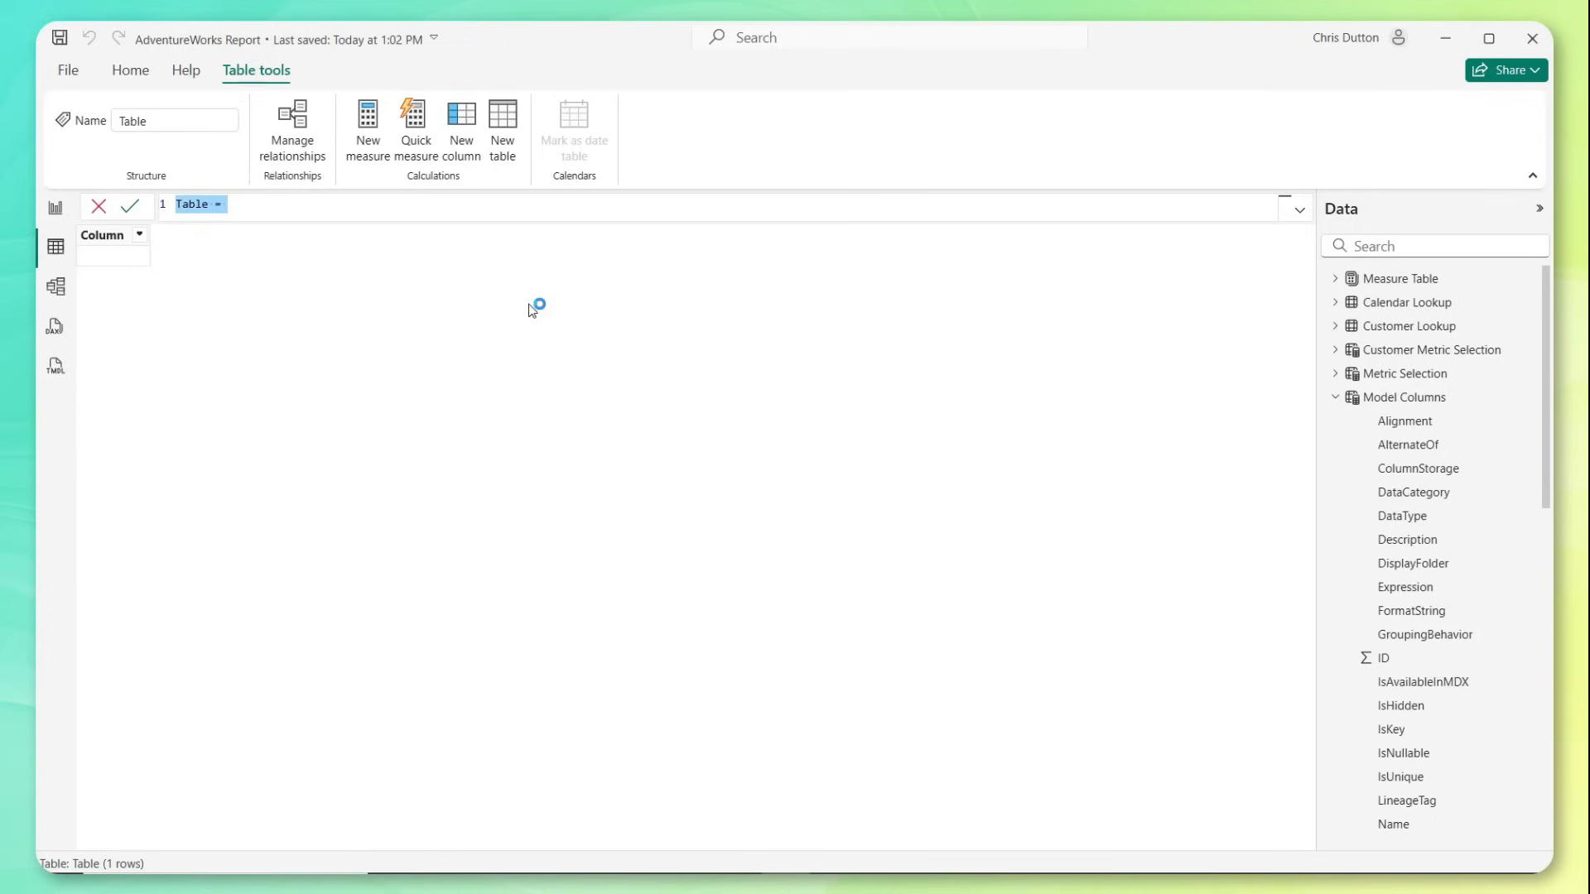
{"action": "left_click", "coordinate": [226, 204]}
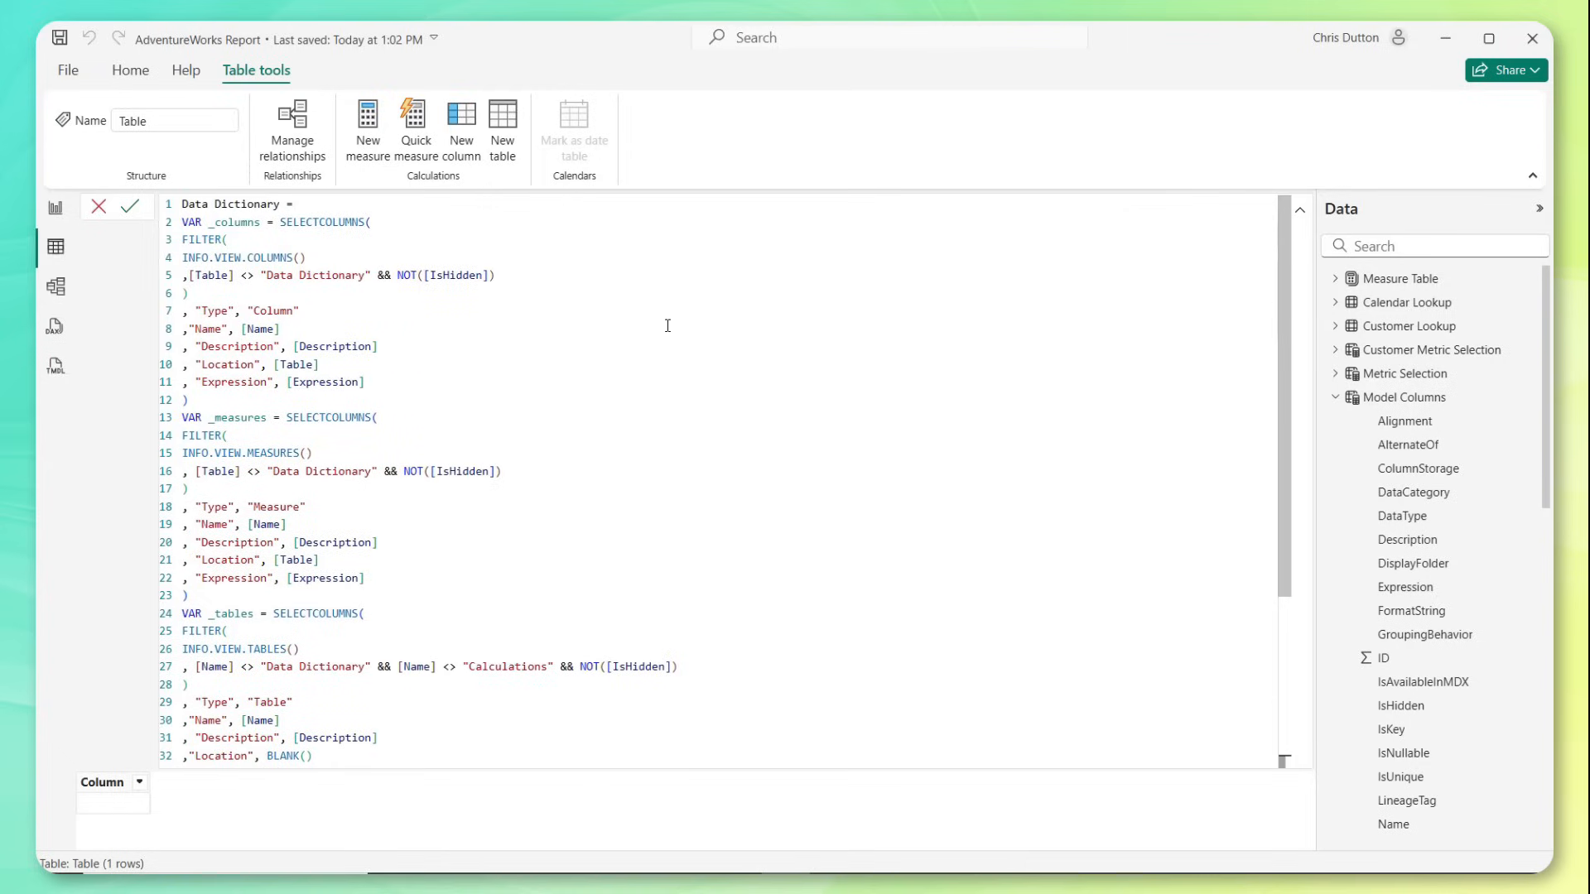
{"action": "mouse_move", "coordinate": [440, 245]}
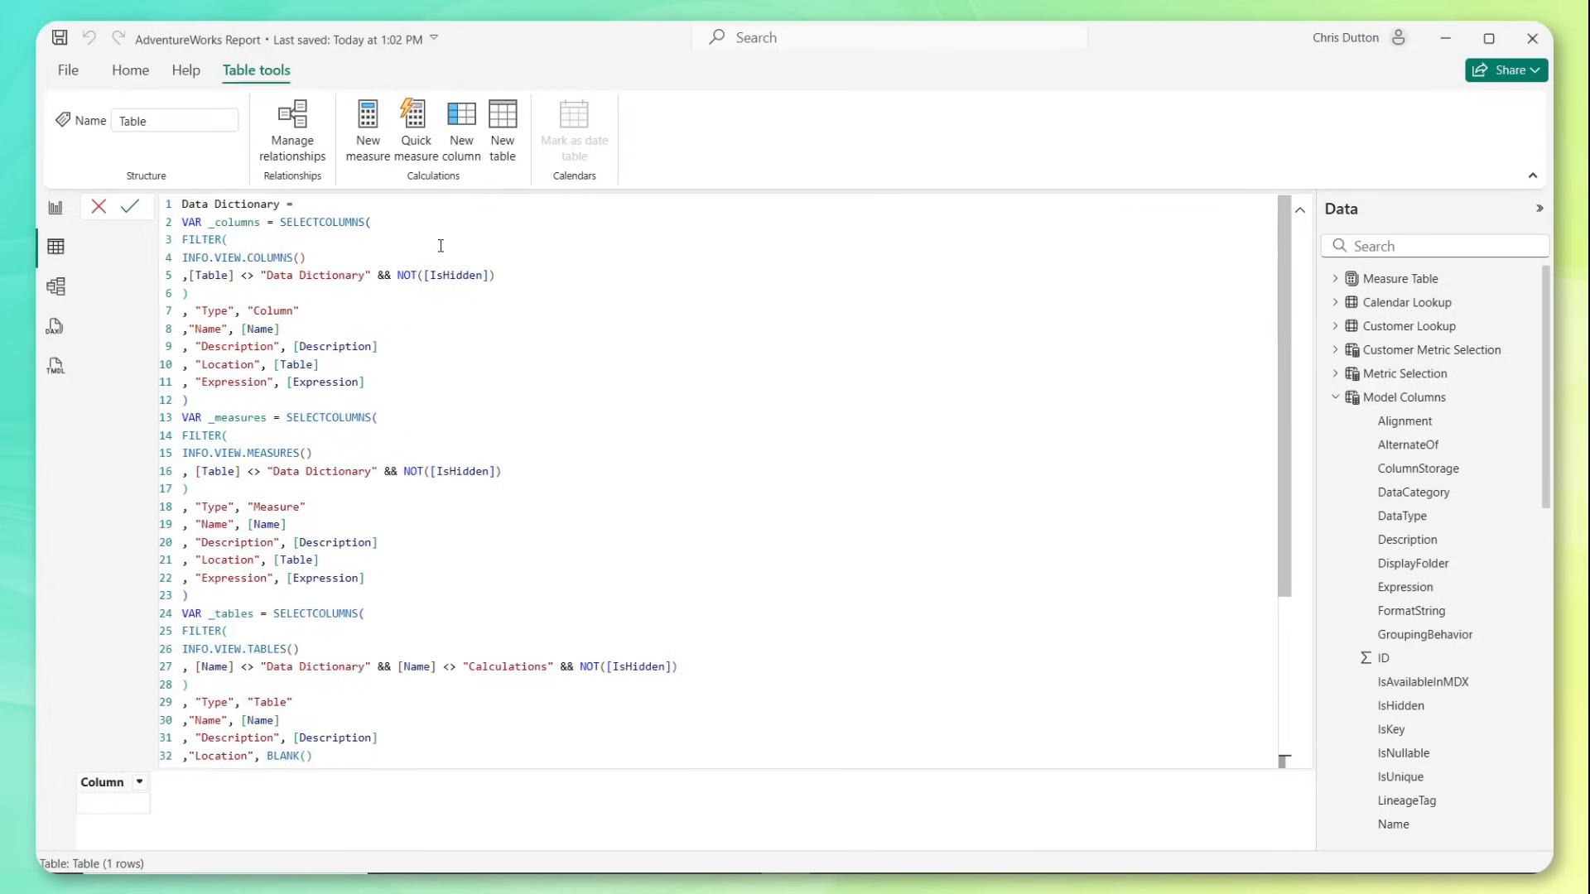
{"action": "scroll", "scroll_direction": "down", "scroll_amount": 3}
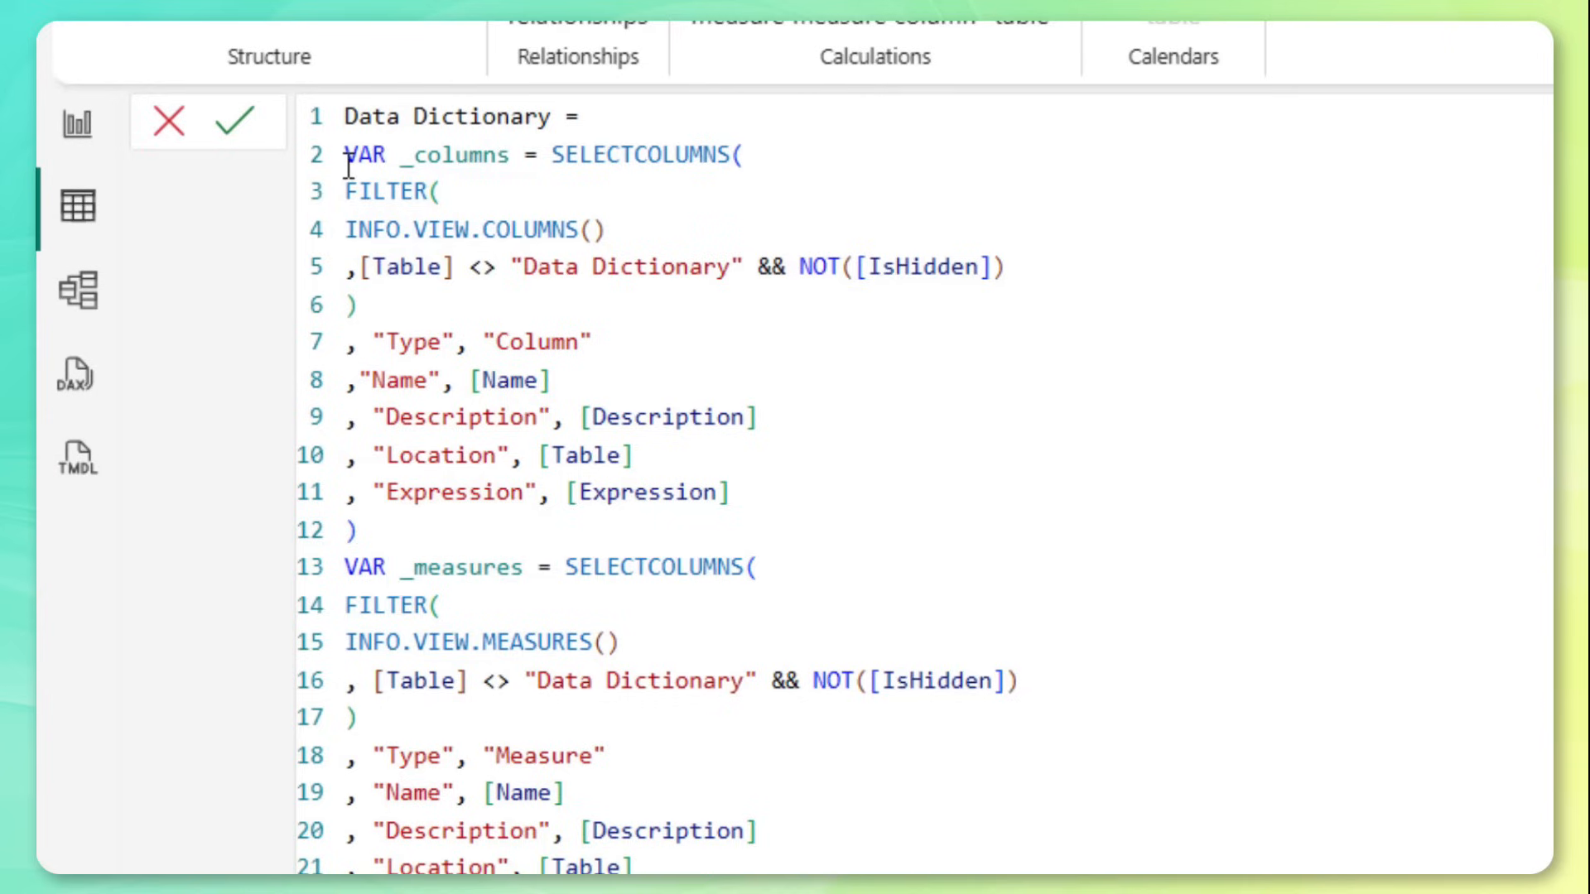
{"action": "scroll", "scroll_direction": "down", "scroll_amount": 3}
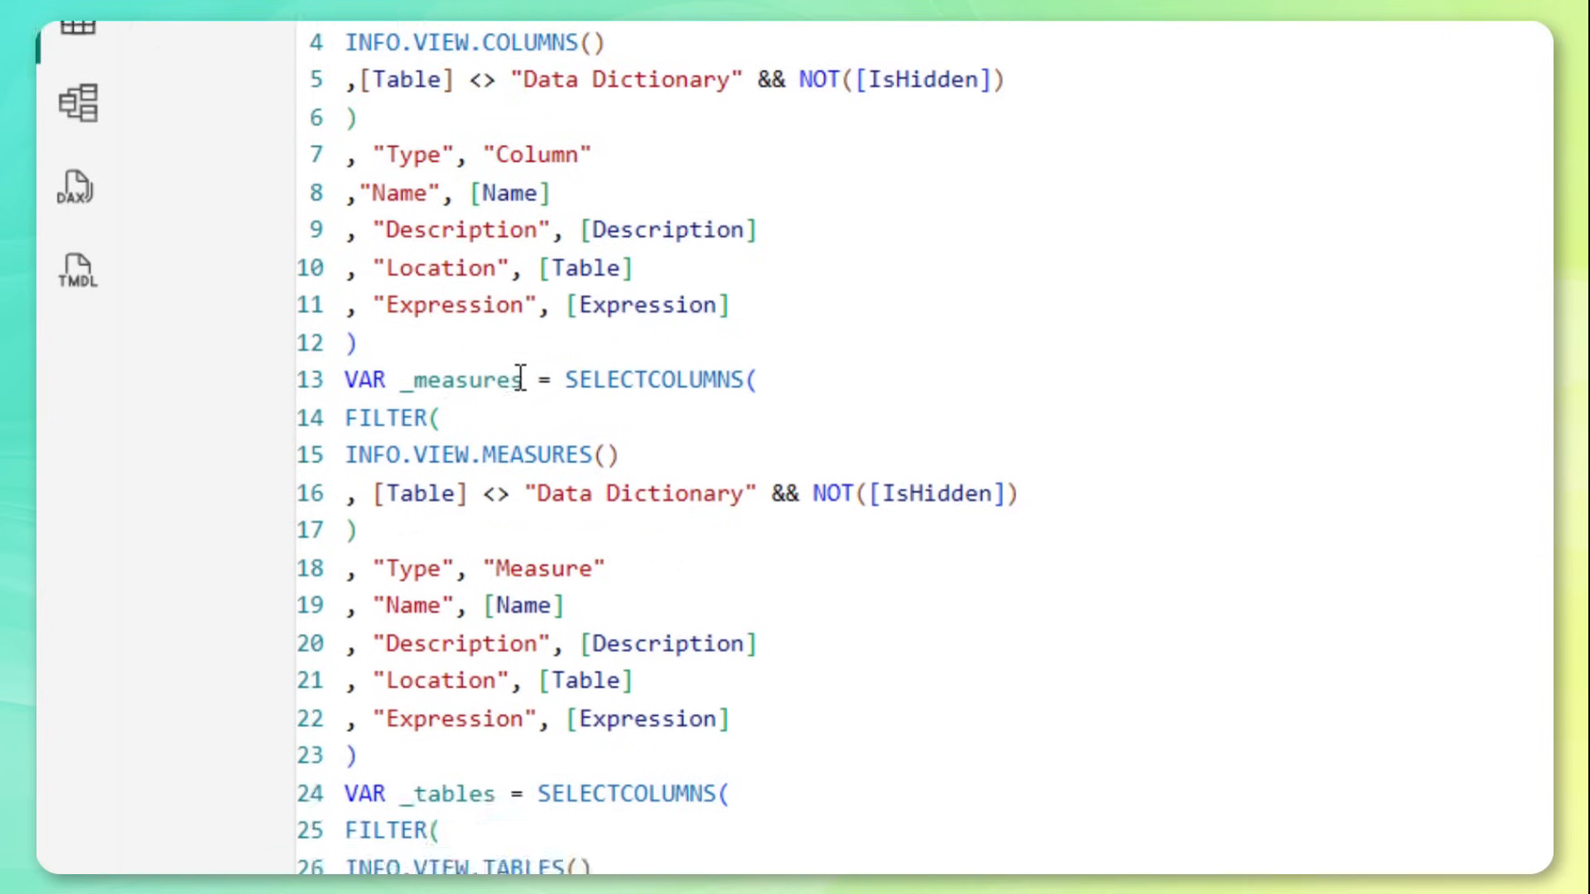
{"action": "scroll", "scroll_direction": "down", "scroll_amount": 3}
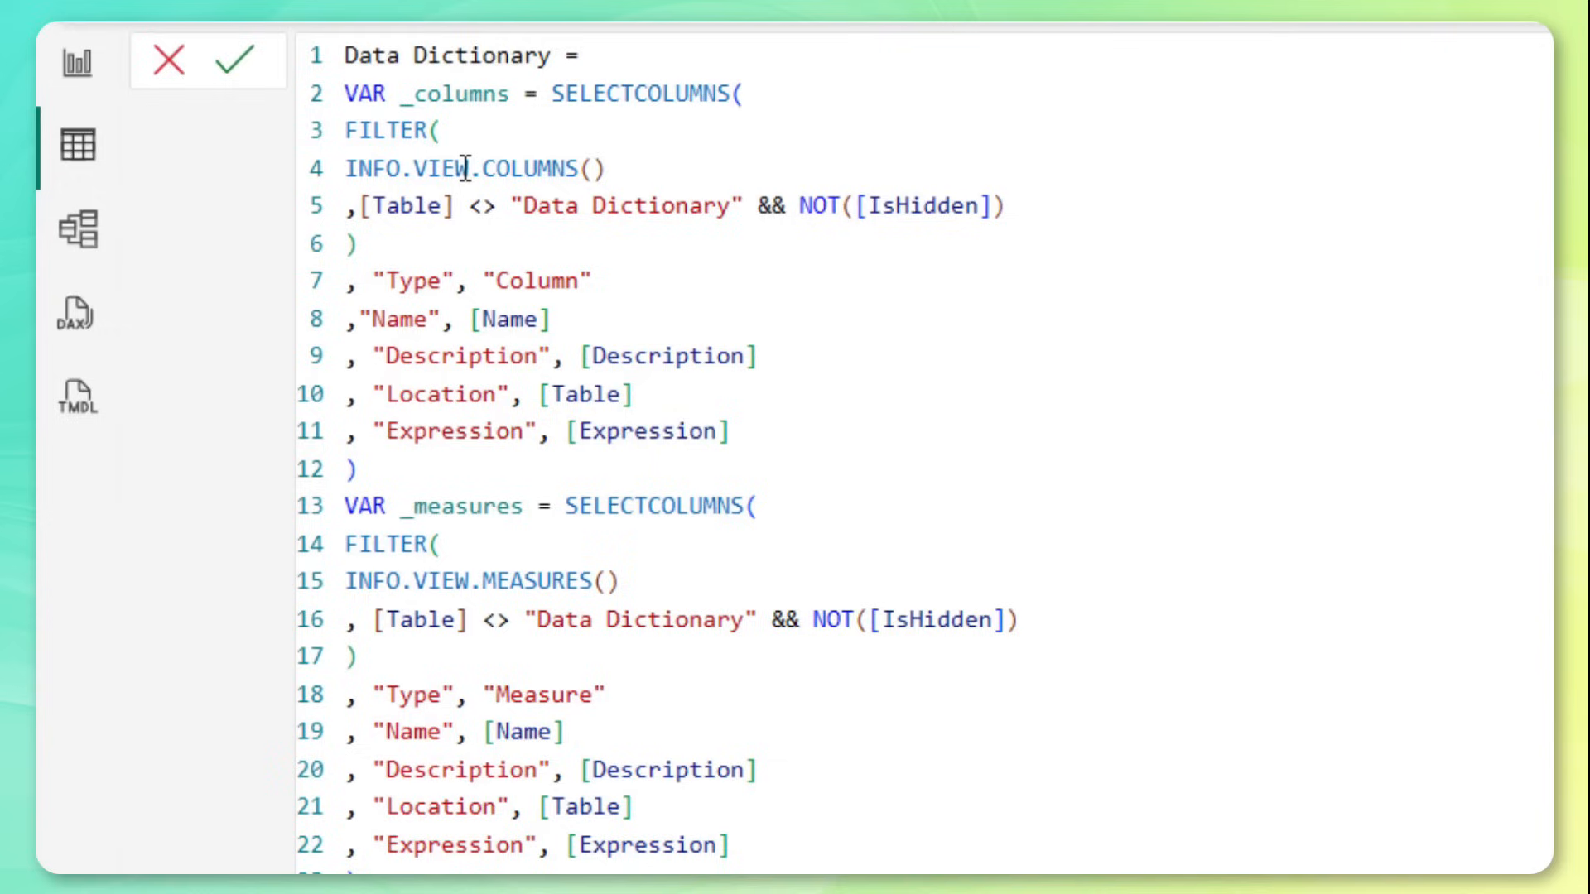
{"action": "mouse_move", "coordinate": [527, 168]}
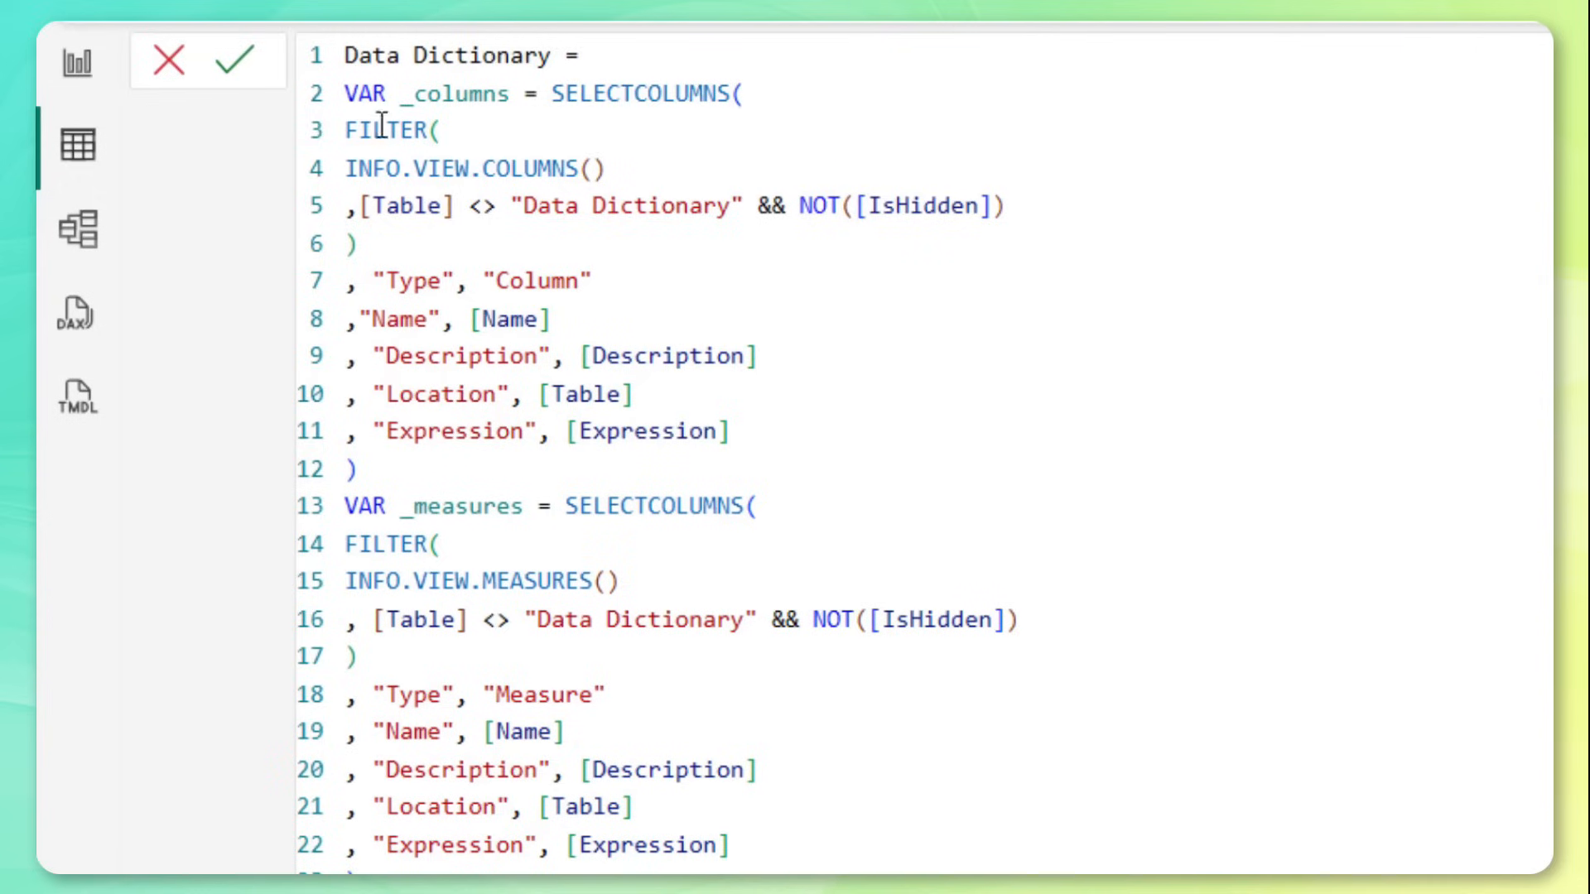
{"action": "mouse_move", "coordinate": [477, 139]}
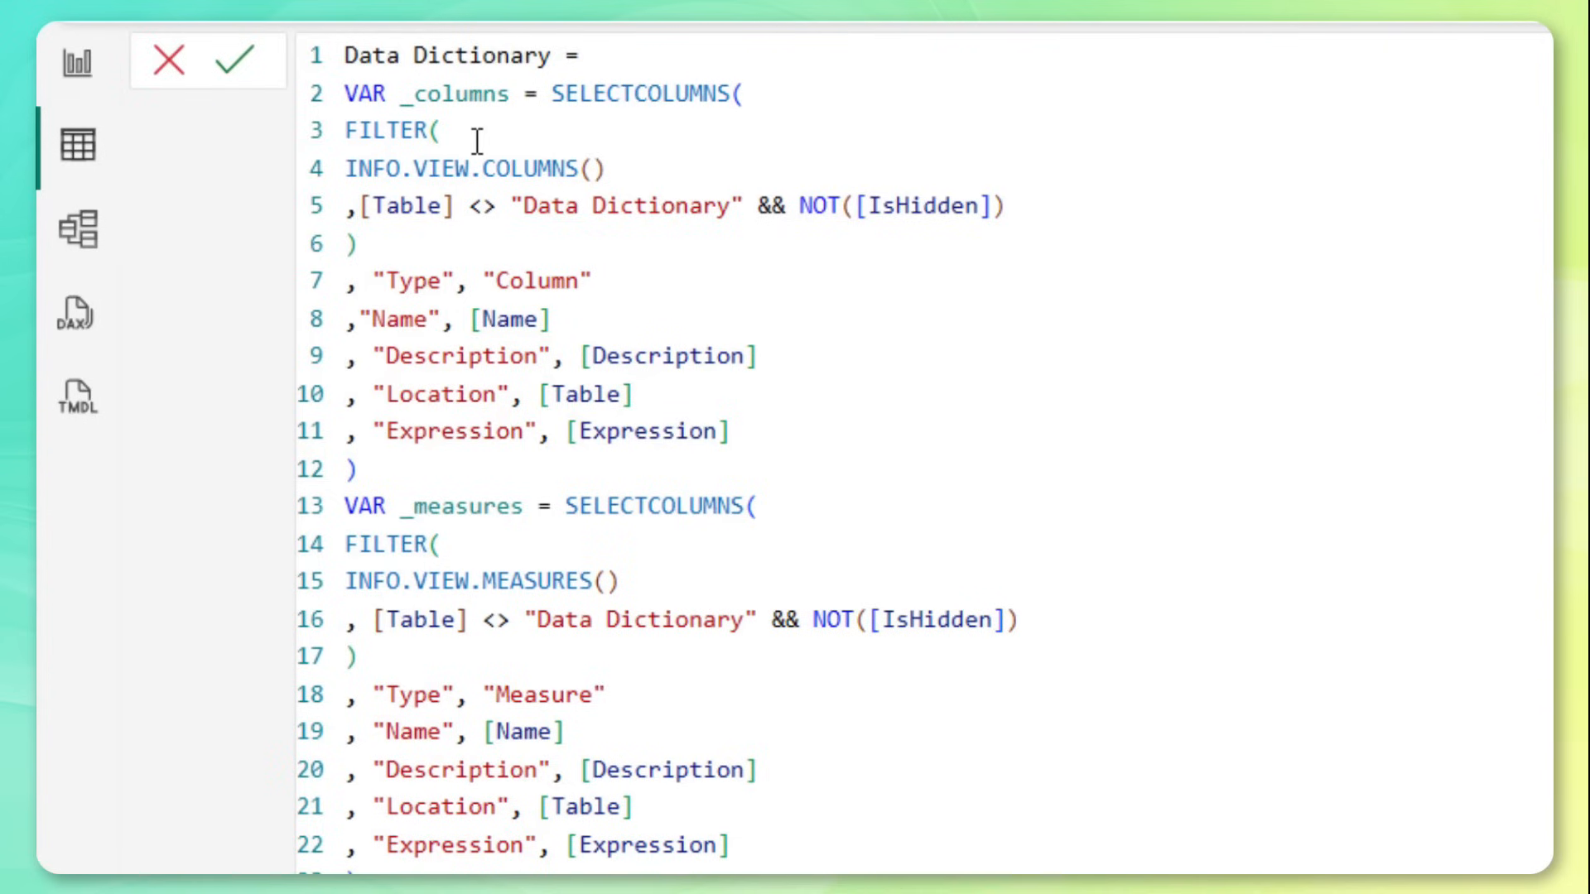
{"action": "mouse_move", "coordinate": [669, 364]}
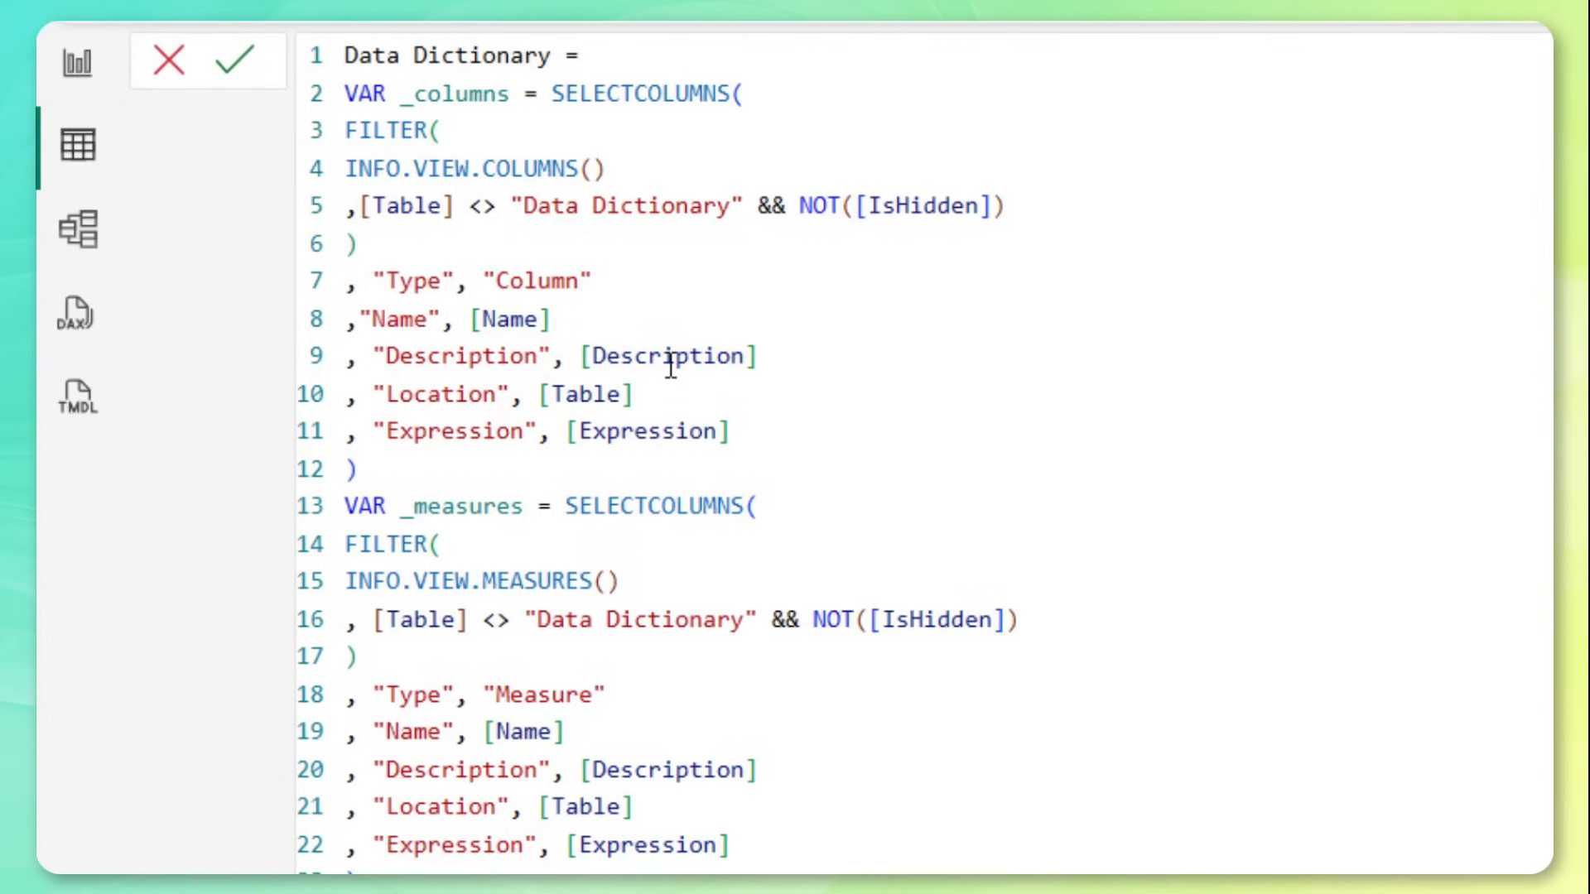
{"action": "mouse_move", "coordinate": [415, 134]}
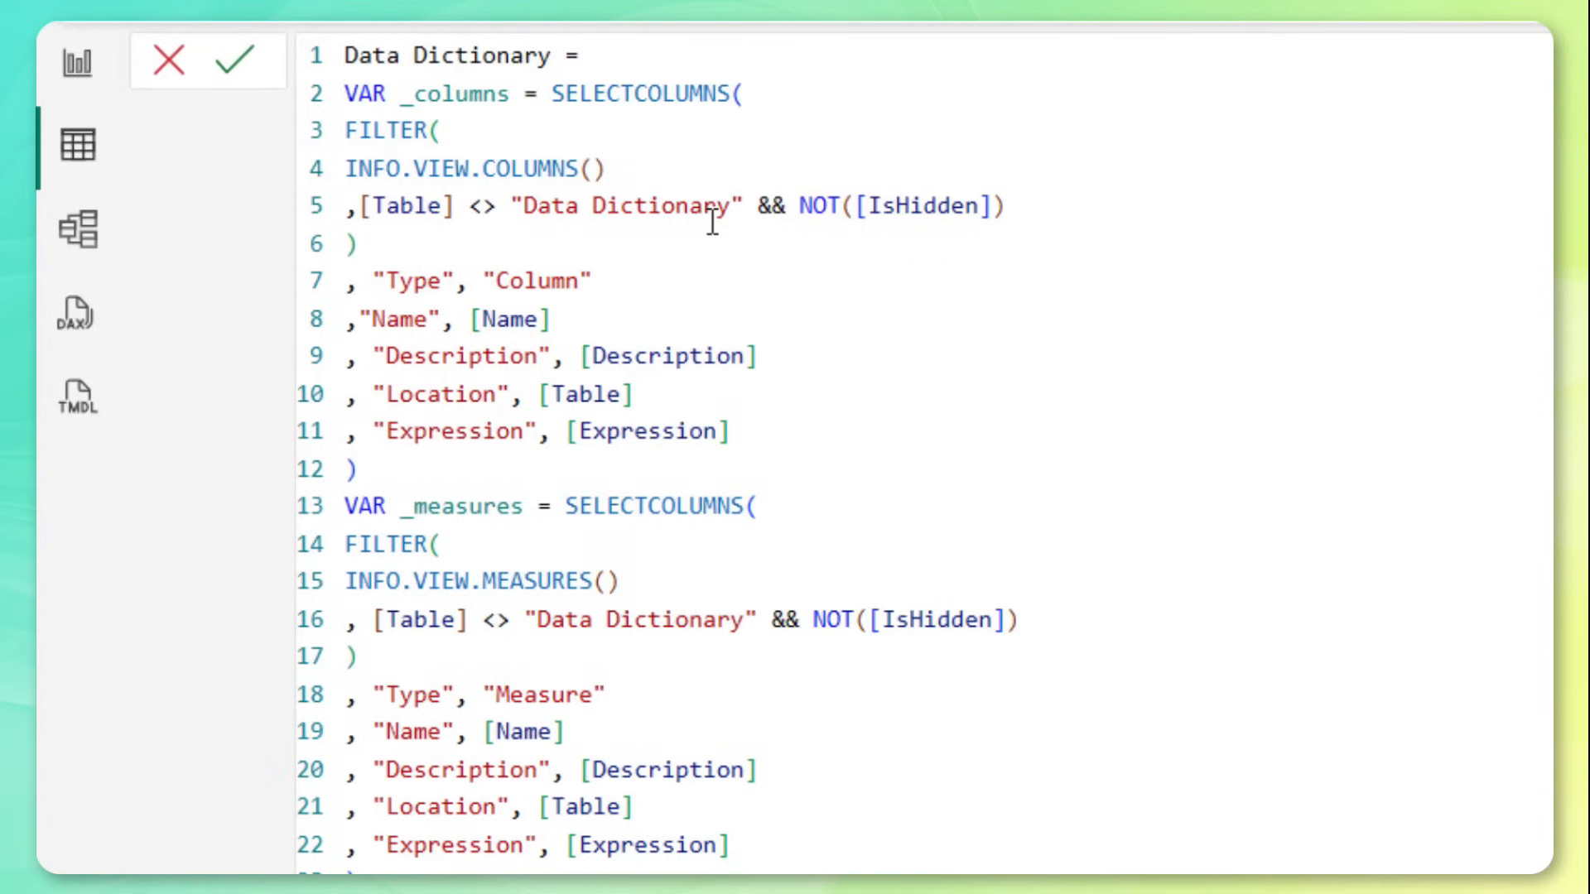
{"action": "mouse_move", "coordinate": [878, 209]}
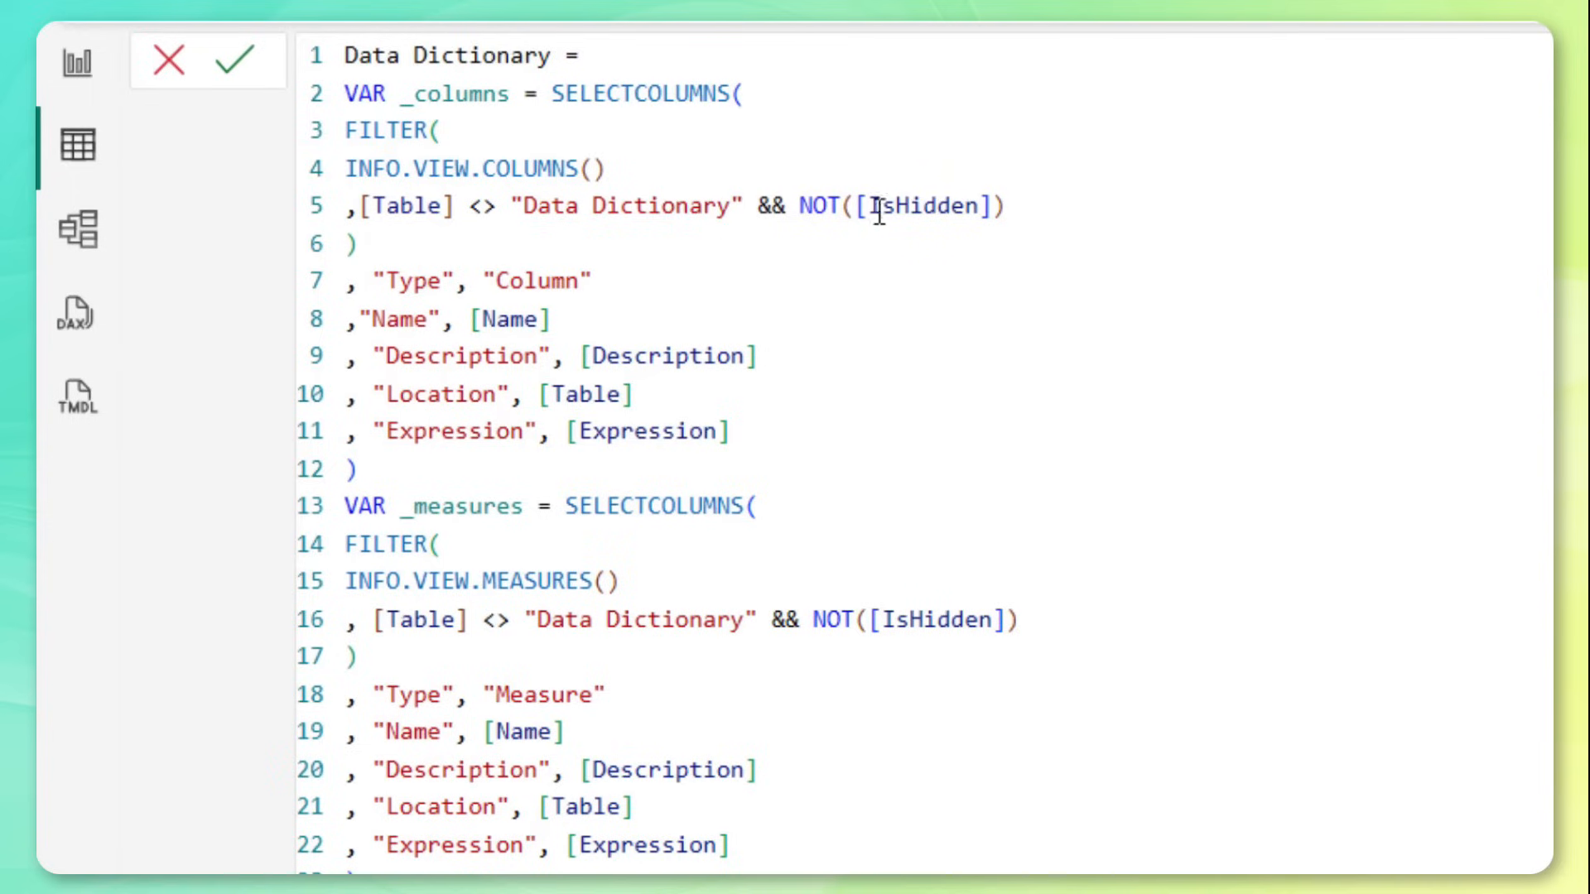
{"action": "mouse_move", "coordinate": [966, 220]}
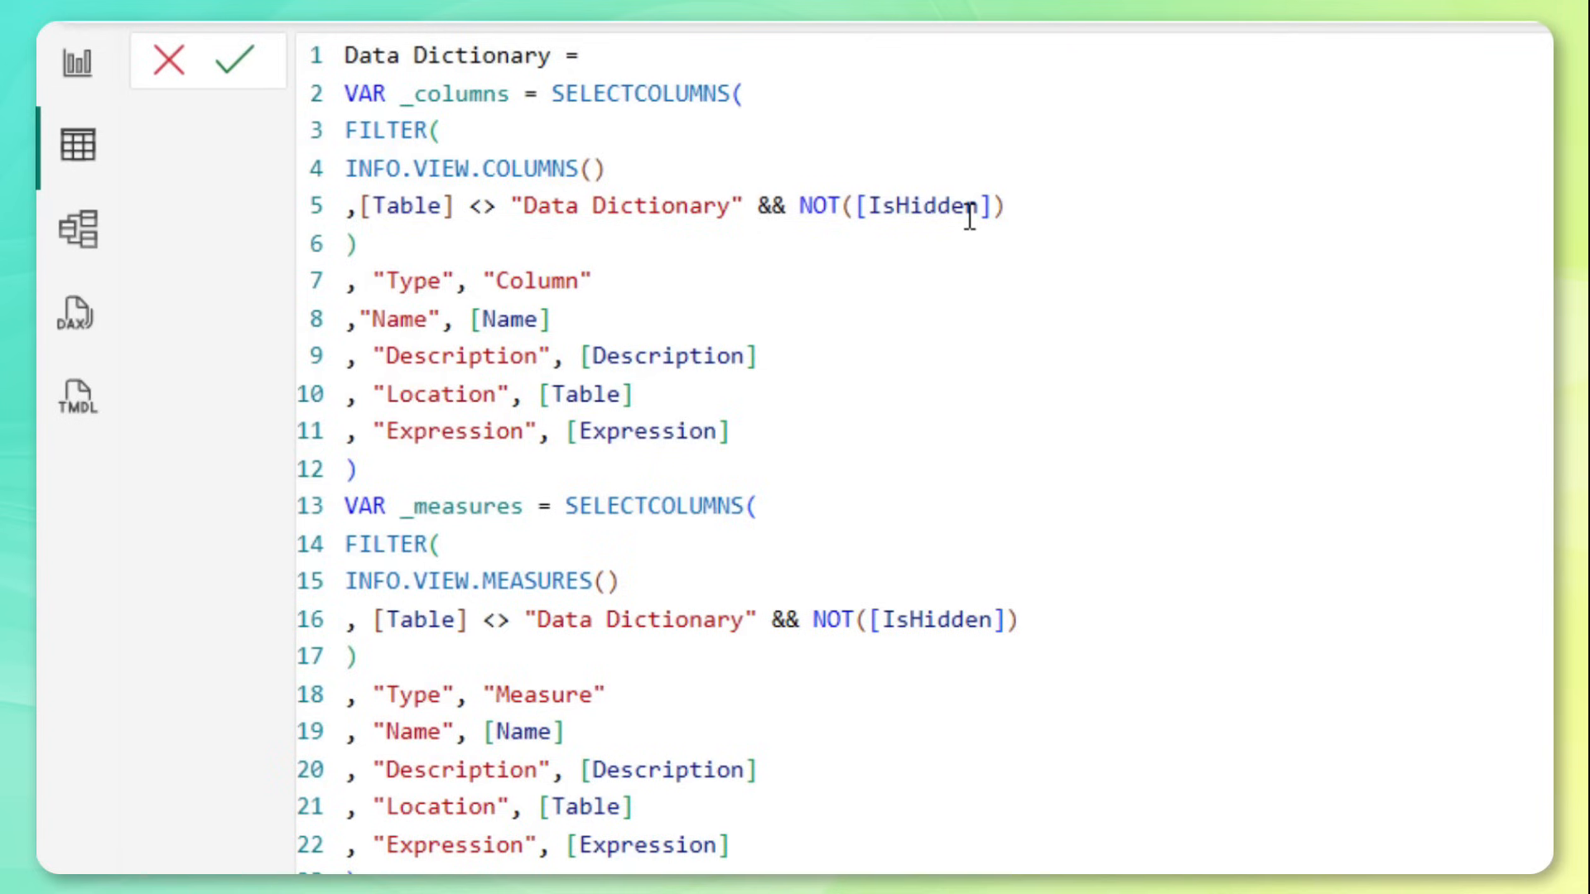
{"action": "mouse_move", "coordinate": [444, 295]}
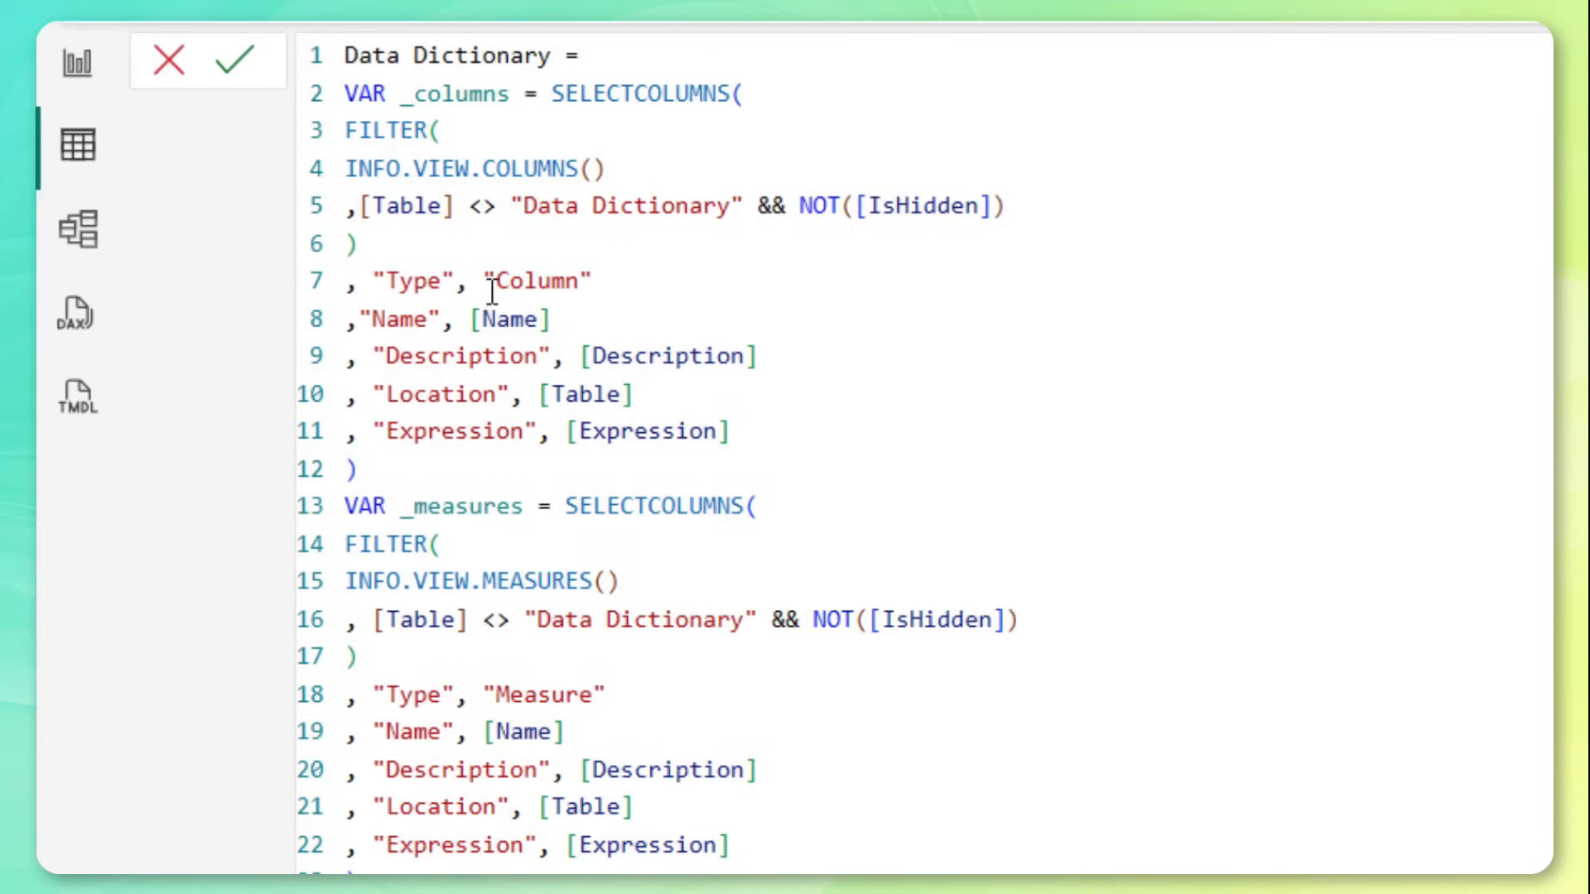
{"action": "mouse_move", "coordinate": [499, 694]}
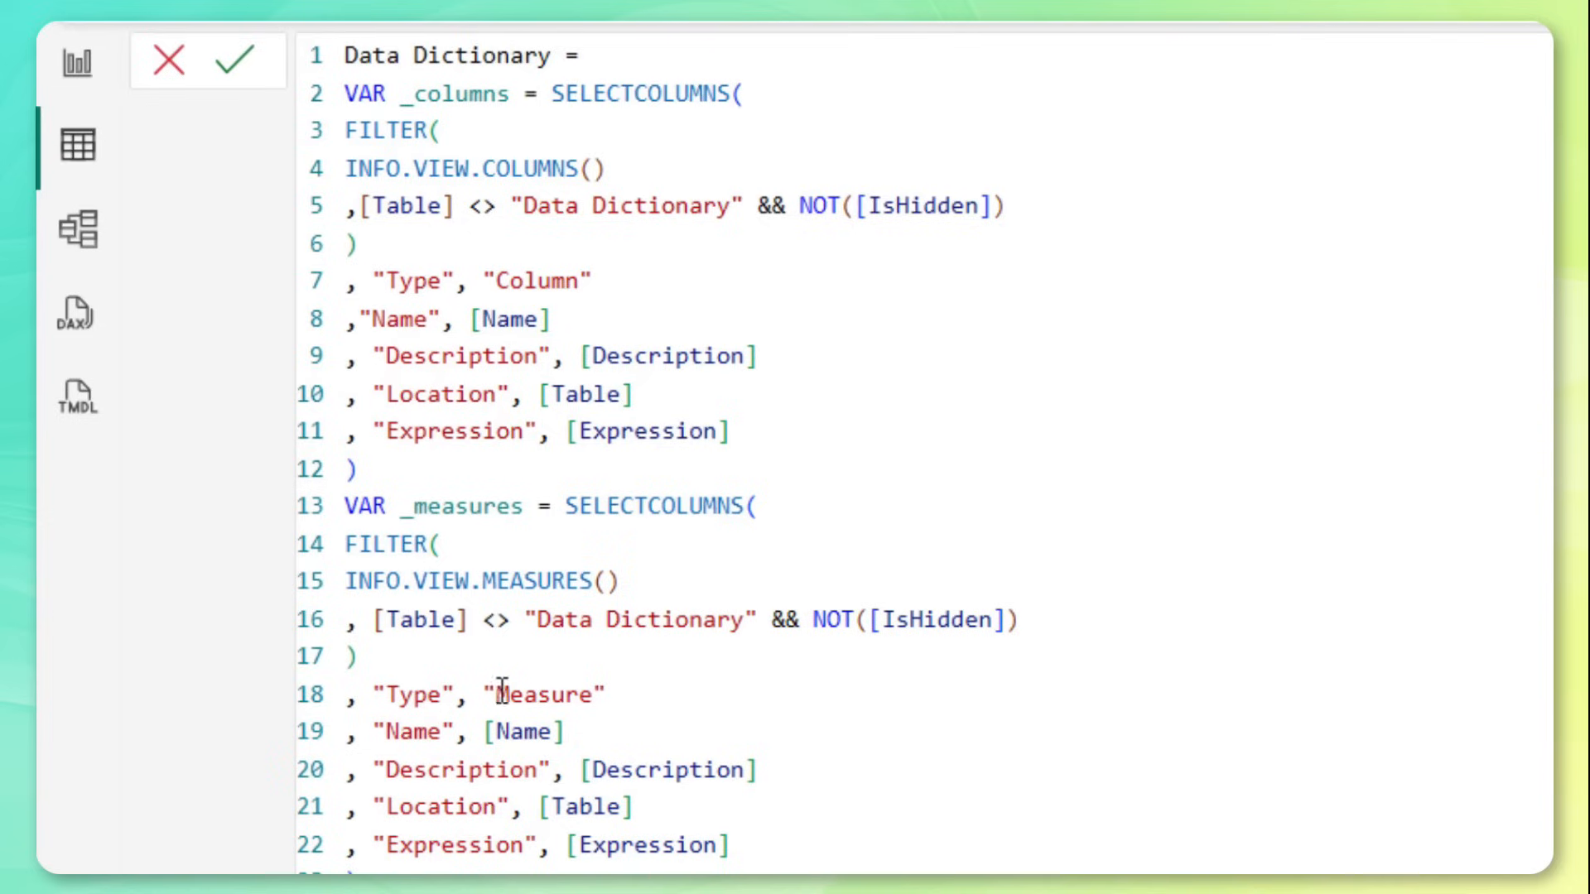
{"action": "scroll", "scroll_direction": "down", "scroll_amount": 3}
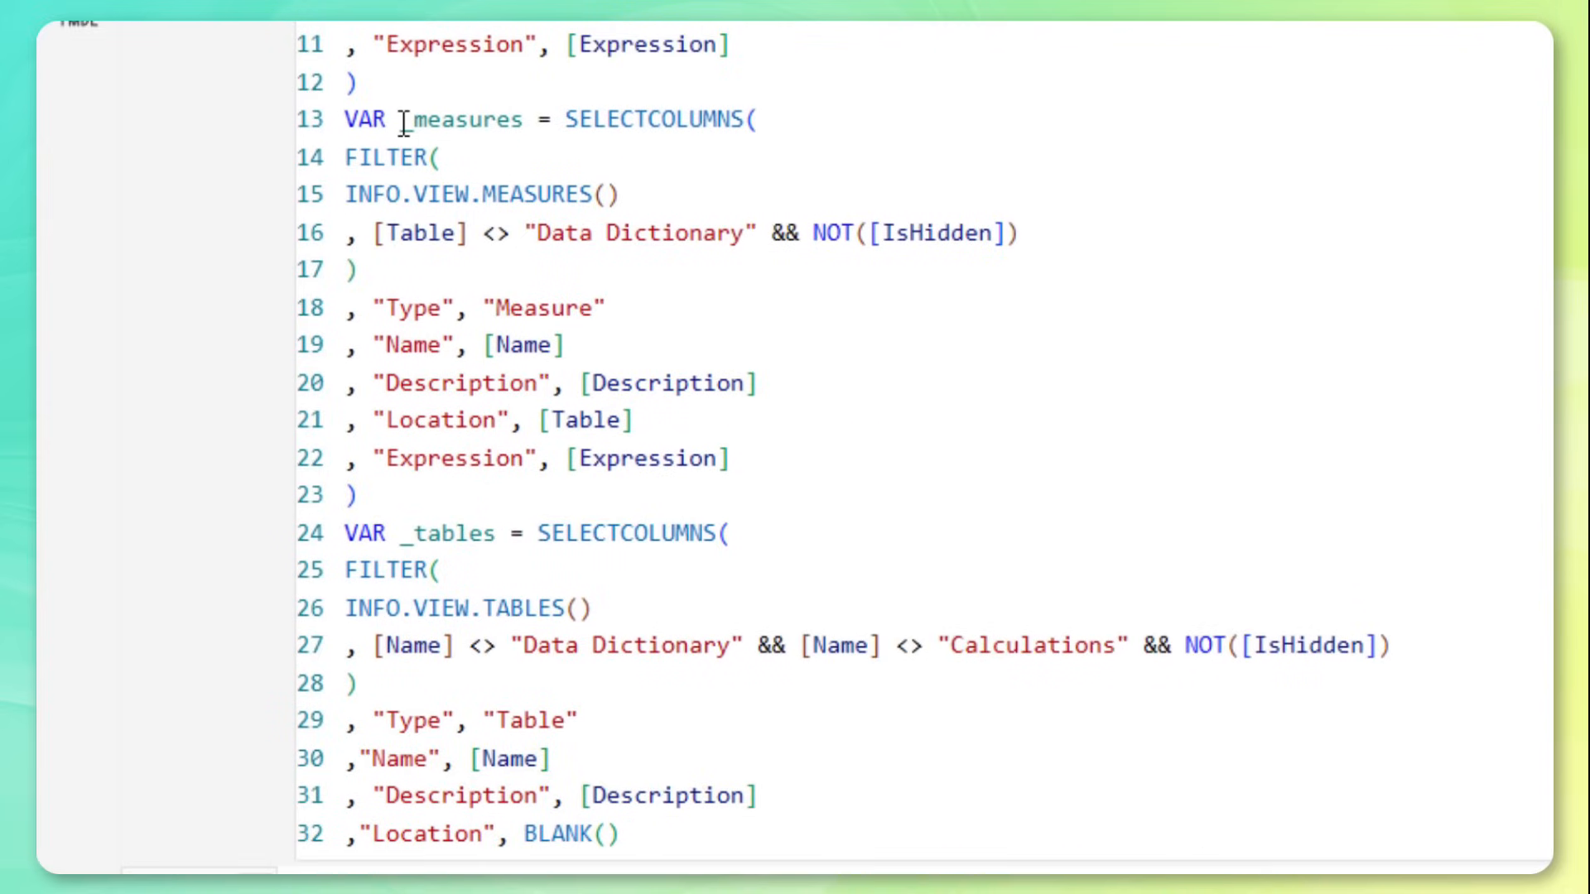
{"action": "scroll", "scroll_direction": "down", "scroll_amount": 3}
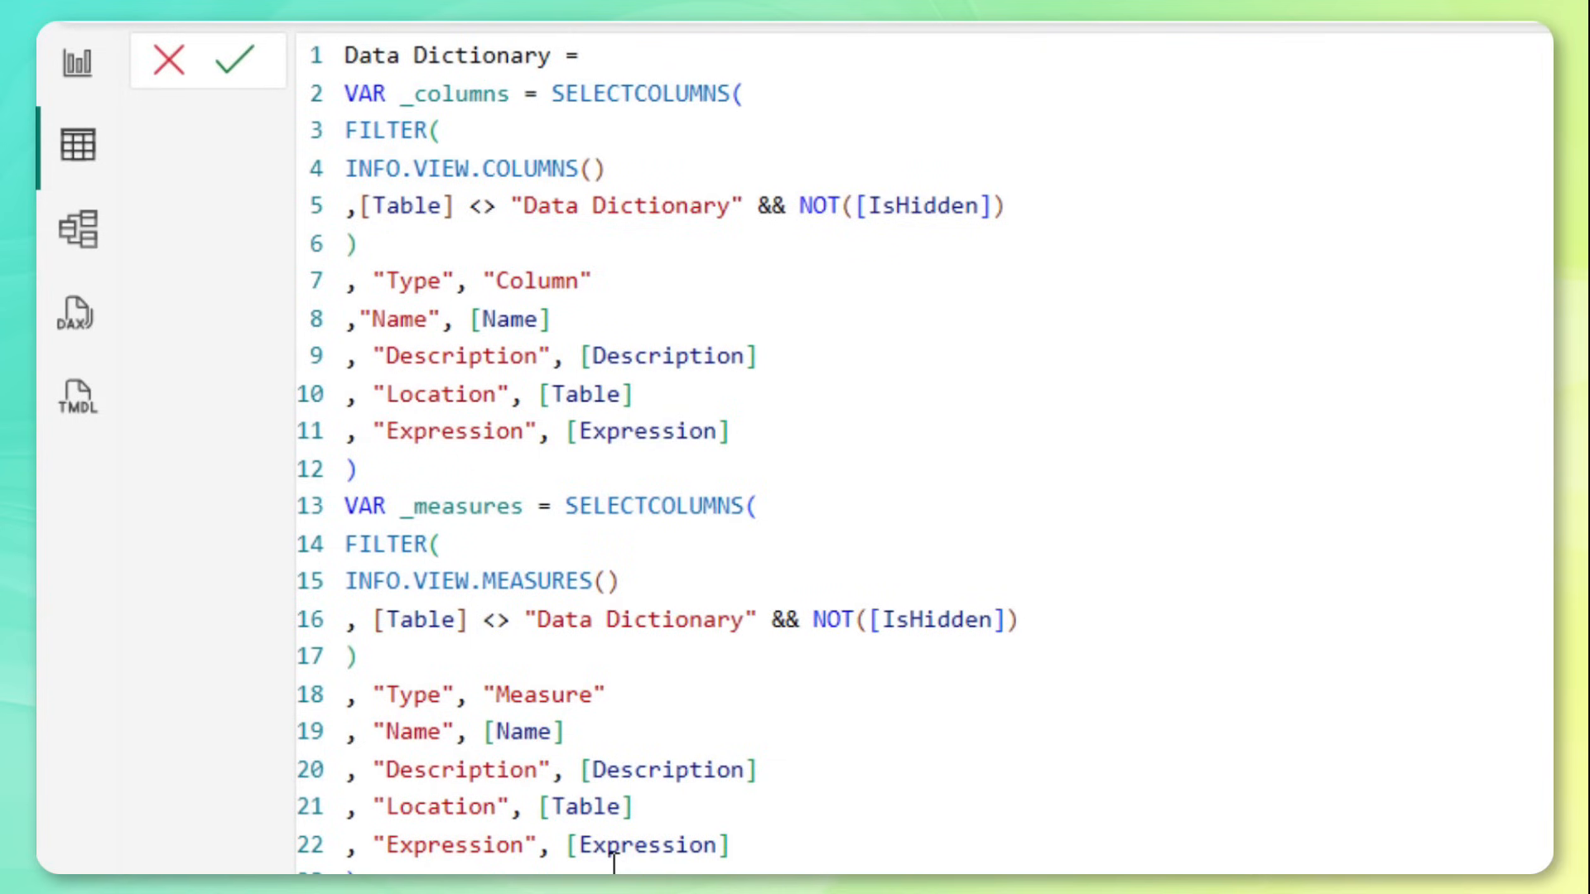
{"action": "mouse_move", "coordinate": [382, 303]}
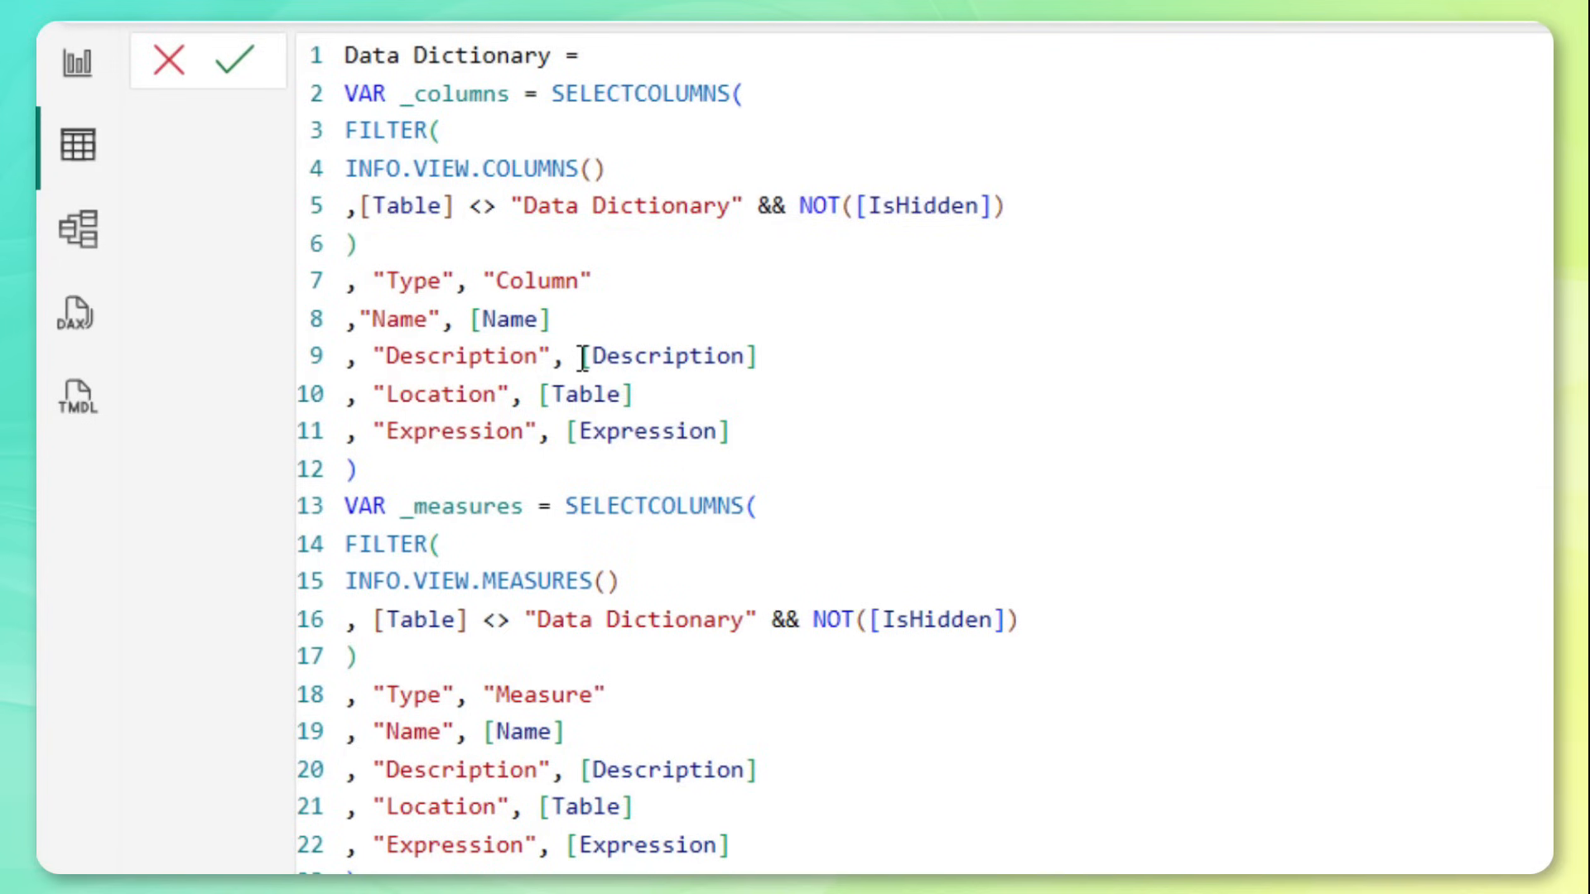
{"action": "scroll", "scroll_direction": "down", "scroll_amount": 3}
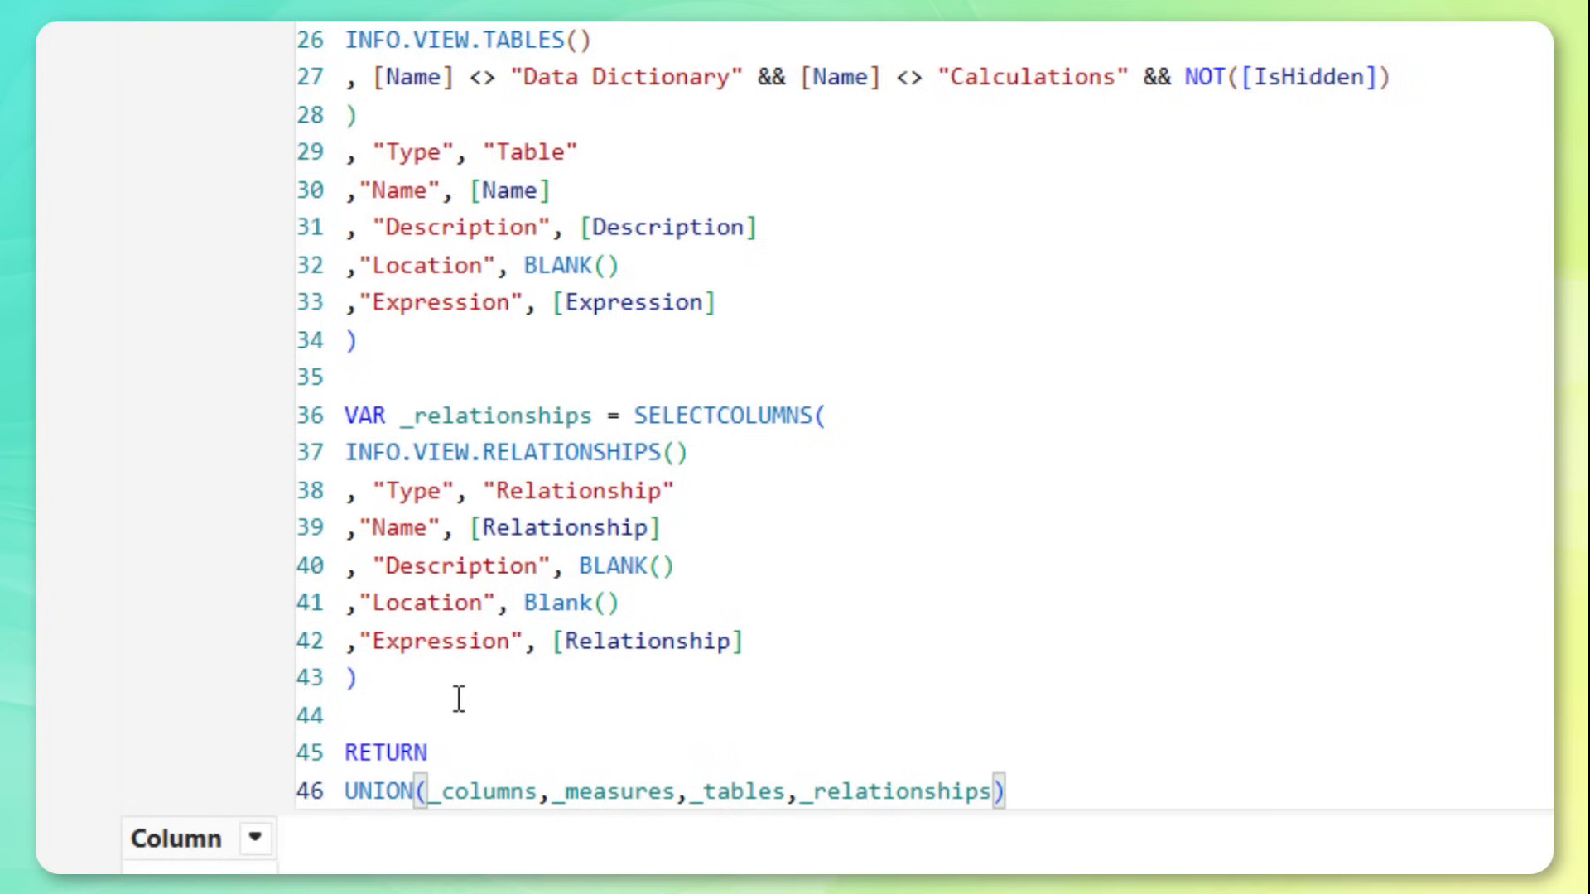
{"action": "mouse_move", "coordinate": [383, 799]}
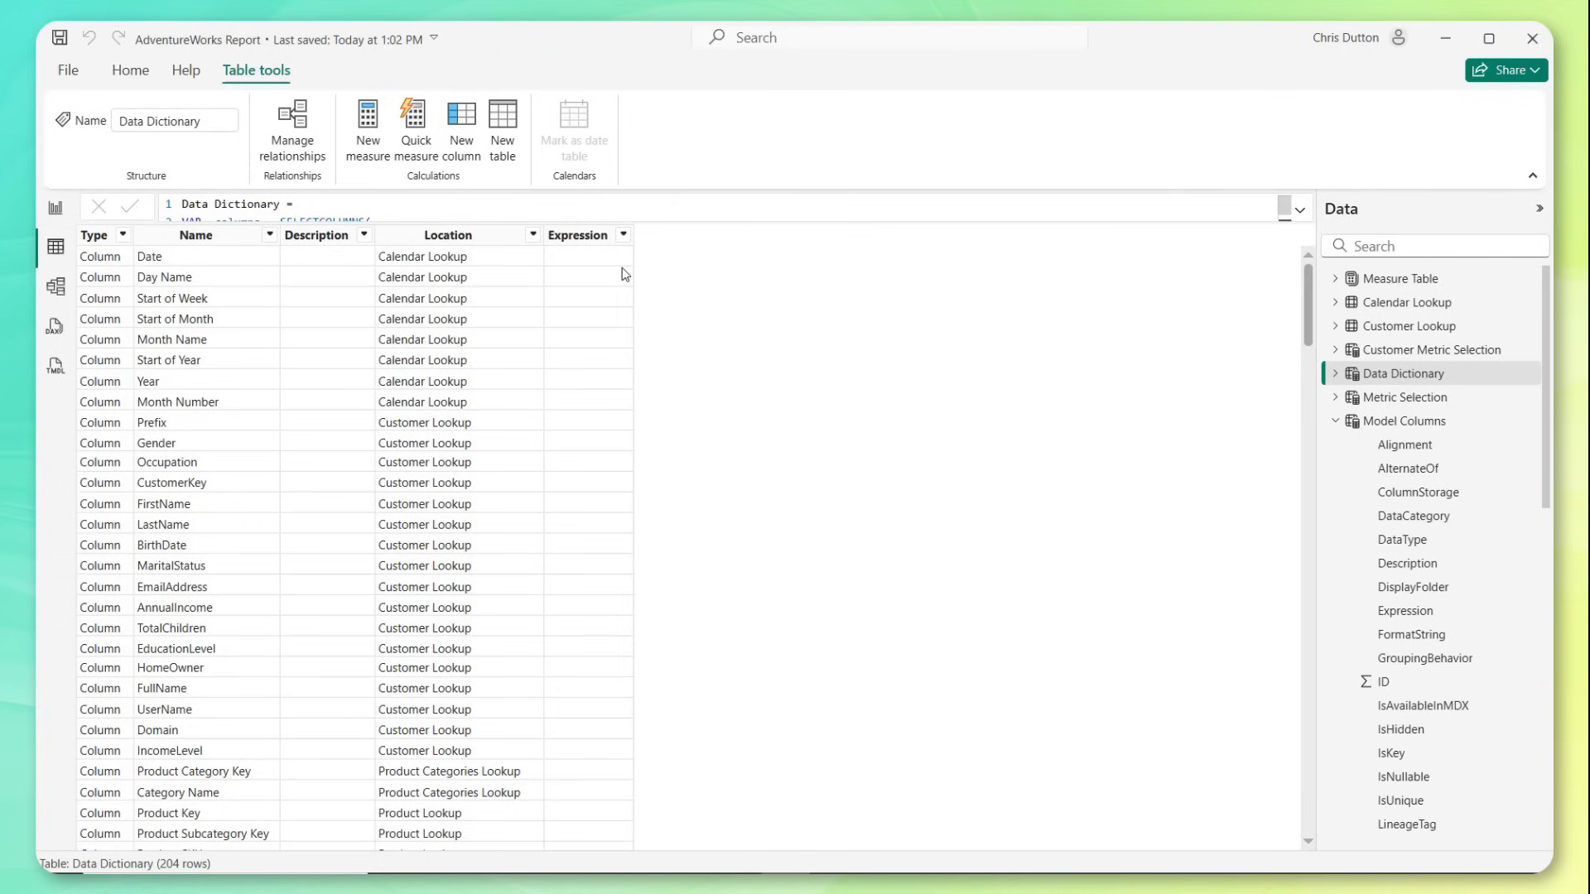
{"action": "mouse_move", "coordinate": [247, 398]}
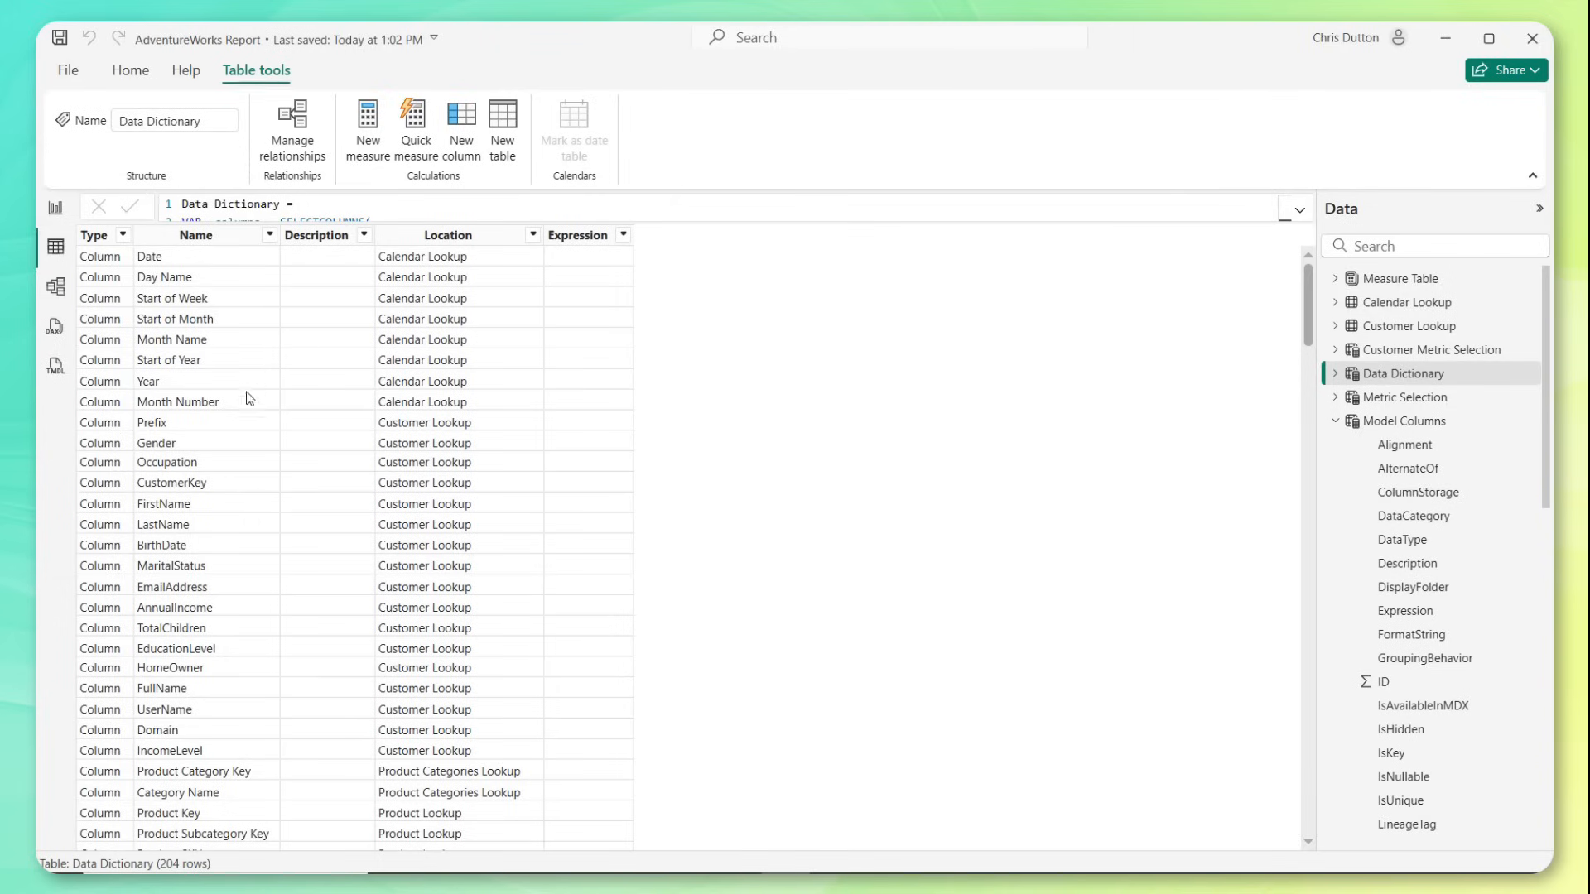
- Select the Type column and scan the measure, relationship and table rows of the dictionary
{"action": "left_click", "coordinate": [121, 235]}
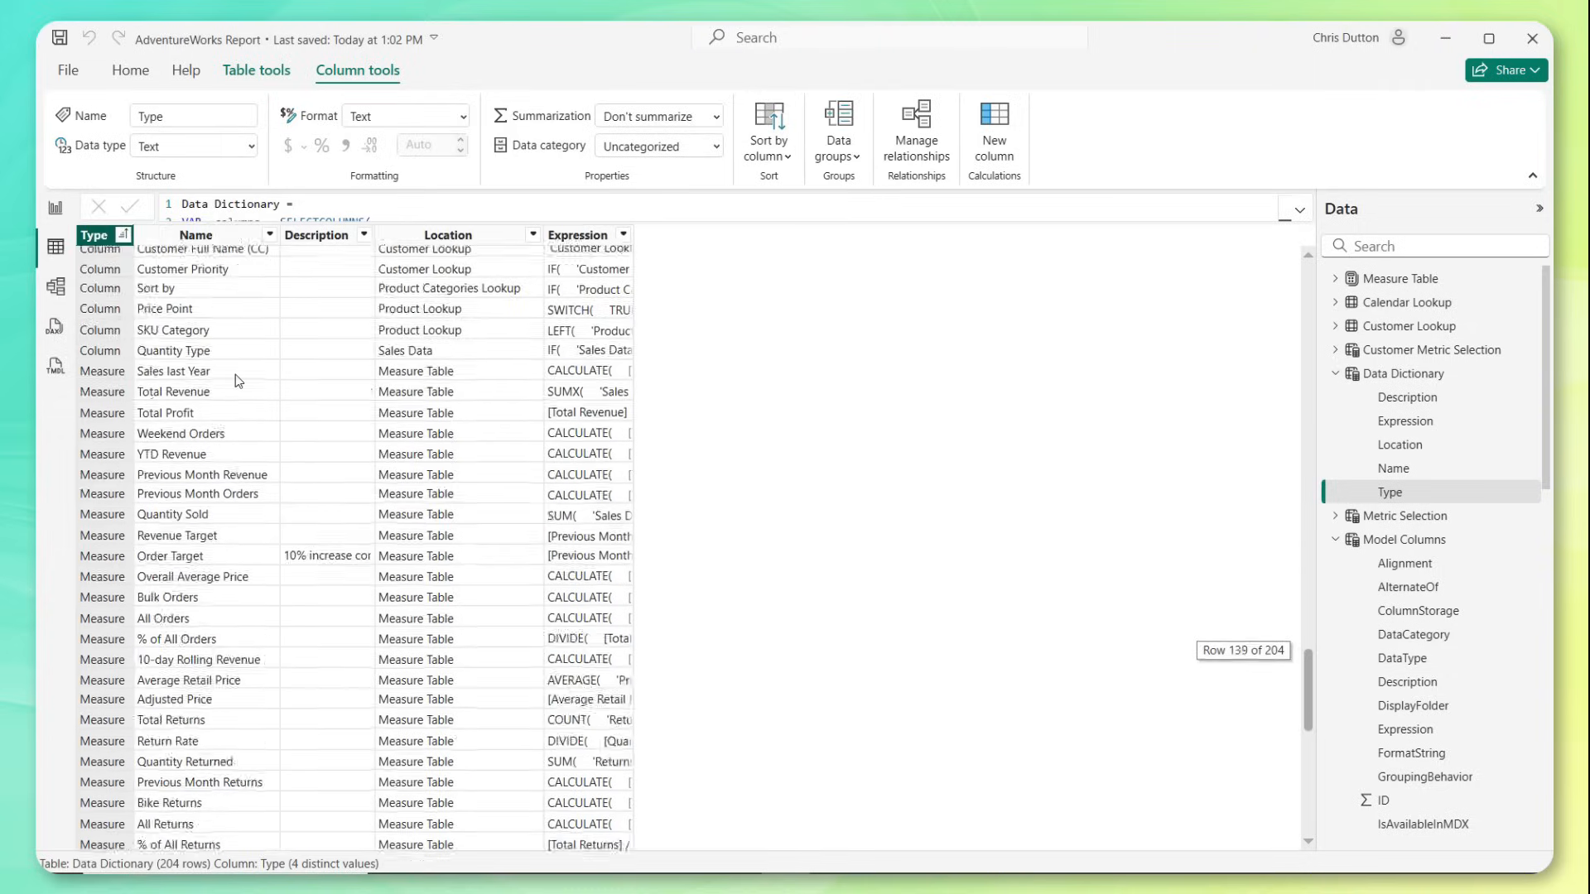
{"action": "scroll", "scroll_direction": "down", "scroll_amount": 3}
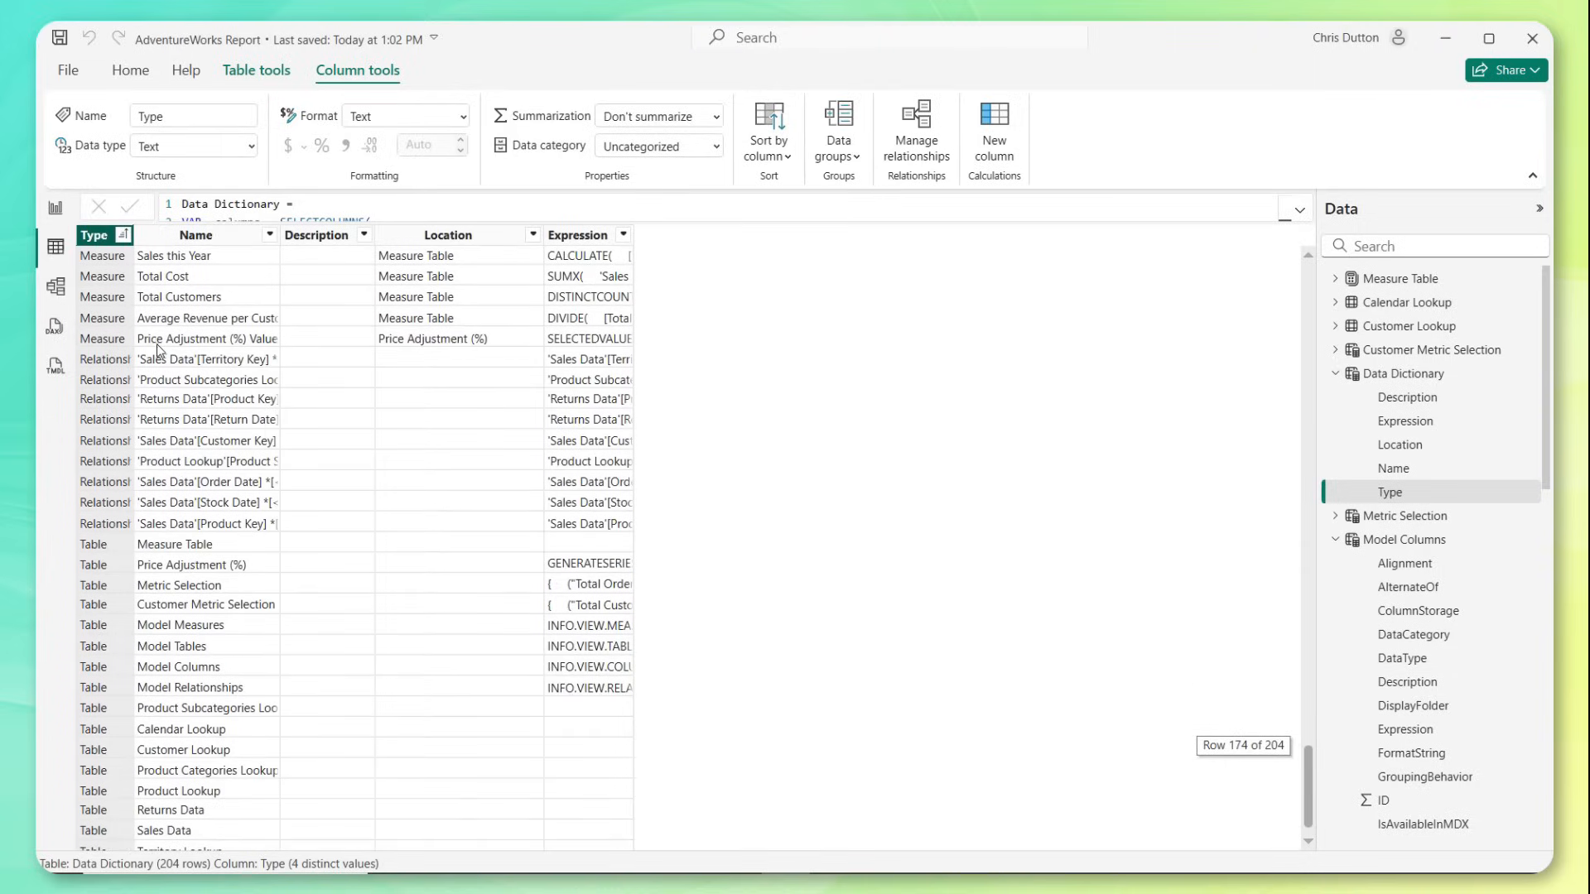
{"action": "scroll", "scroll_direction": "down", "scroll_amount": 3}
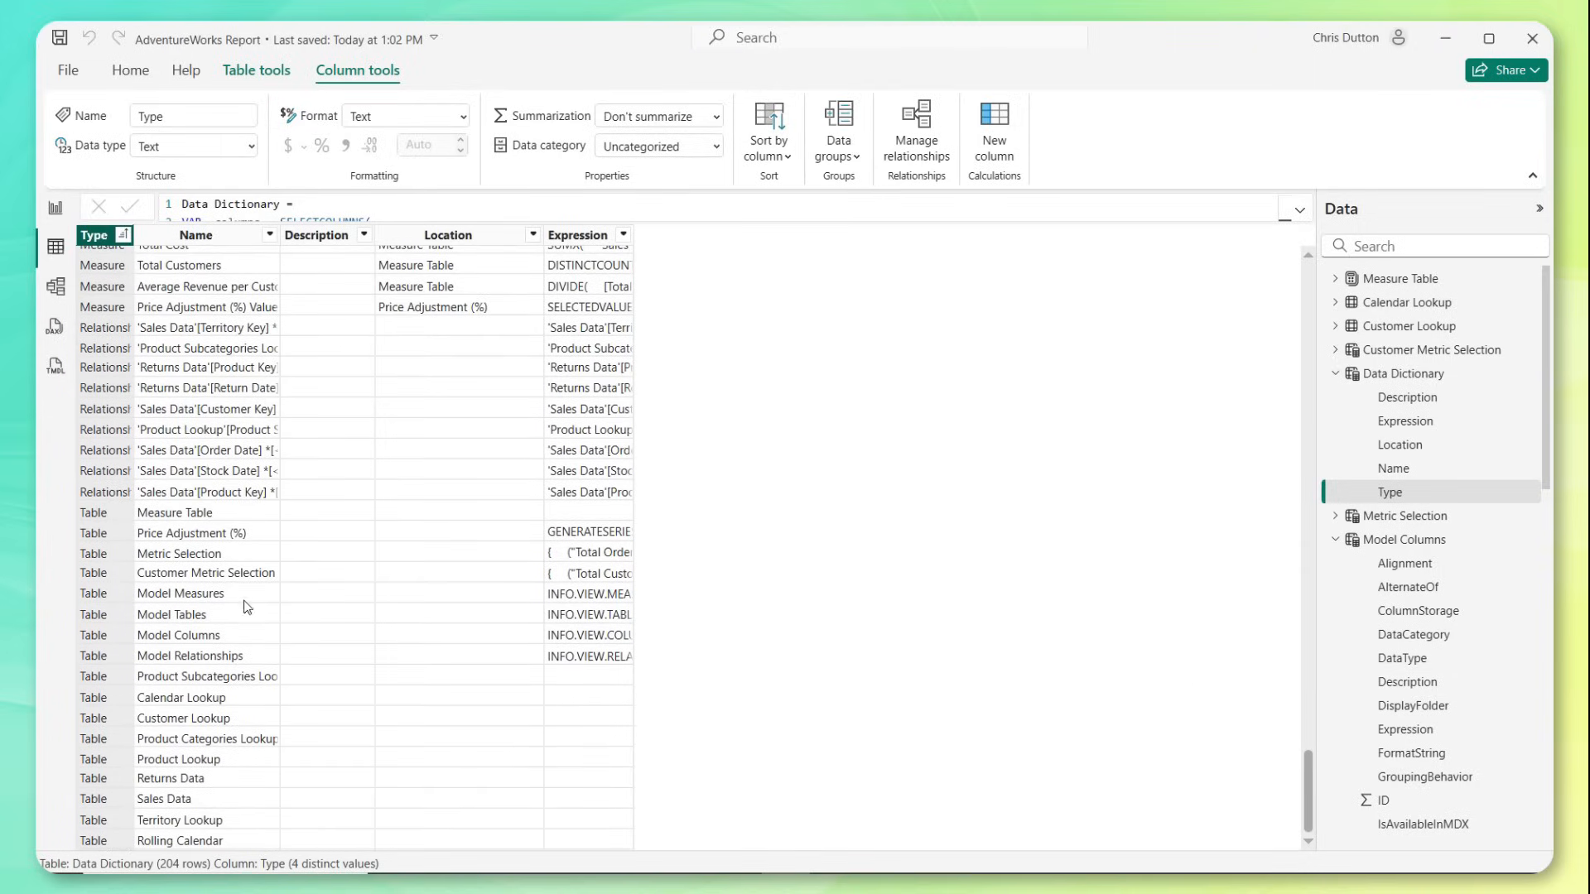
{"action": "mouse_move", "coordinate": [288, 522]}
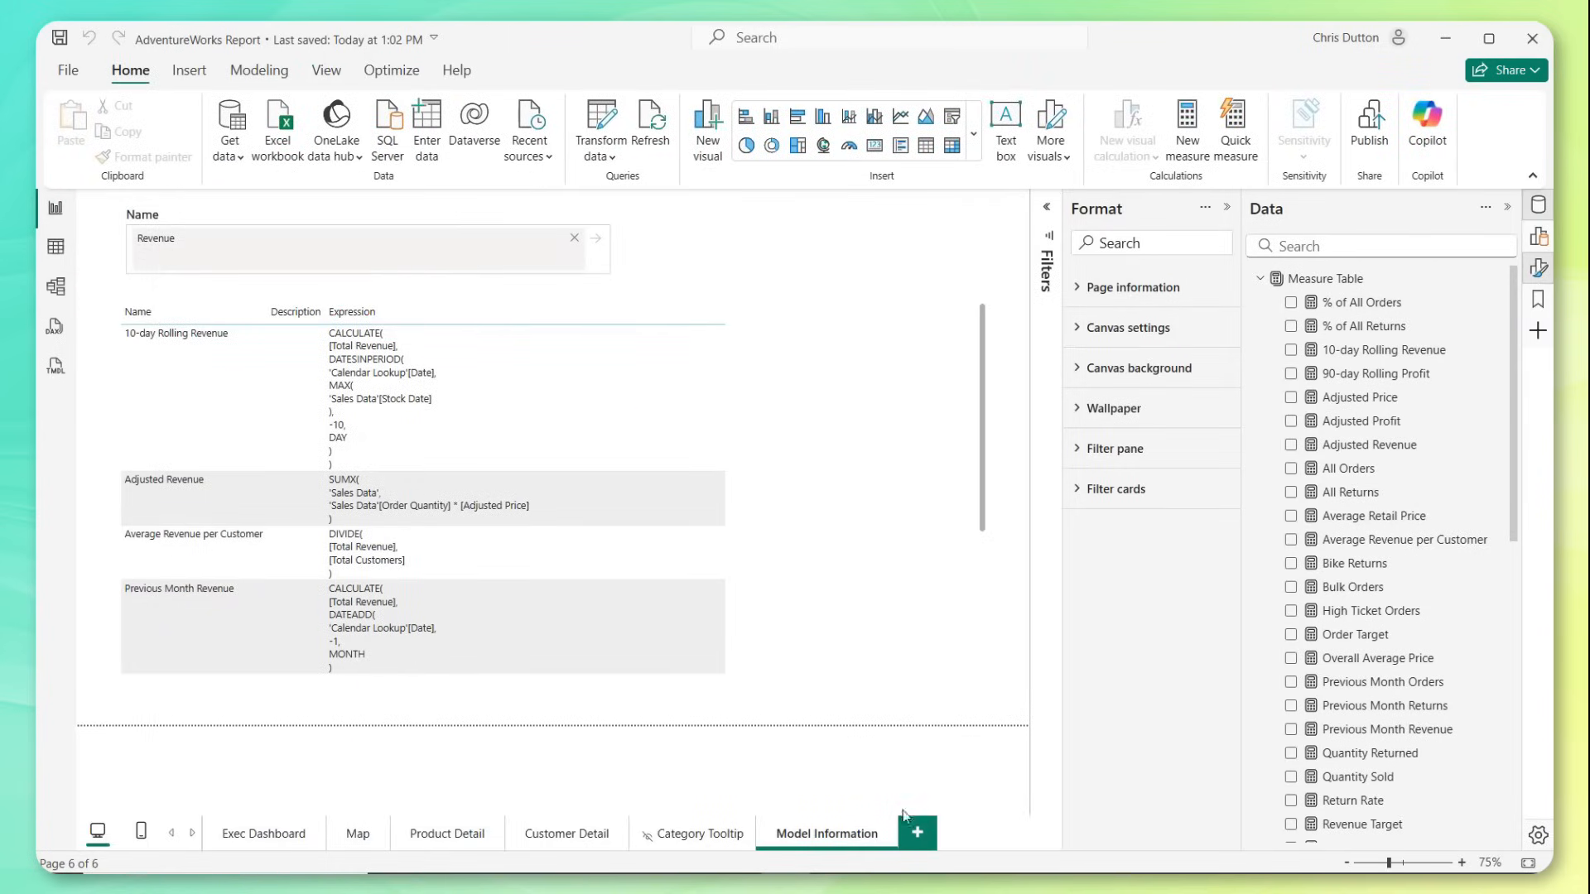
- Add a new Data Dictionary report page with an empty table visual ready for fields
{"action": "left_click", "coordinate": [915, 833]}
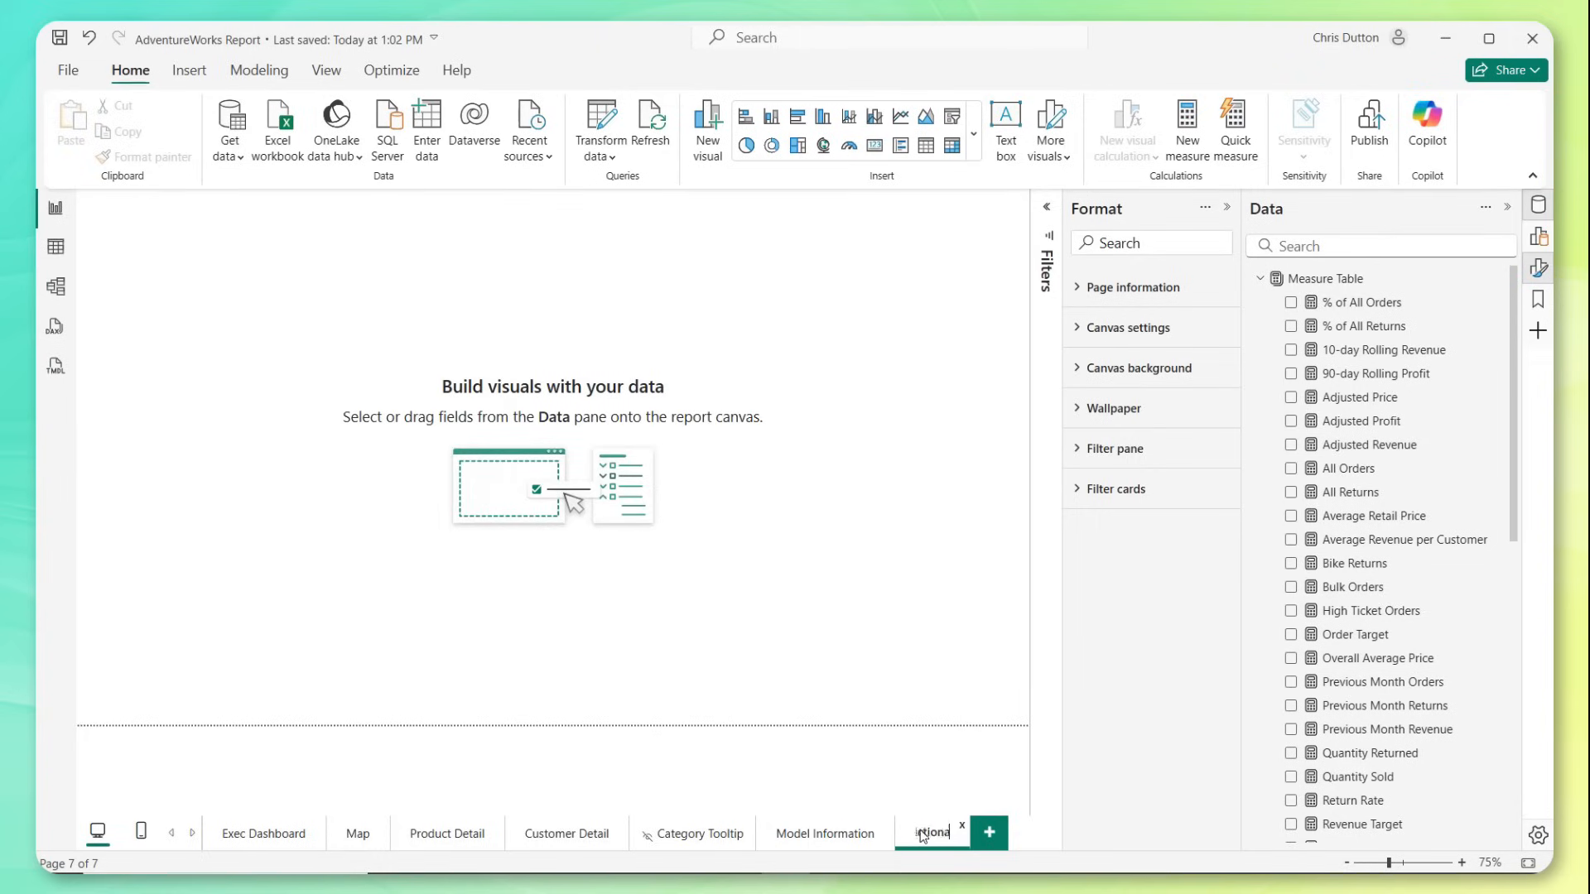
{"action": "left_click", "coordinate": [189, 69]}
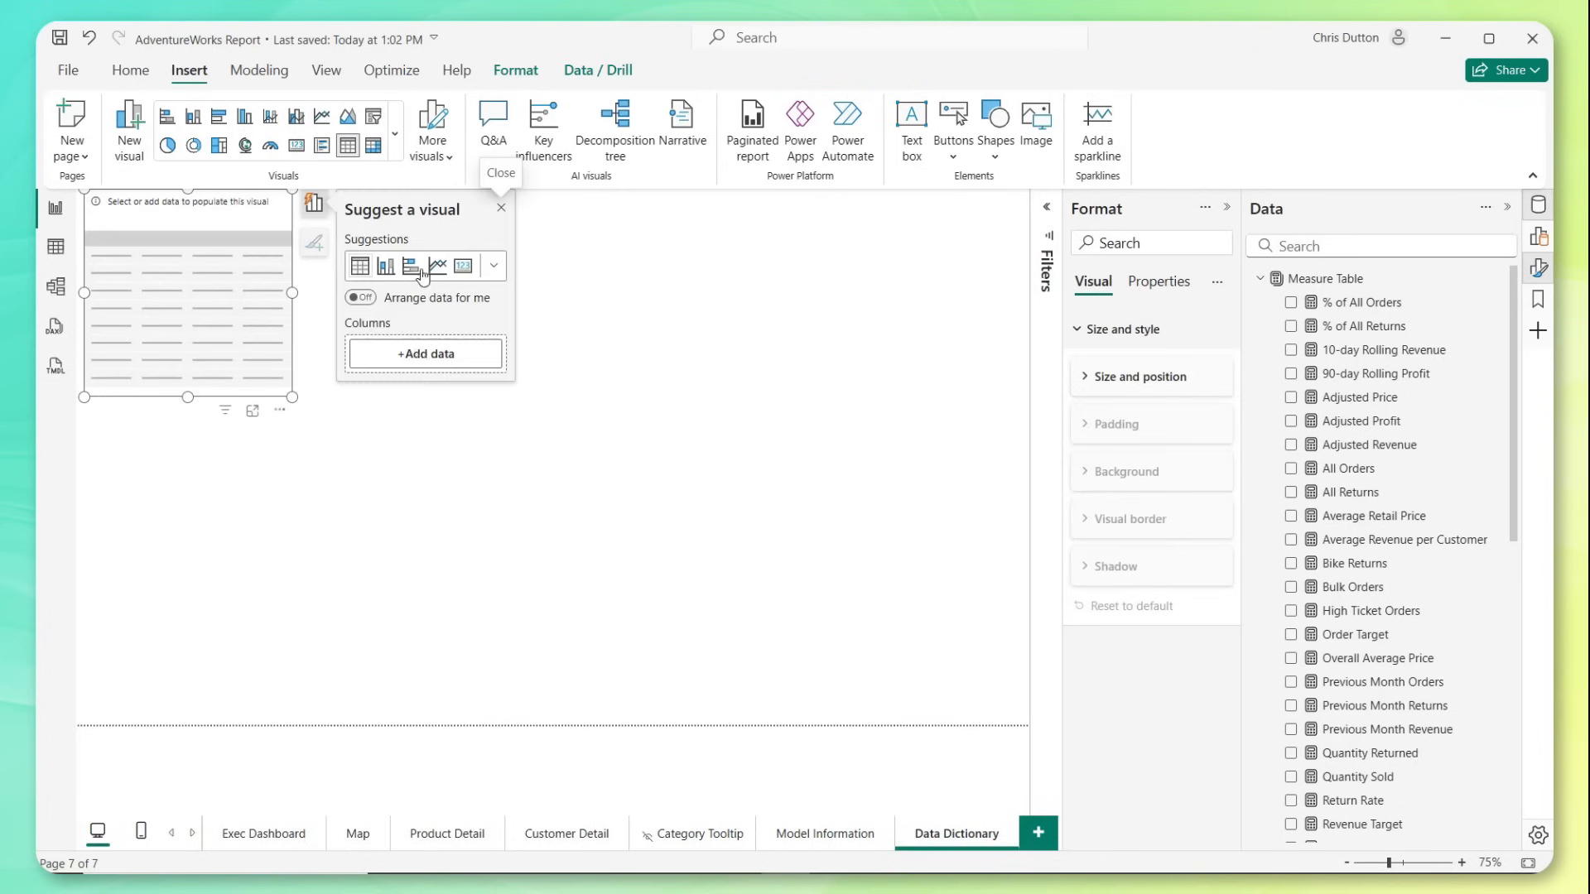
{"action": "left_click", "coordinate": [425, 355]}
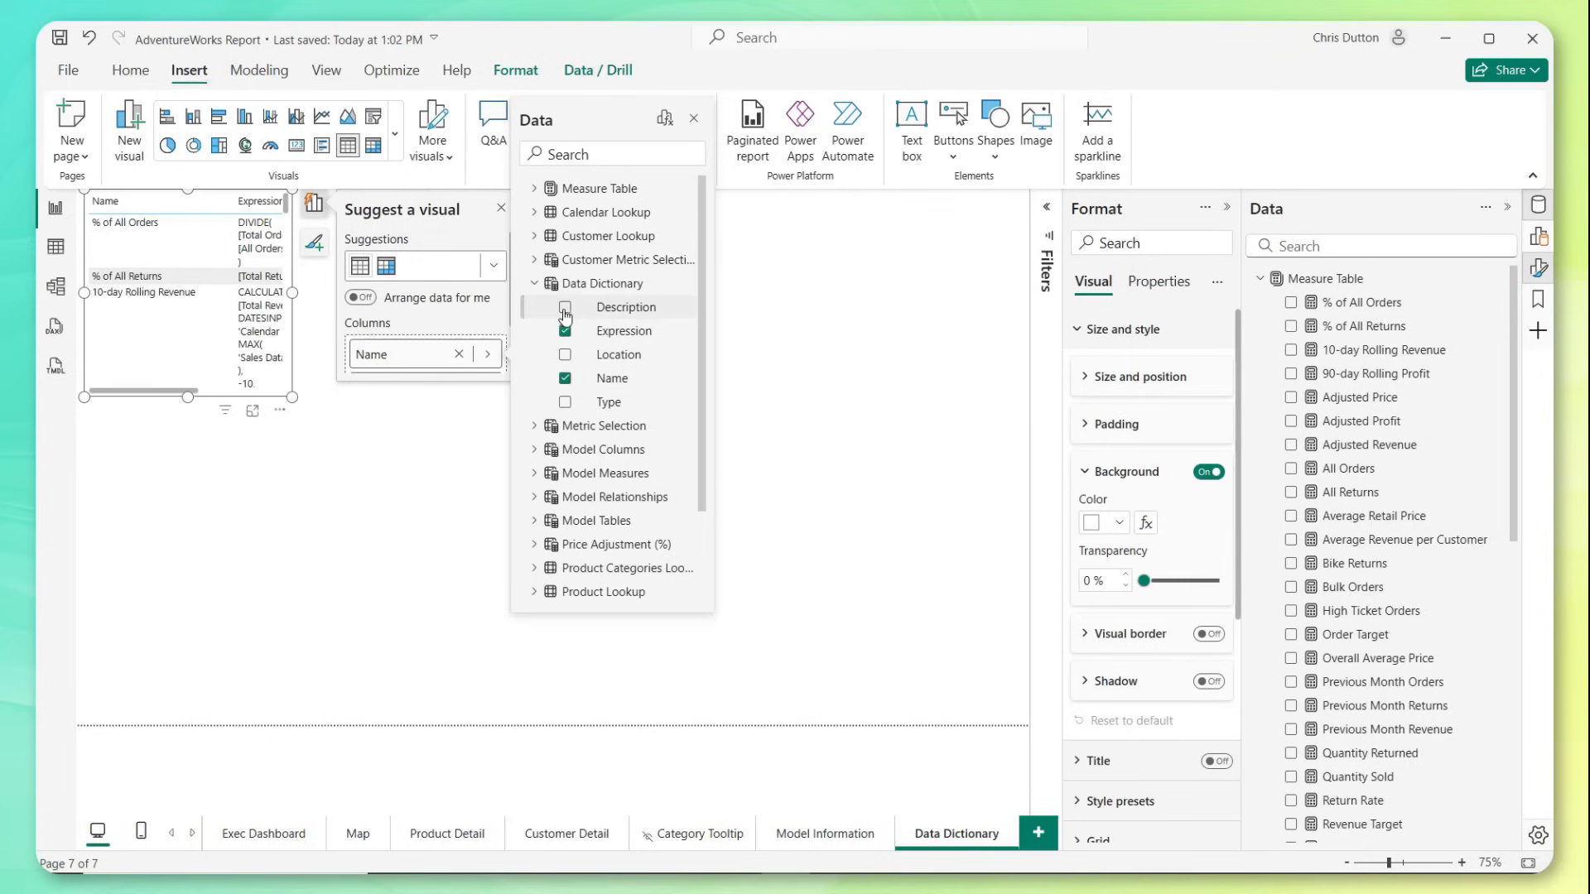
- Fill the table with Name, Expression, Description and Location, leaving Type out, and resize it
{"action": "left_click", "coordinate": [564, 308]}
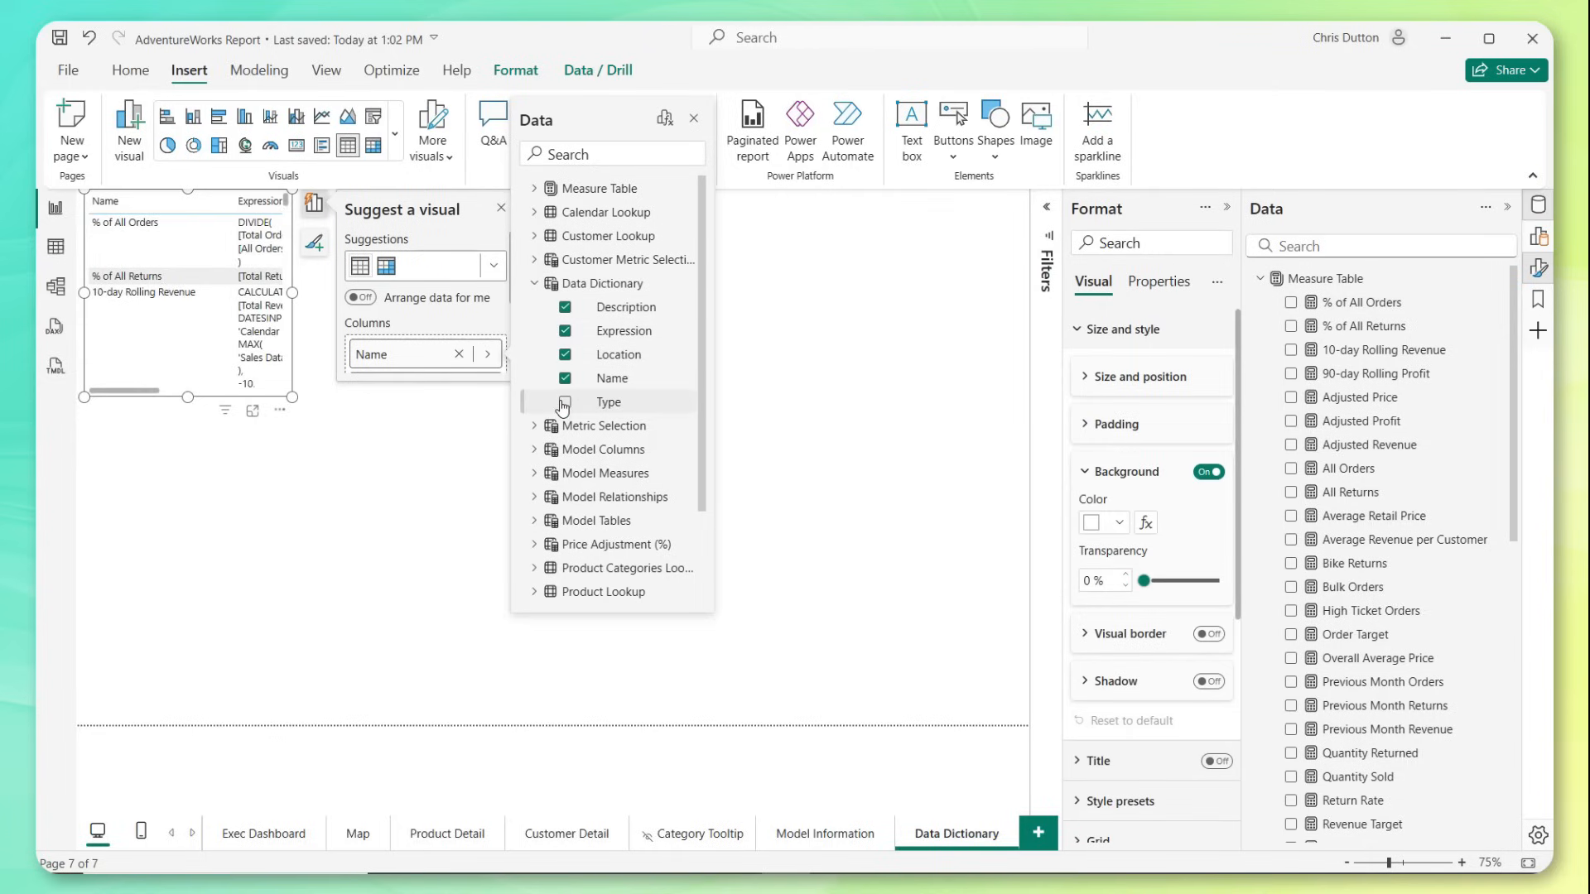
{"action": "left_click", "coordinate": [564, 401]}
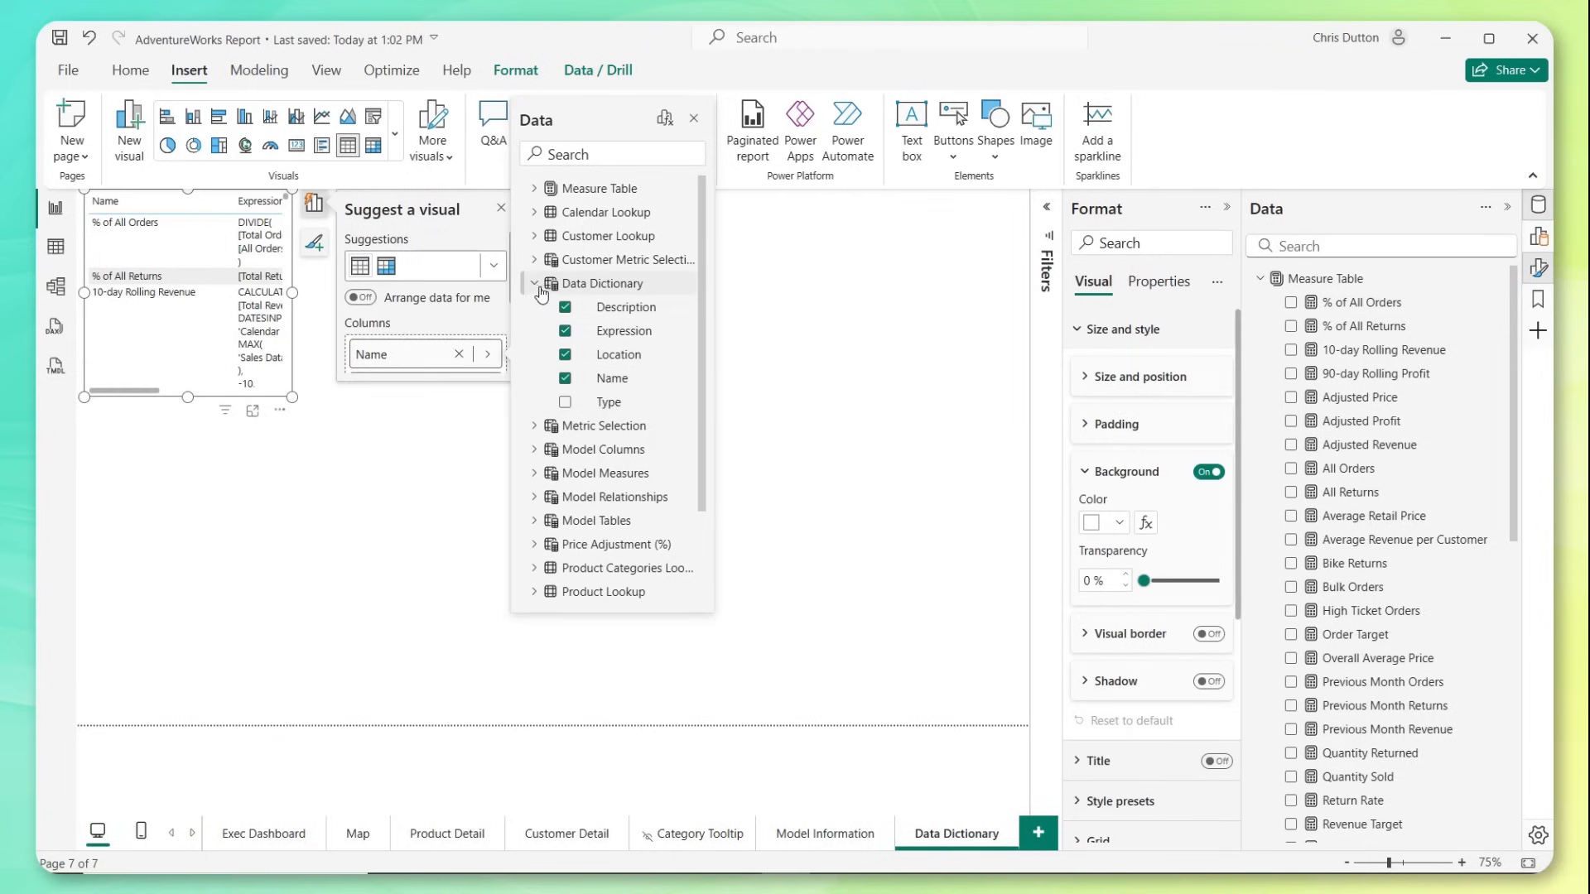
{"action": "left_click", "coordinate": [540, 290]}
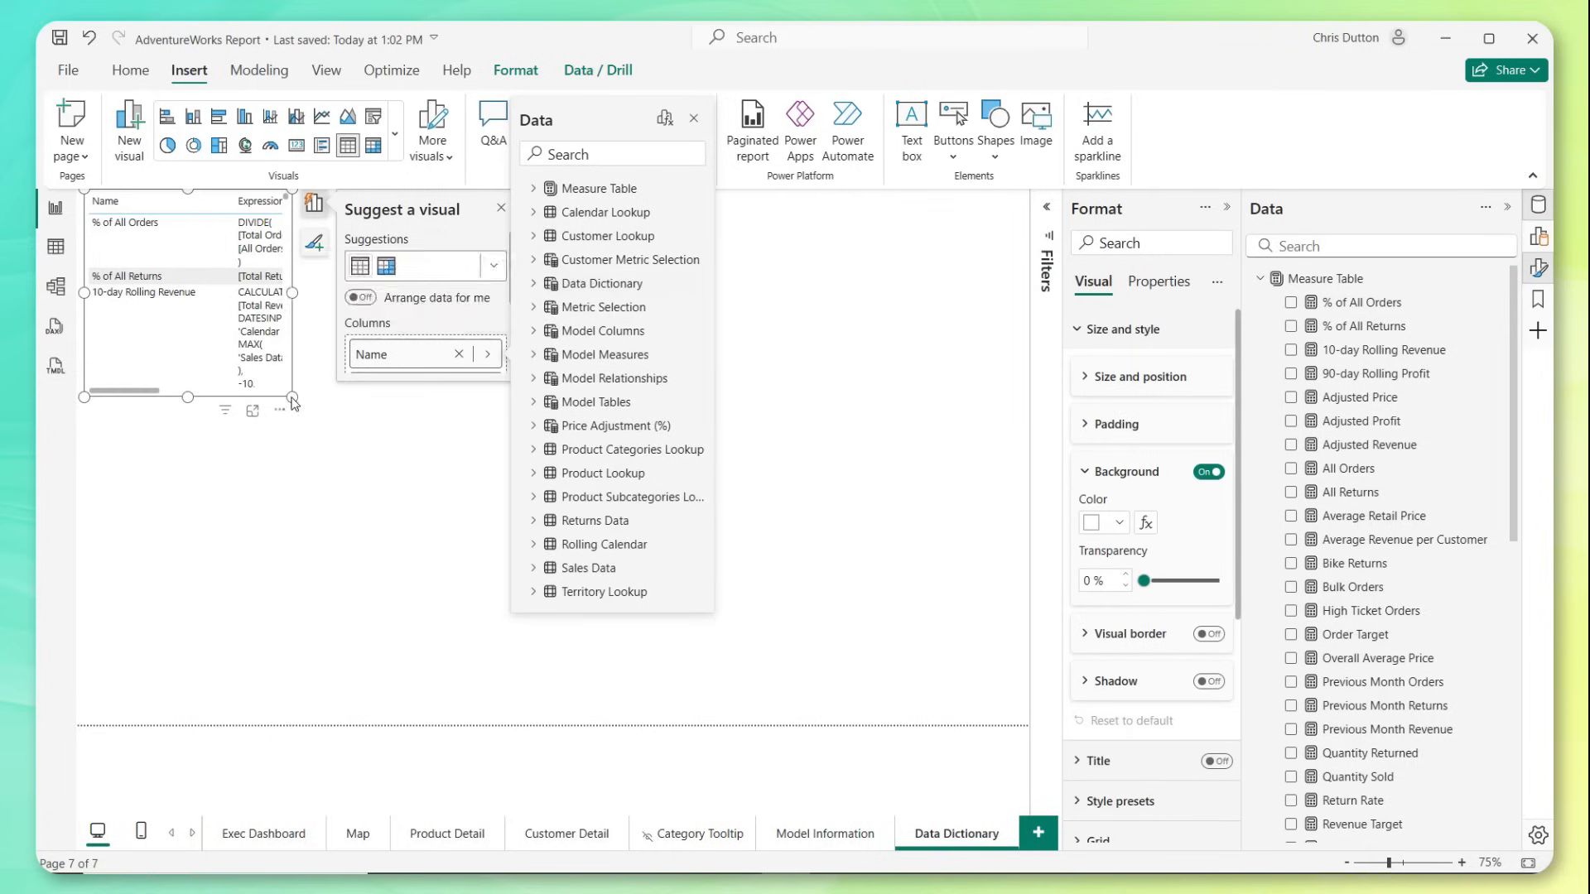
{"action": "left_click", "coordinate": [694, 118]}
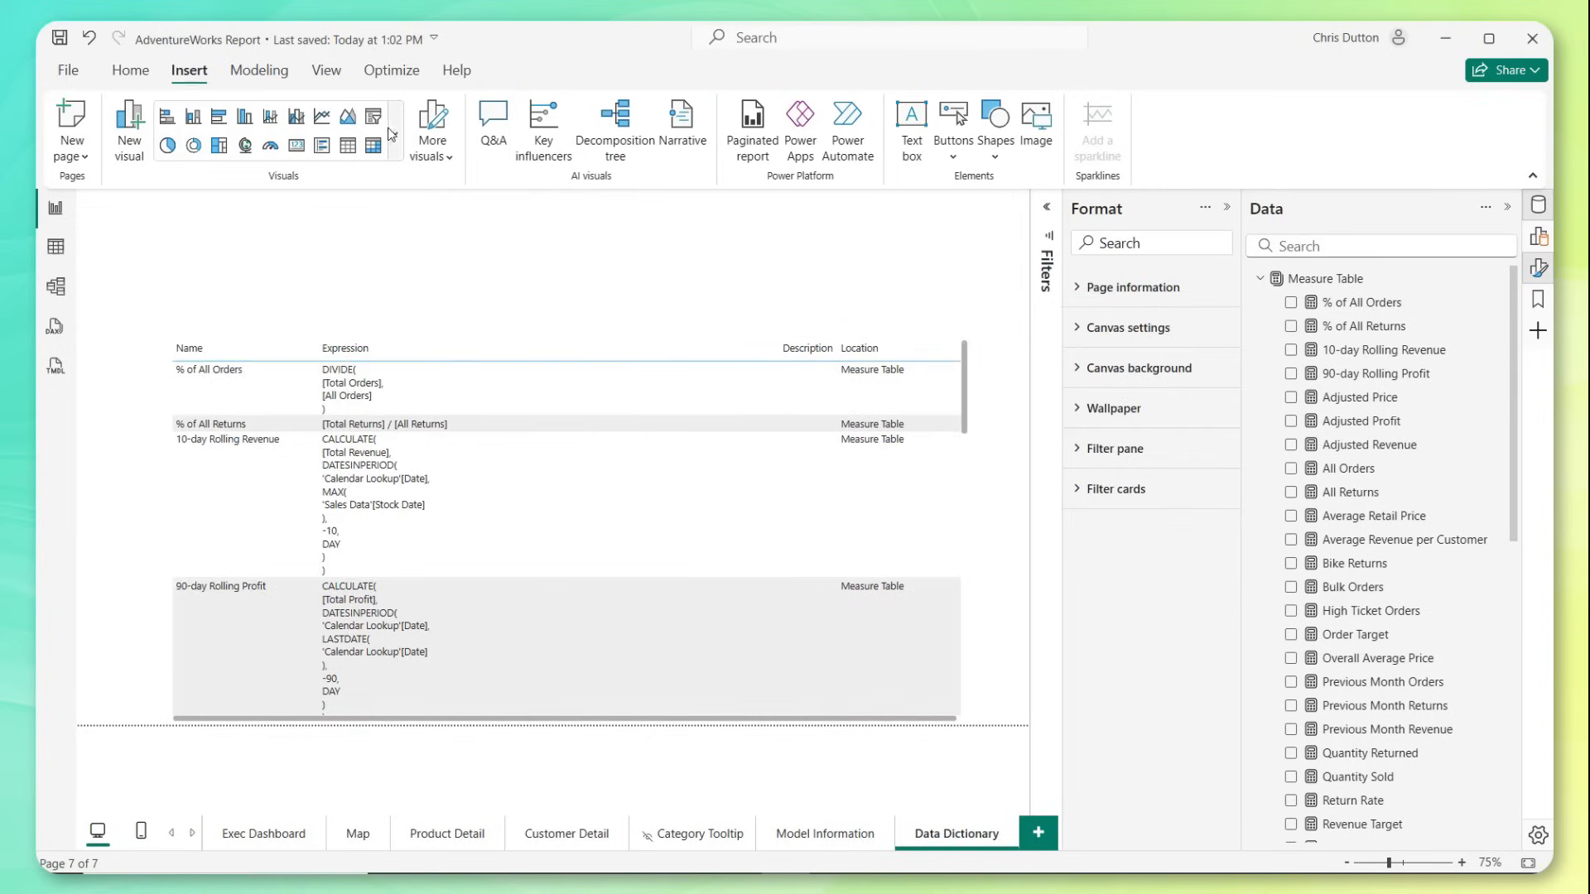
- Add a Type slicer and test it by filtering to columns, measures, then relationships only
{"action": "left_click", "coordinate": [394, 133]}
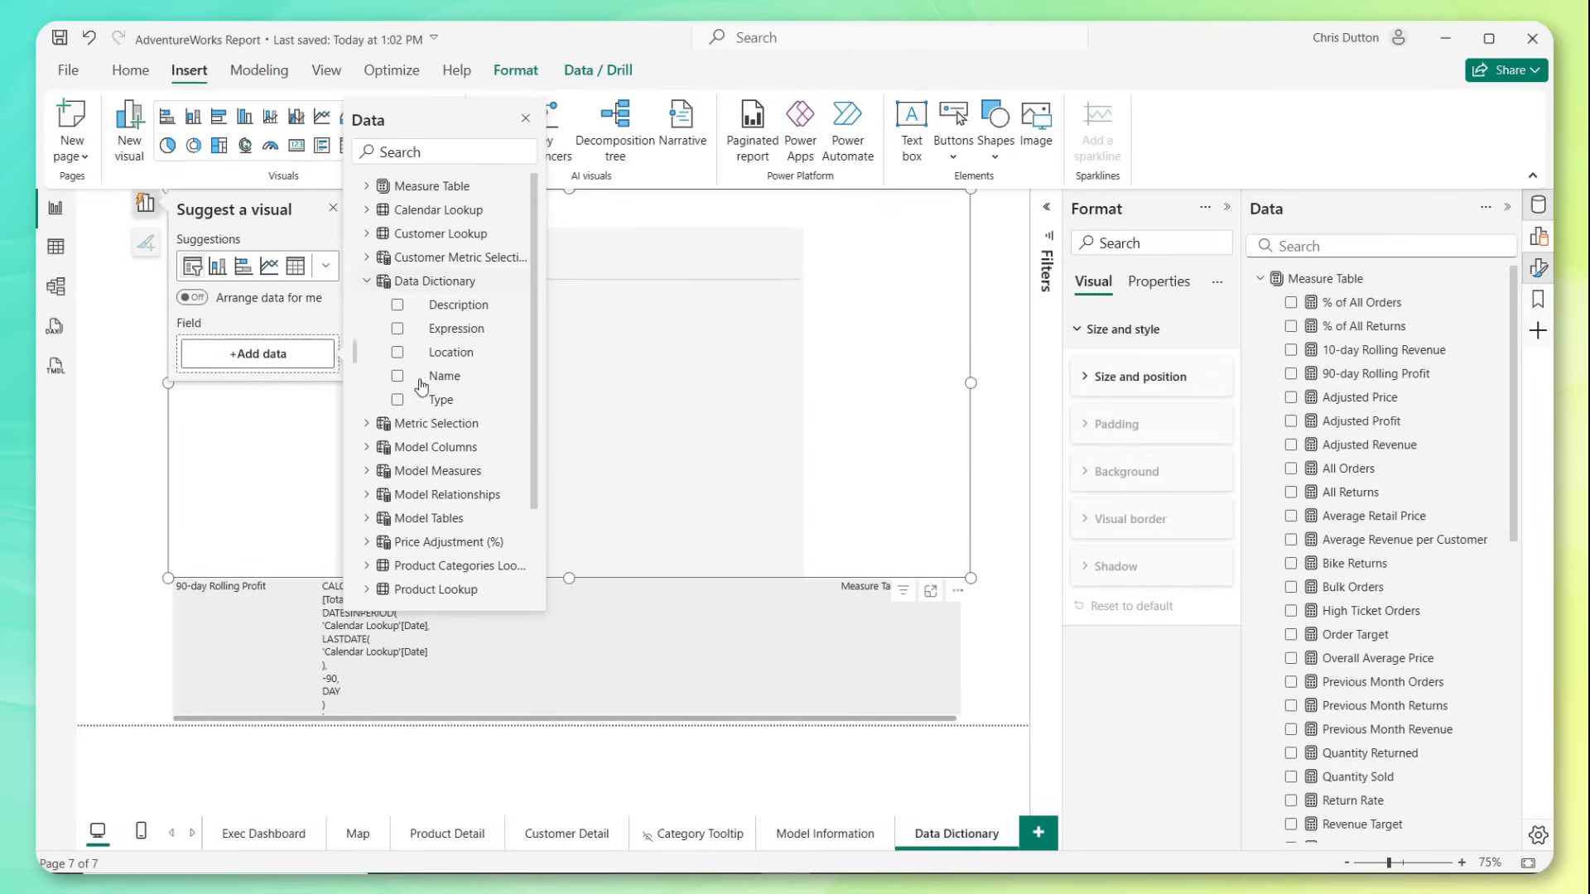
{"action": "left_click", "coordinate": [397, 399]}
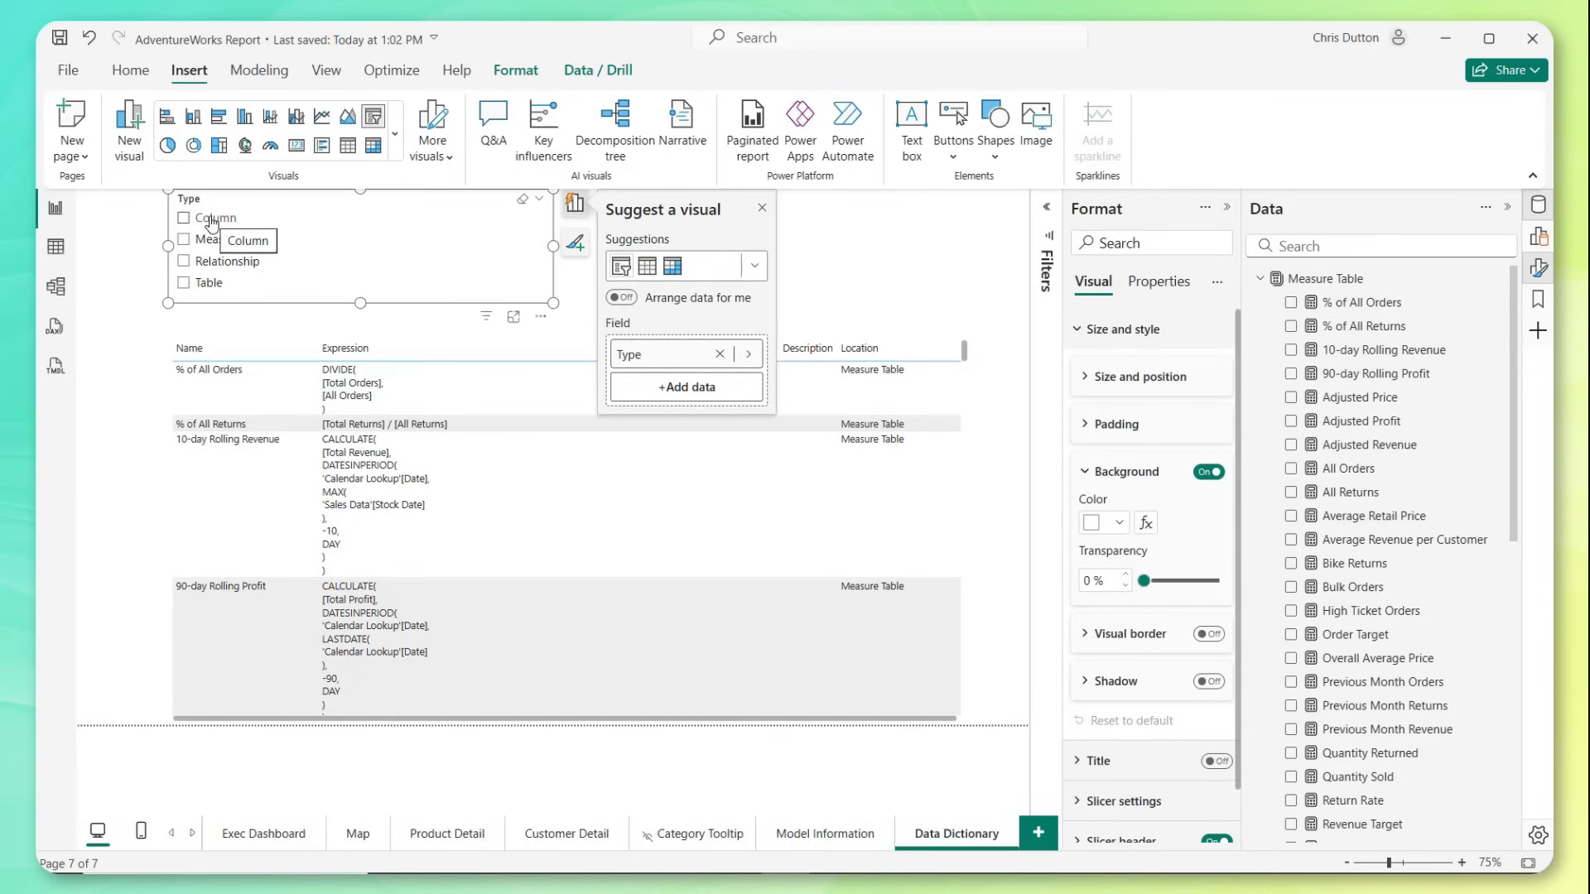
{"action": "left_click", "coordinate": [184, 218]}
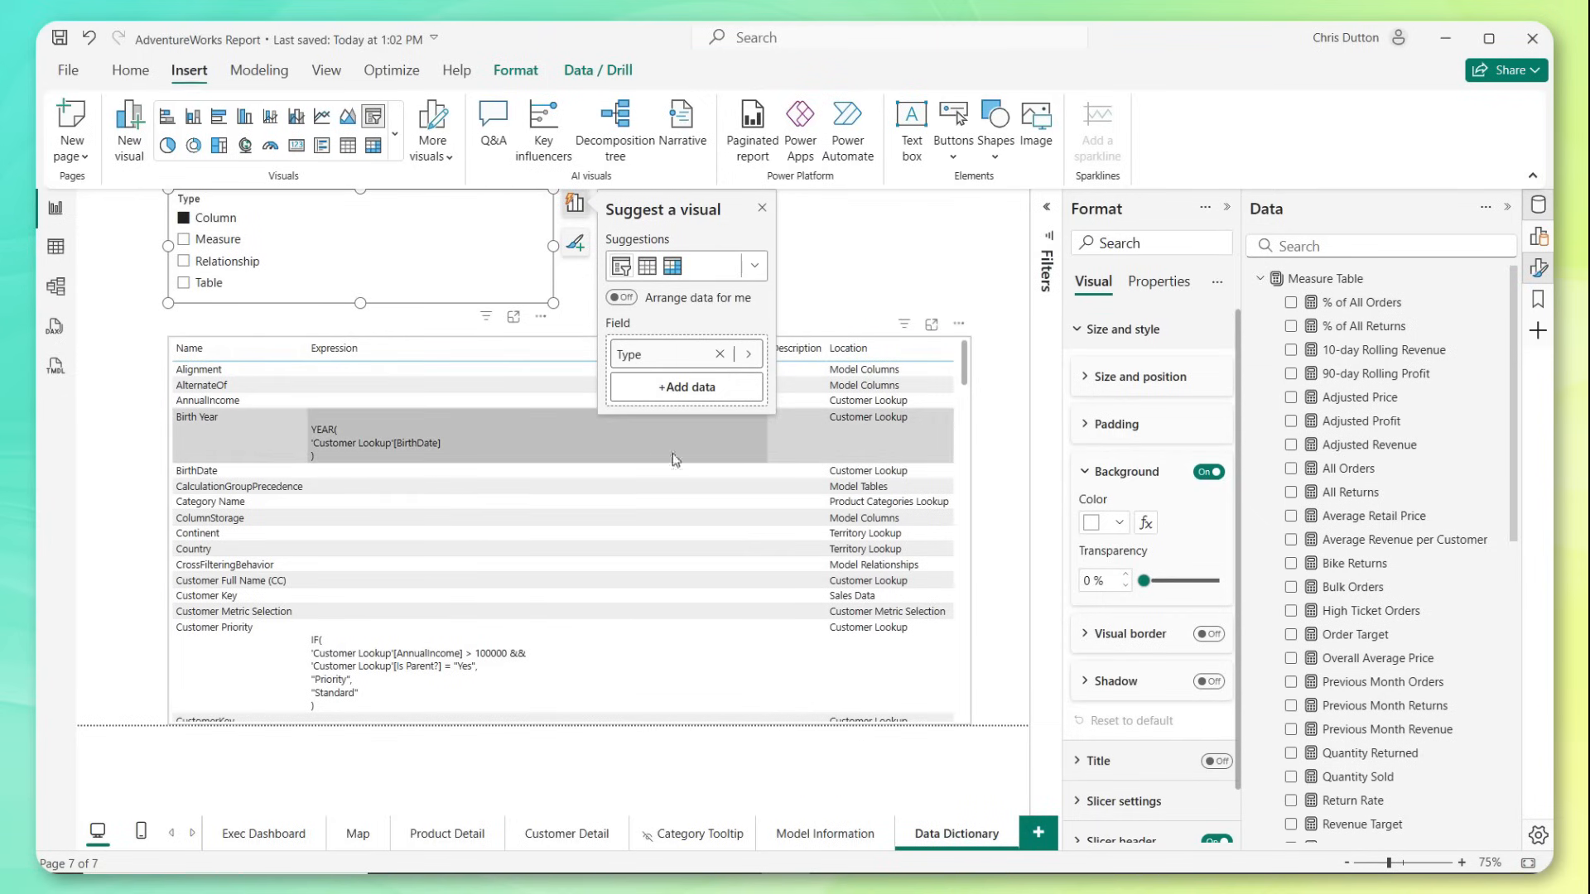
{"action": "left_click", "coordinate": [183, 239]}
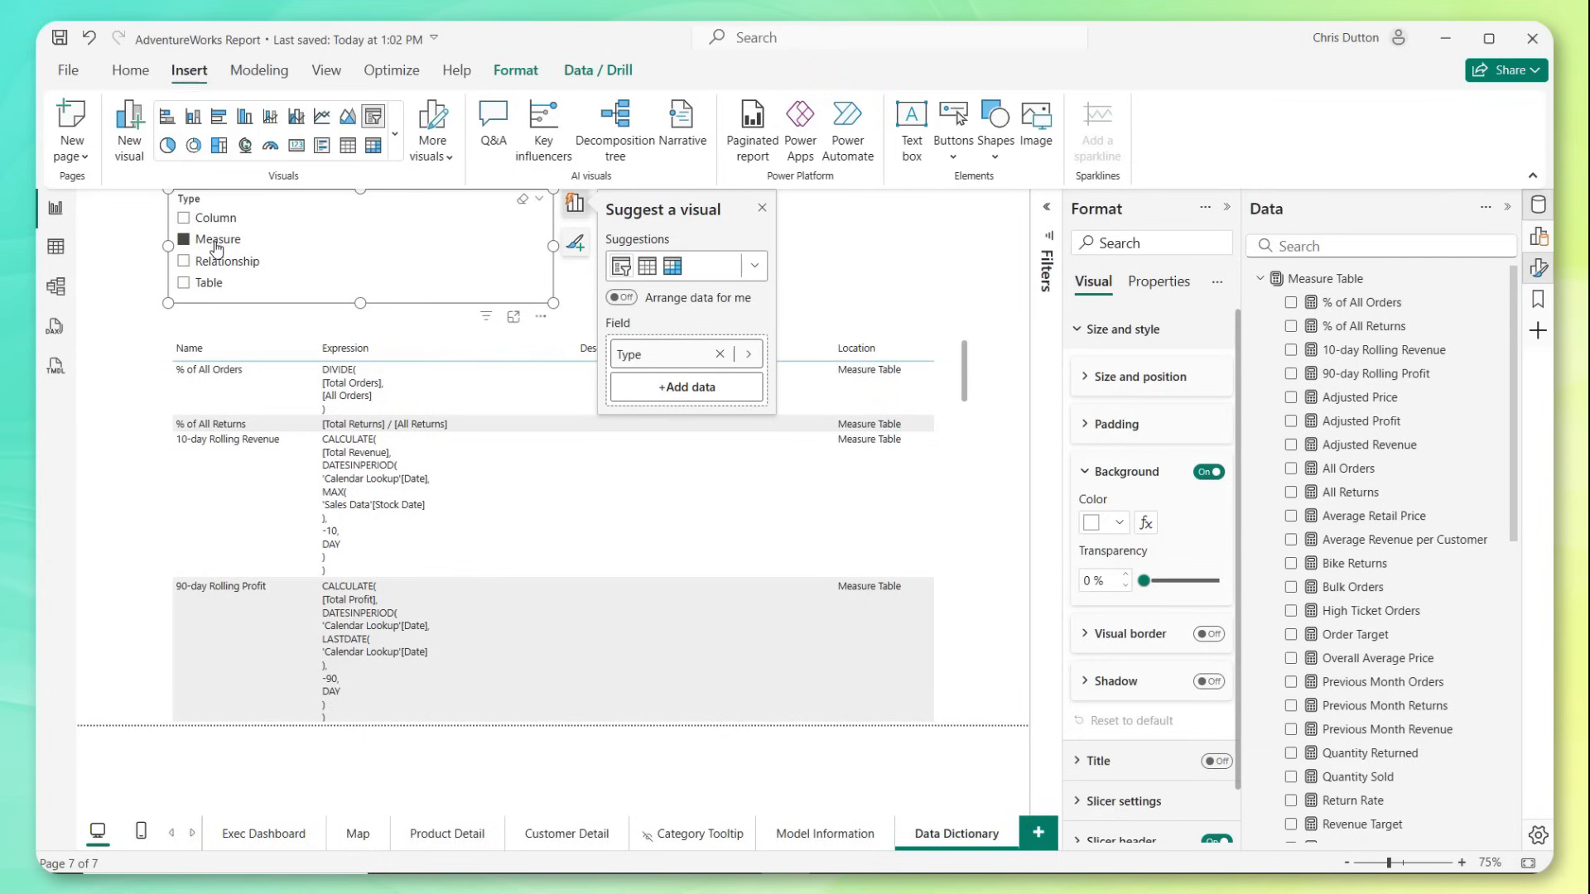
{"action": "left_click", "coordinate": [184, 260]}
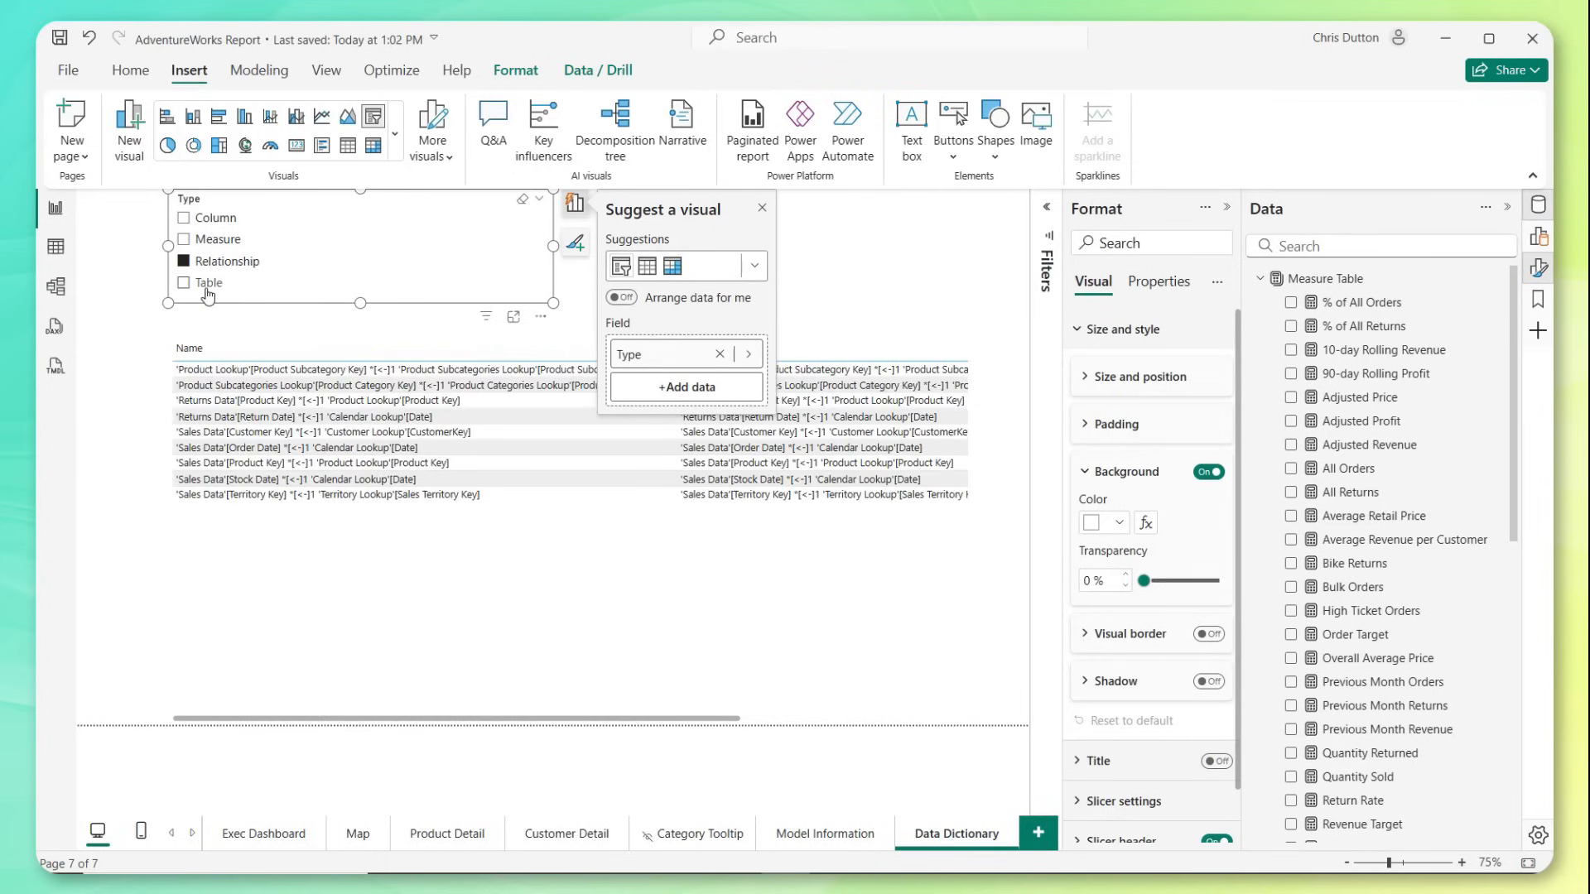